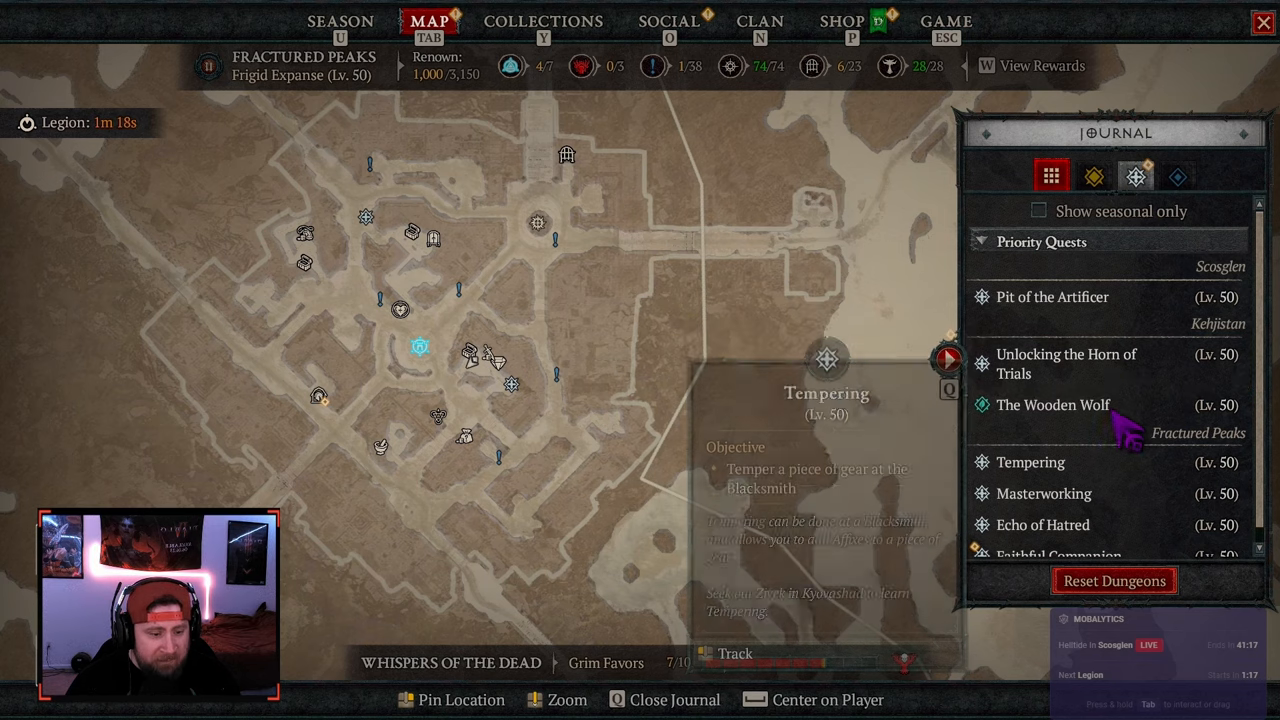
Step: Dismiss the journal and receive the dog pet reward from The Wooden Wolf quest
click(1073, 541)
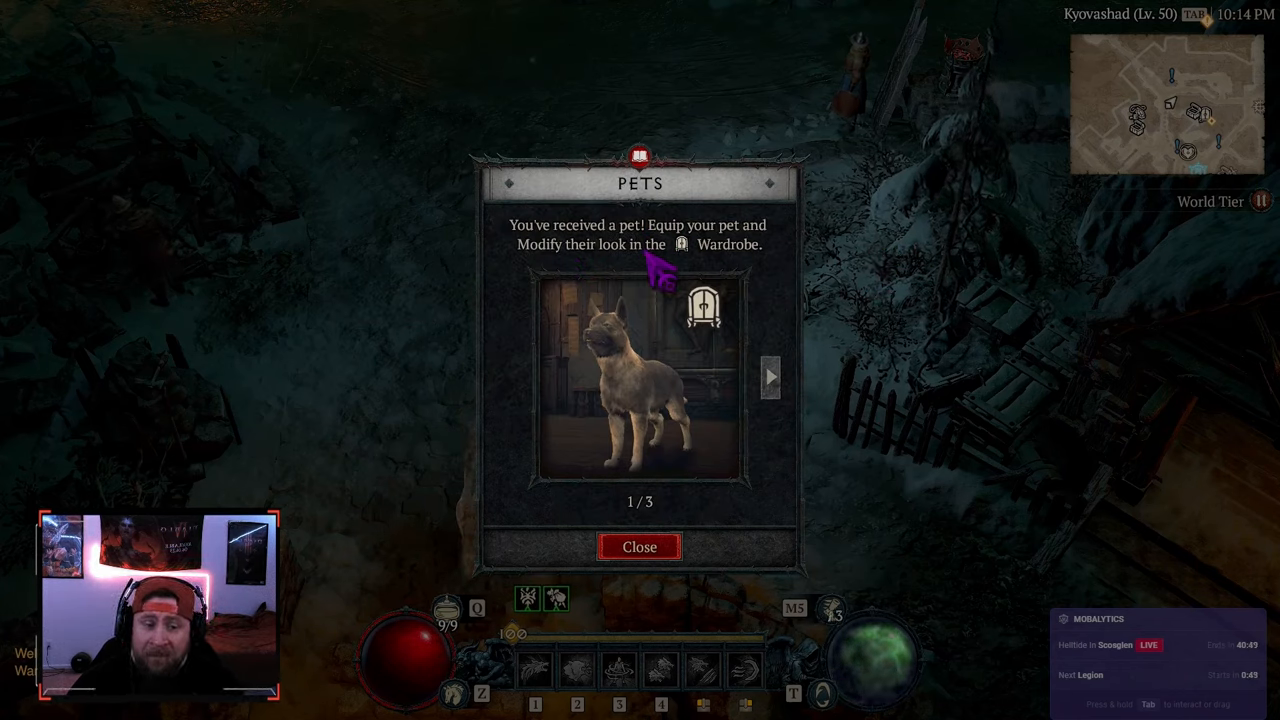
Step: Page through and close the Pets tutorial, greet the pet, and open the game menu
click(770, 378)
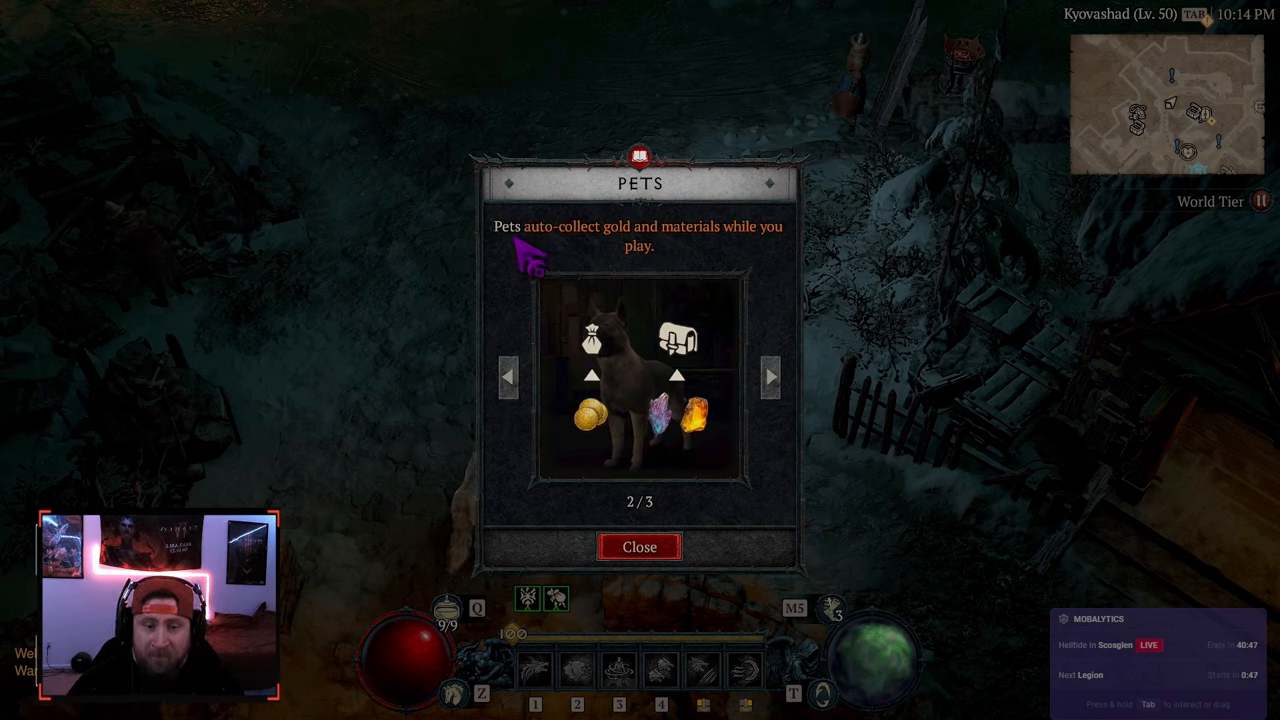
mouse_move(800, 395)
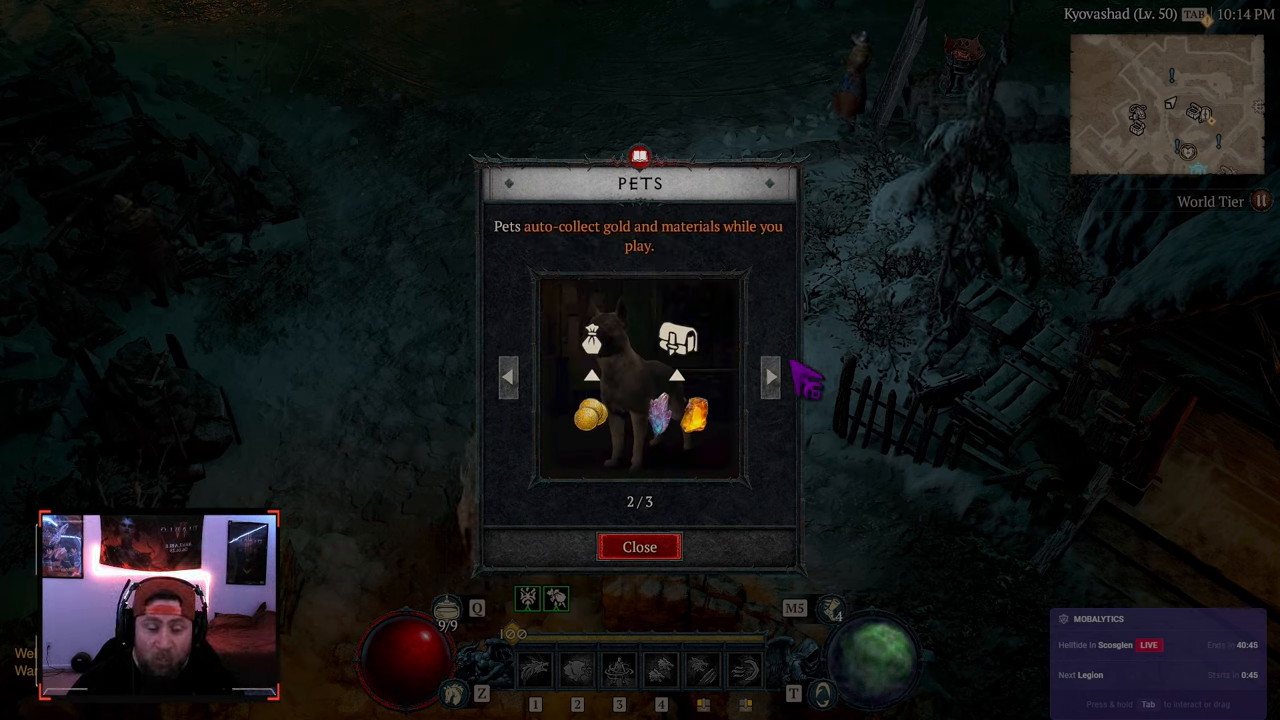
click(770, 378)
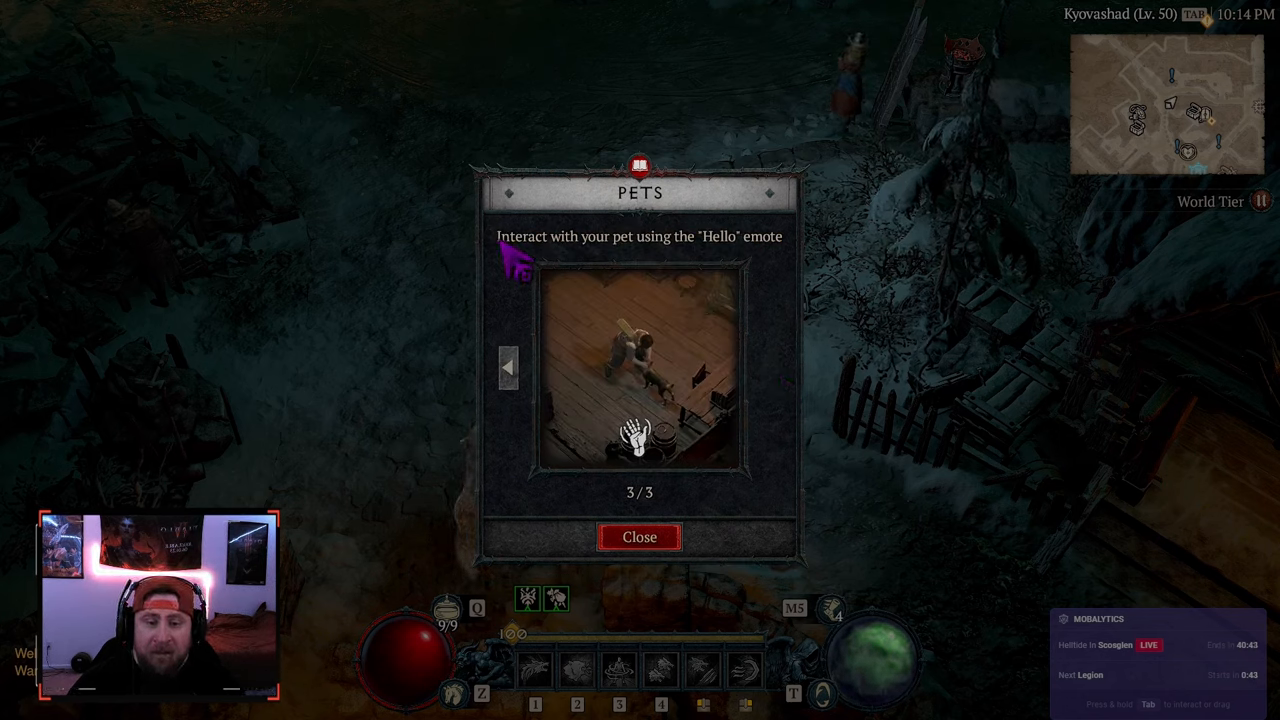
mouse_move(760, 270)
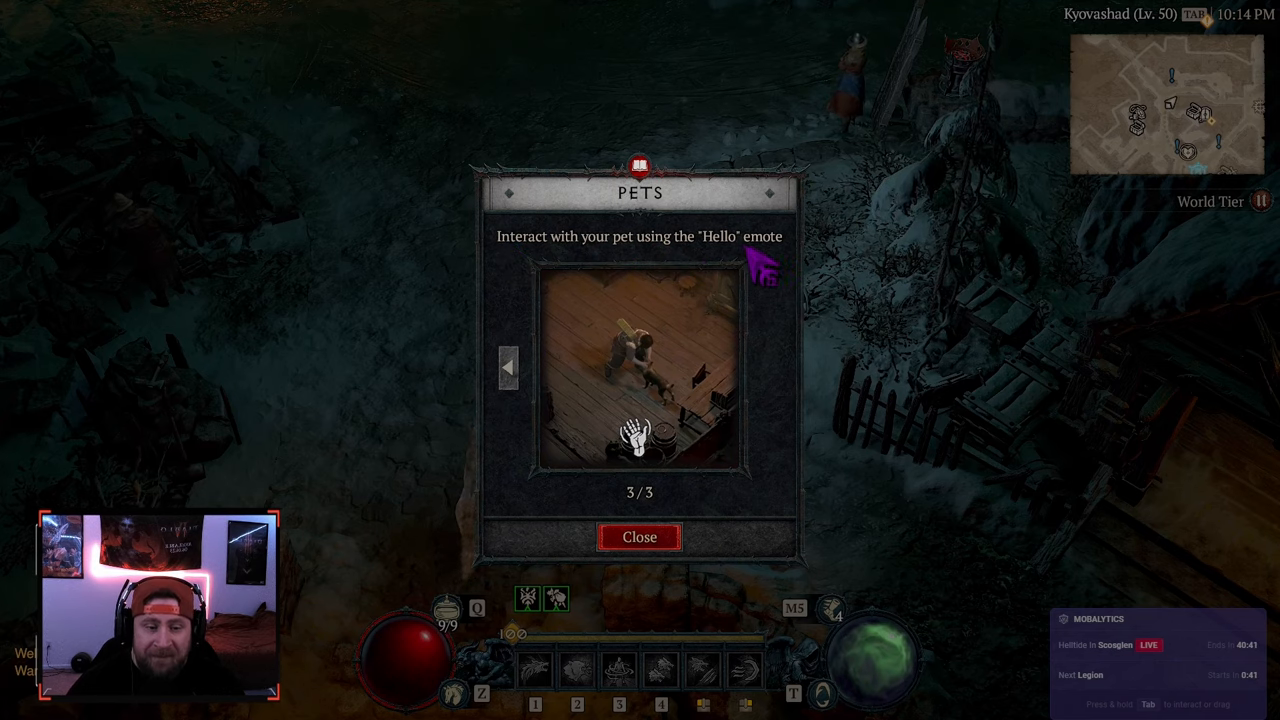
click(639, 536)
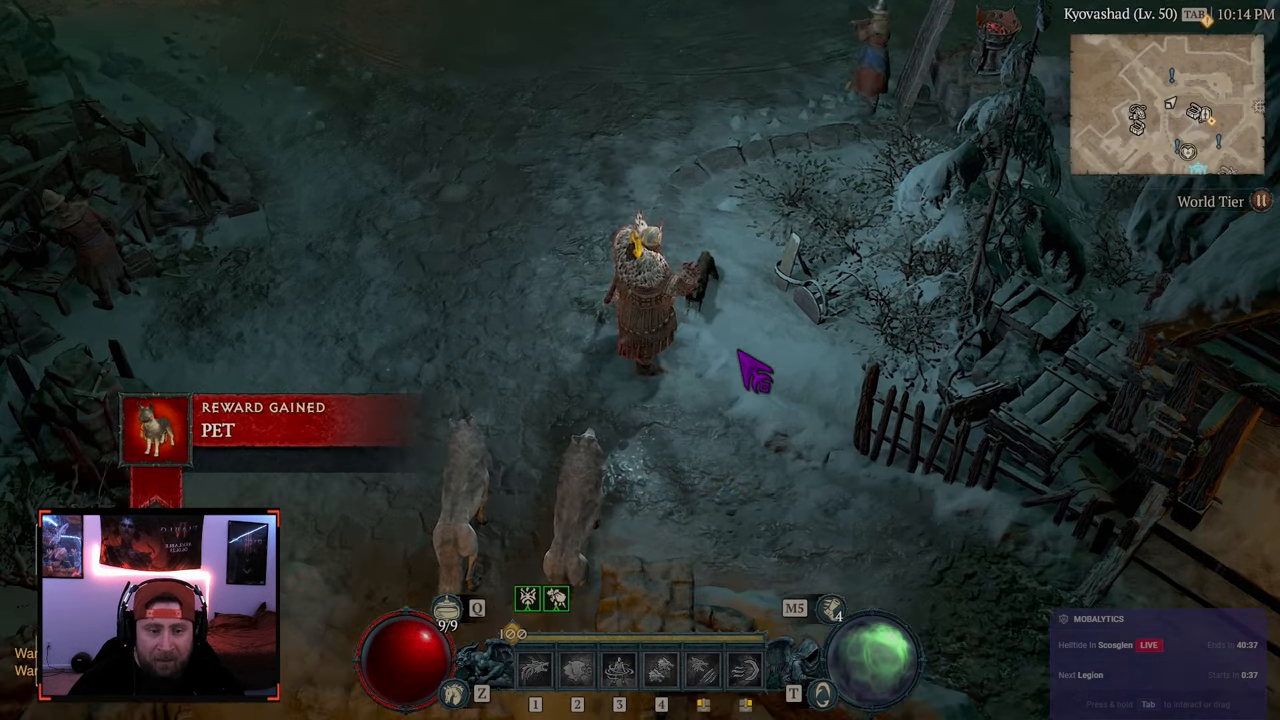
key(e)
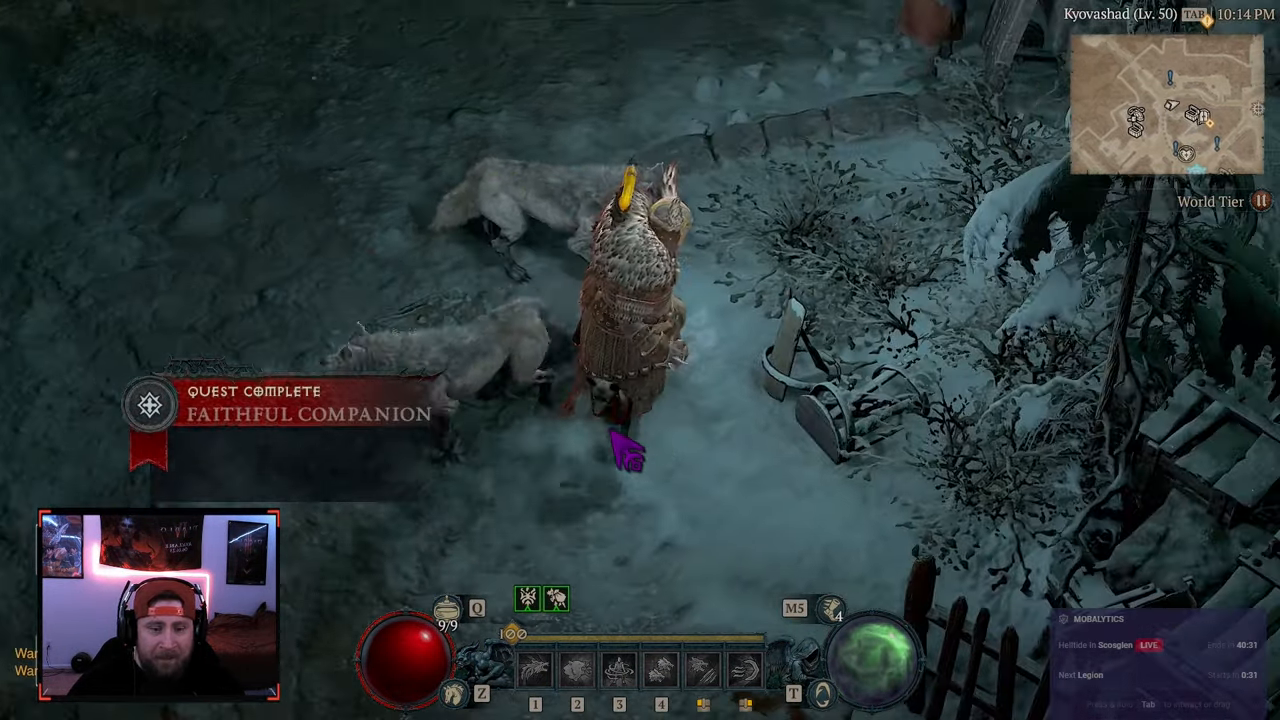
key(Escape)
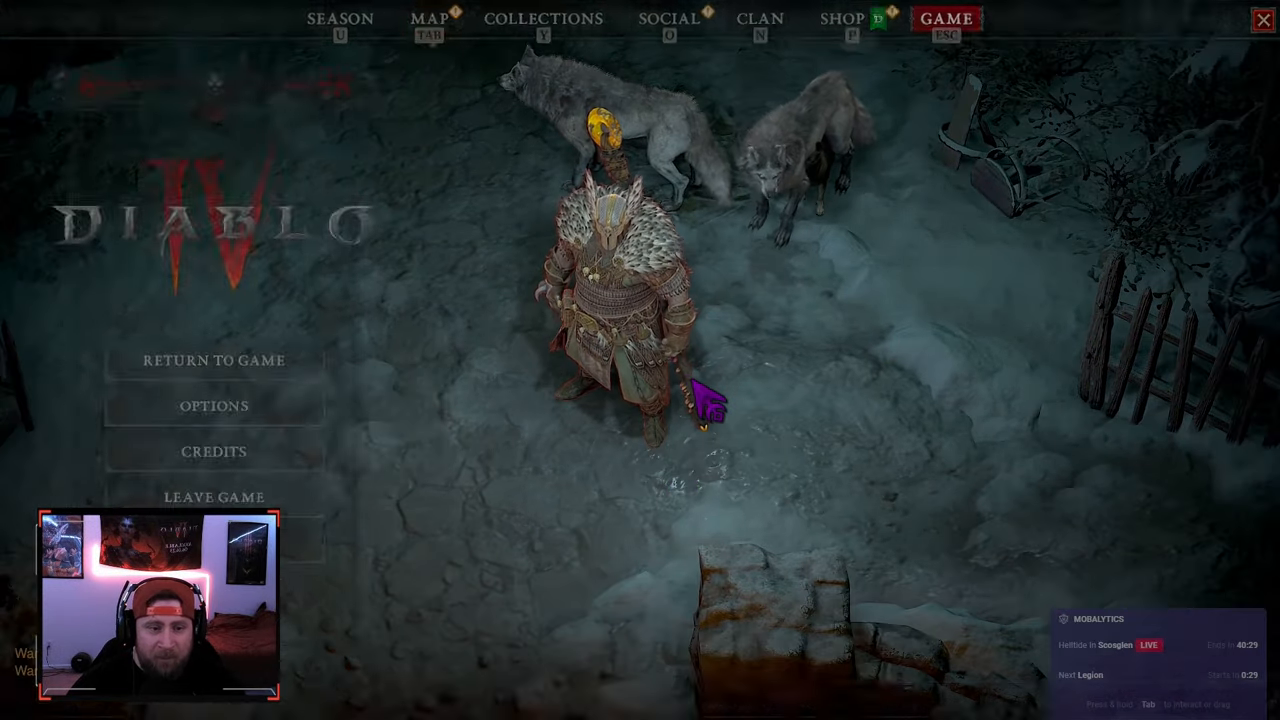
Step: Equip the dog Asheara from the Collections Pets tab and close the wardrobe
click(213, 360)
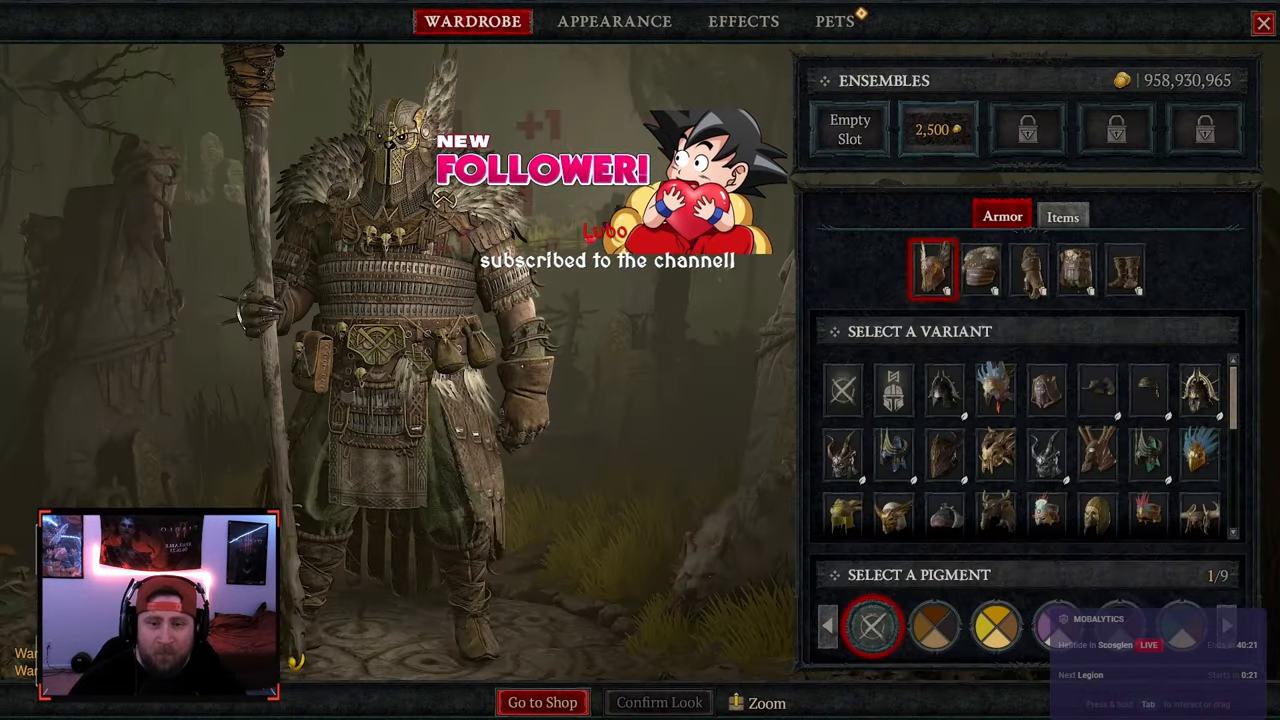
click(833, 21)
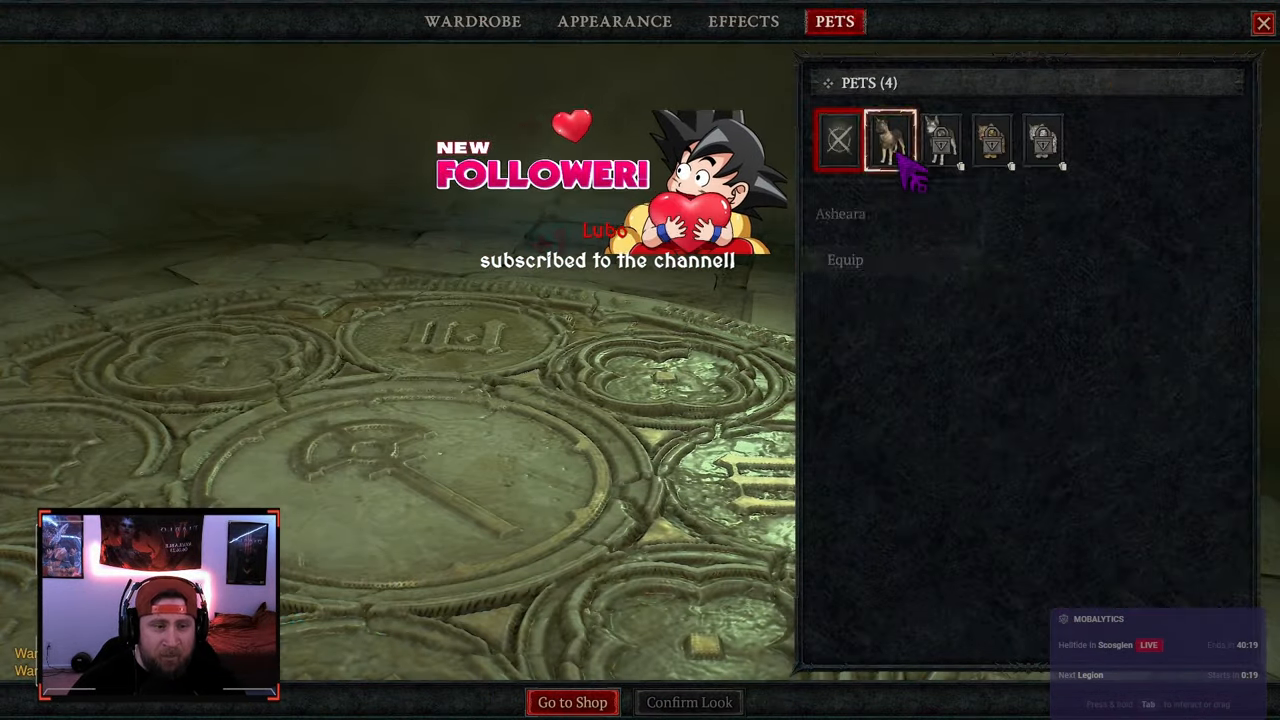
click(995, 140)
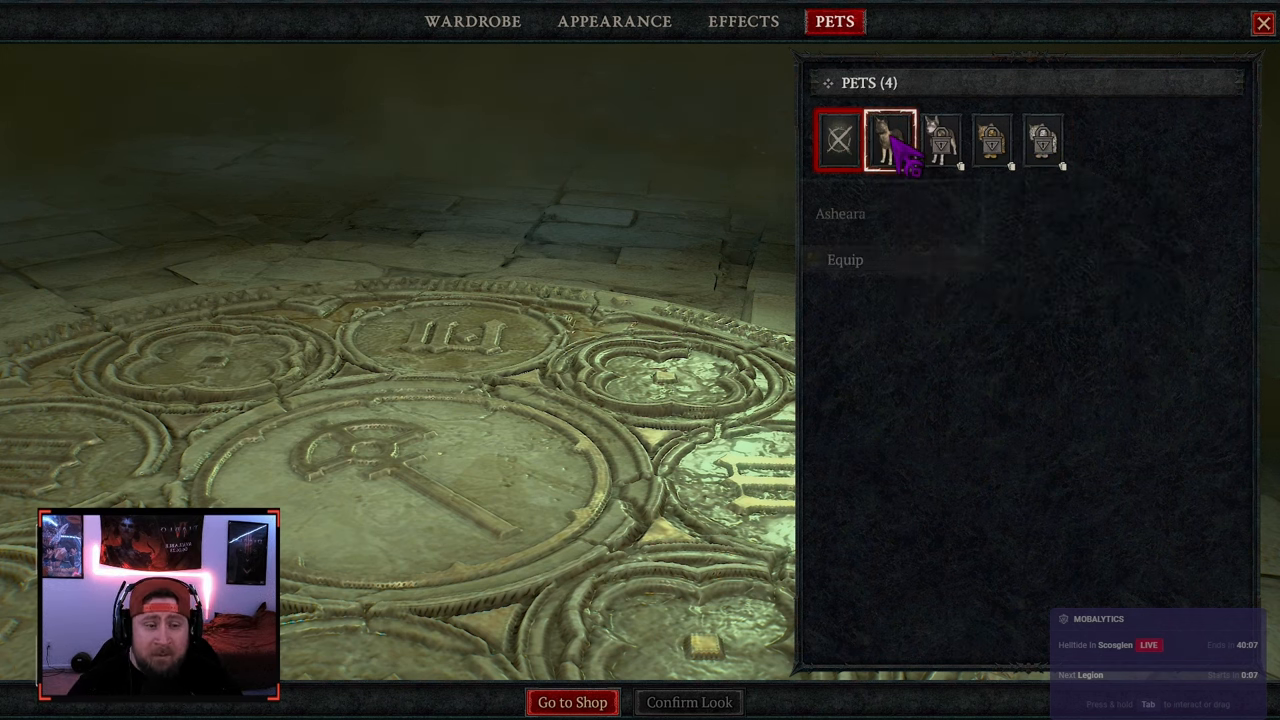
click(896, 140)
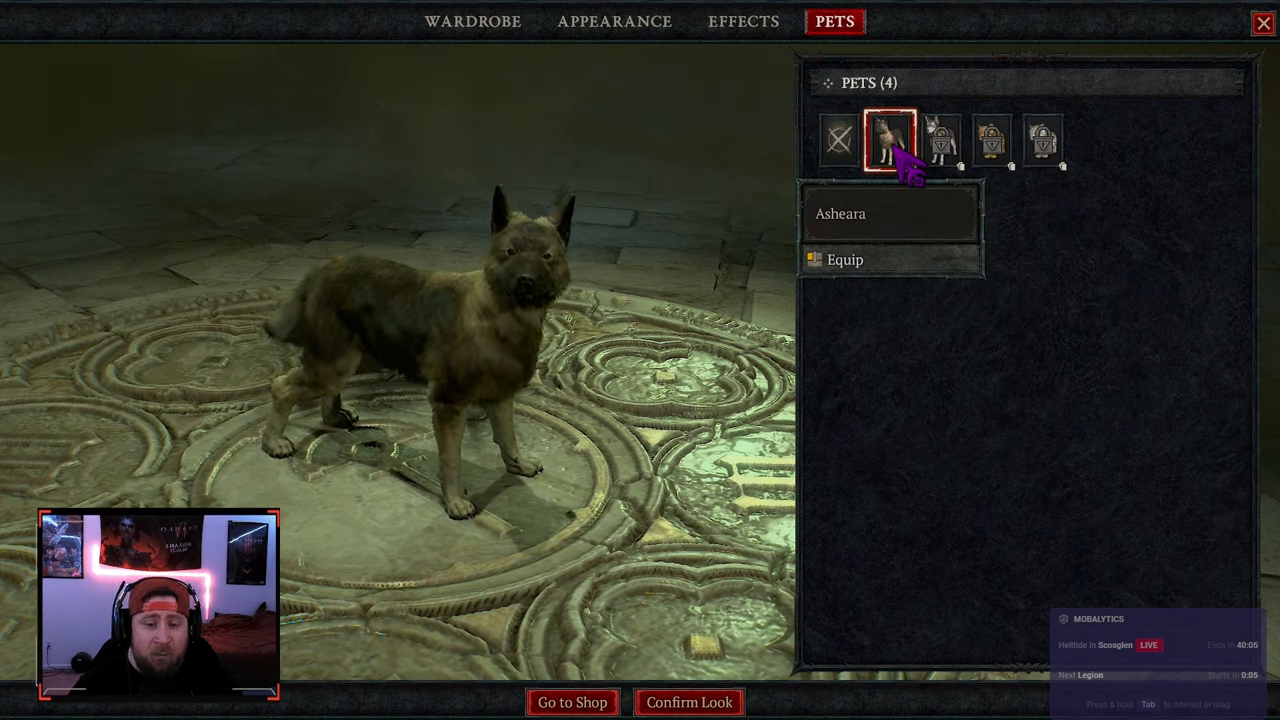
click(843, 259)
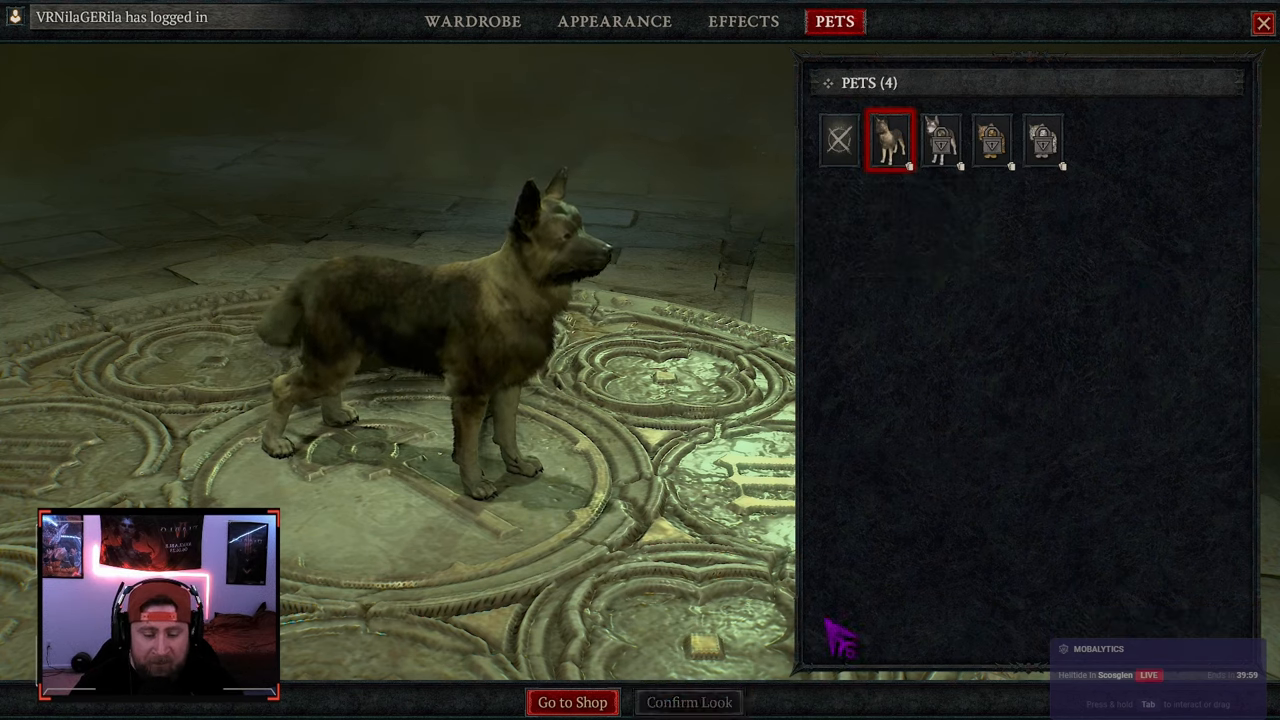
click(695, 701)
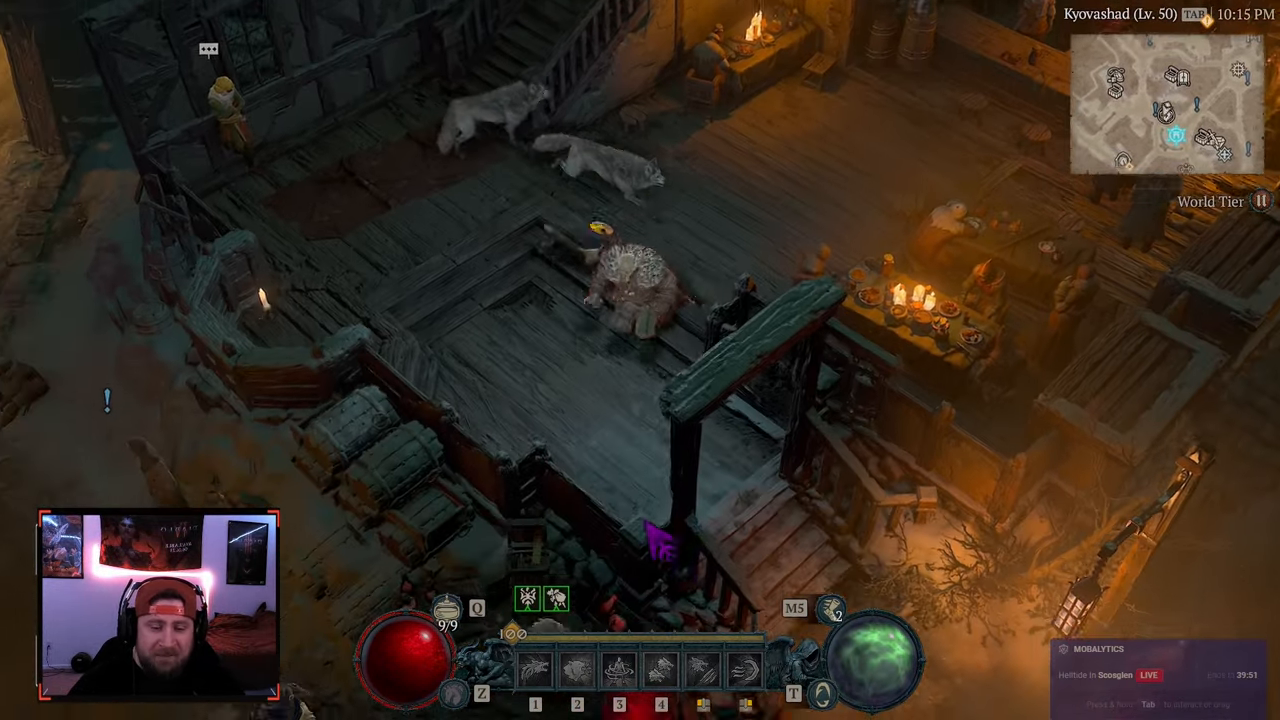
key(alt+tab)
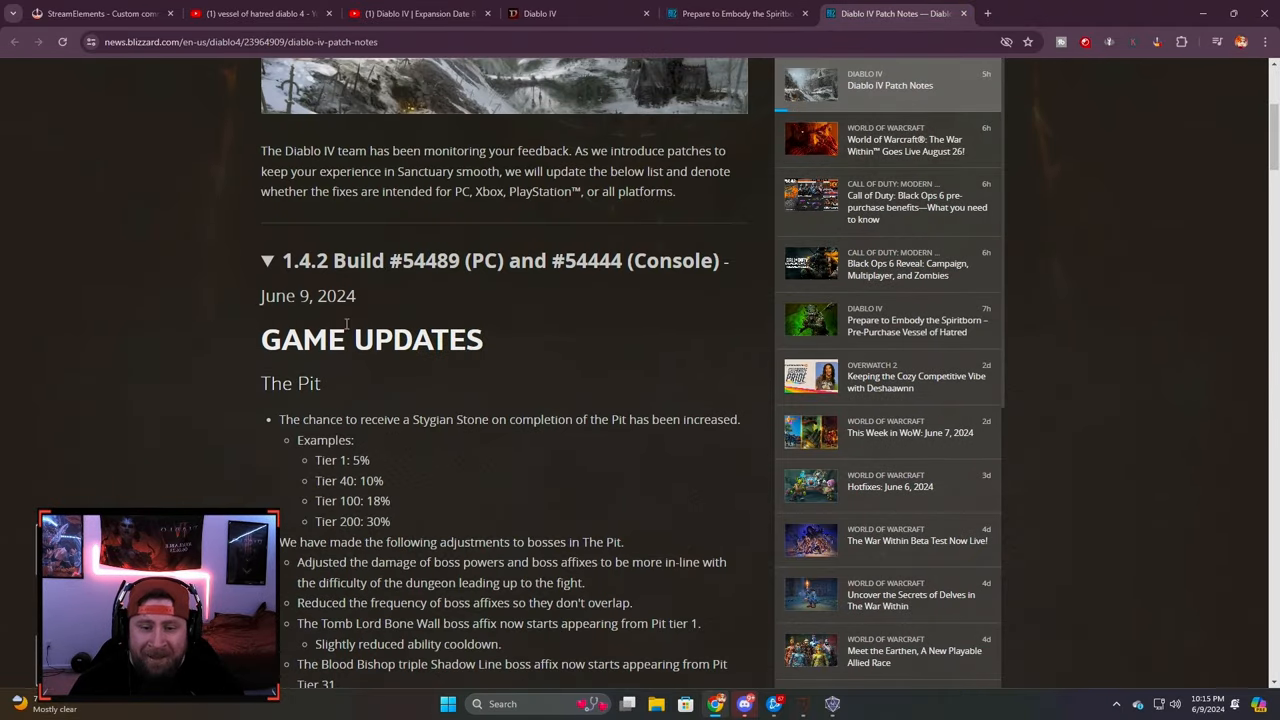
Step: Scroll the Diablo IV patch notes down to the General section
scroll(down, 3)
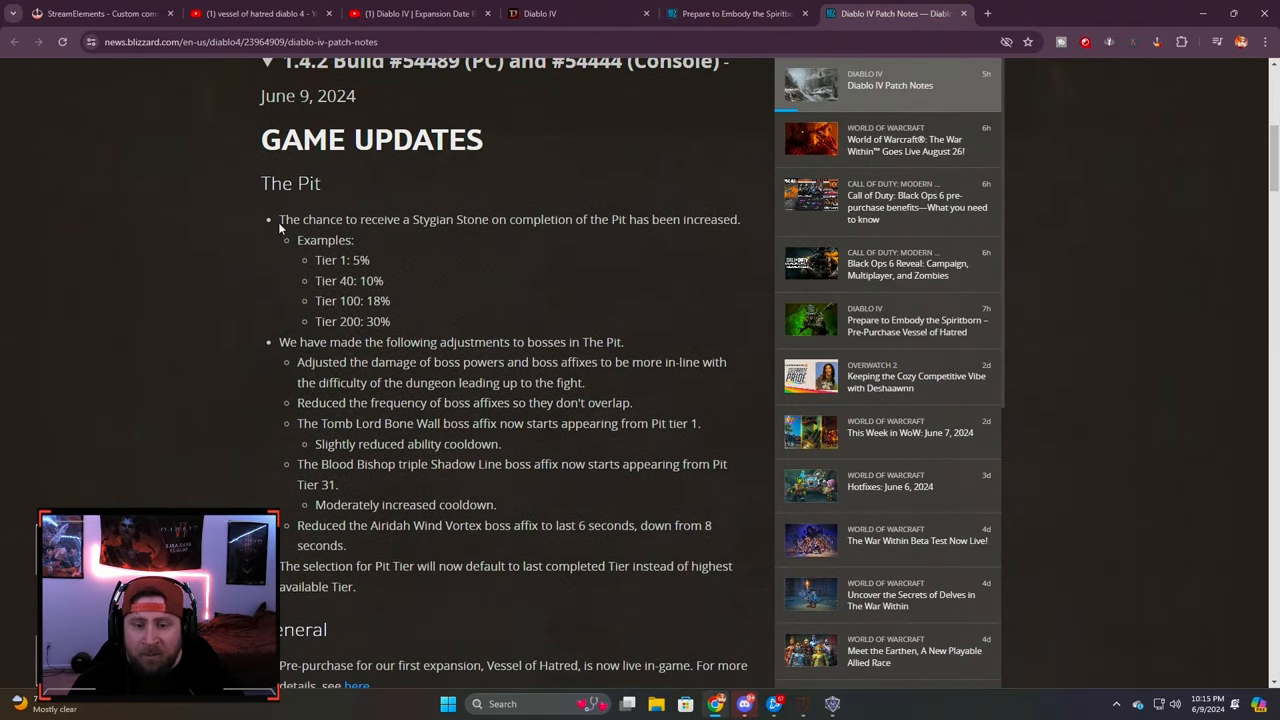
scroll(down, 3)
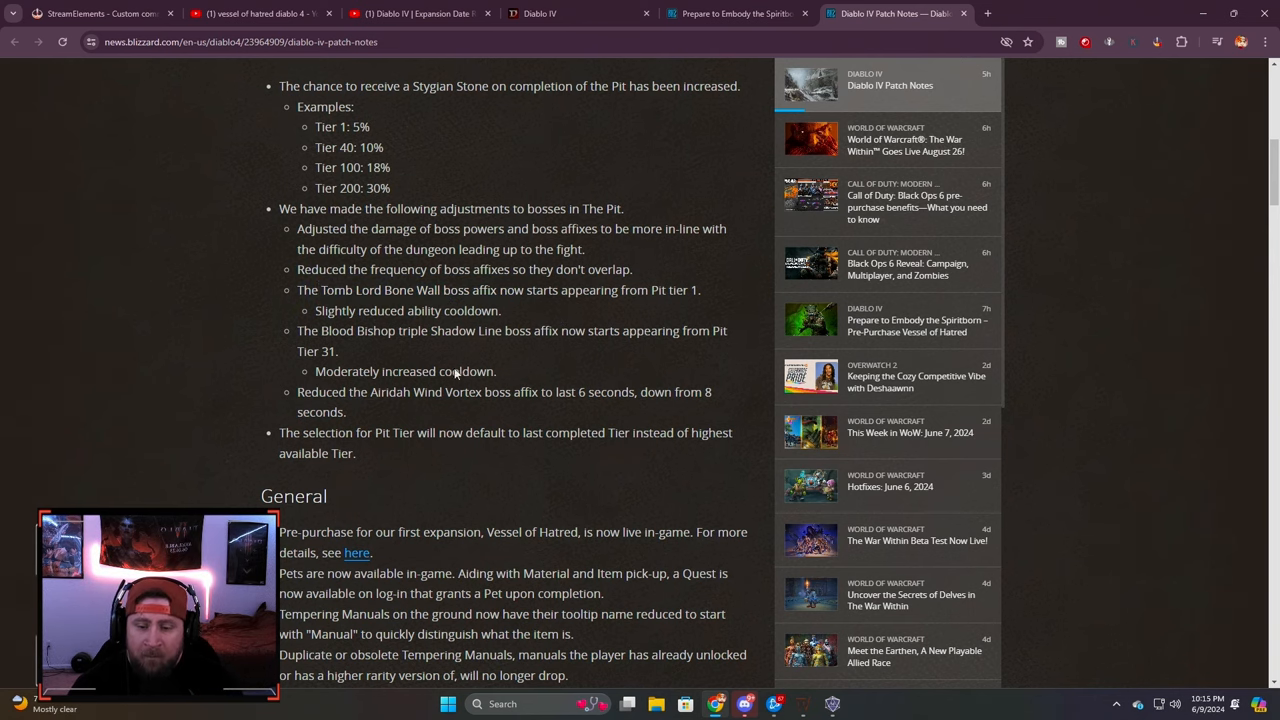
scroll(down, 3)
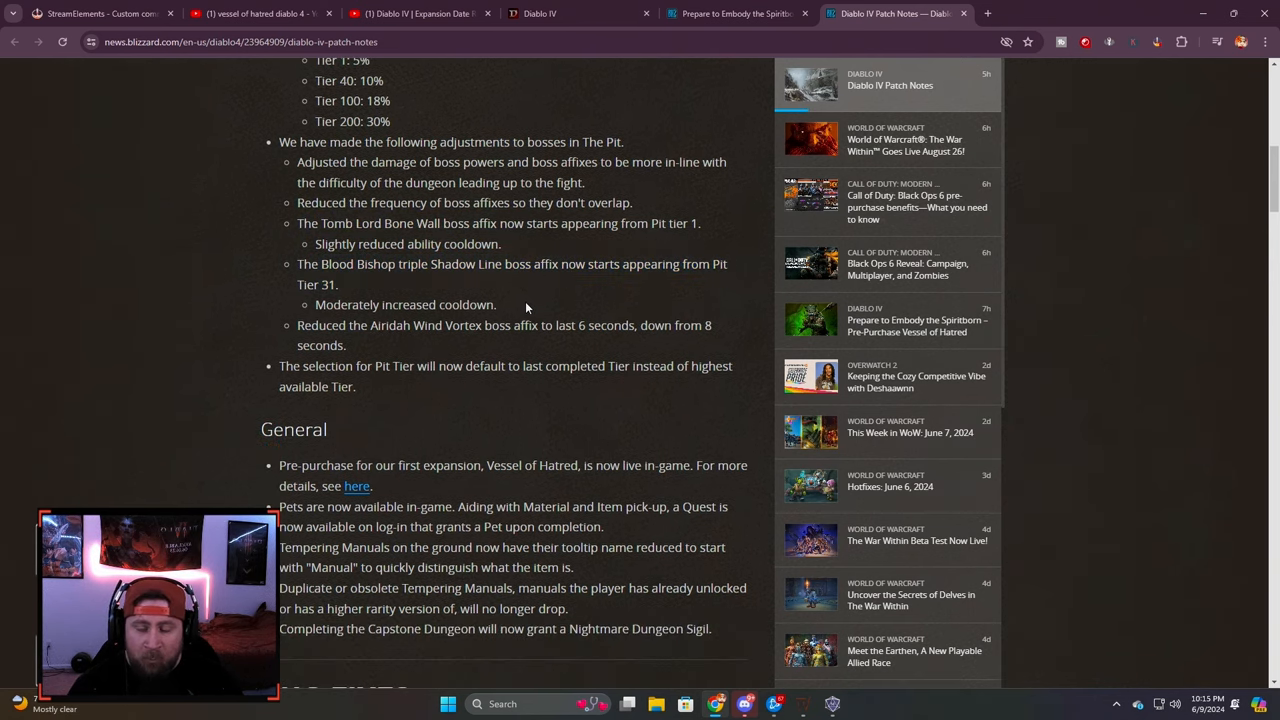
scroll(down, 3)
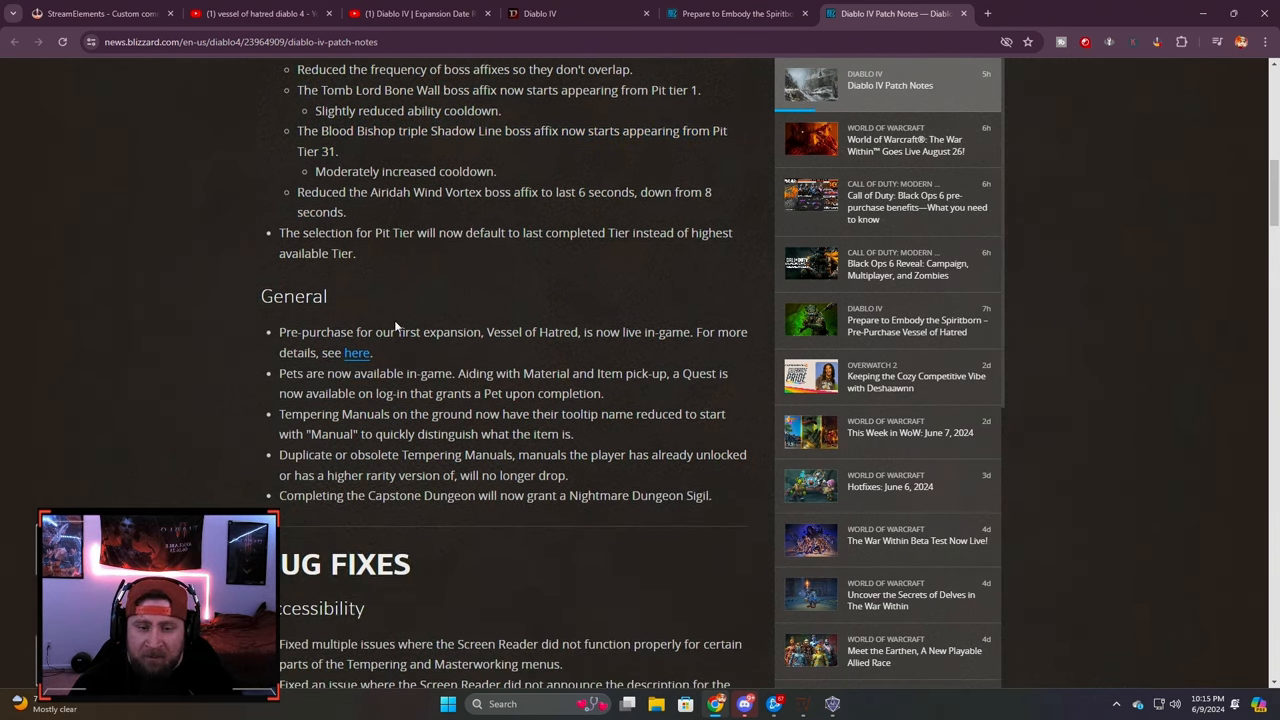
scroll(down, 3)
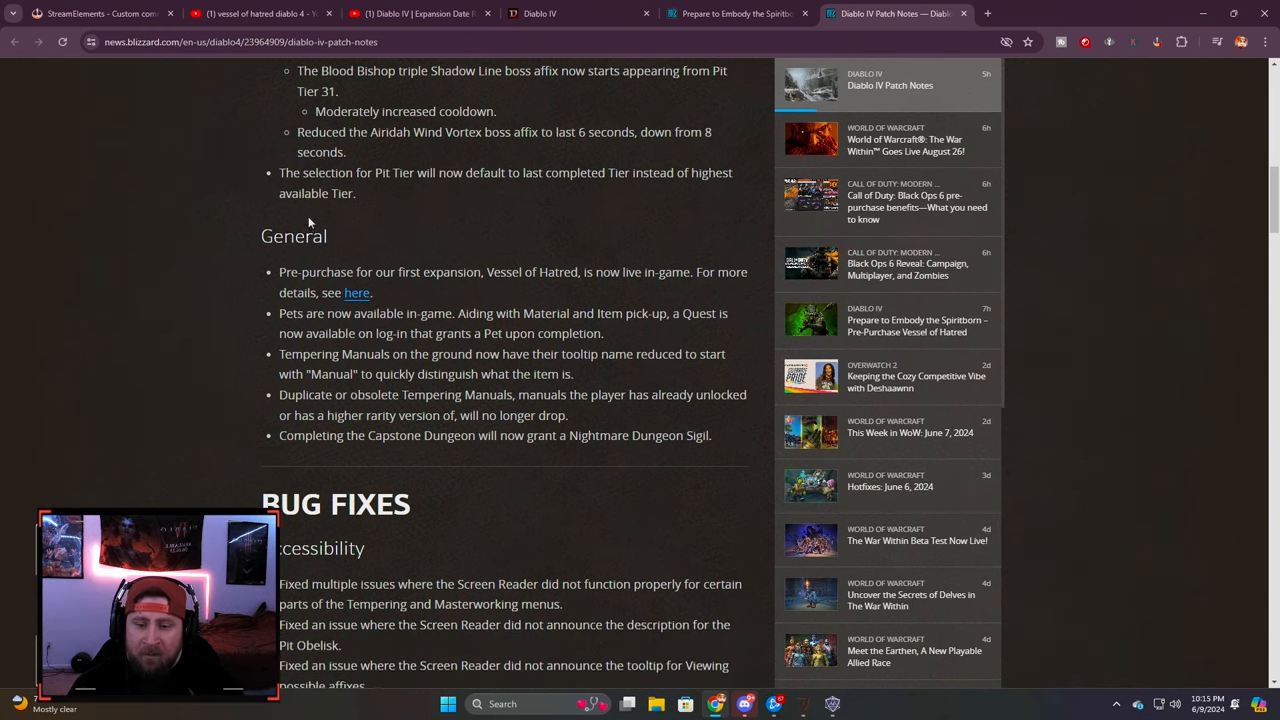
scroll(down, 3)
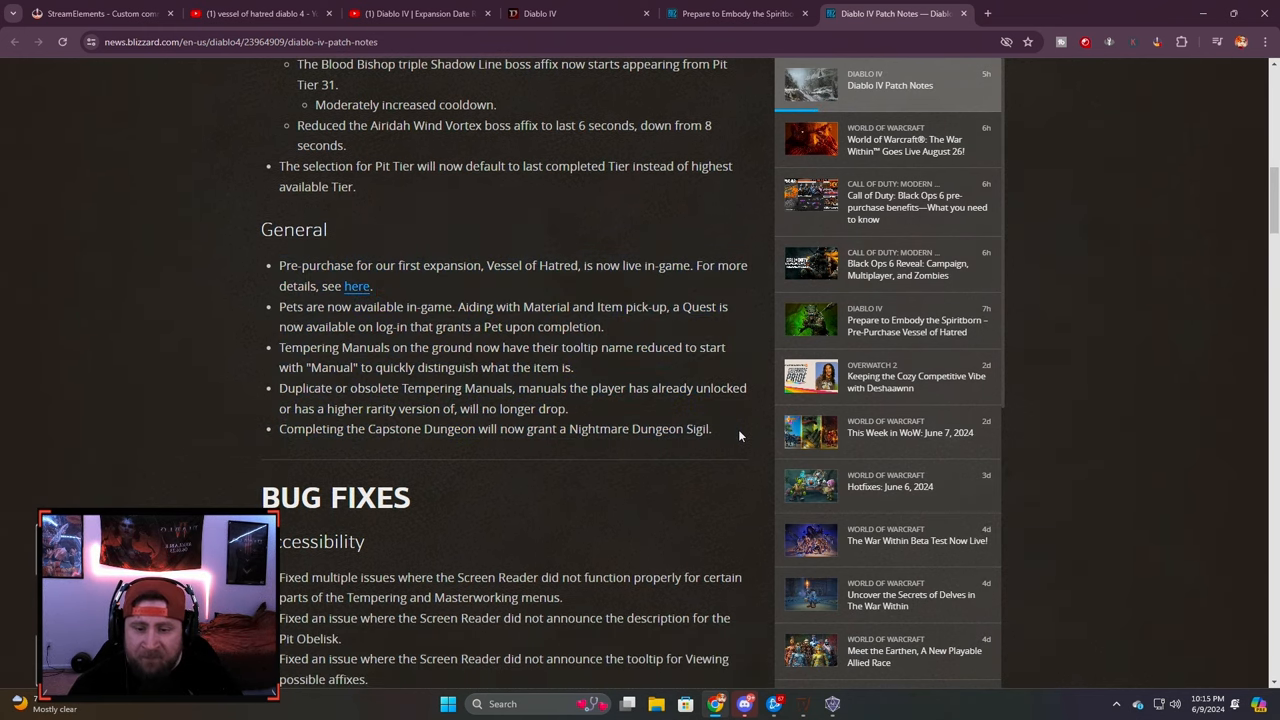
mouse_move(522, 271)
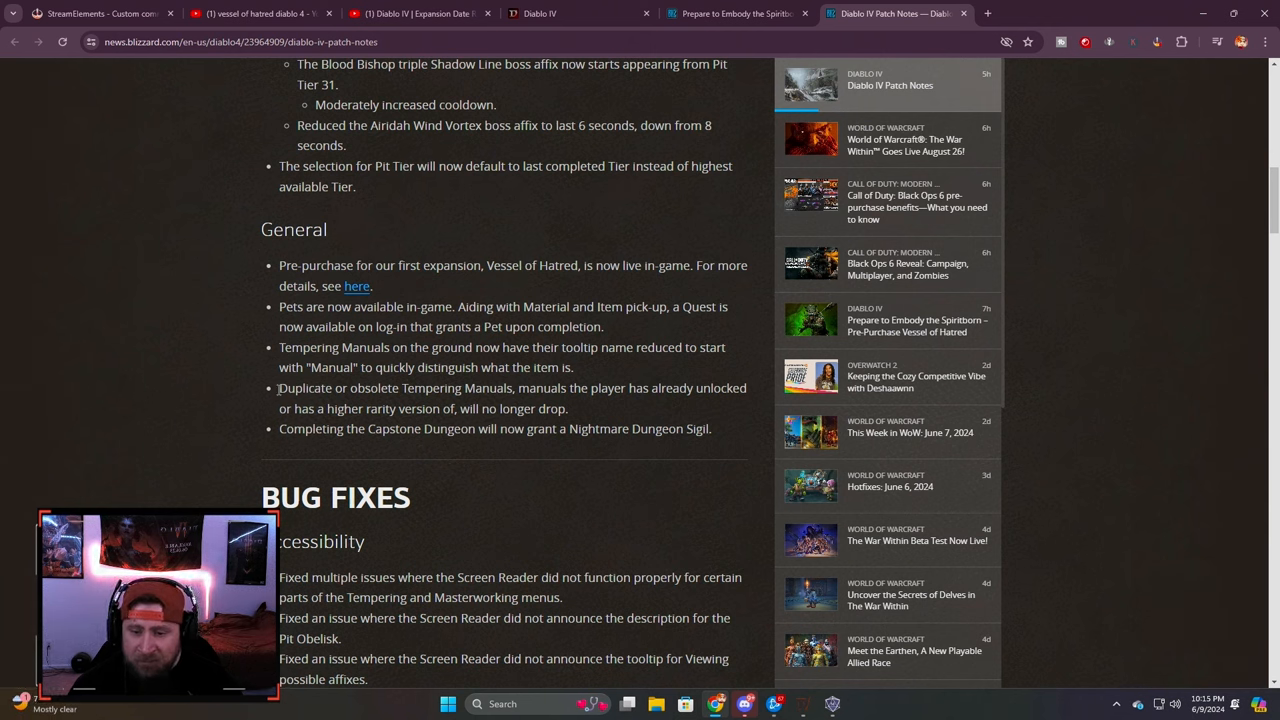
Step: Highlight the duplicate Tempering Manuals line, then open the Vessel of Hatred pre-purchase article
drag(279, 388, 560, 388)
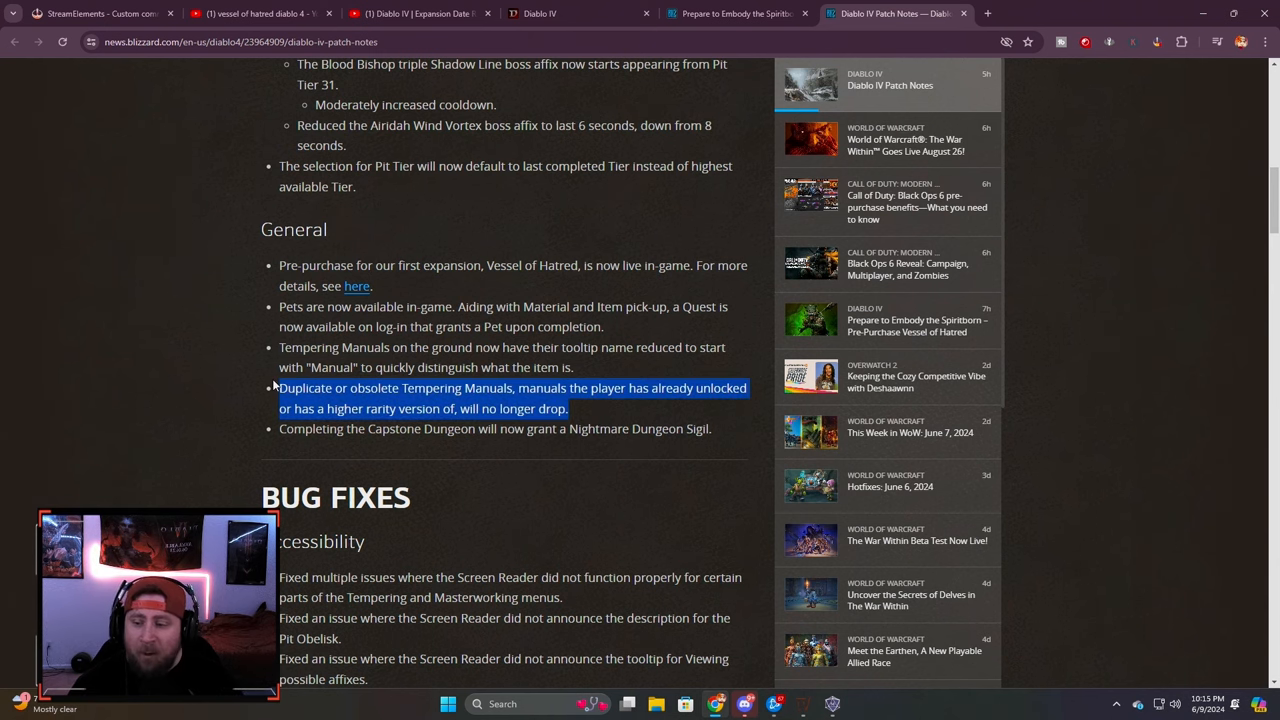
click(607, 407)
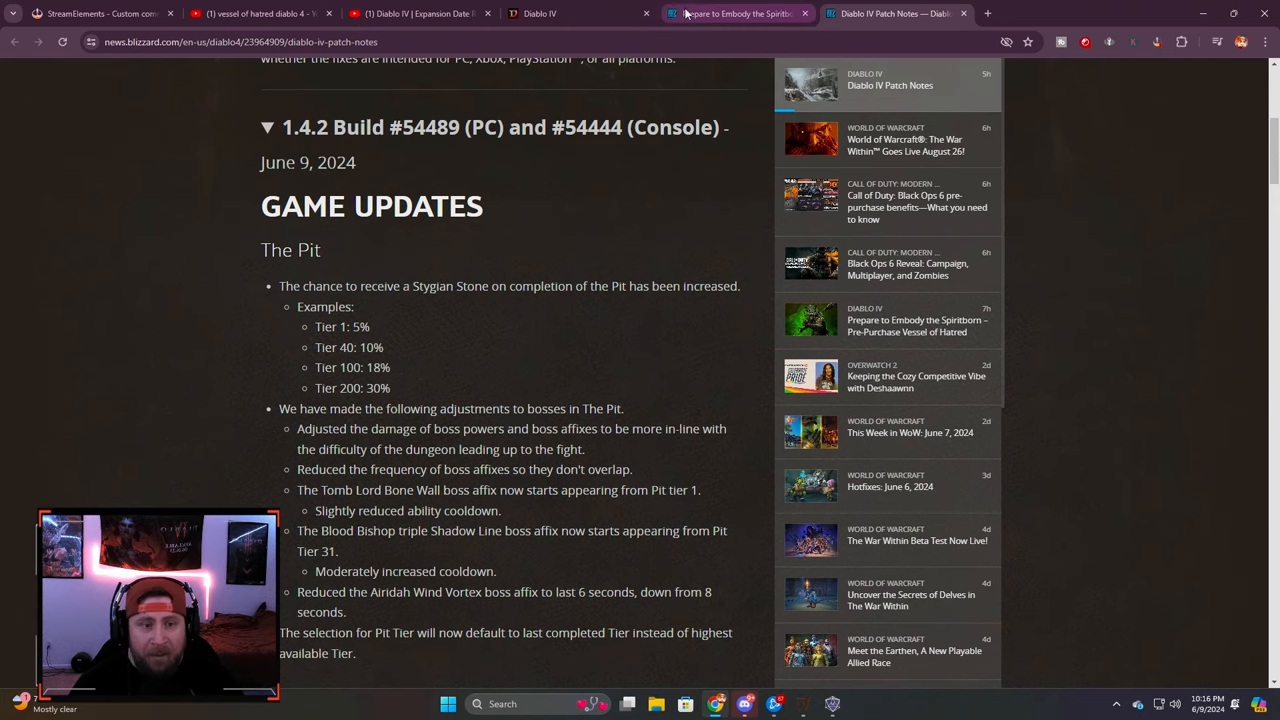
click(735, 14)
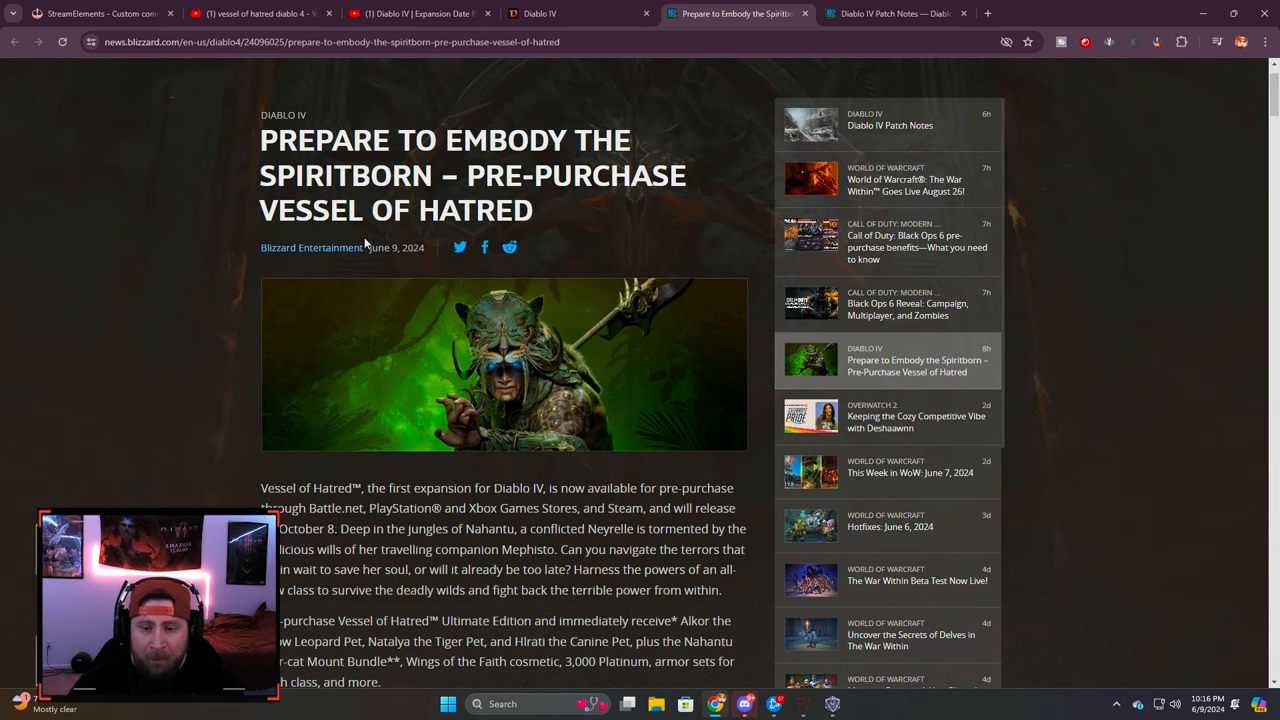
scroll(down, 3)
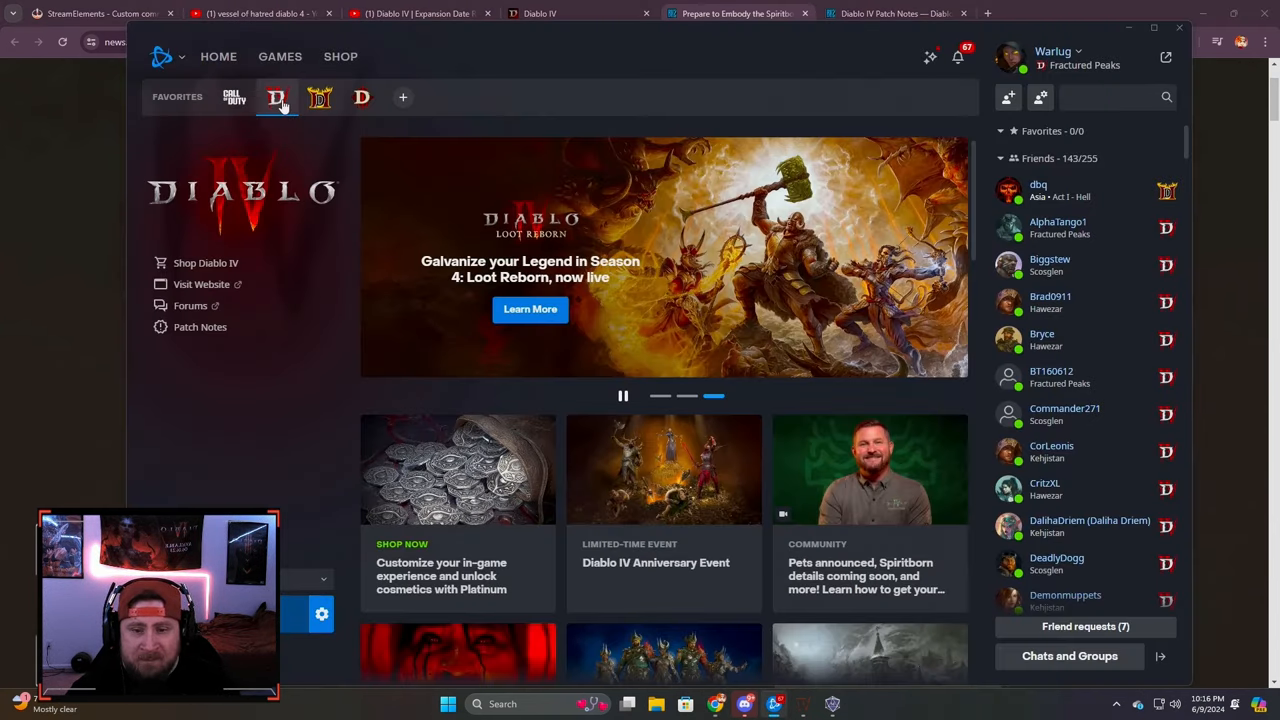
Step: Open the Battle.net Shop's Diablo IV page and browse its editions and Platinum bundles
scroll(down, 3)
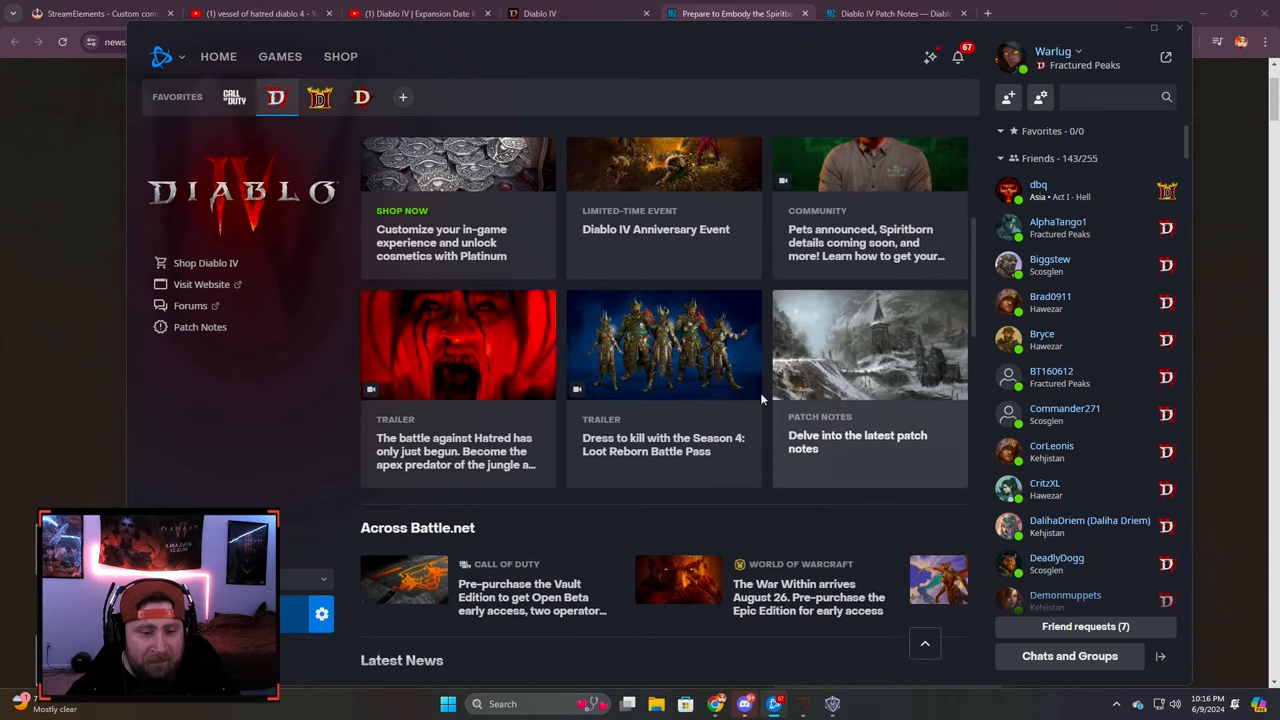
scroll(down, 3)
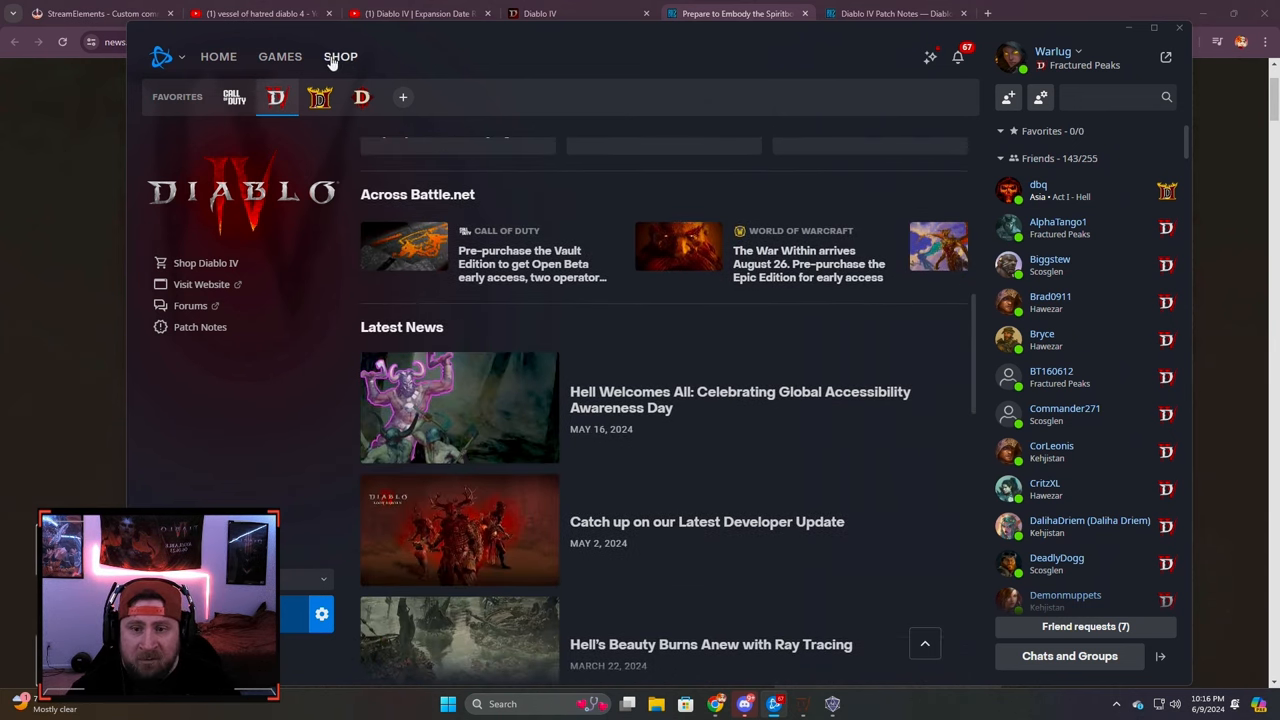
click(340, 56)
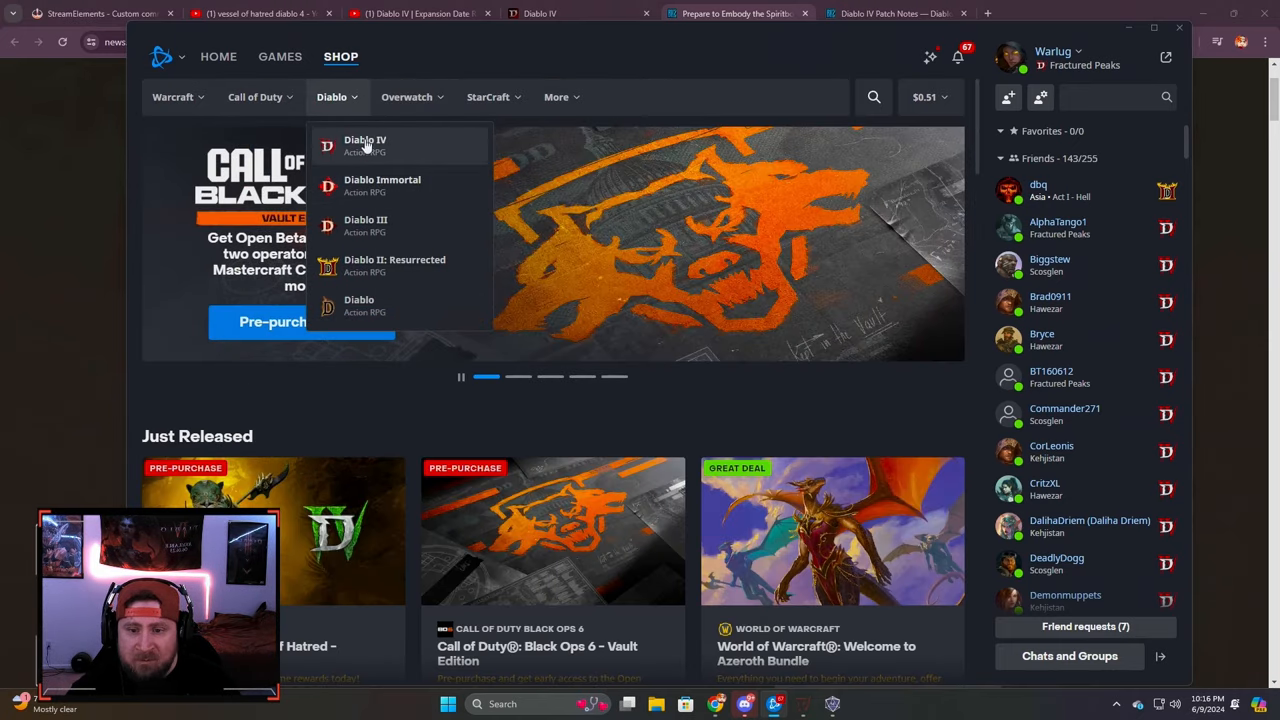
click(365, 140)
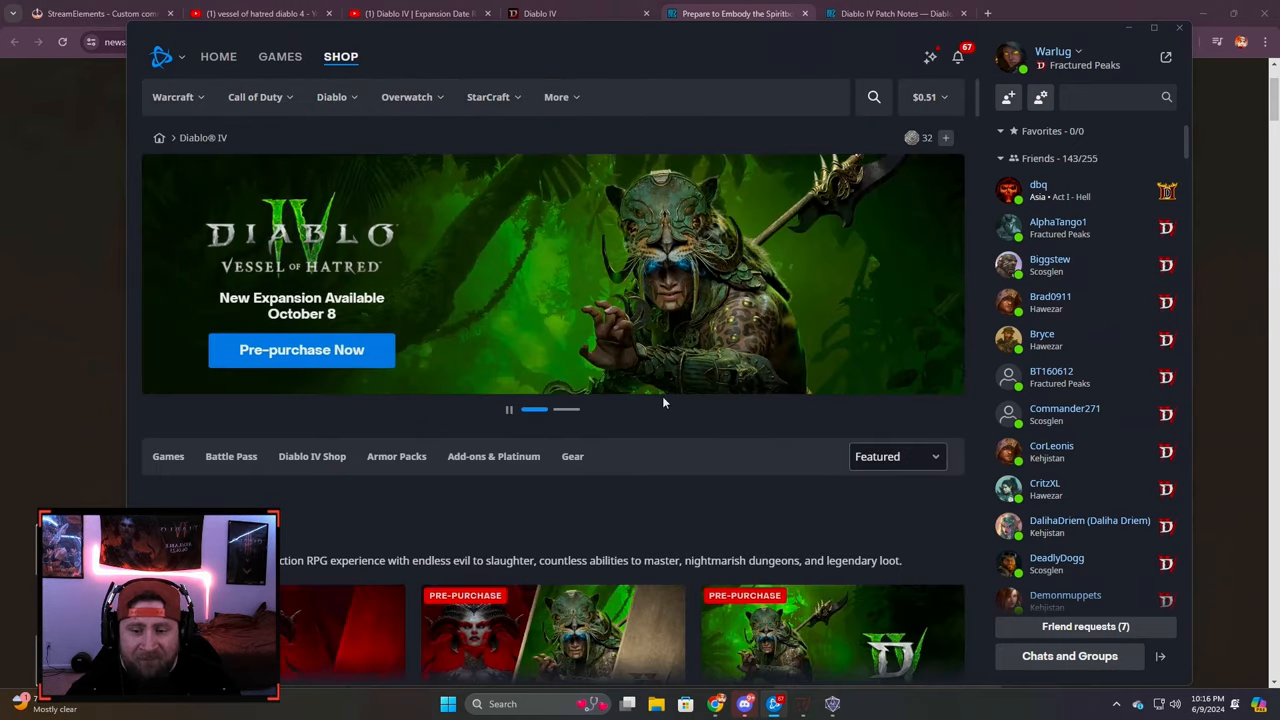
scroll(down, 3)
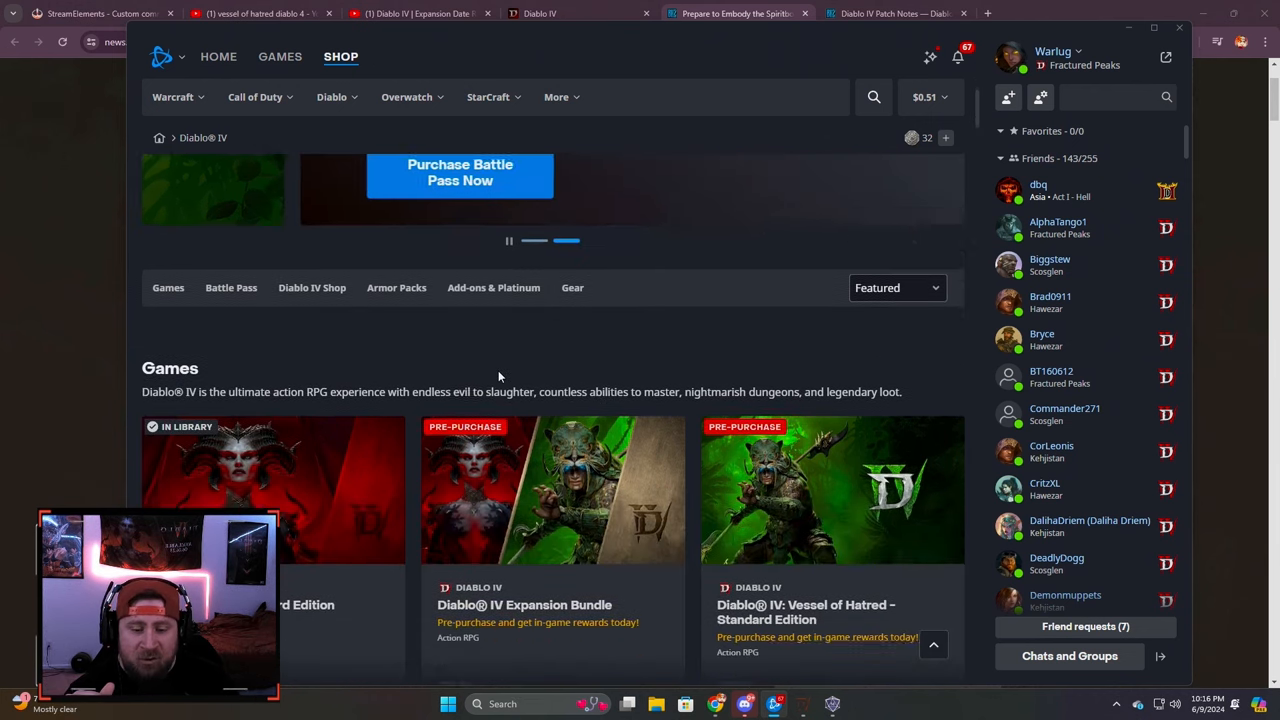
scroll(down, 3)
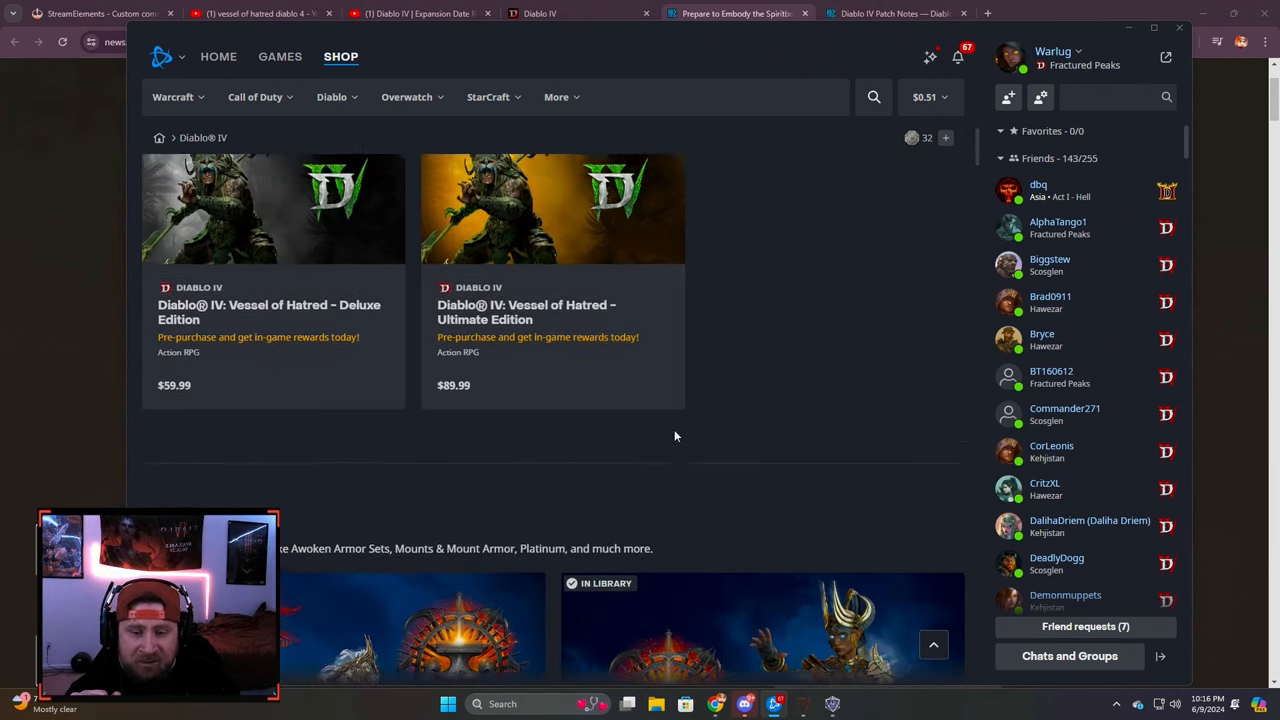
scroll(down, 3)
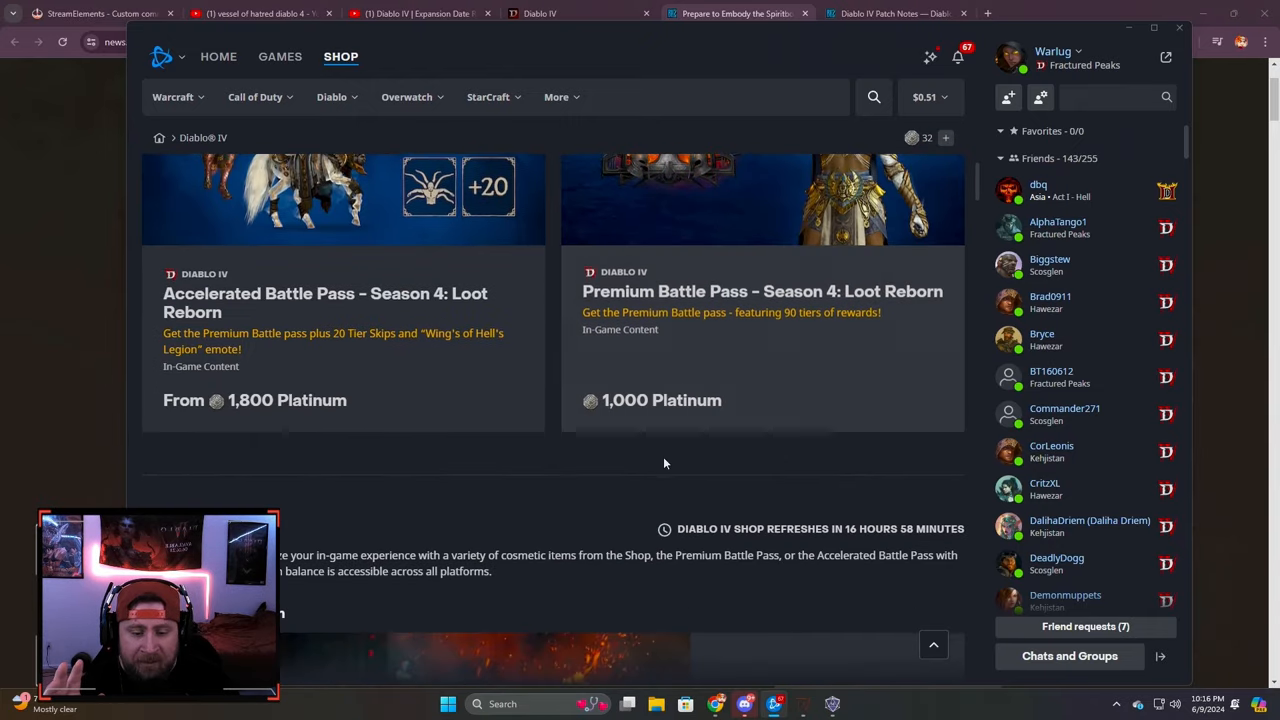
scroll(down, 3)
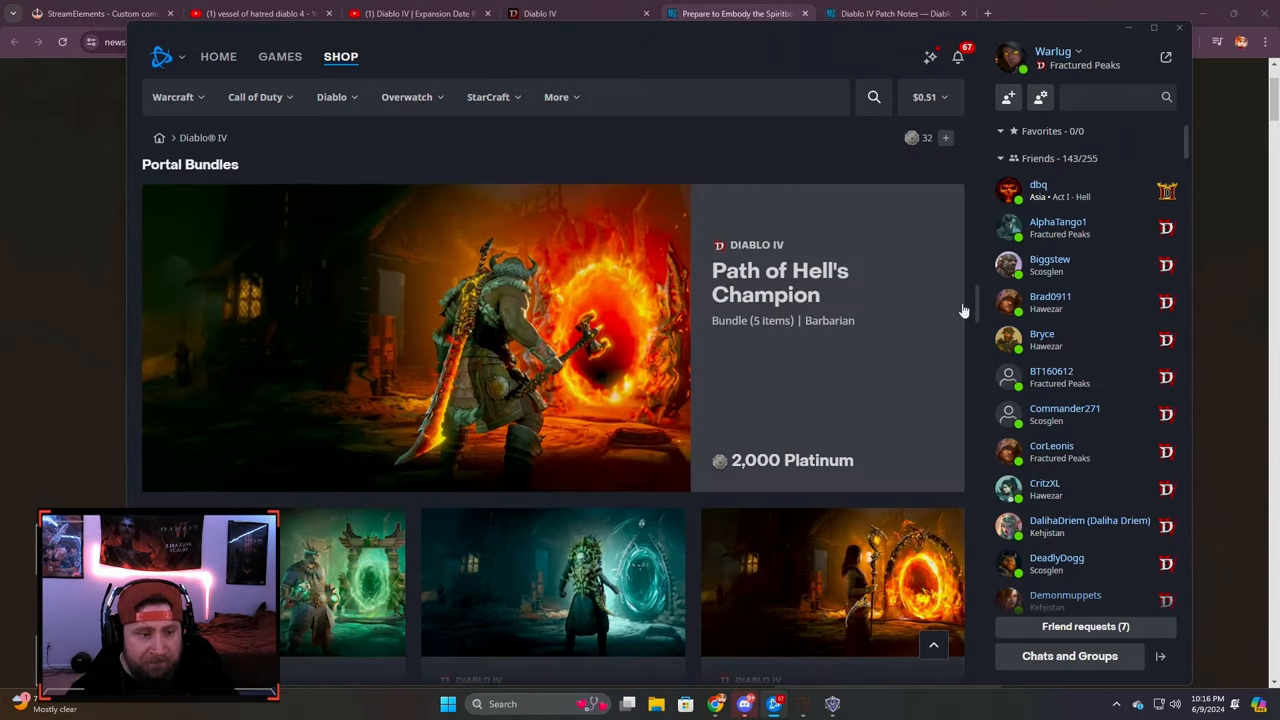
scroll(down, 3)
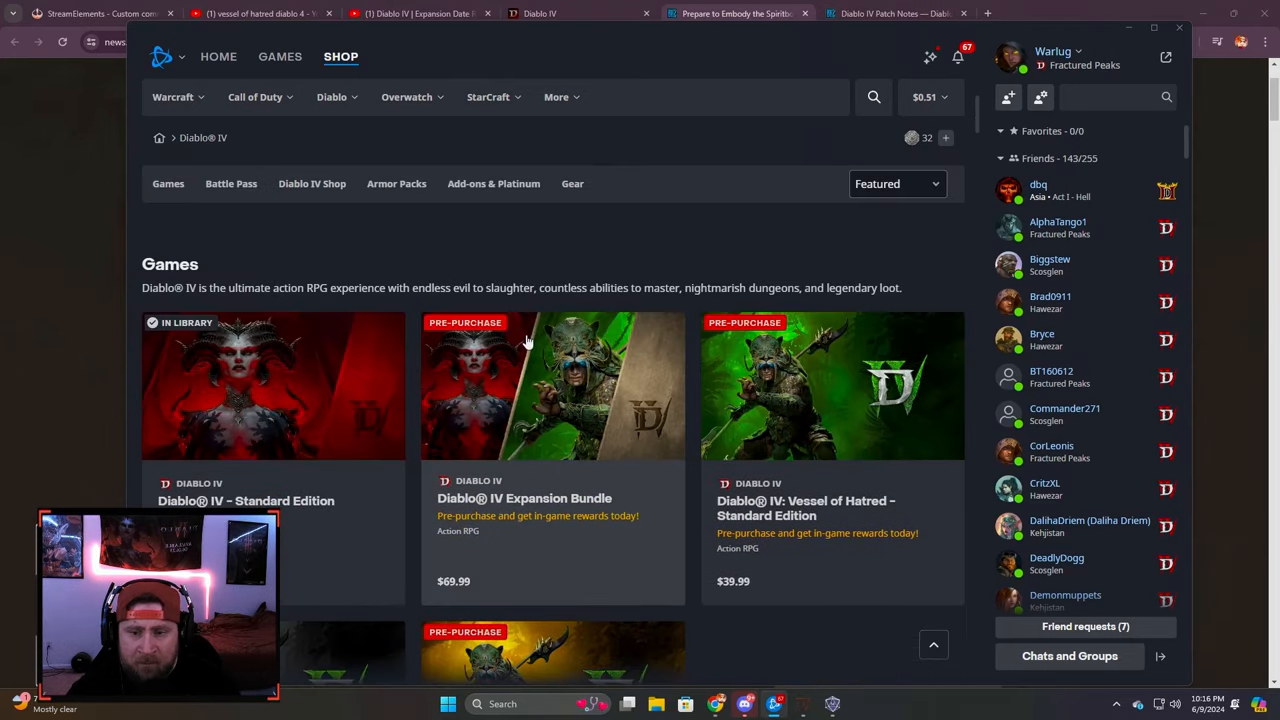
mouse_move(583, 485)
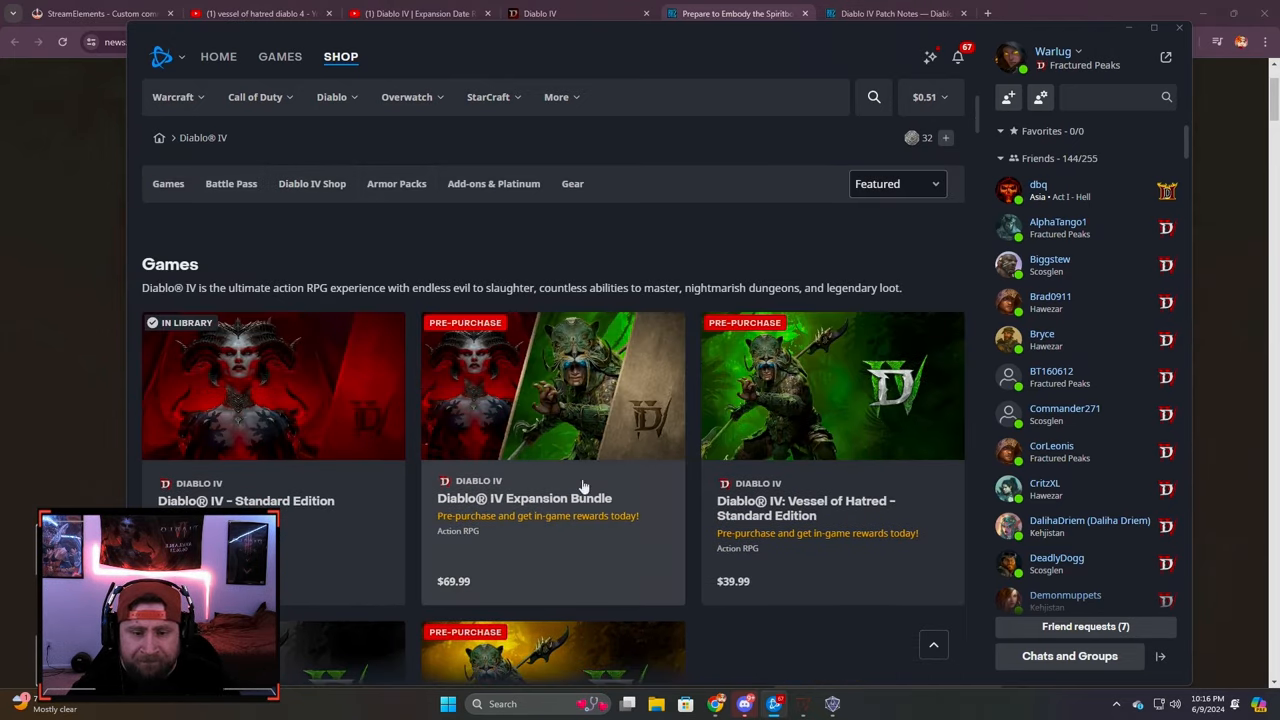
mouse_move(806, 560)
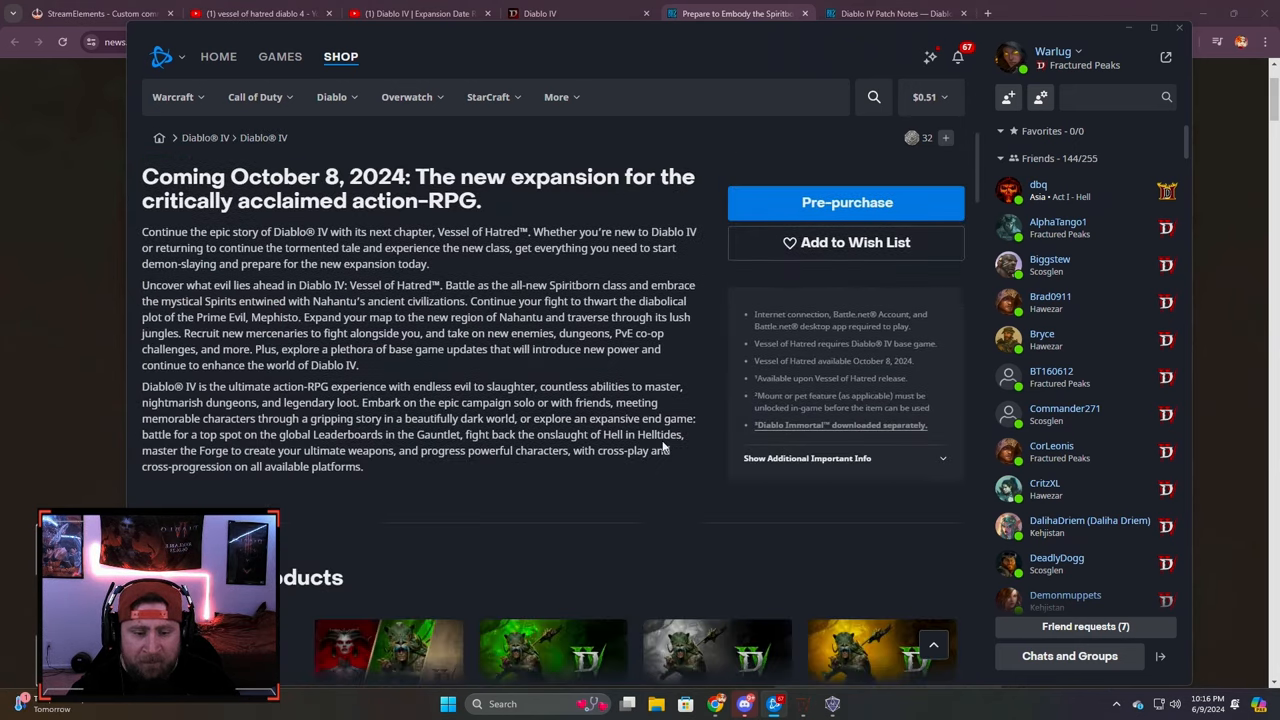
Step: Scroll the Vessel of Hatred page down to the four-edition Compare Products table
scroll(down, 3)
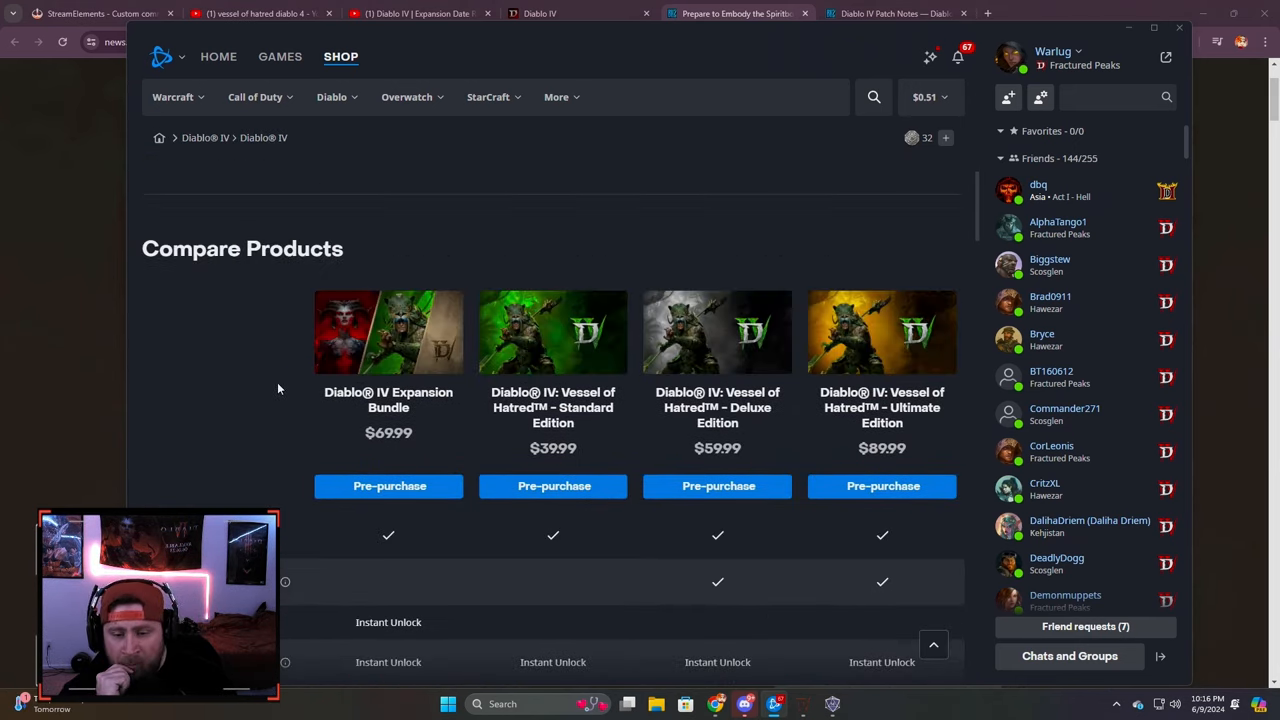
mouse_move(351, 342)
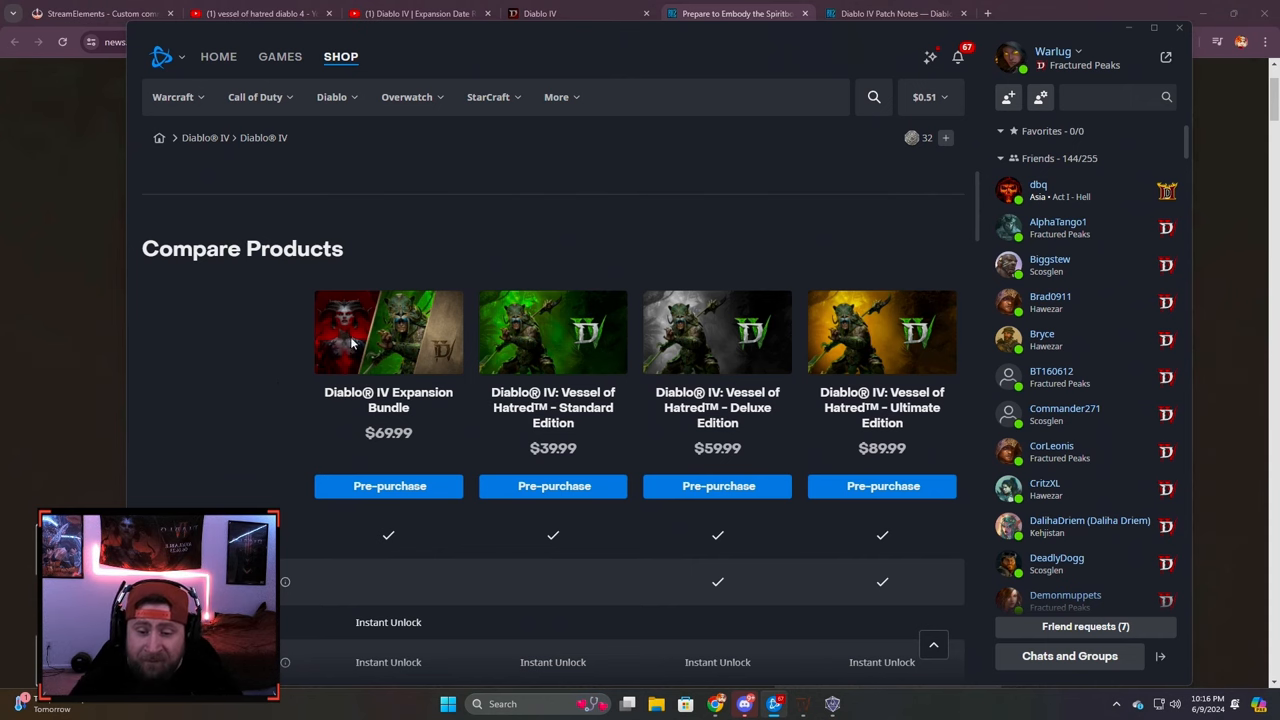
scroll(down, 3)
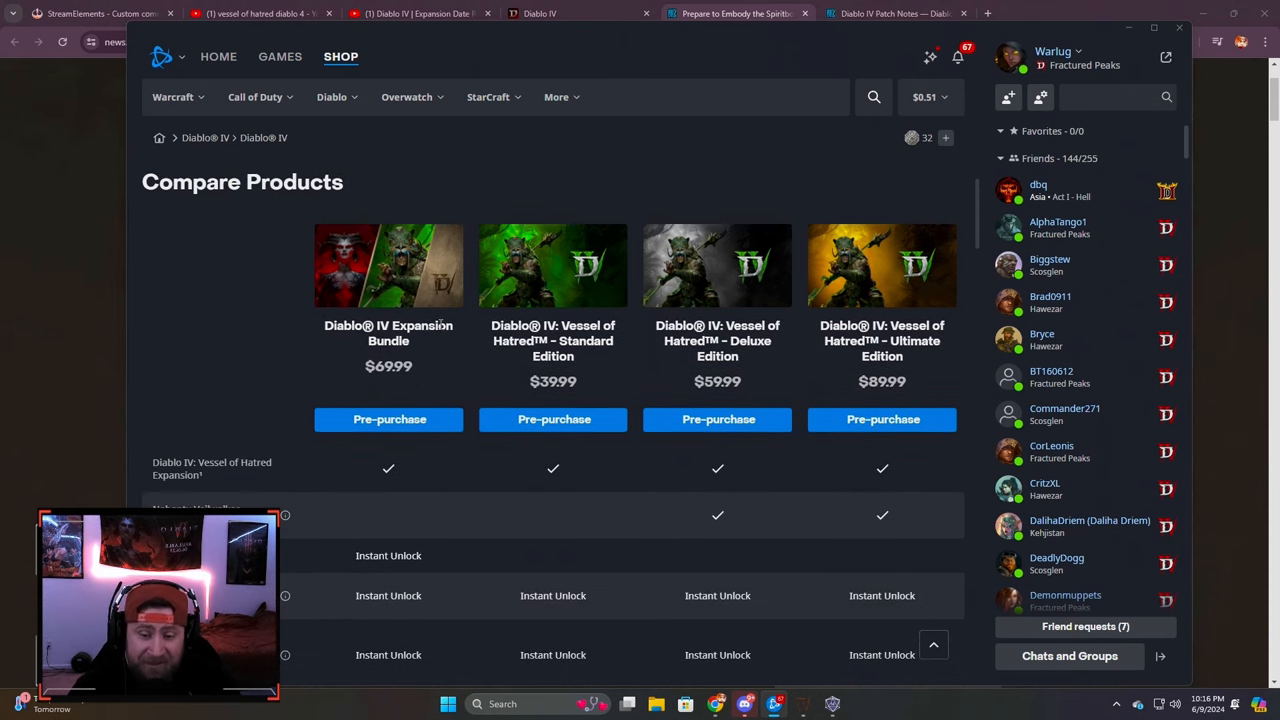
scroll(down, 3)
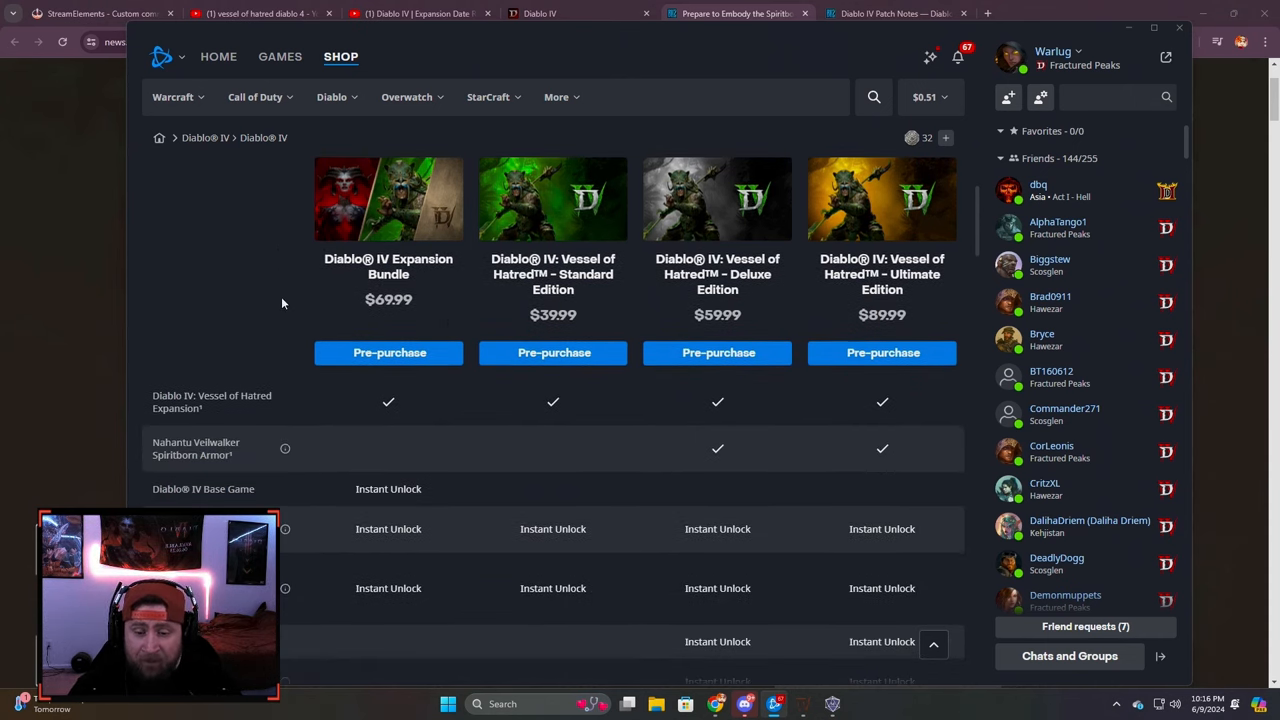
mouse_move(1065, 413)
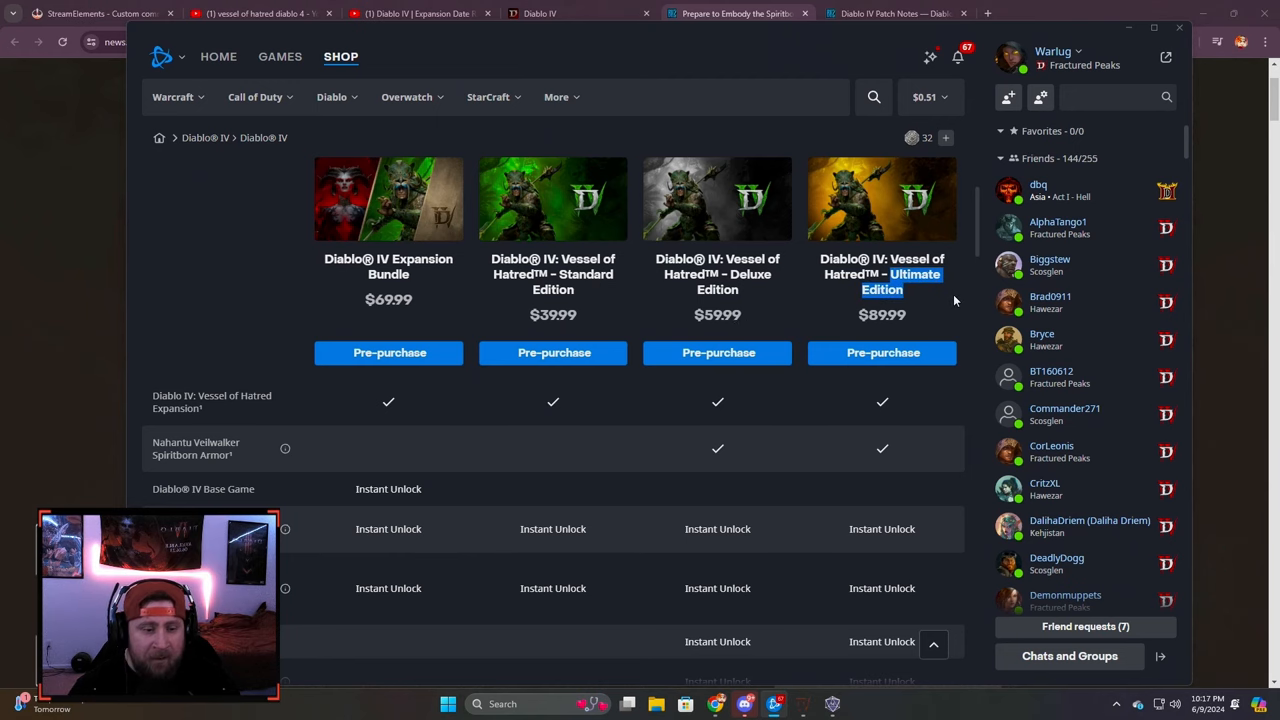
mouse_move(553, 352)
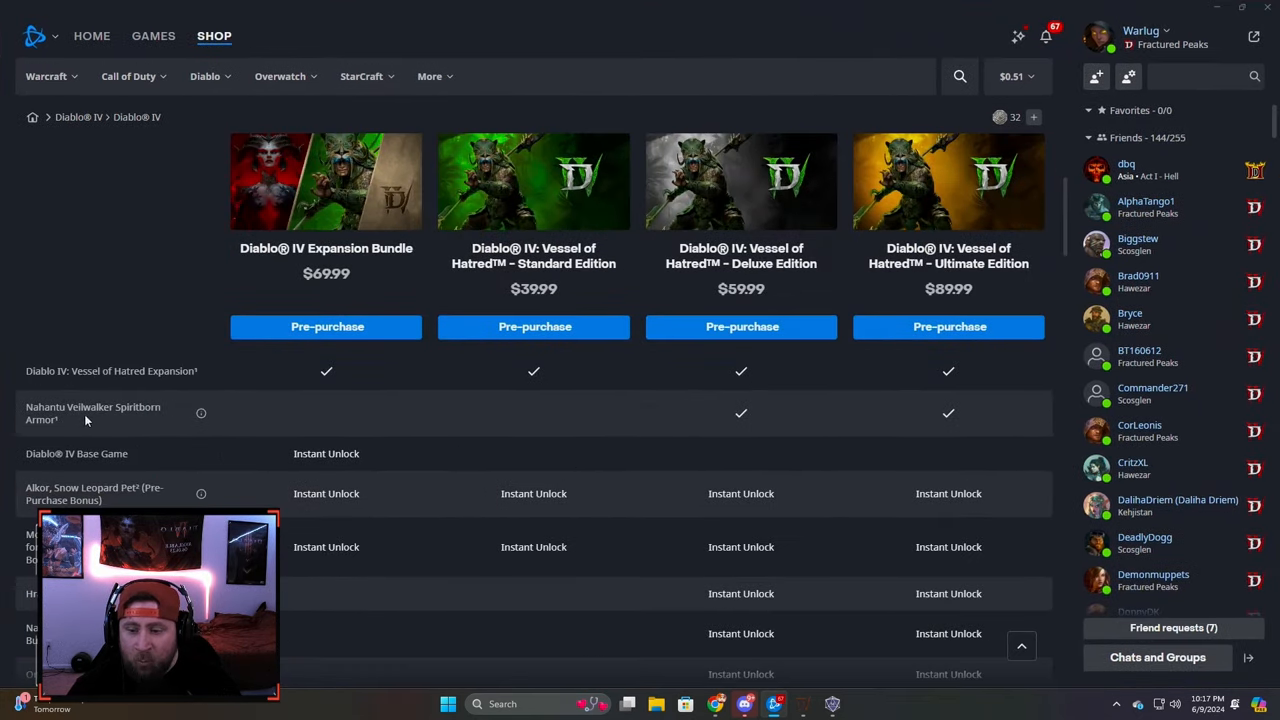
mouse_move(200, 413)
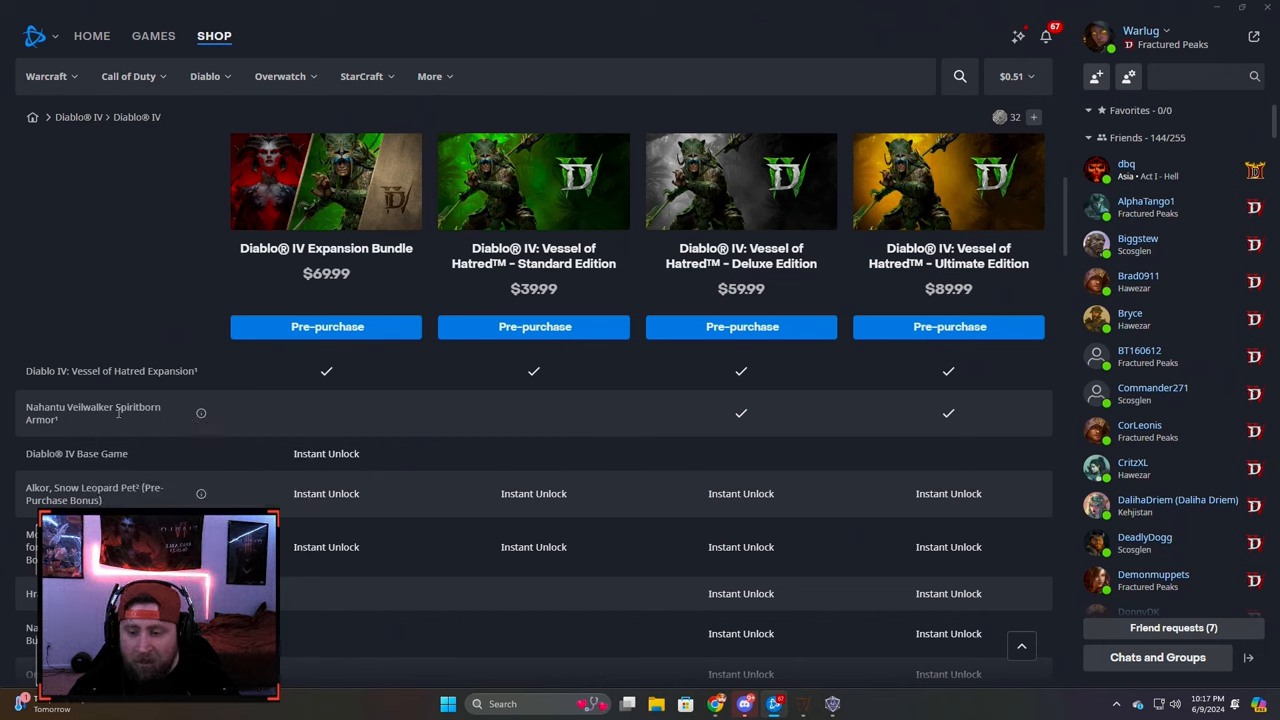
mouse_move(210, 420)
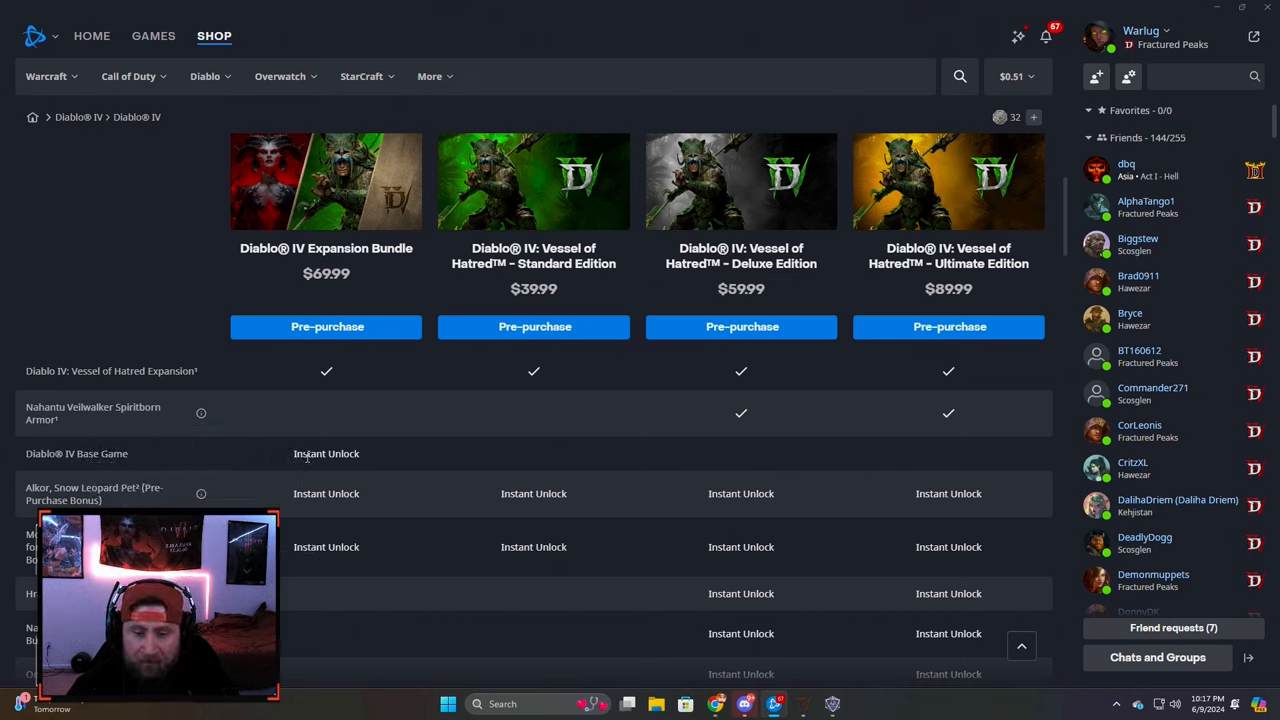
mouse_move(201, 494)
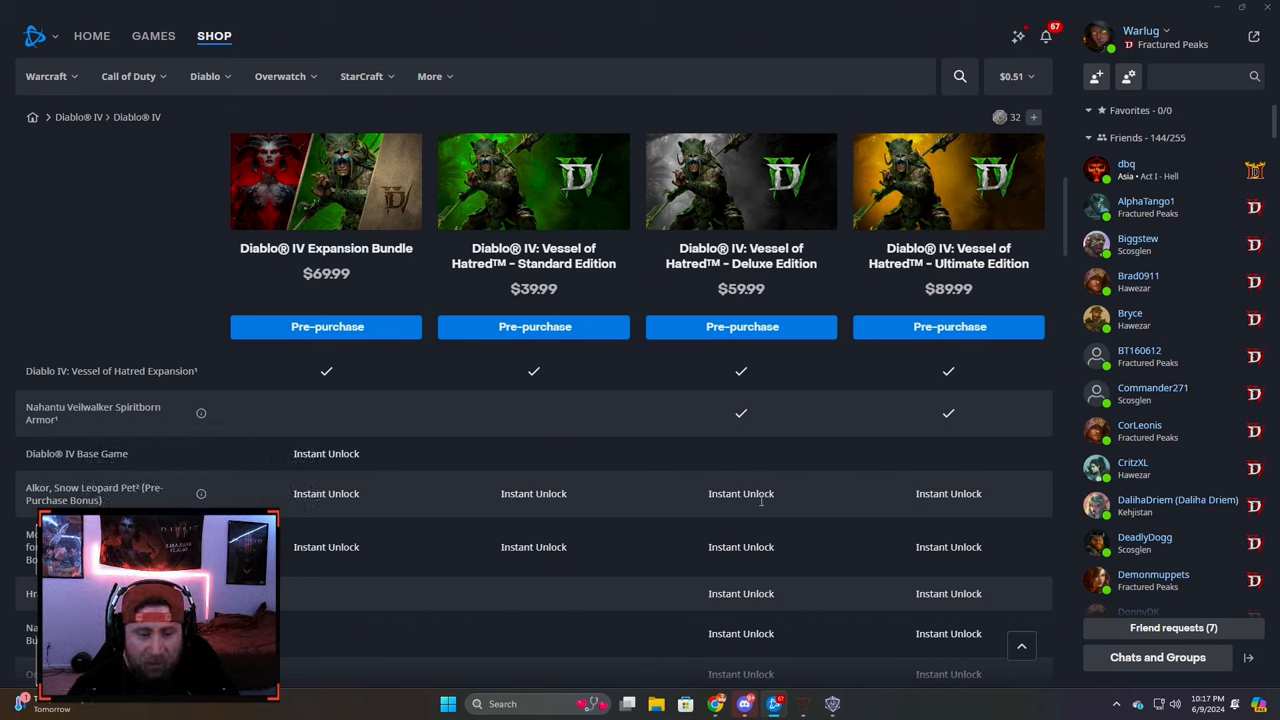
scroll(down, 3)
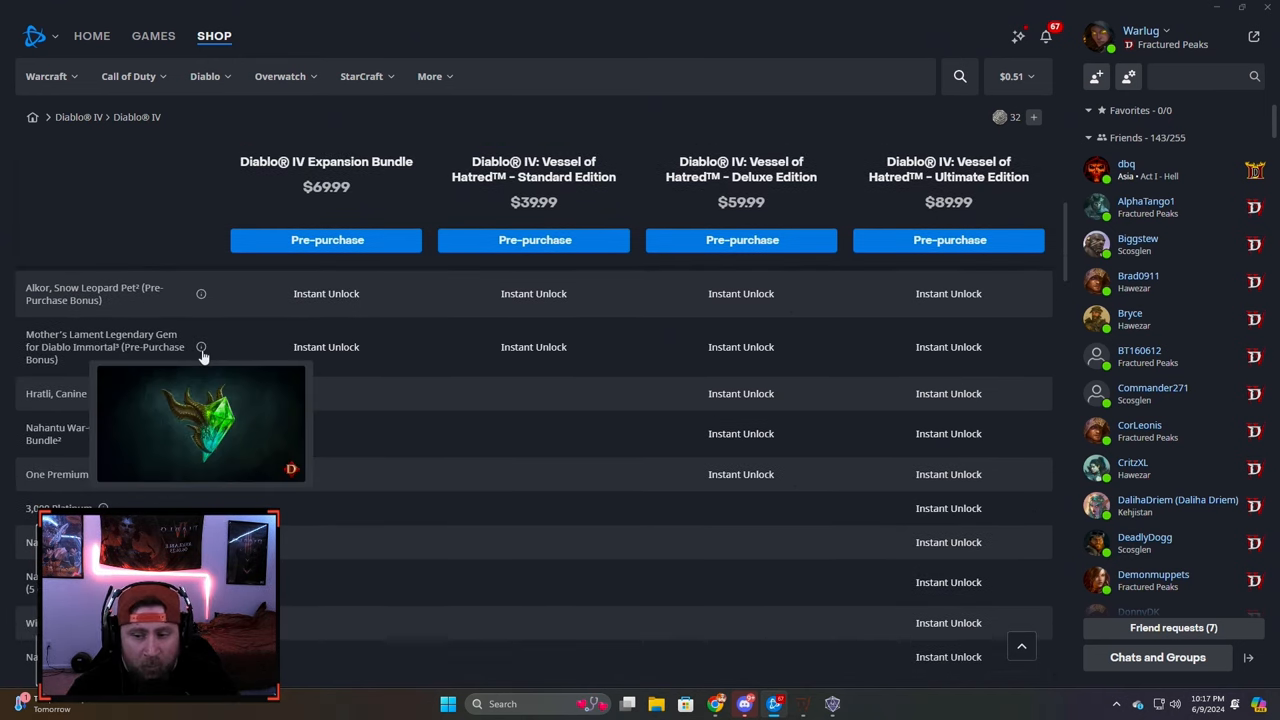
mouse_move(511, 450)
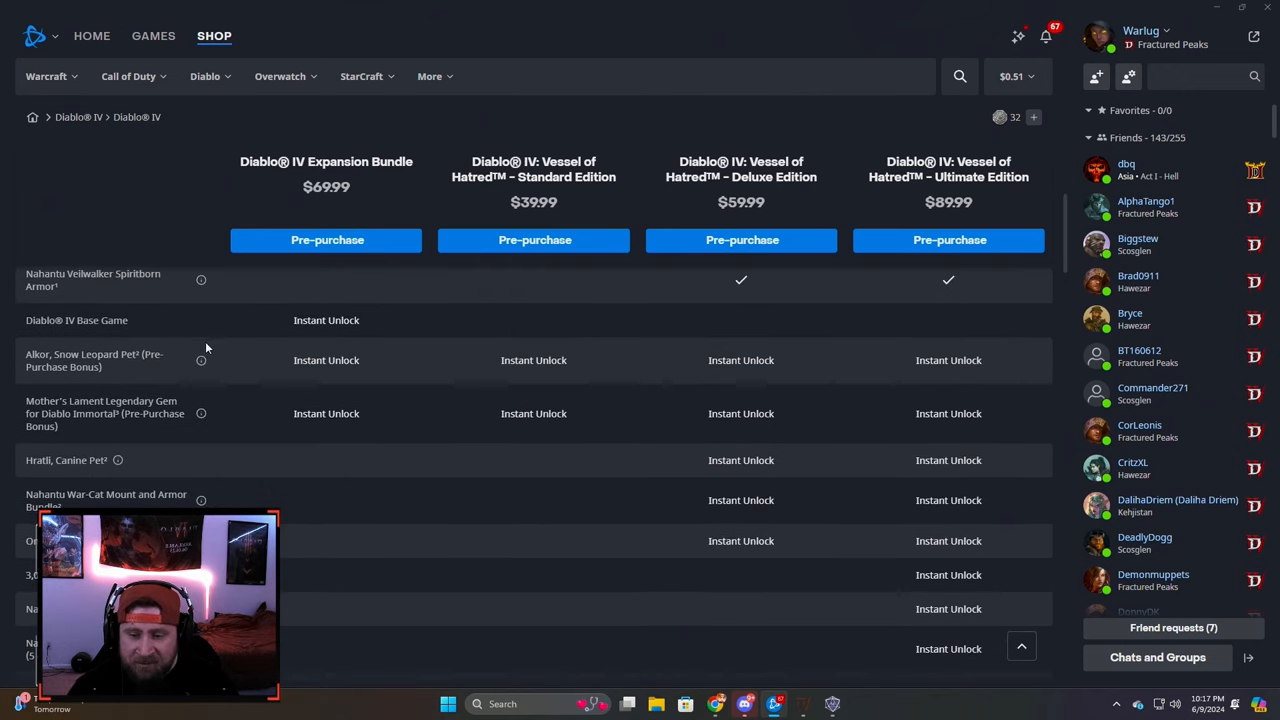
mouse_move(696, 199)
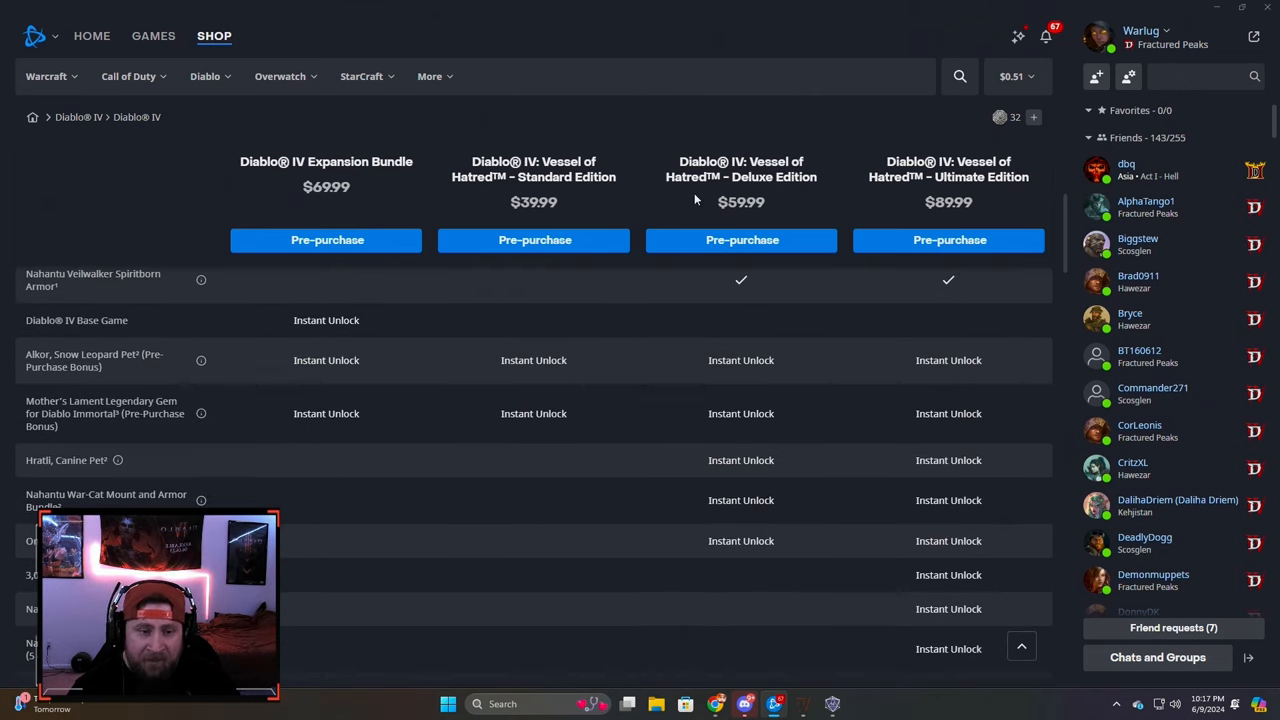
mouse_move(710, 445)
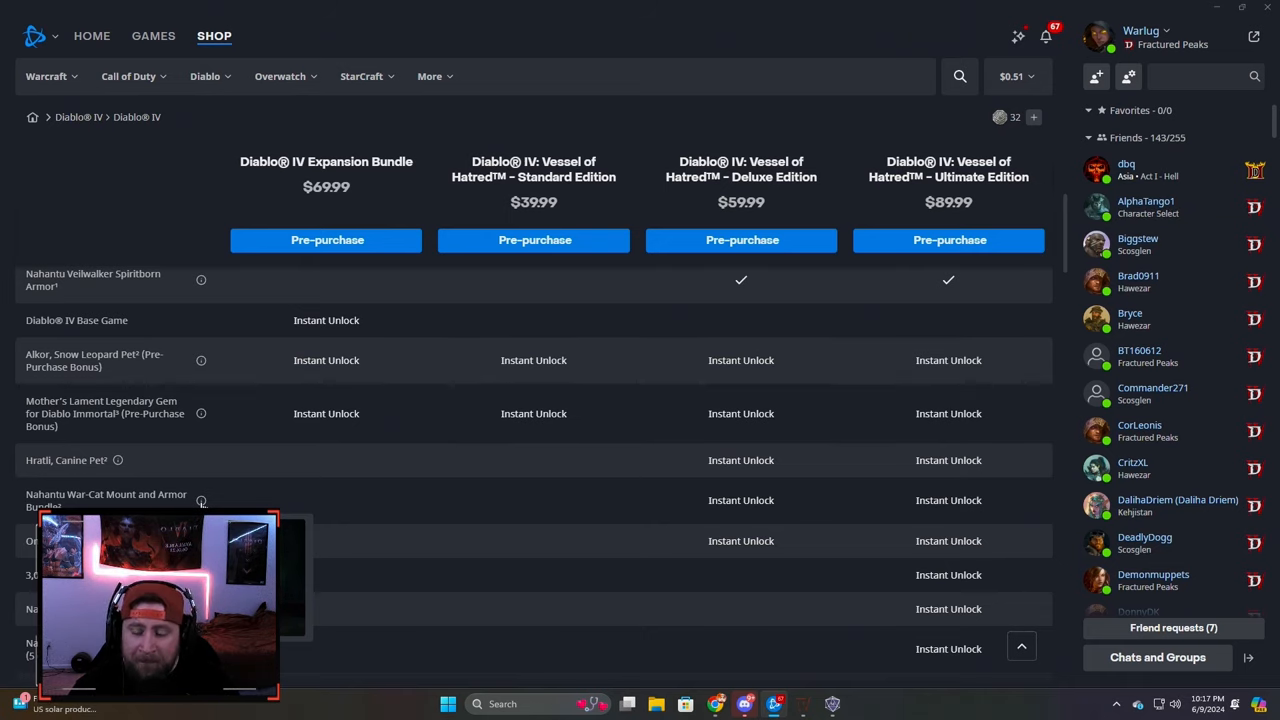
scroll(down, 3)
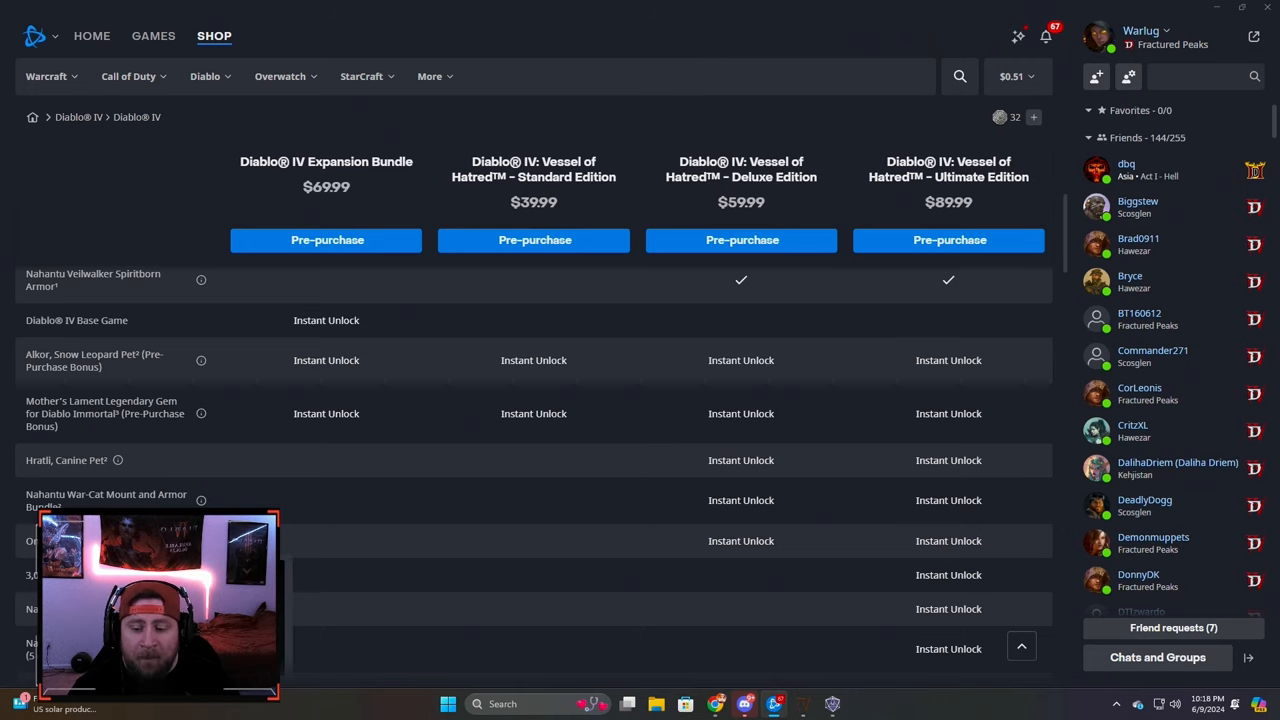
mouse_move(505, 544)
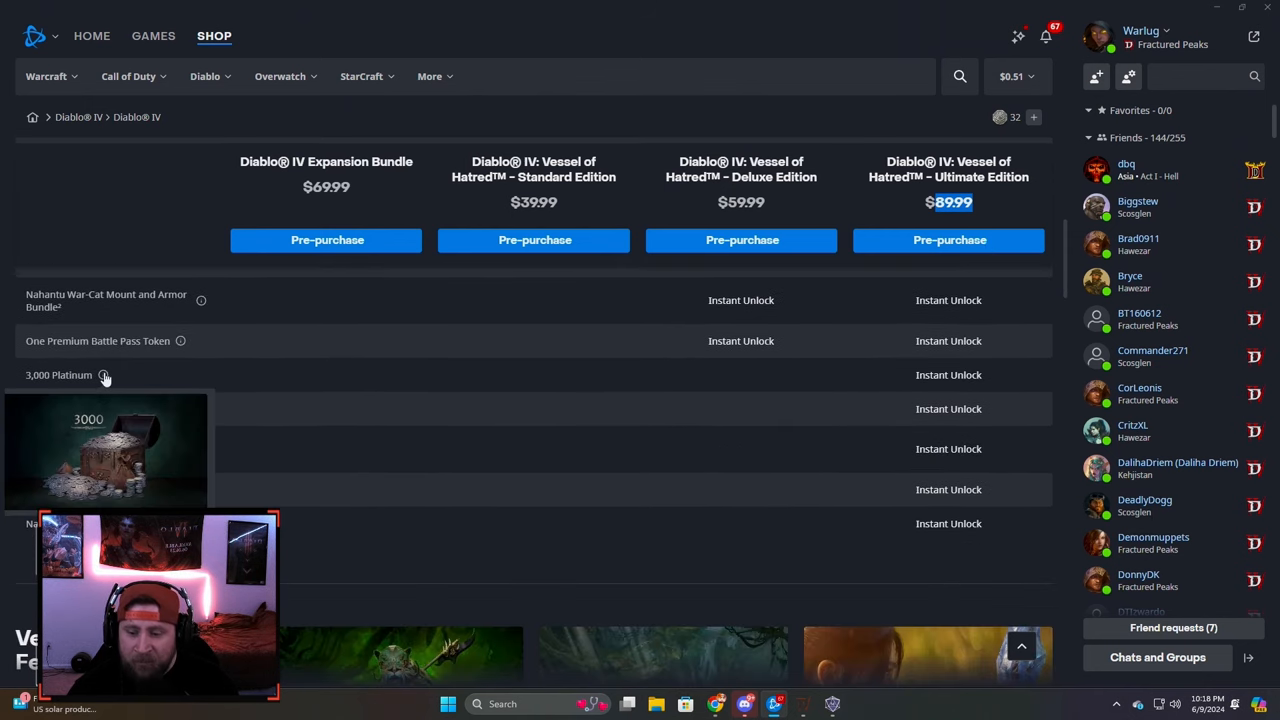
mouse_move(119, 411)
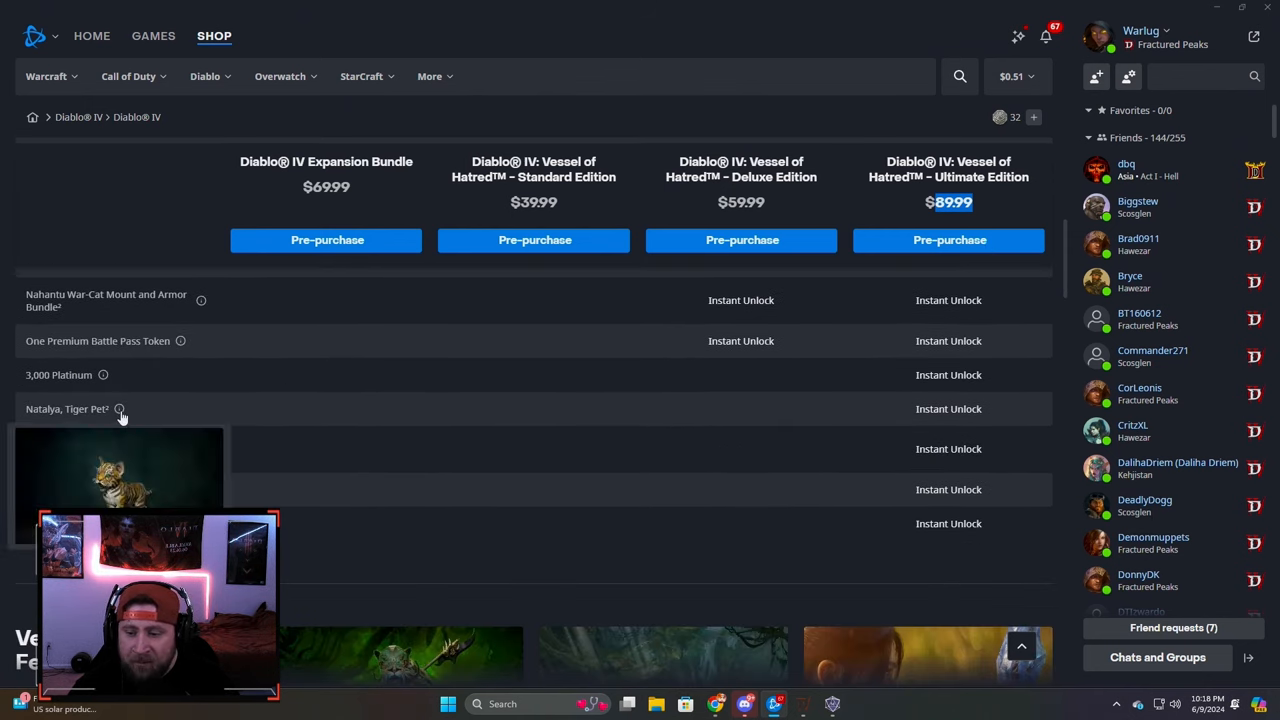
Step: Scroll to Ultimate Edition extras like 3,000 Platinum and the Natalya tiger pet
scroll(down, 3)
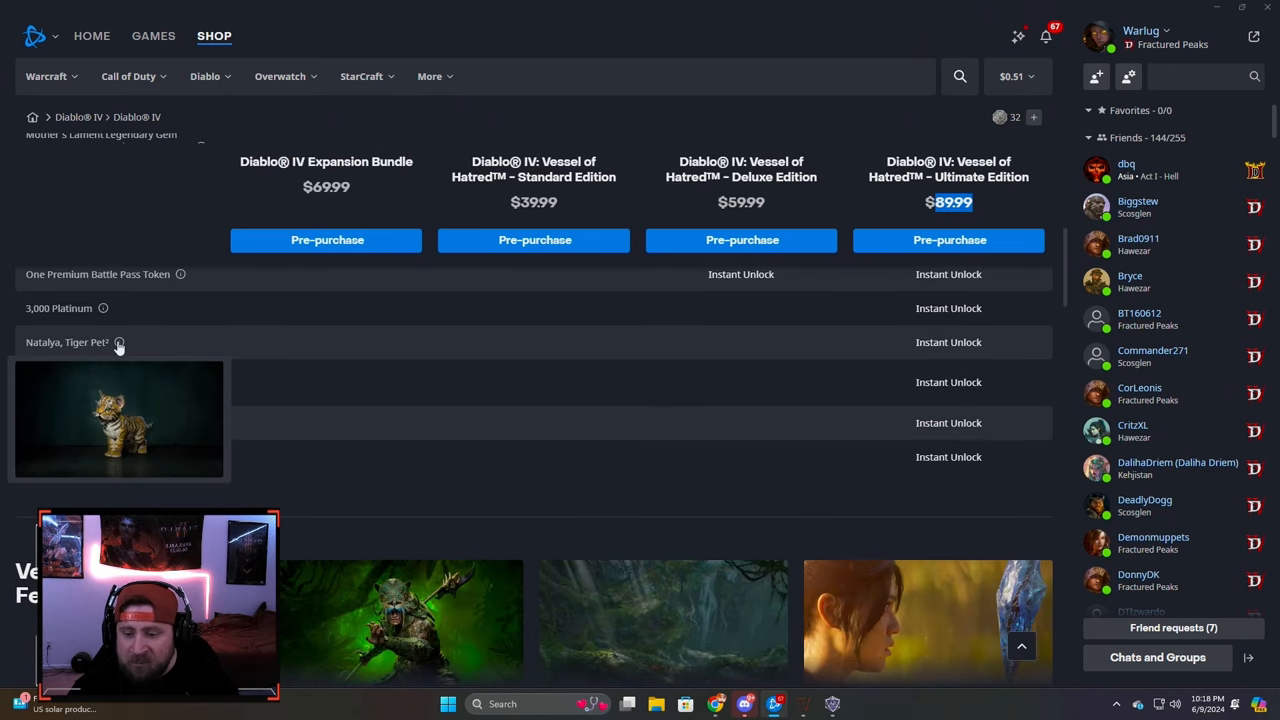
mouse_move(202, 383)
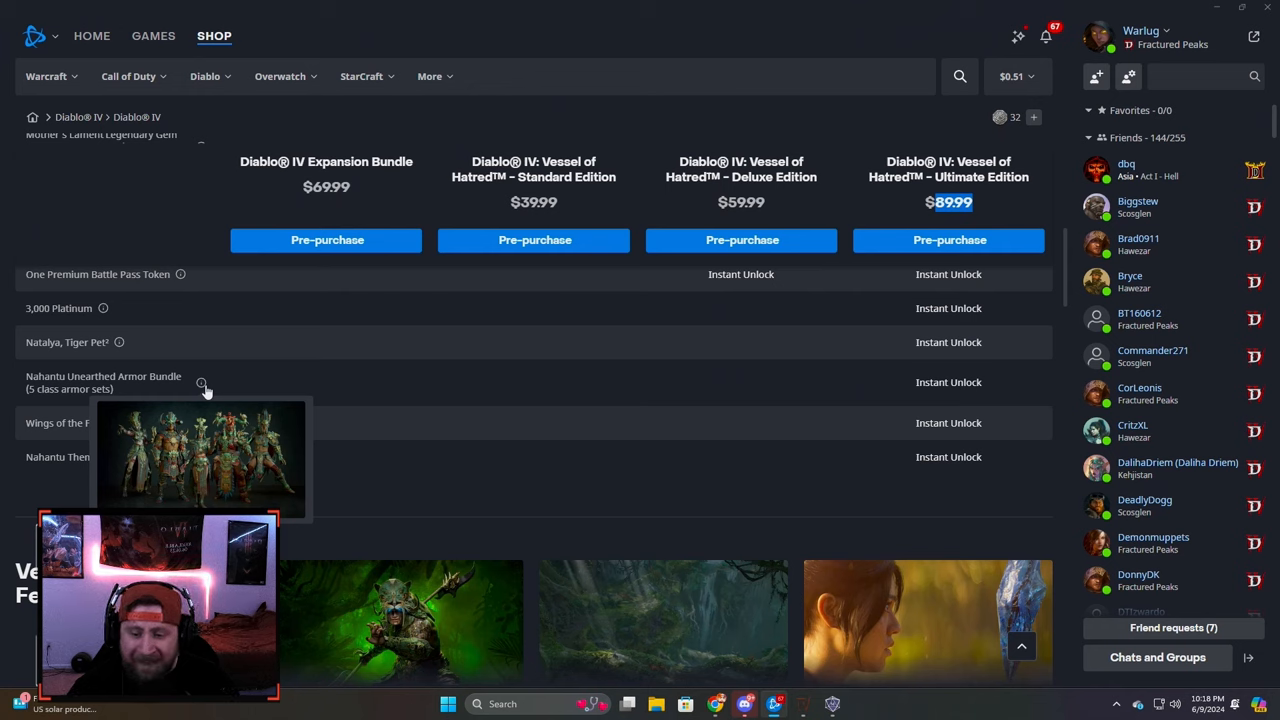
mouse_move(234, 382)
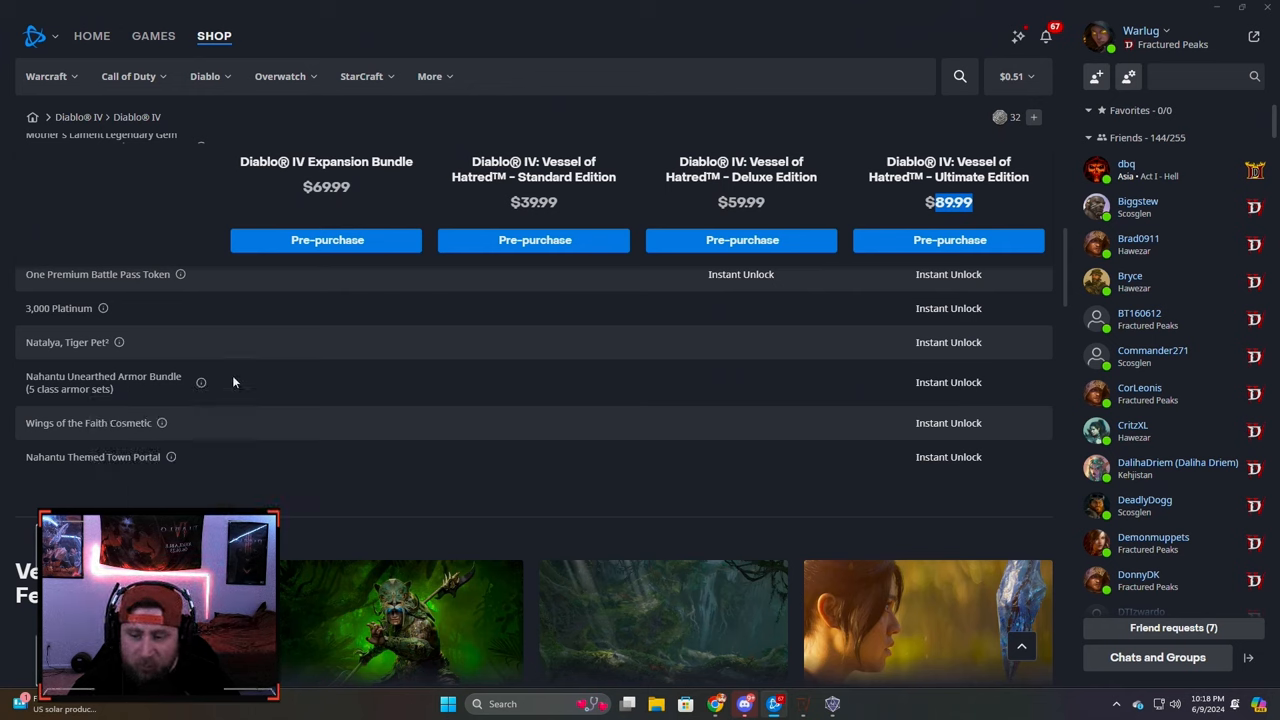
mouse_move(160, 423)
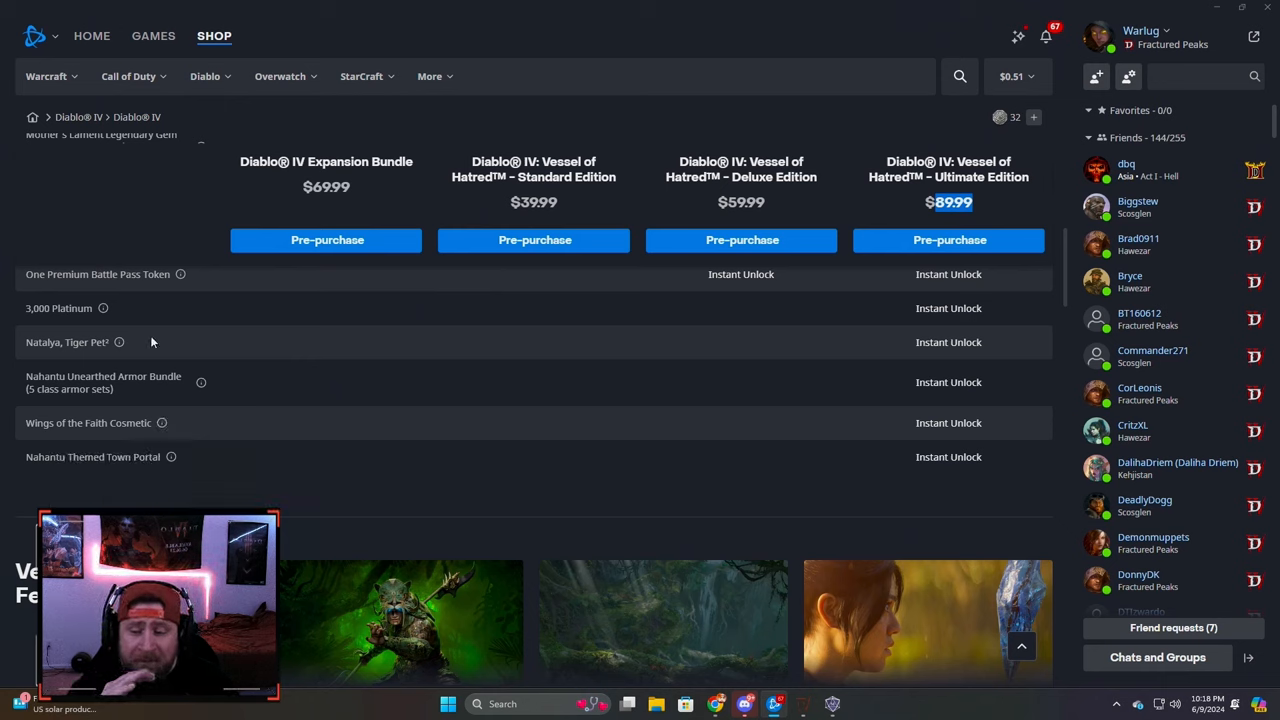
mouse_move(161, 423)
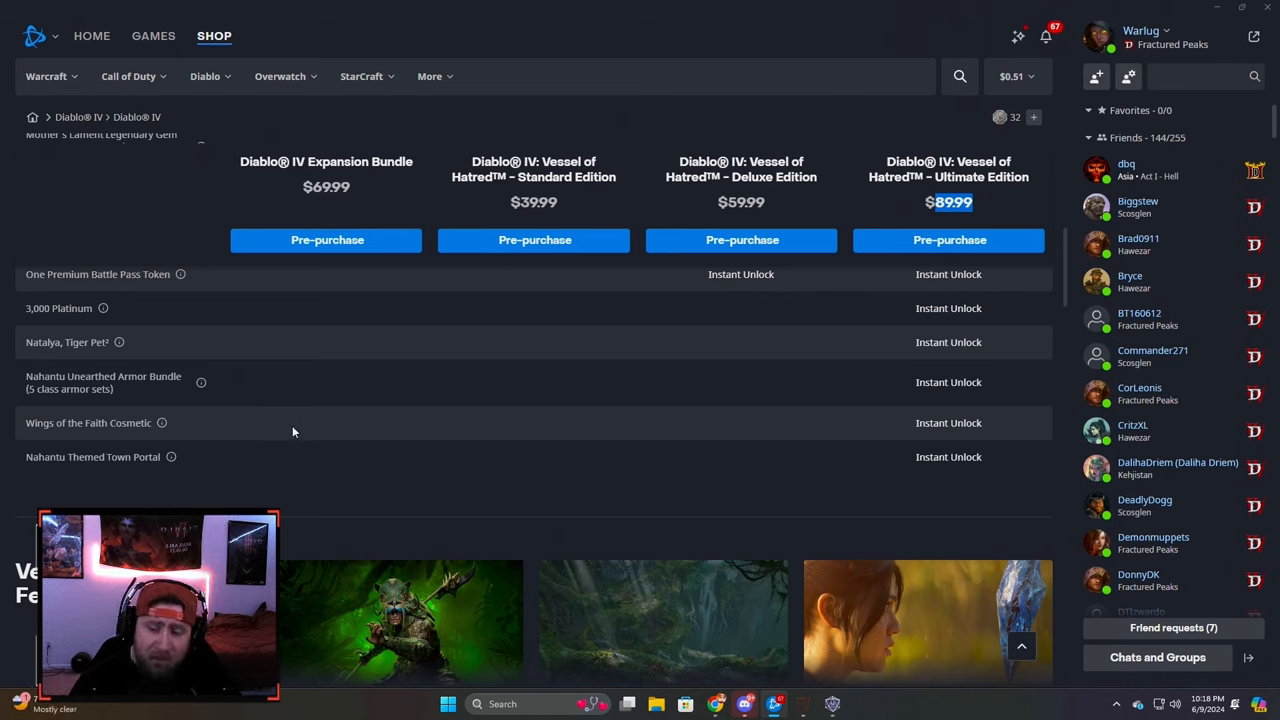
mouse_move(202, 460)
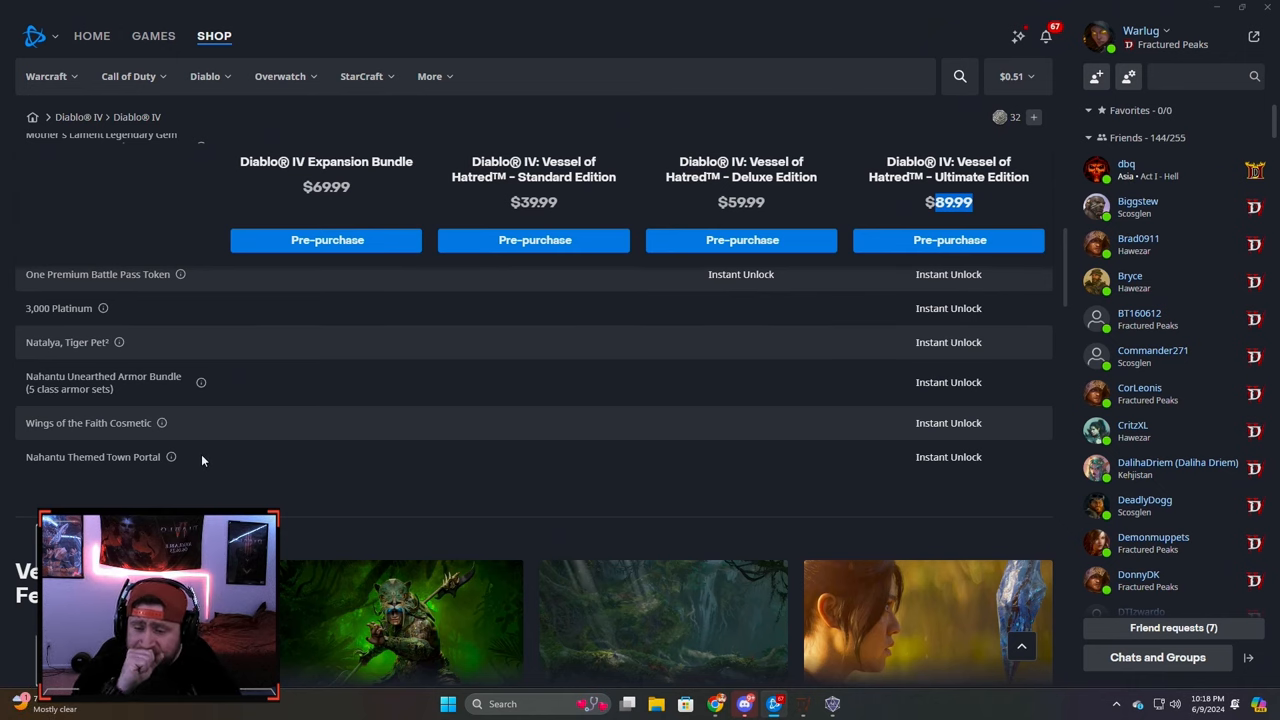
mouse_move(170, 461)
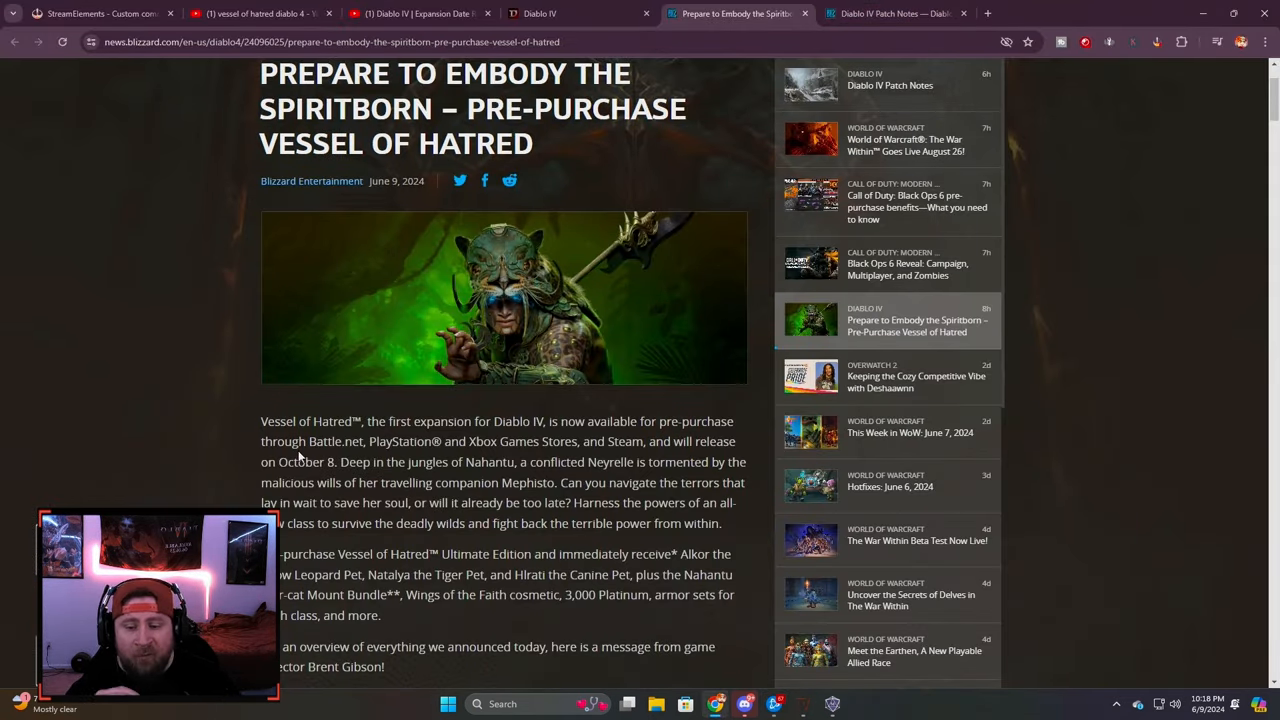
Step: Scroll past the Codex through the Ultimate, Deluxe and Standard edition reward lists
scroll(down, 3)
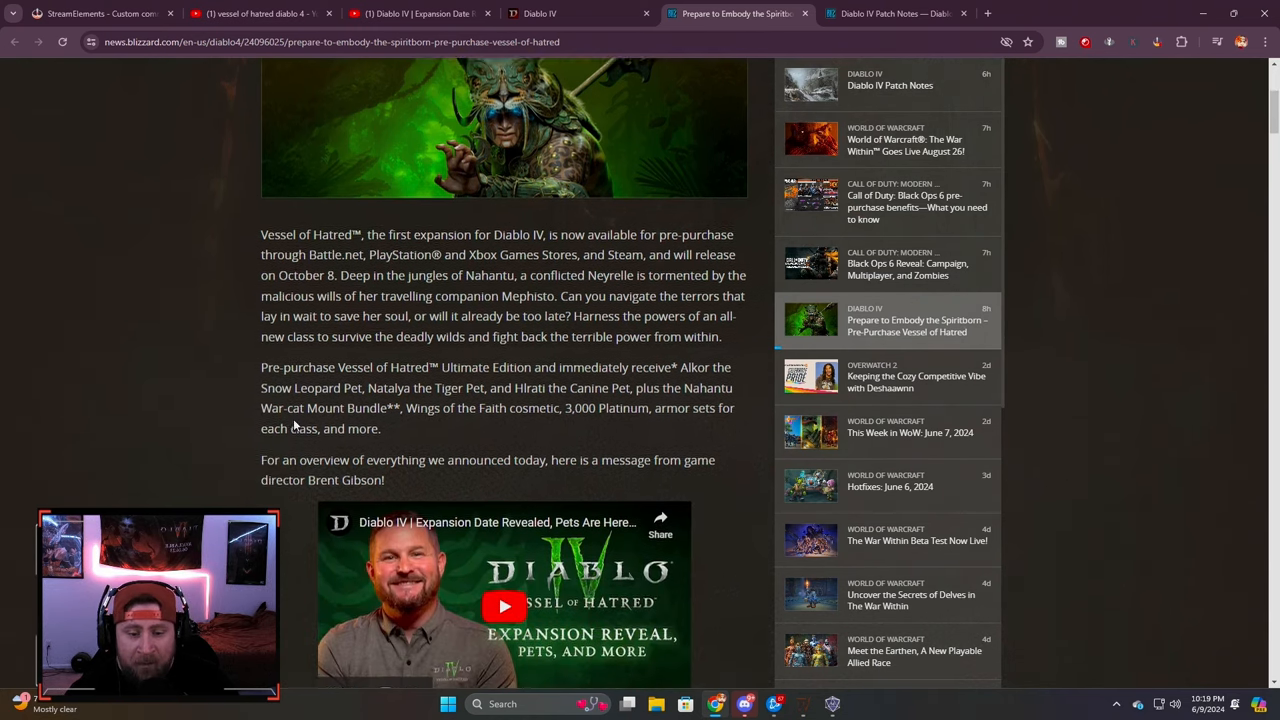
scroll(down, 3)
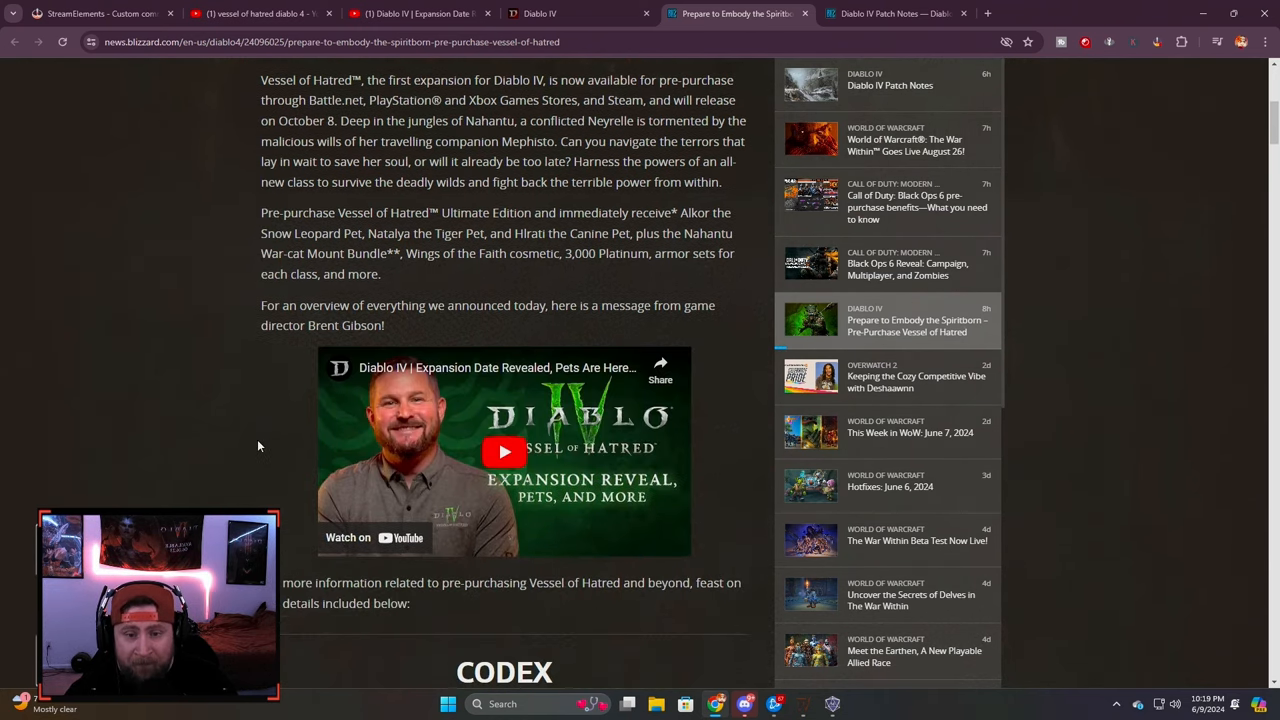
scroll(down, 3)
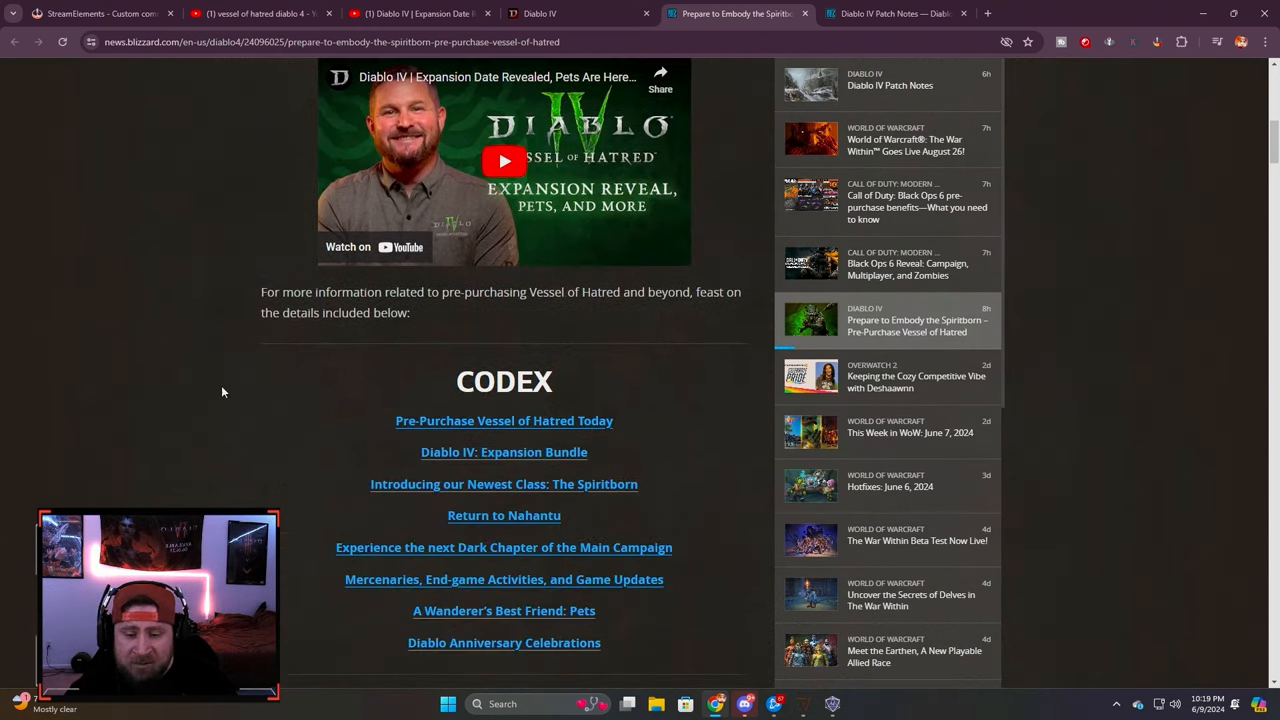
scroll(down, 3)
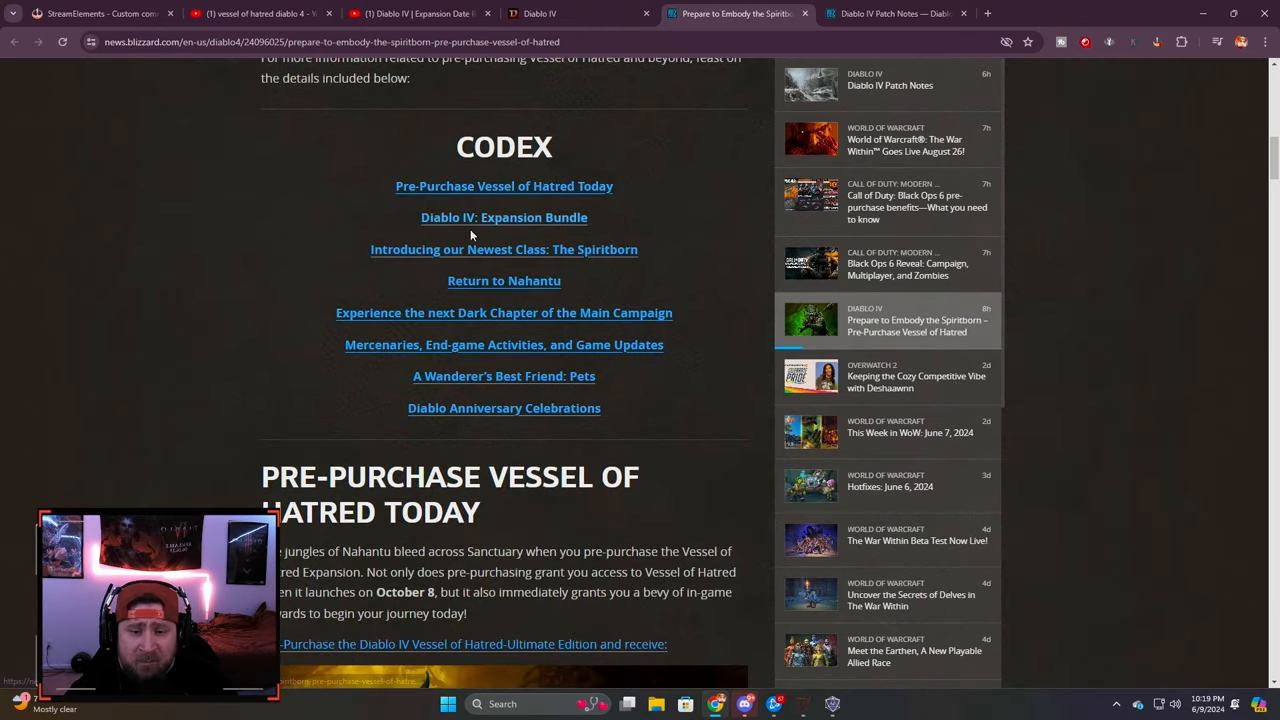
mouse_move(519, 291)
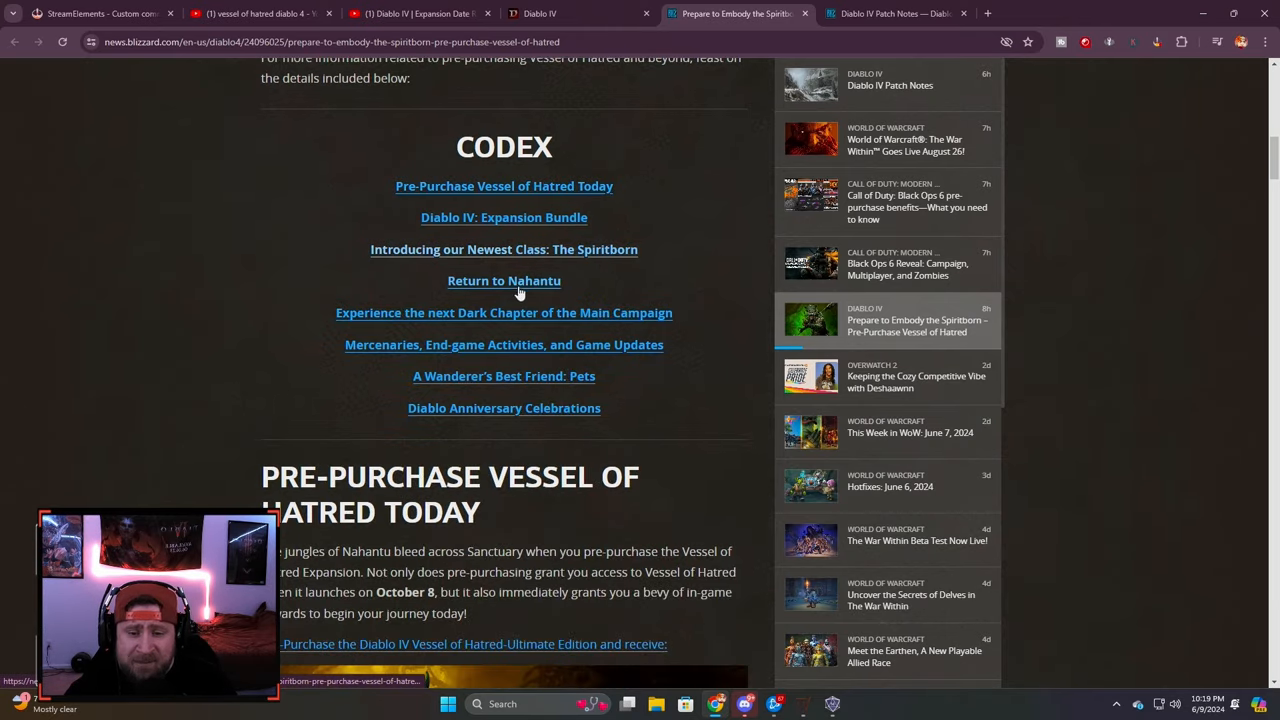
mouse_move(610, 322)
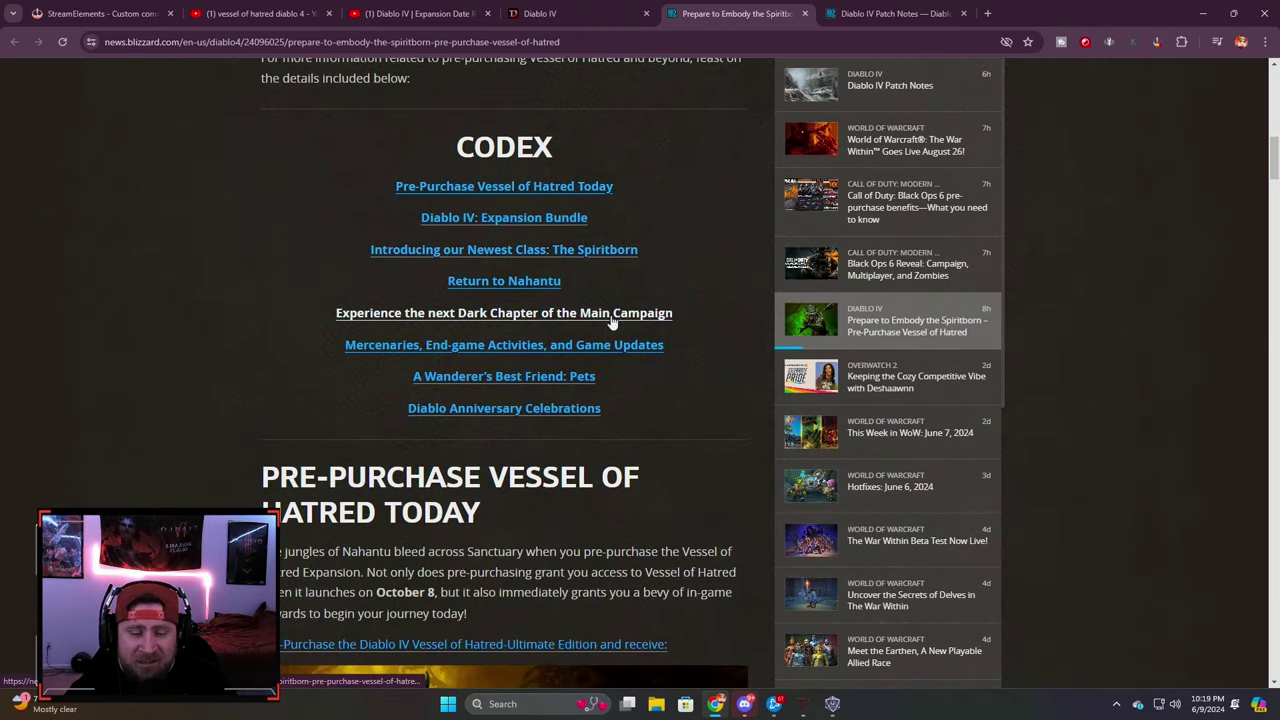
scroll(down, 3)
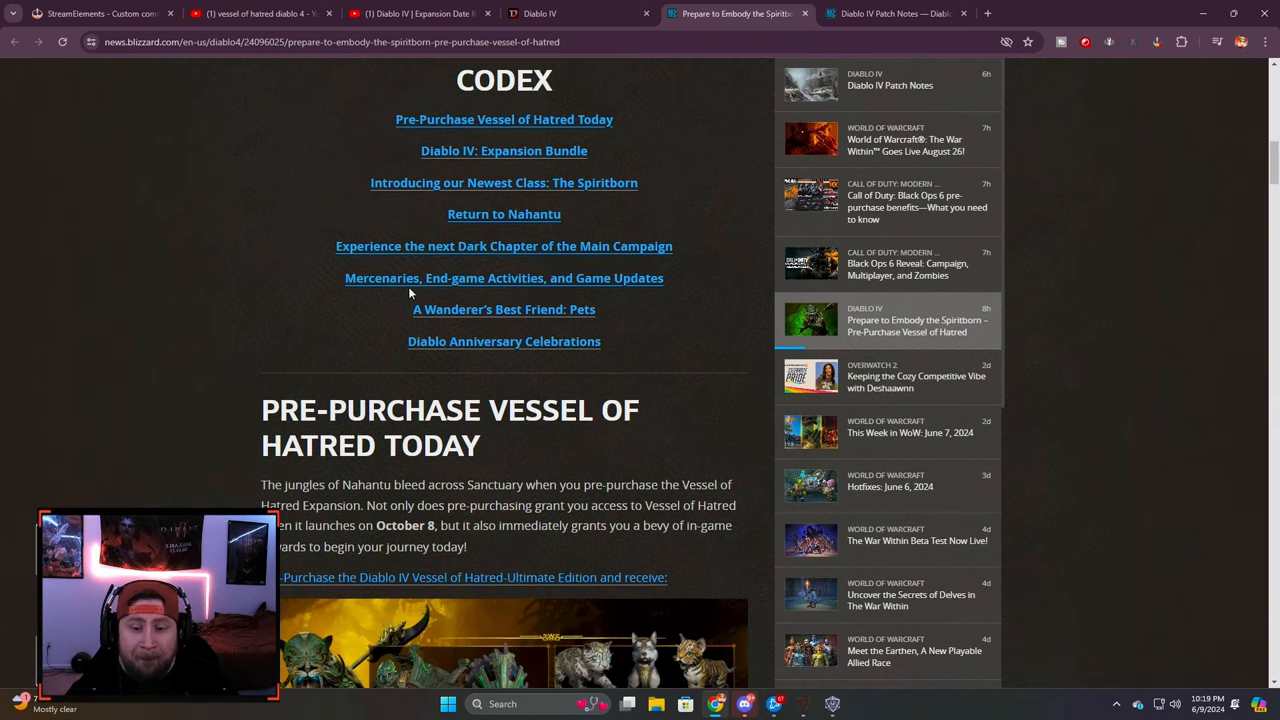
mouse_move(420, 285)
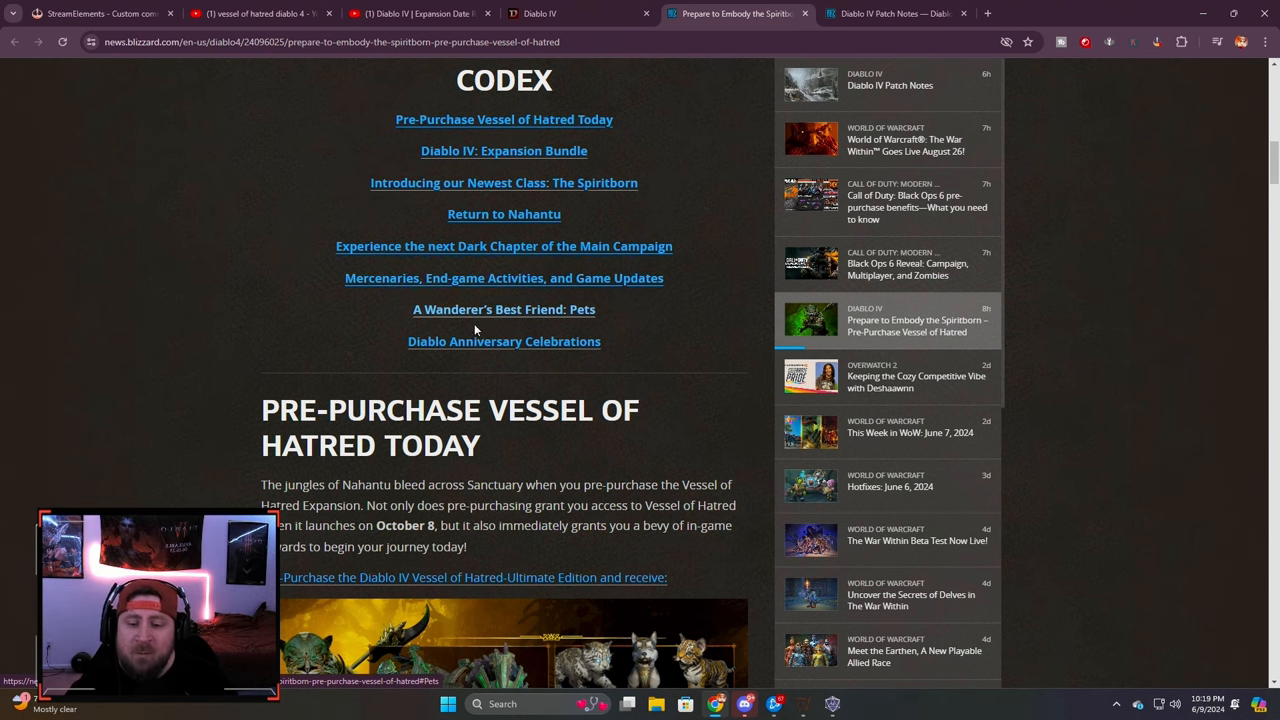
scroll(down, 3)
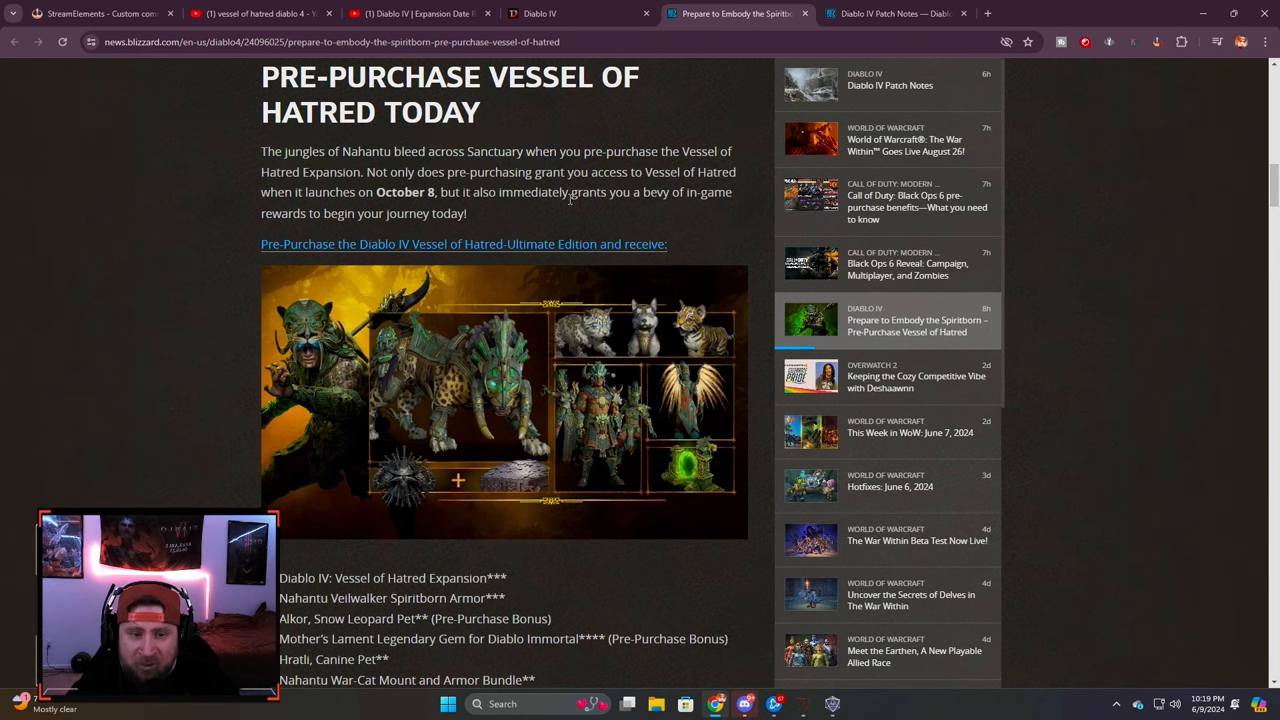
scroll(down, 3)
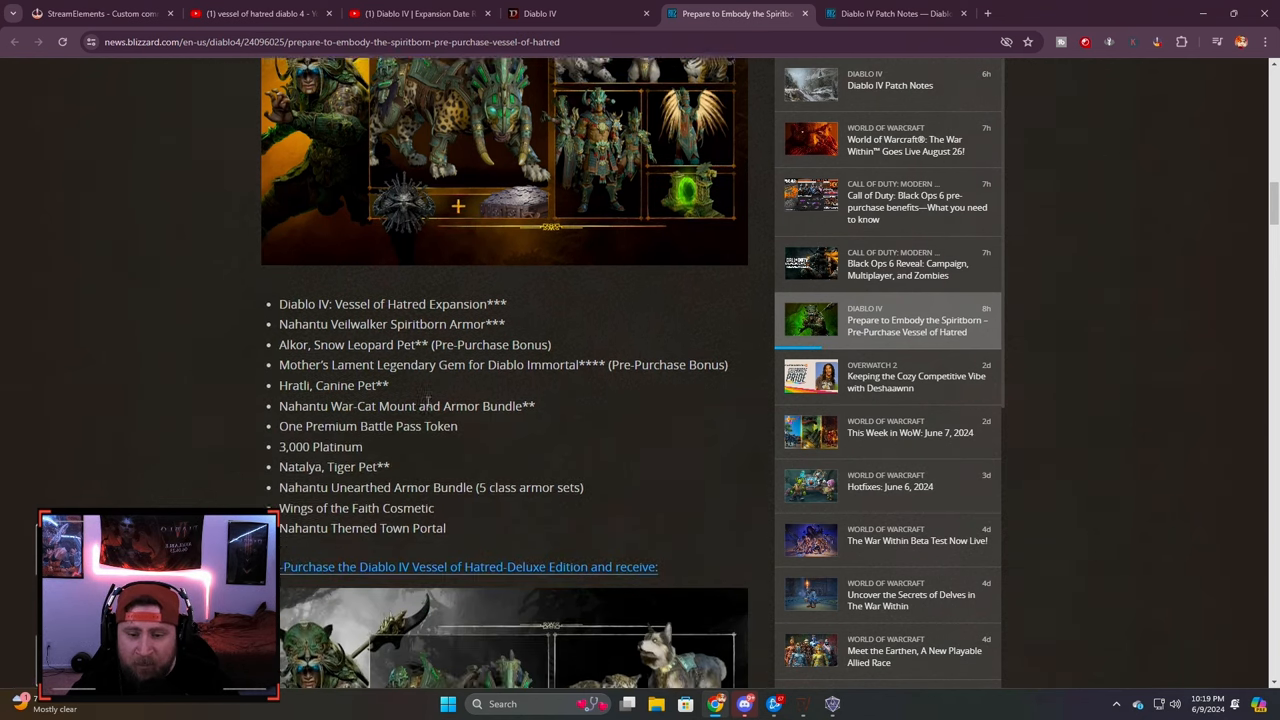
scroll(down, 3)
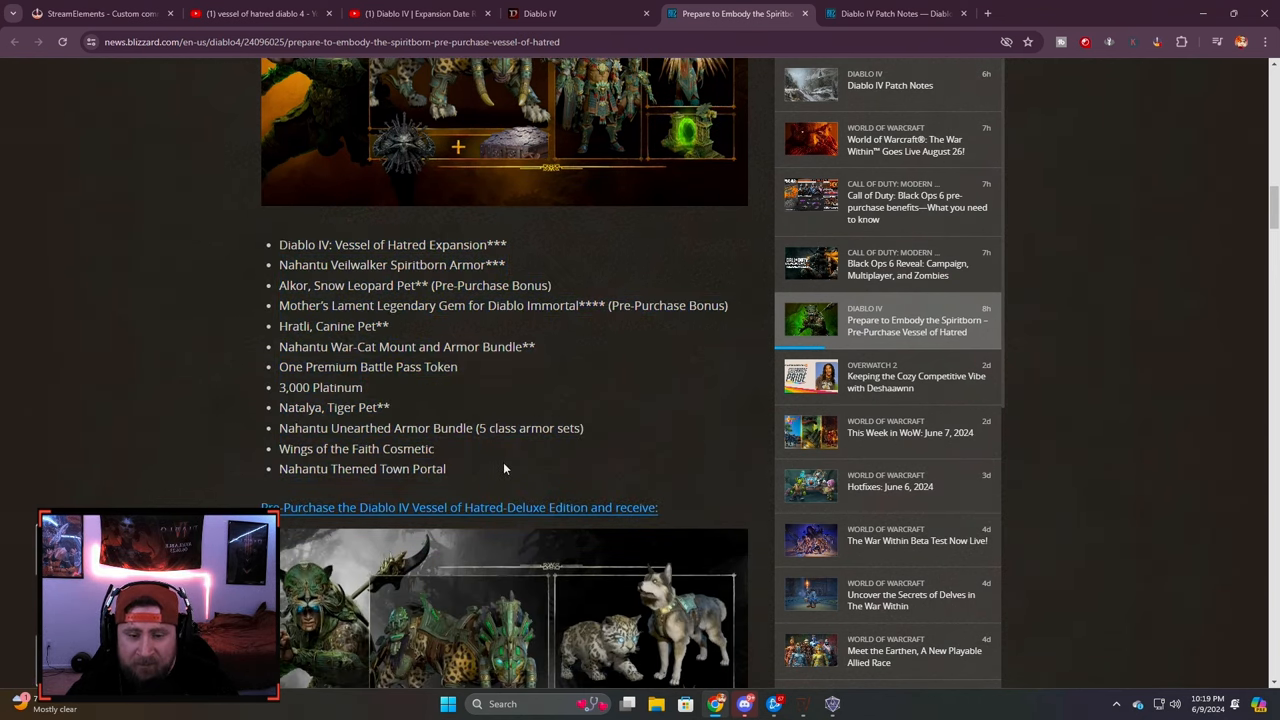
scroll(down, 3)
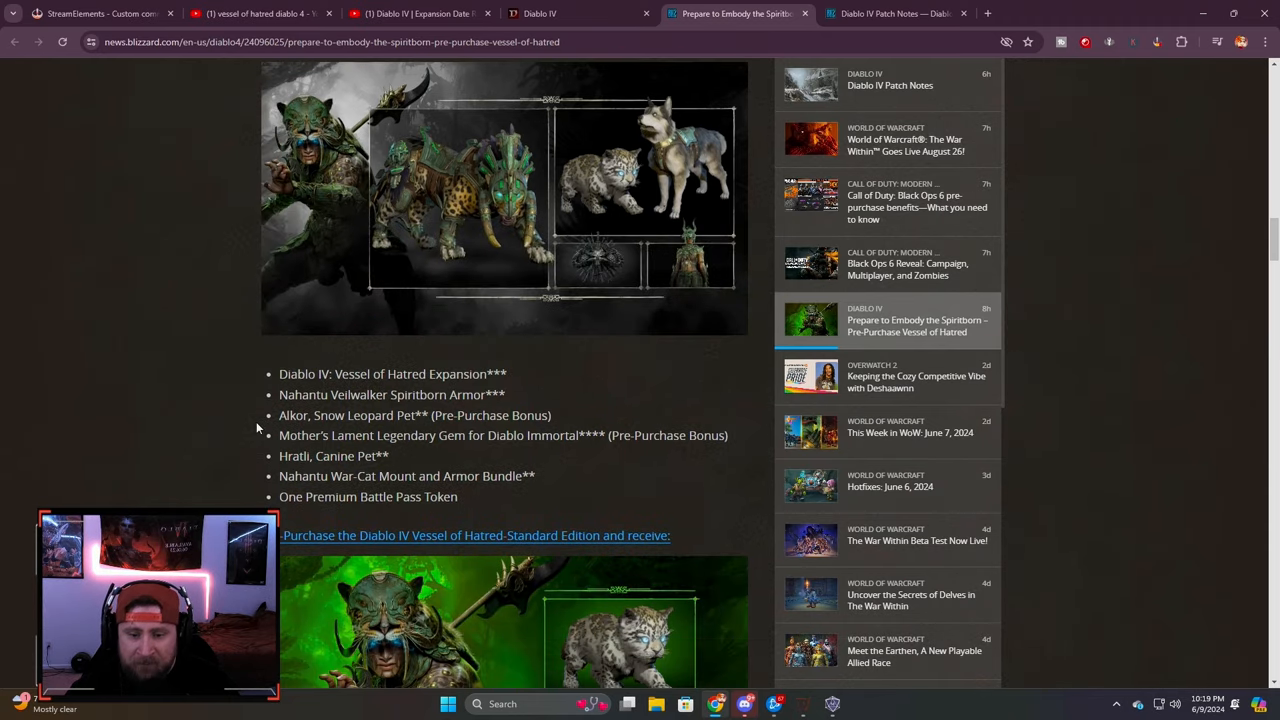
mouse_move(251, 445)
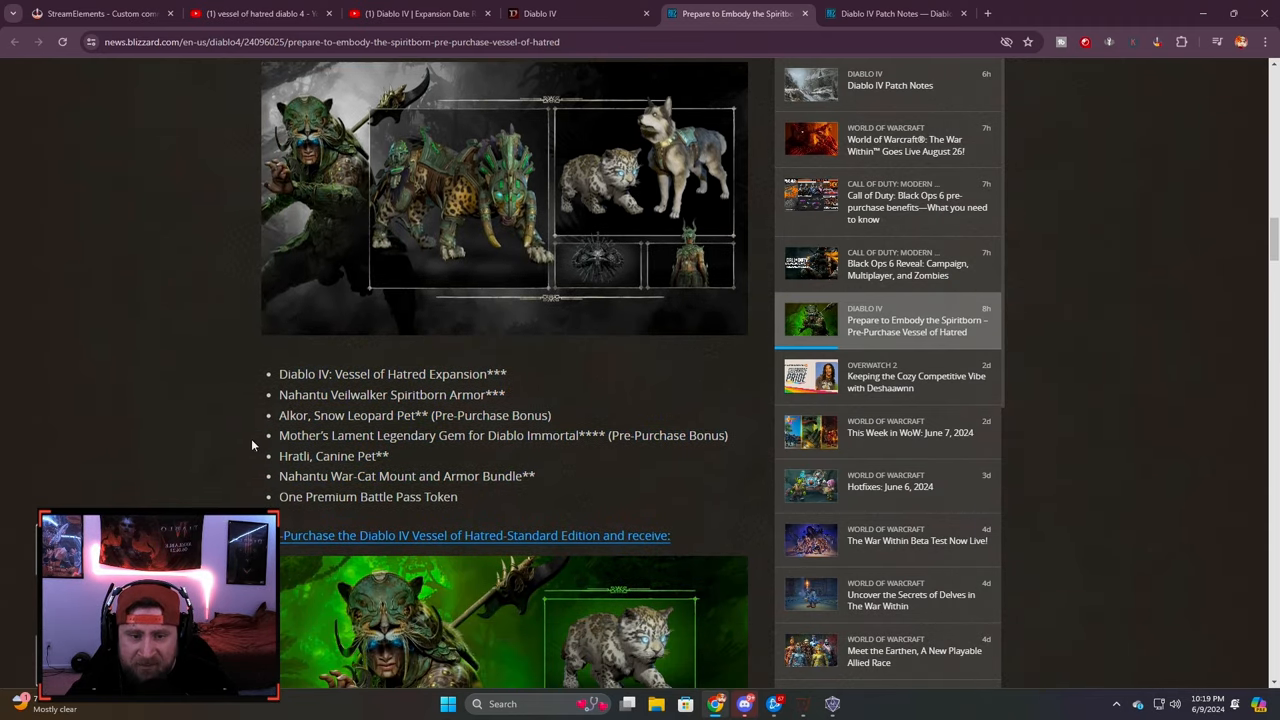
scroll(down, 3)
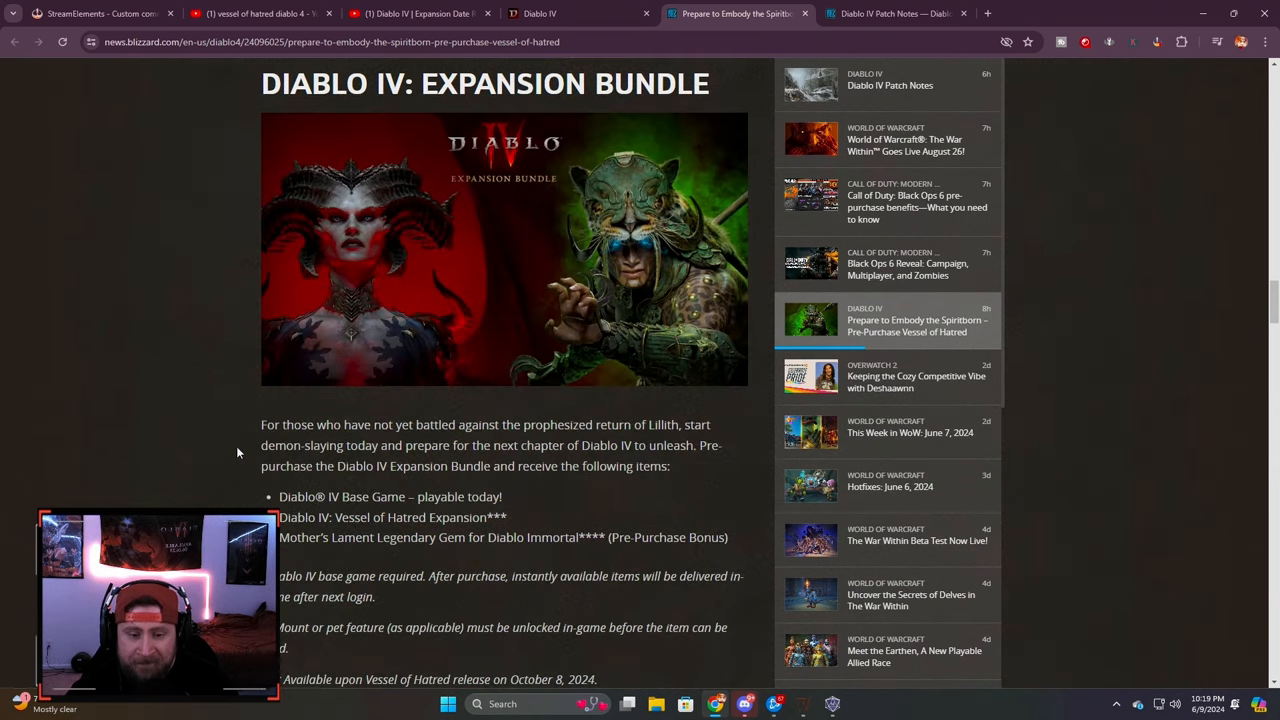
Step: Scroll past the Expansion Bundle and select lines of the Spiritborn class introduction
scroll(down, 3)
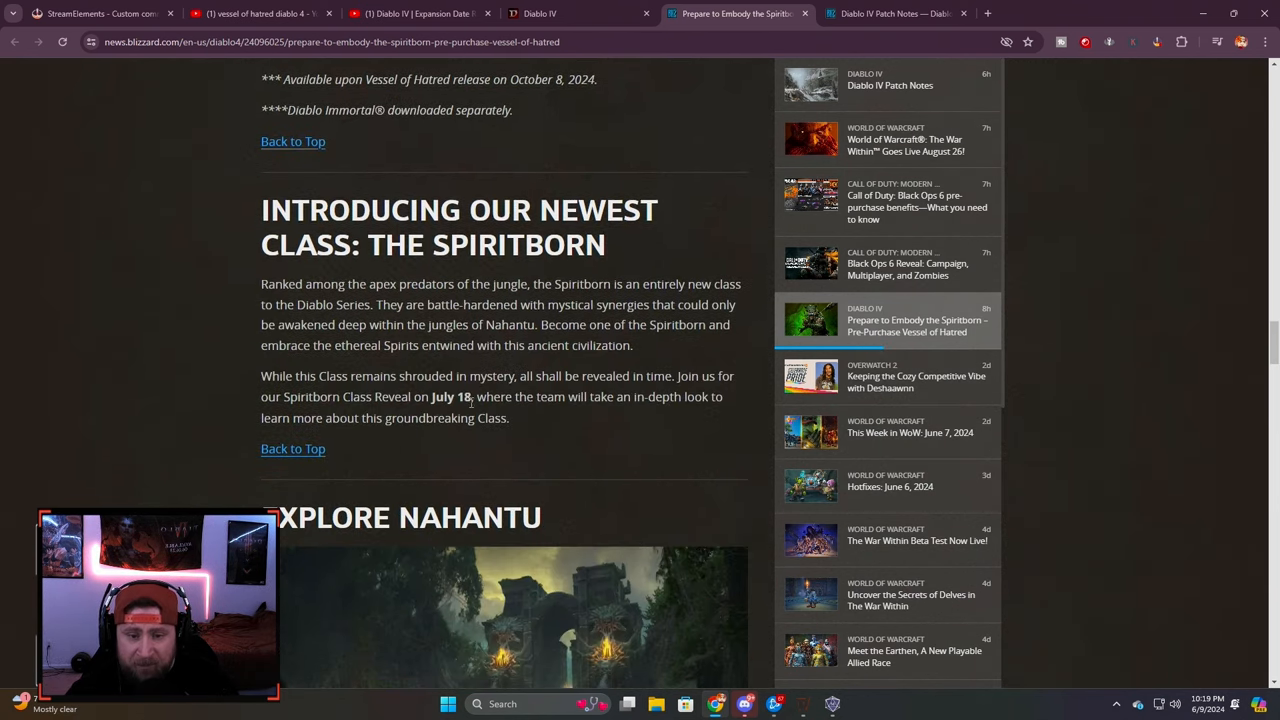
mouse_move(544, 420)
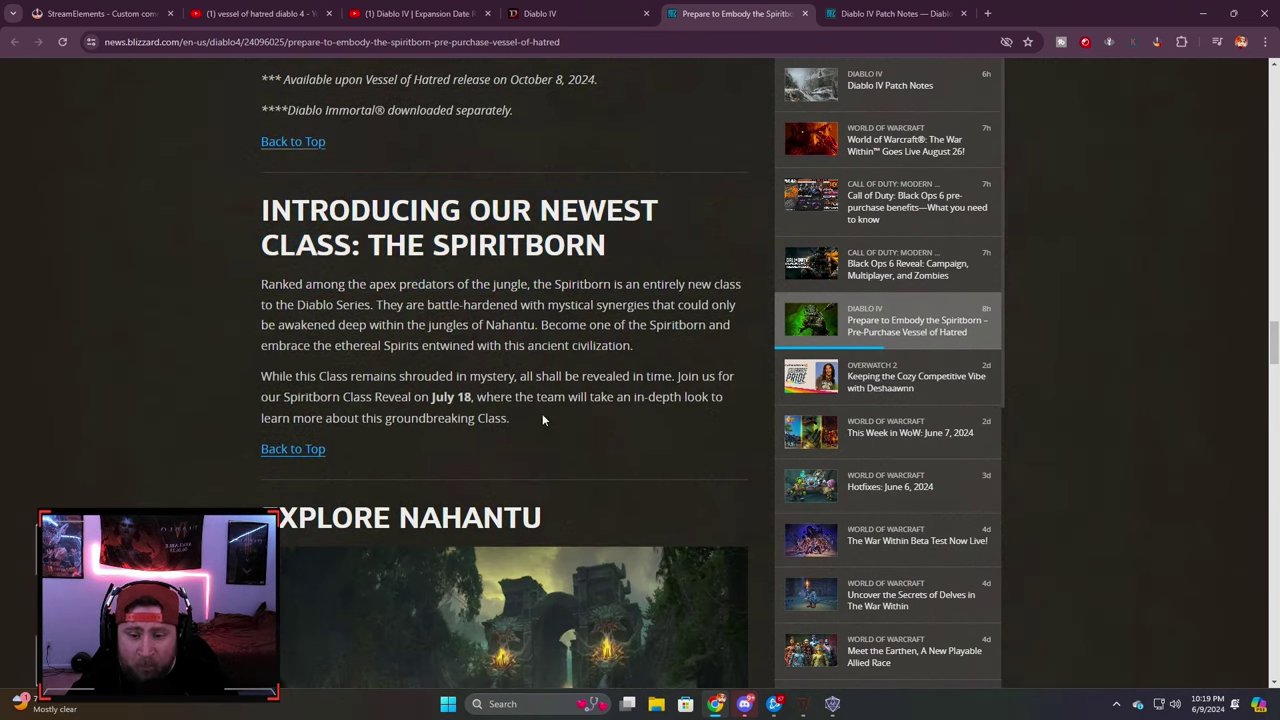
drag(261, 283, 593, 304)
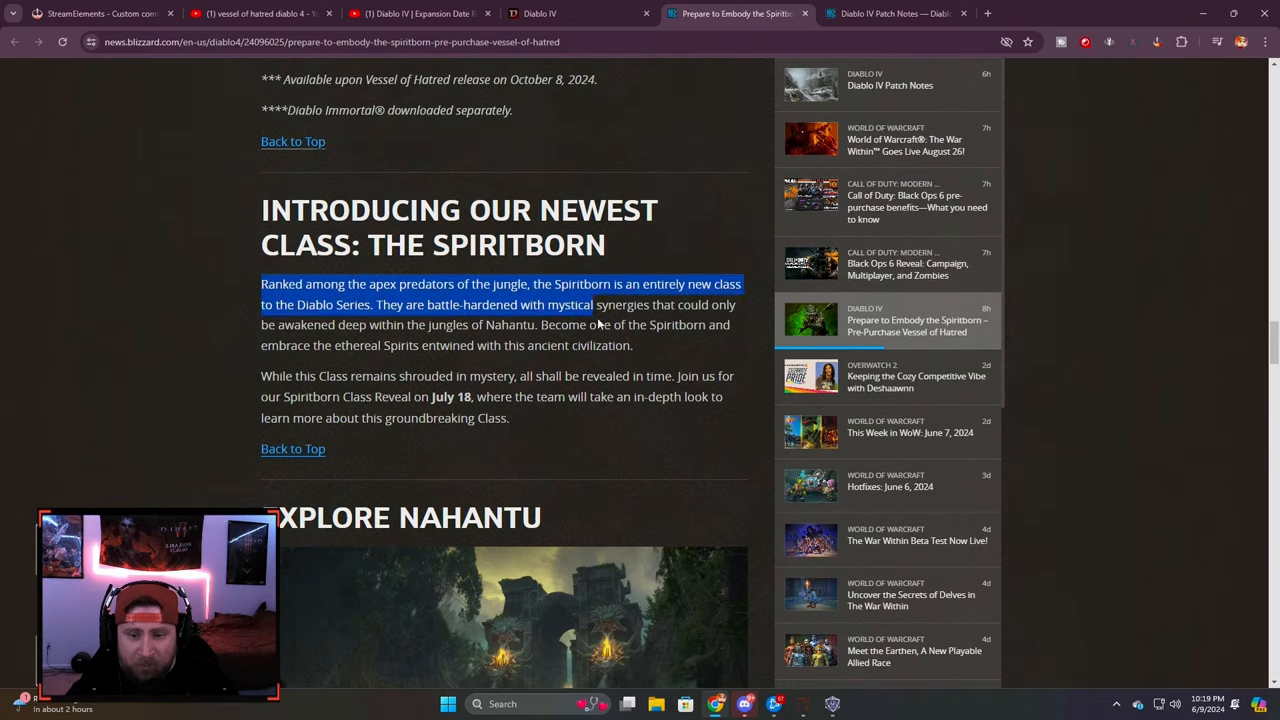
drag(535, 284, 610, 284)
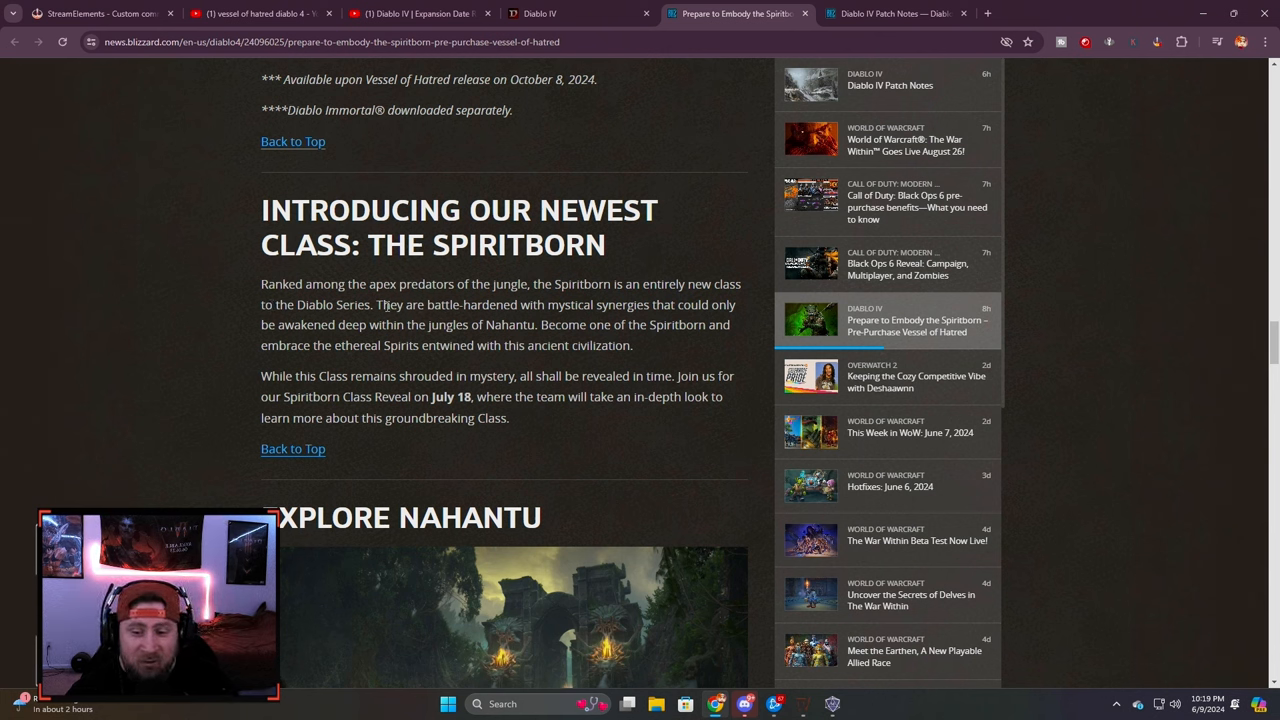
drag(513, 304, 594, 304)
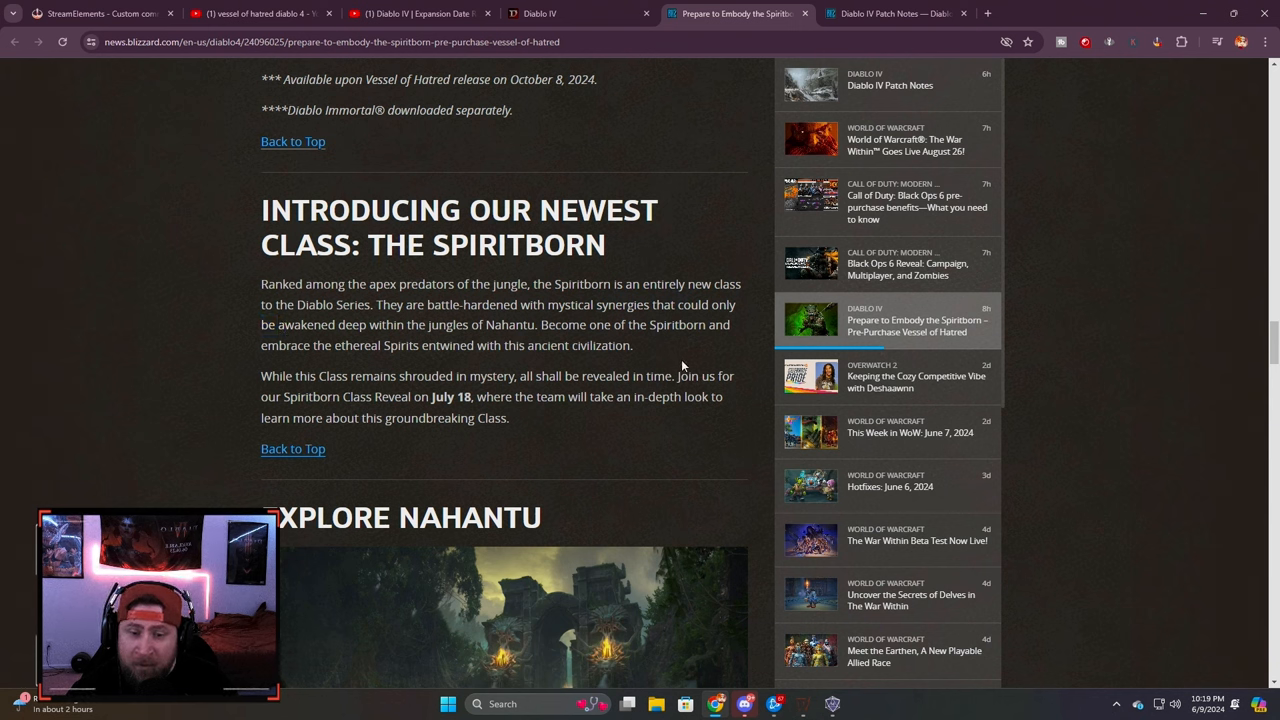
drag(544, 324, 633, 345)
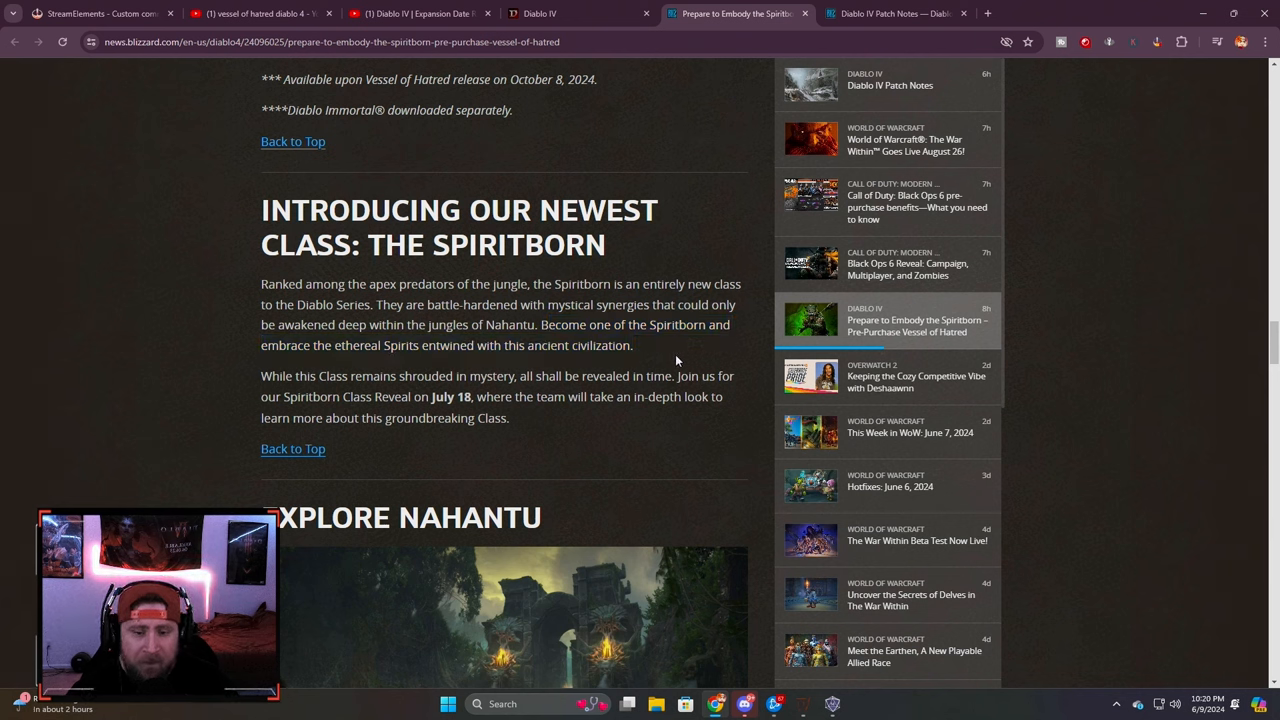
drag(303, 345, 577, 345)
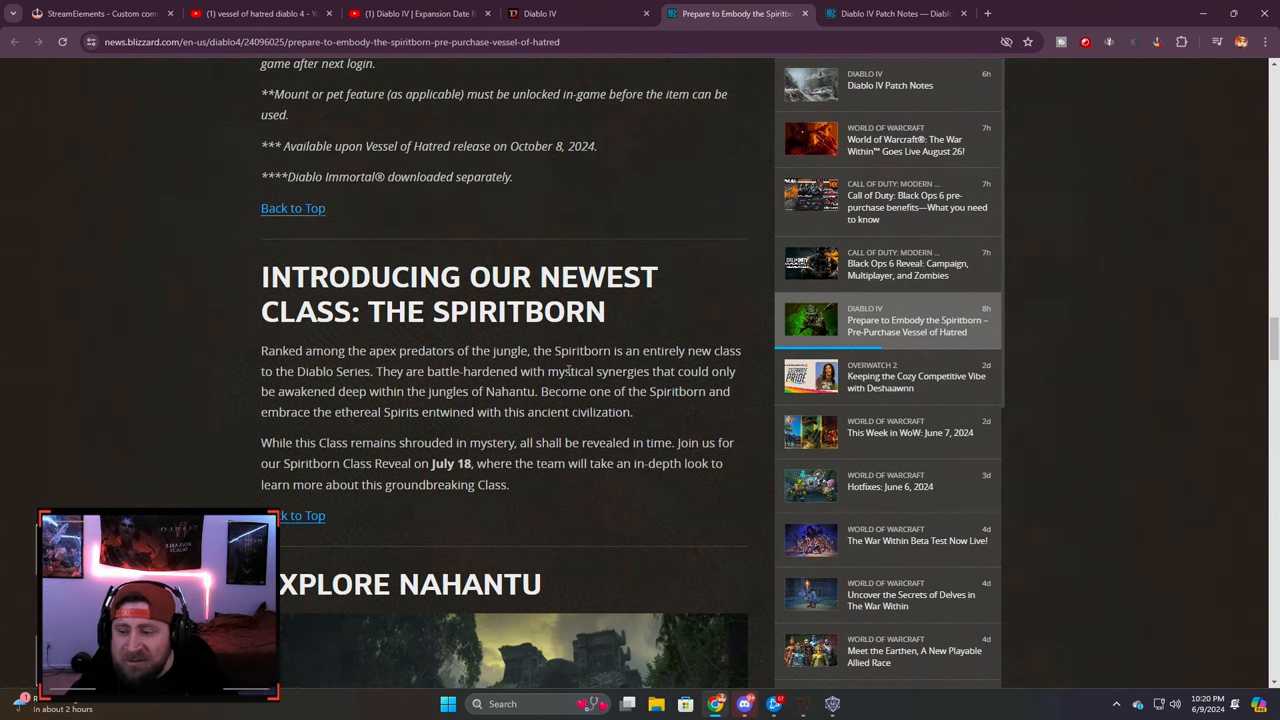
scroll(down, 3)
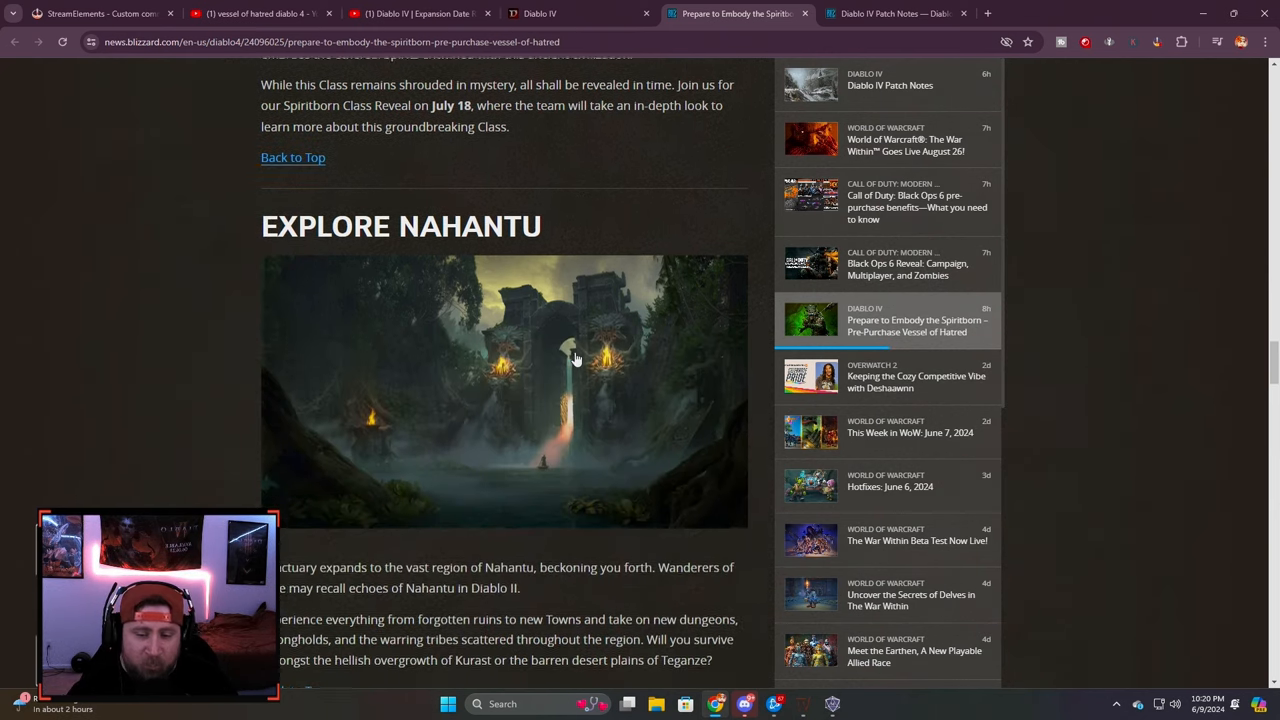
scroll(down, 3)
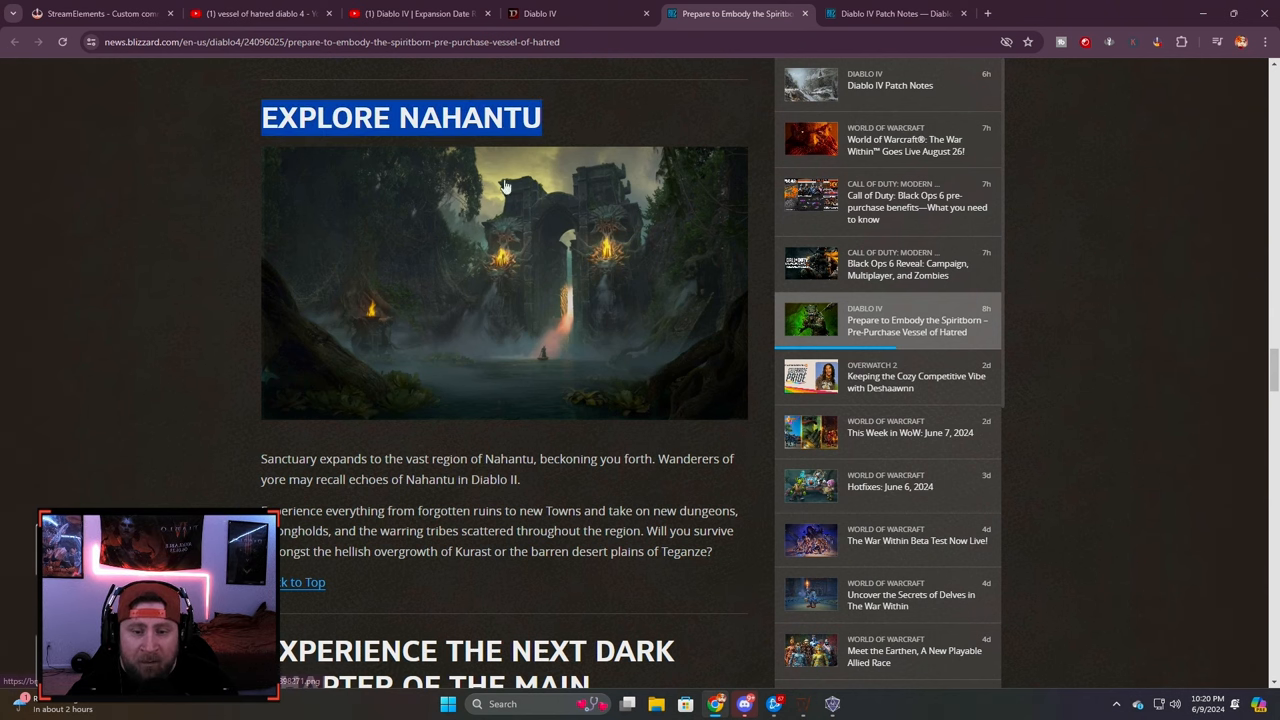
scroll(down, 3)
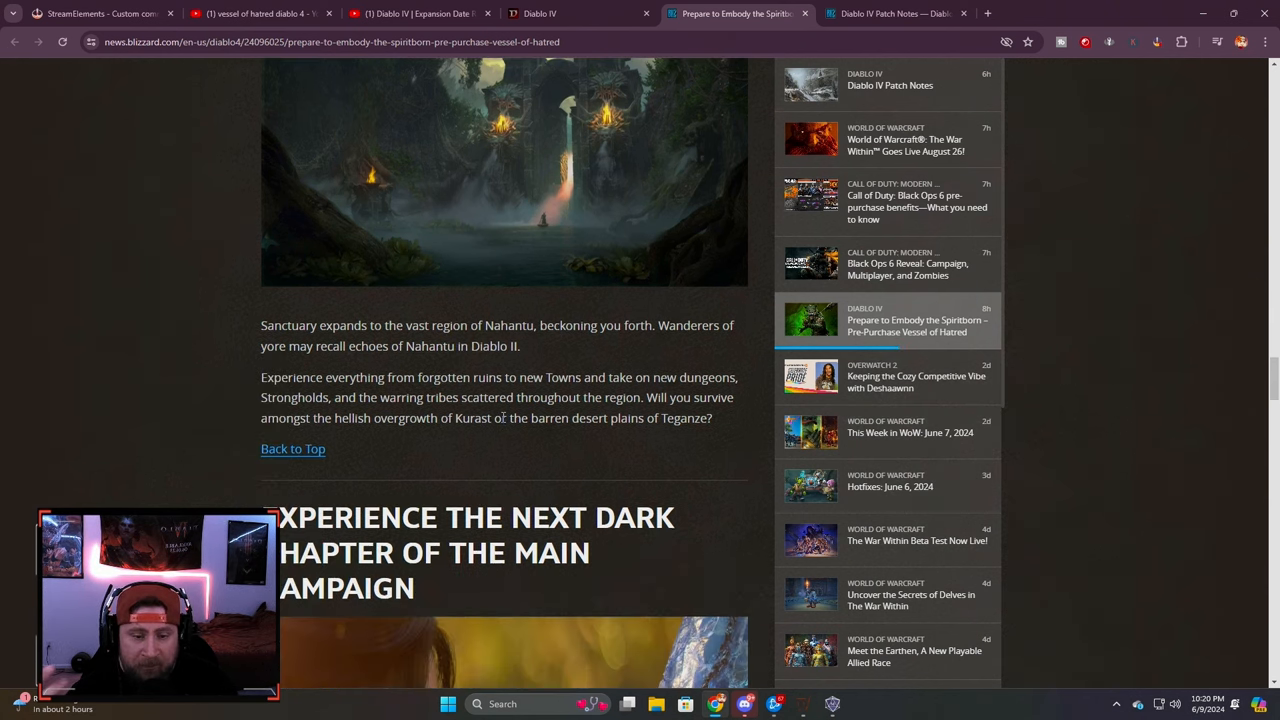
drag(262, 346, 478, 346)
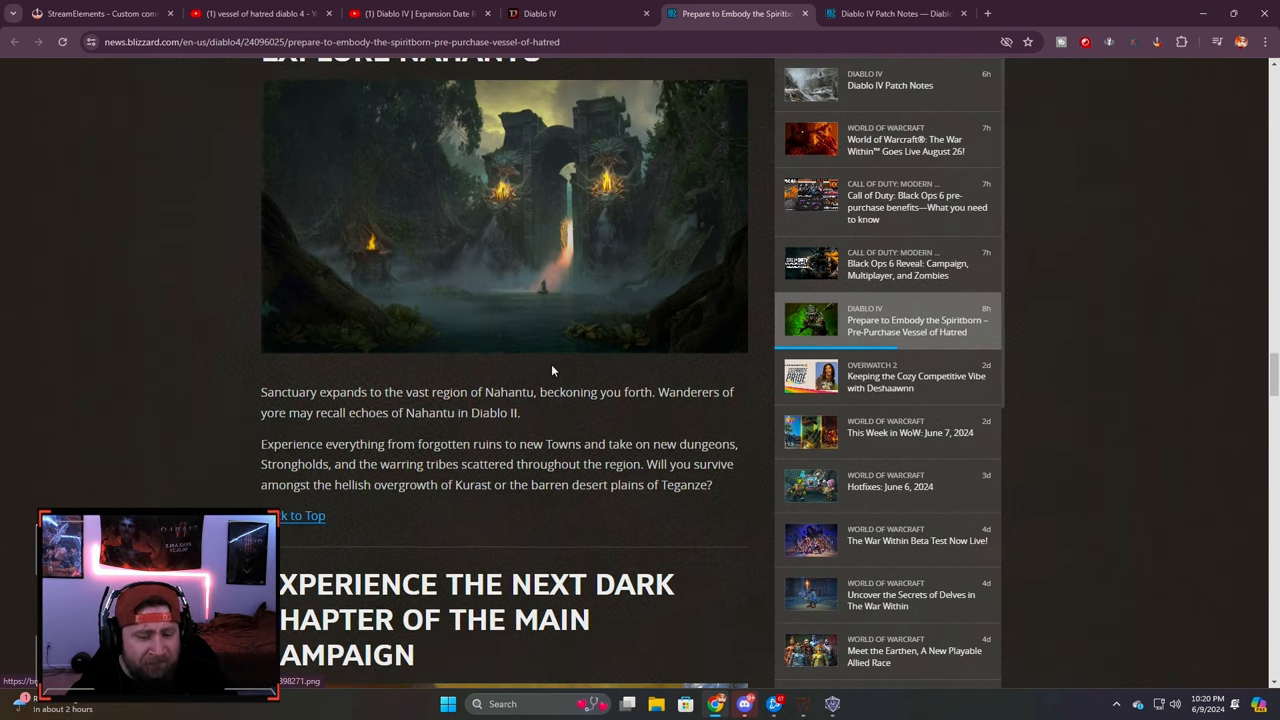
drag(443, 391, 535, 391)
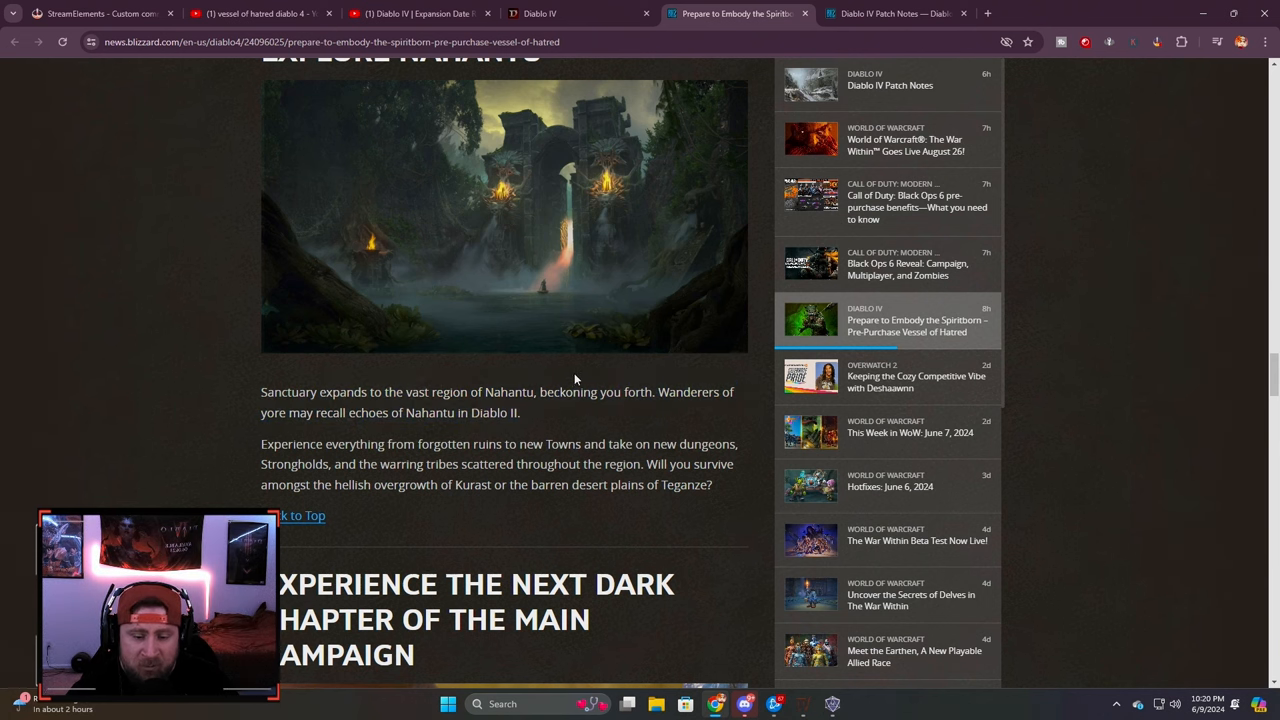
scroll(down, 3)
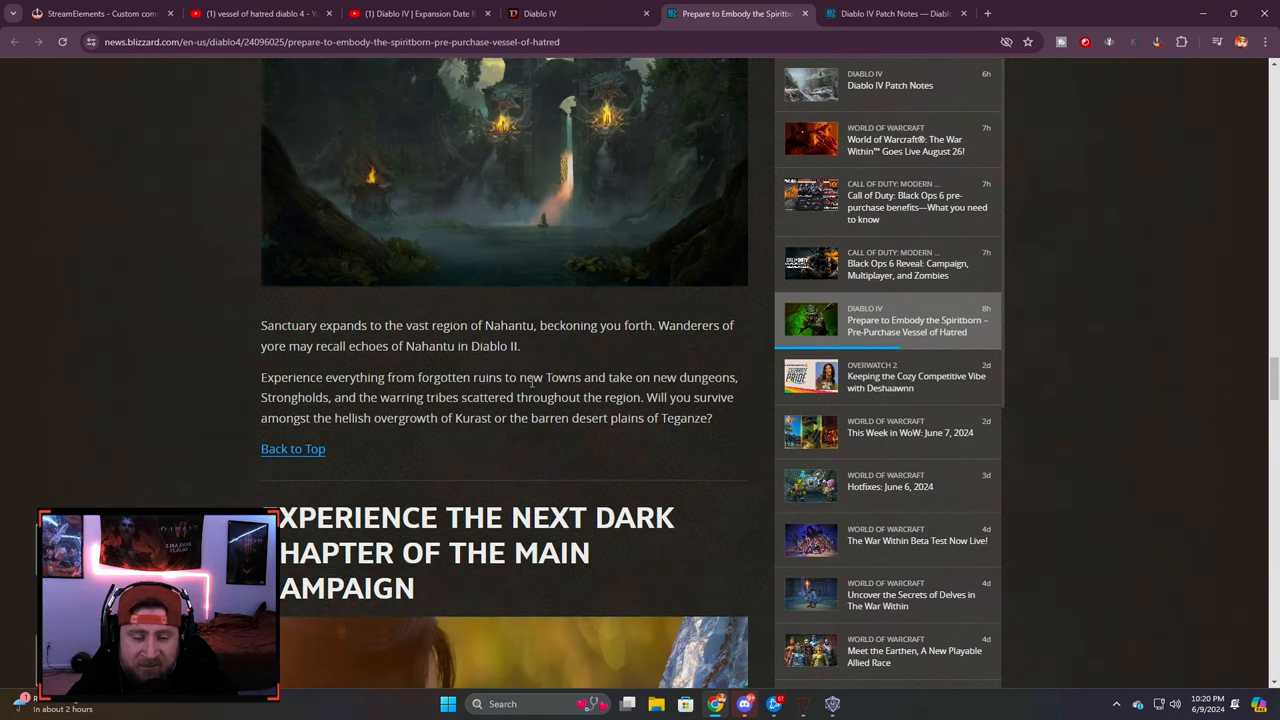
scroll(down, 3)
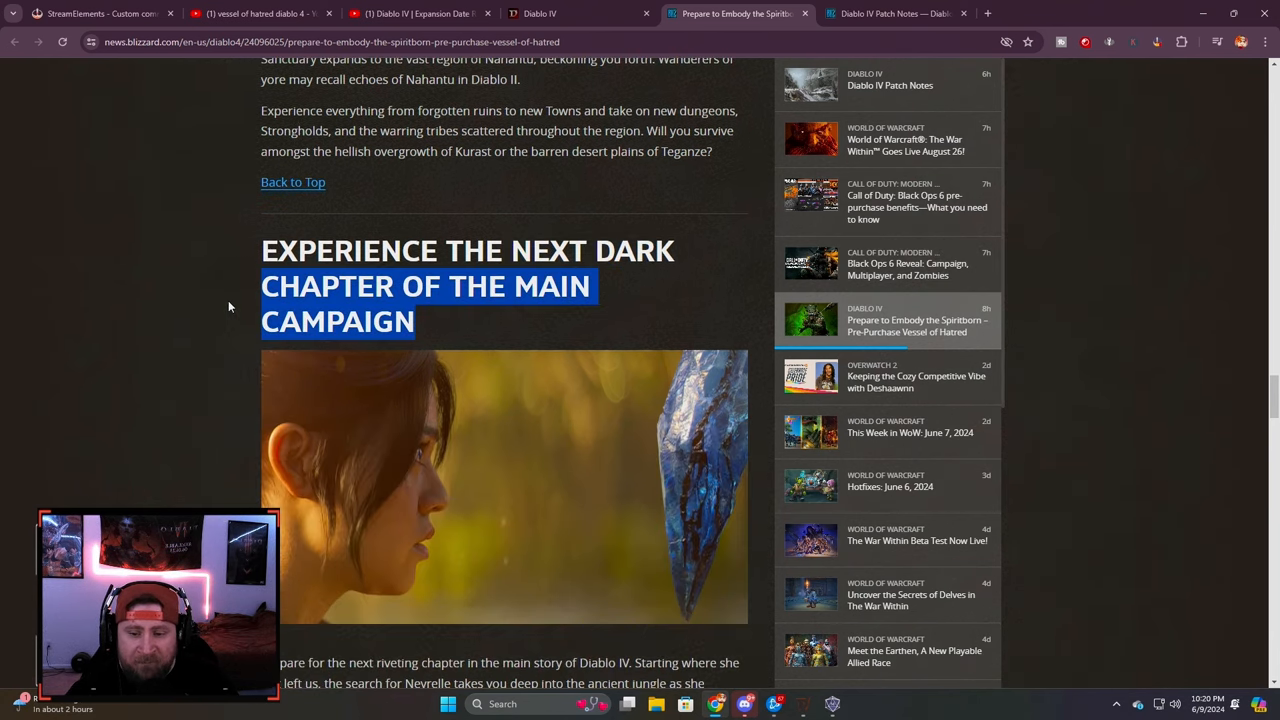
scroll(down, 3)
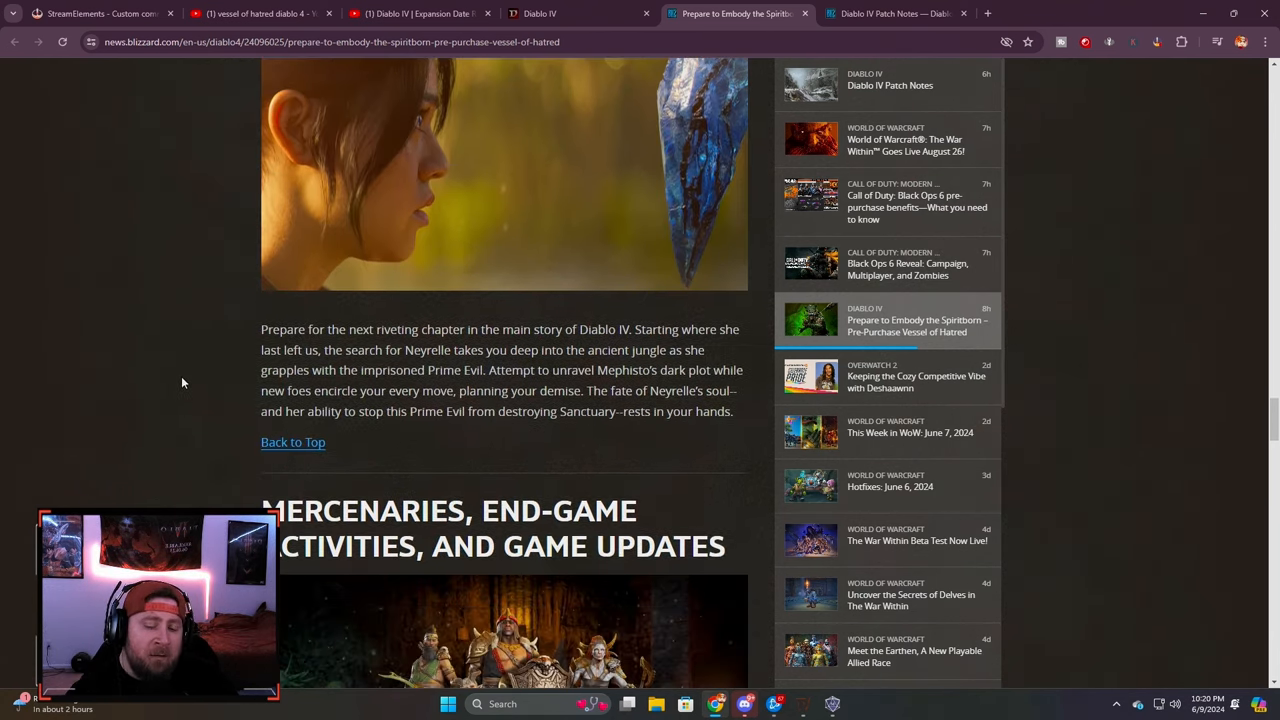
mouse_move(256, 369)
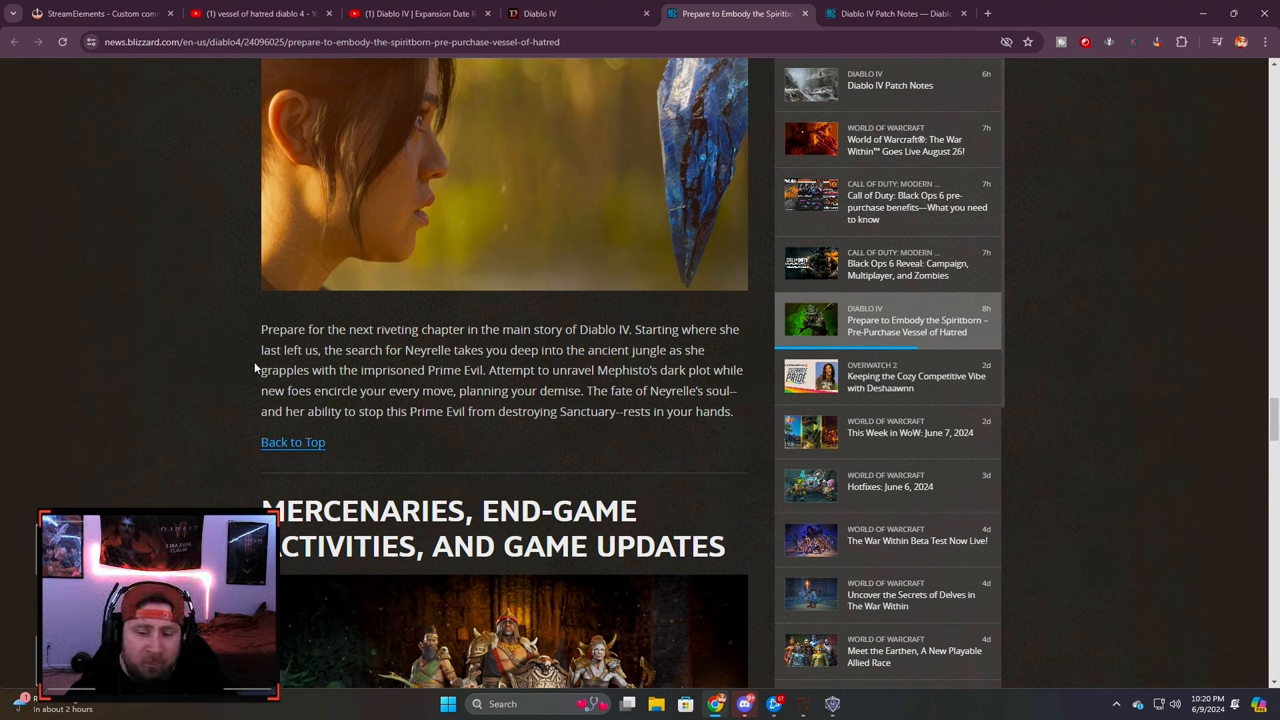
mouse_move(543, 449)
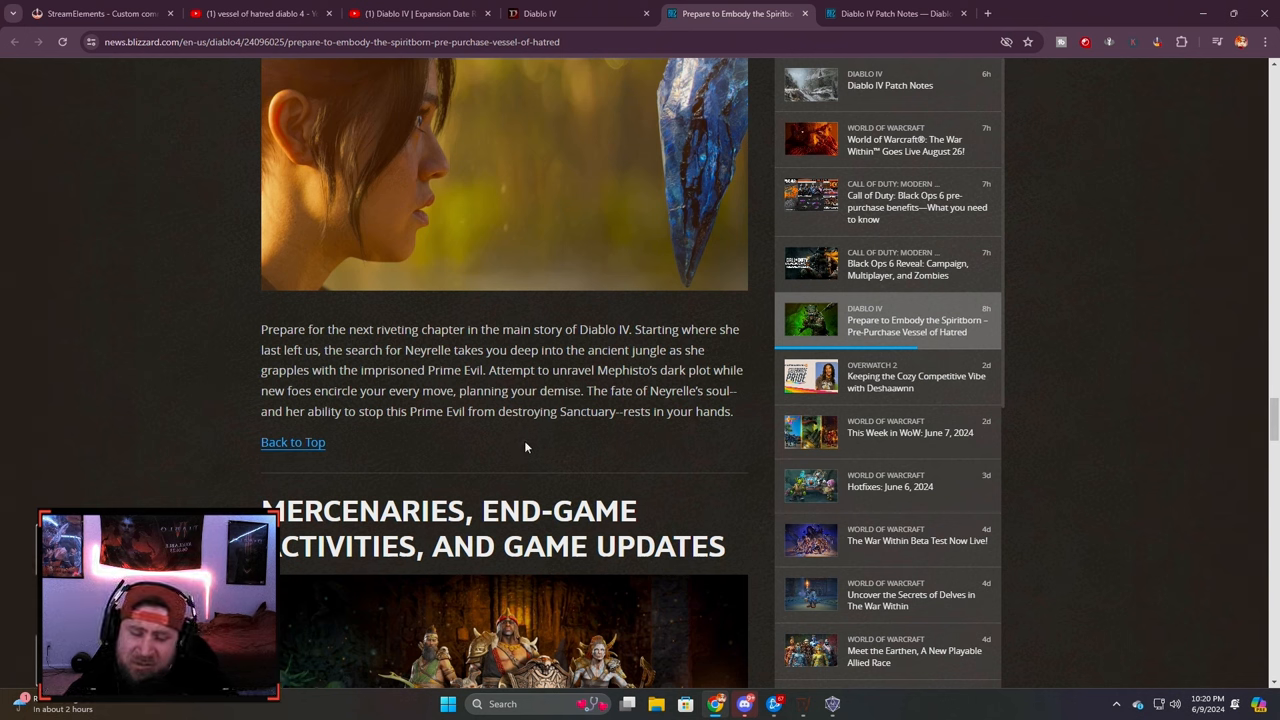
drag(261, 329, 583, 390)
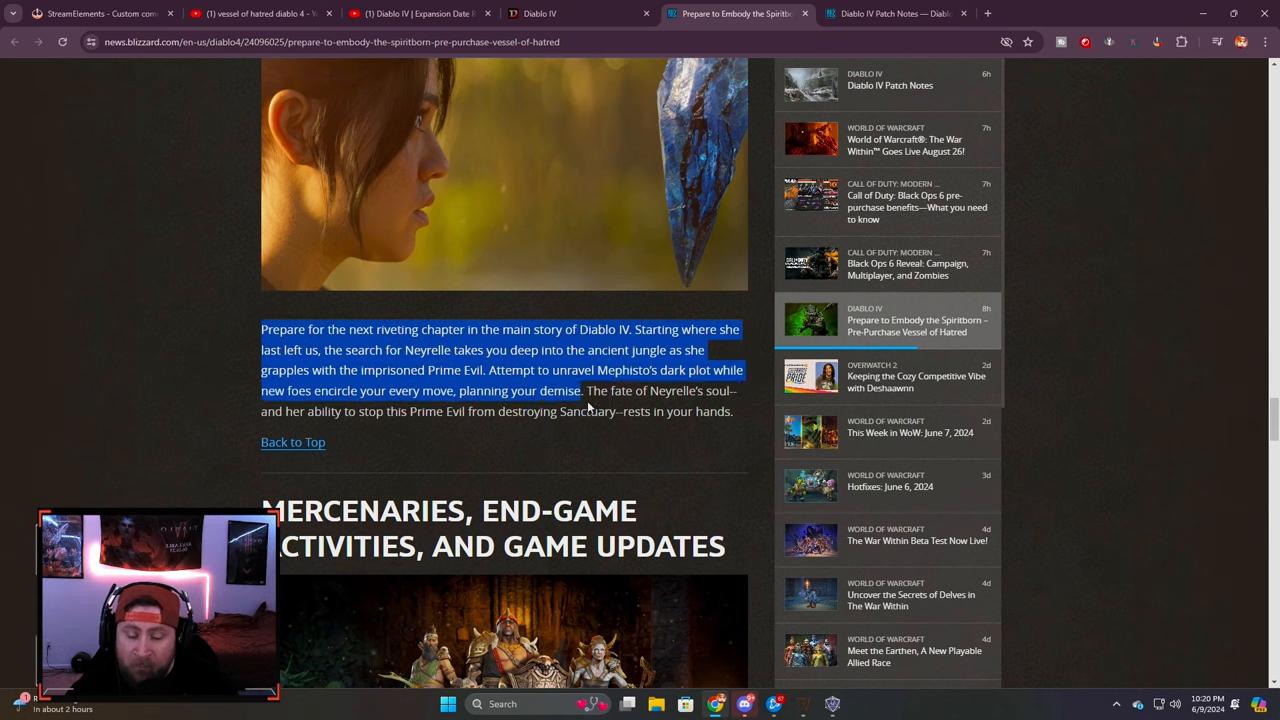
click(743, 420)
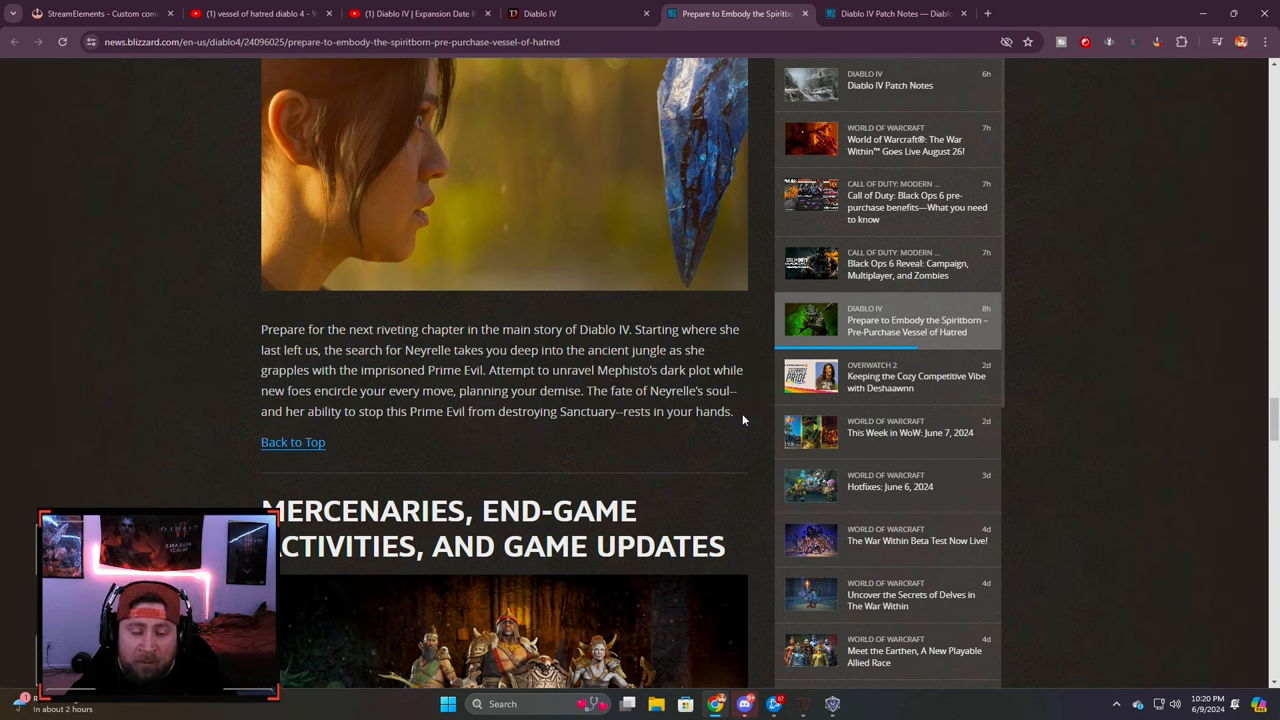
drag(348, 329, 703, 350)
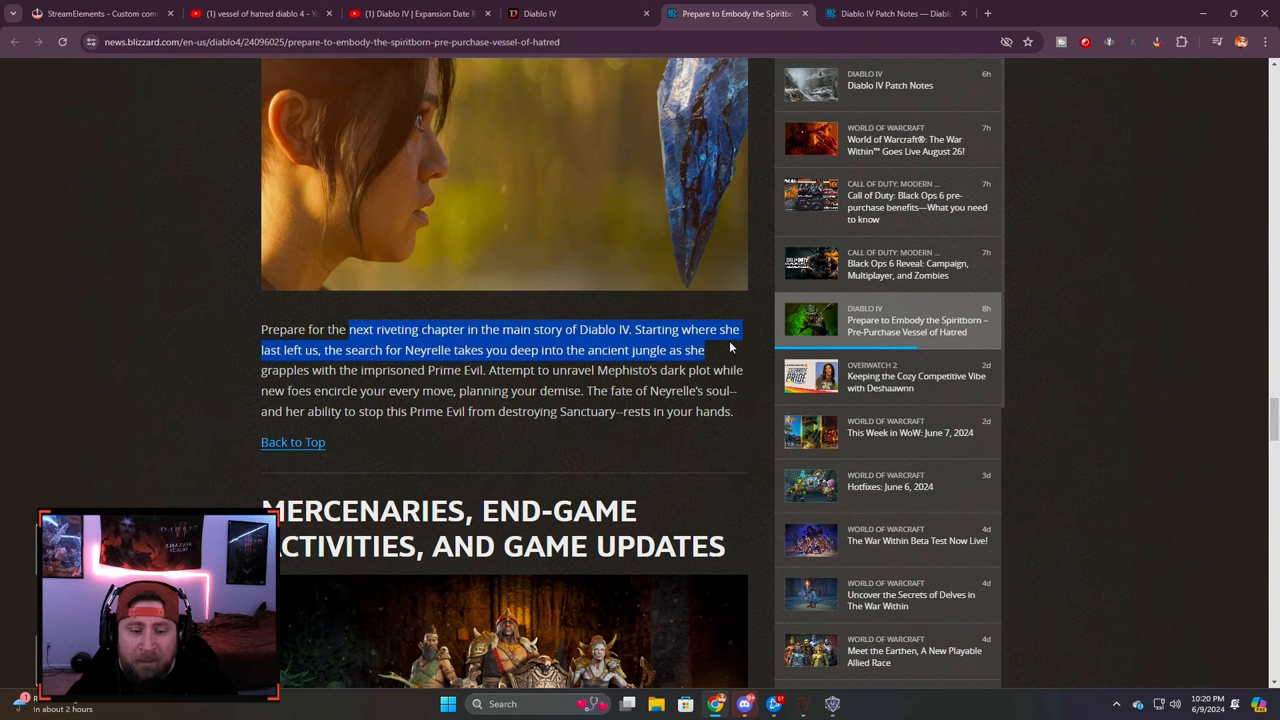
click(549, 218)
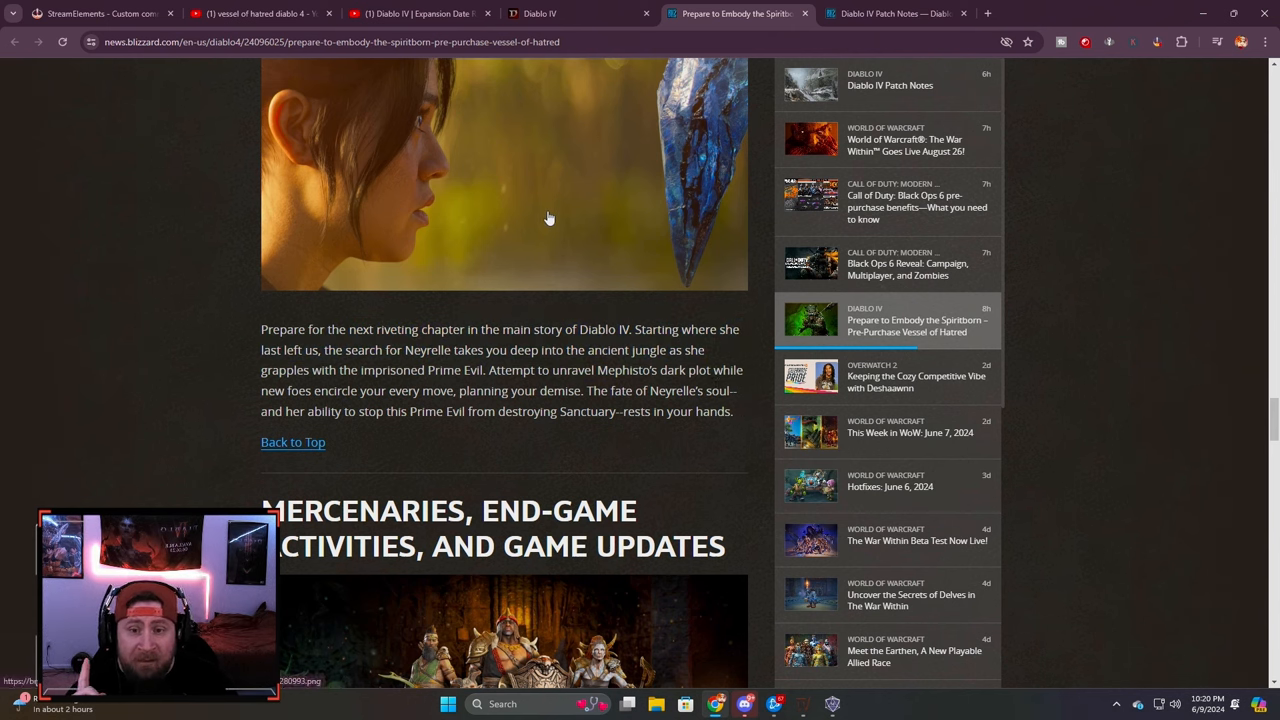
mouse_move(452, 204)
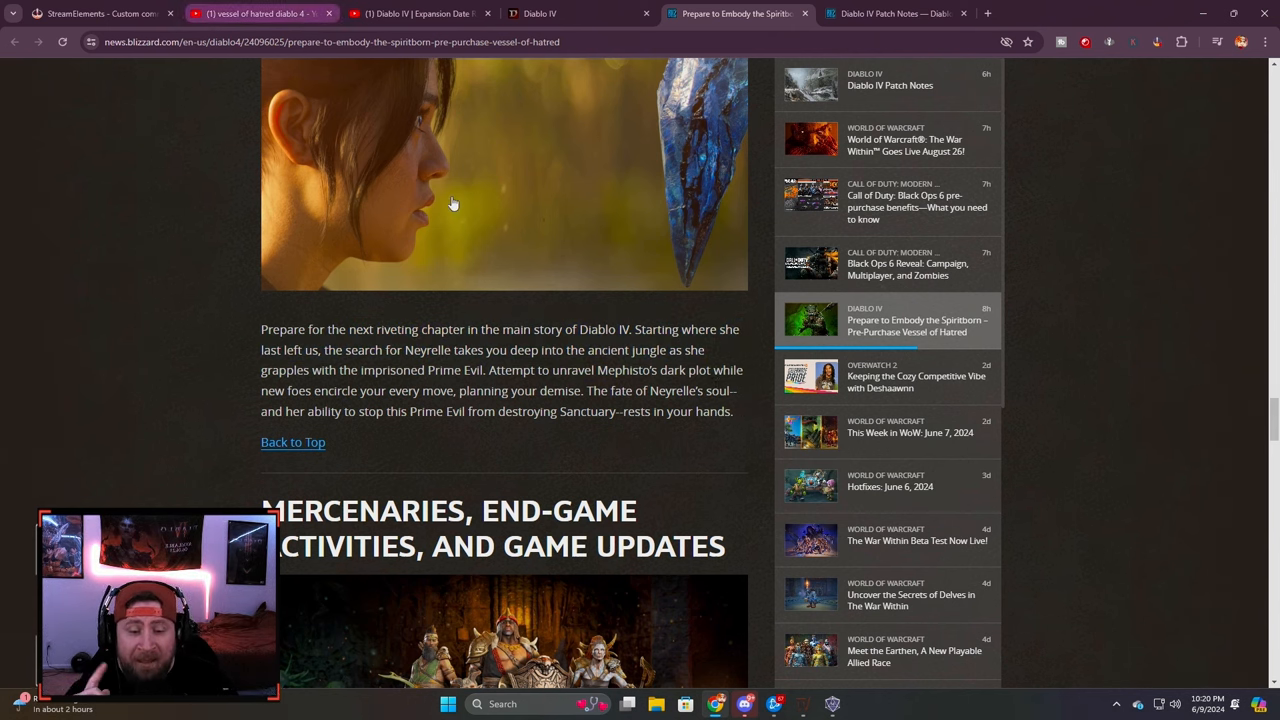
mouse_move(522, 392)
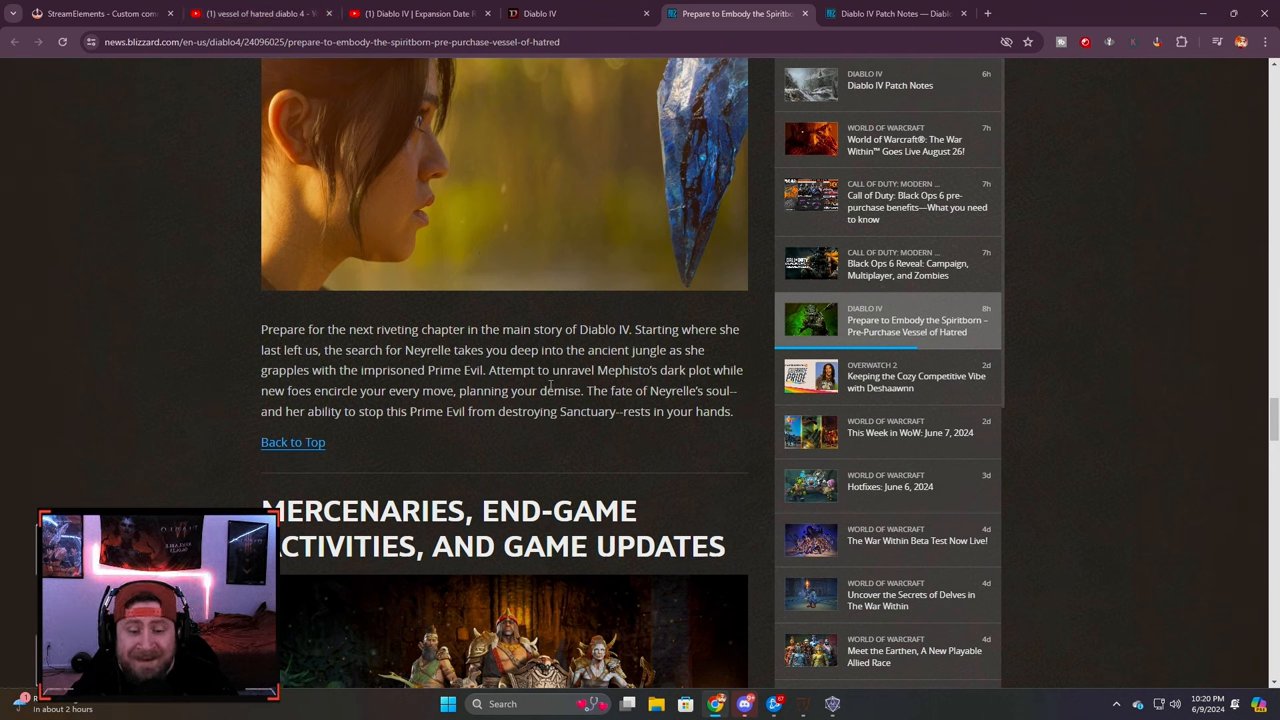
drag(487, 370, 655, 370)
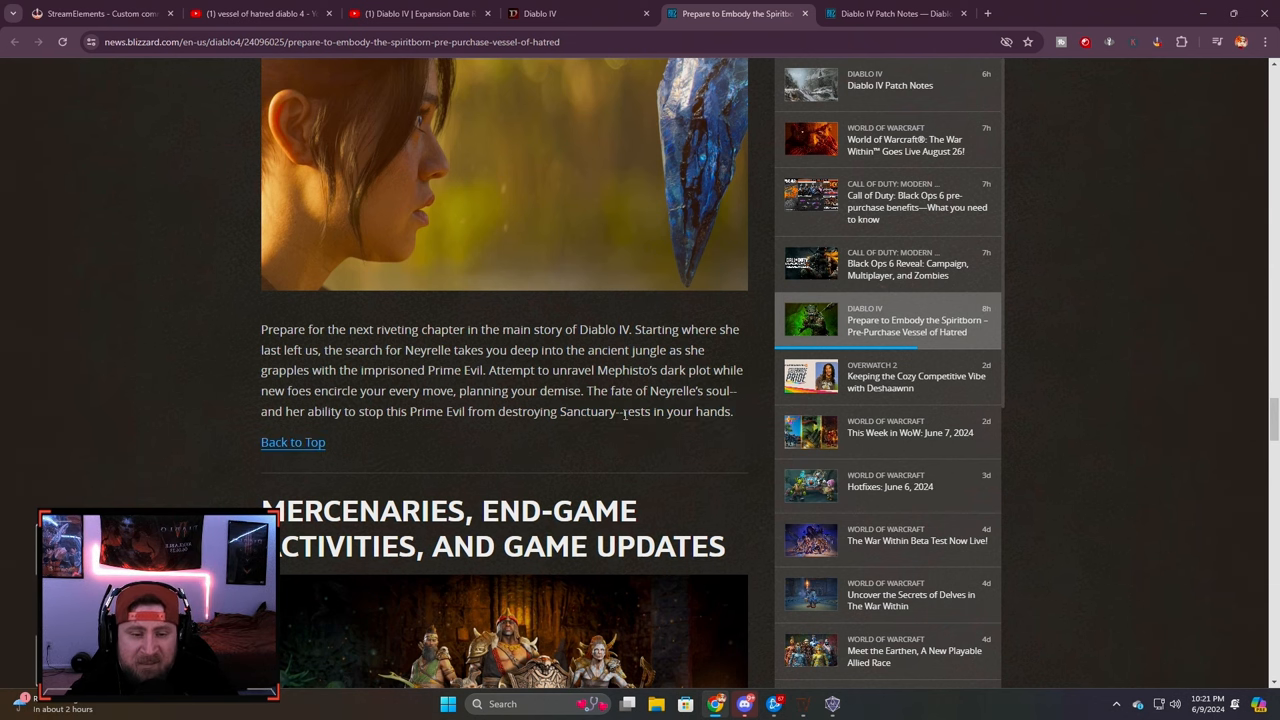
drag(511, 349, 685, 370)
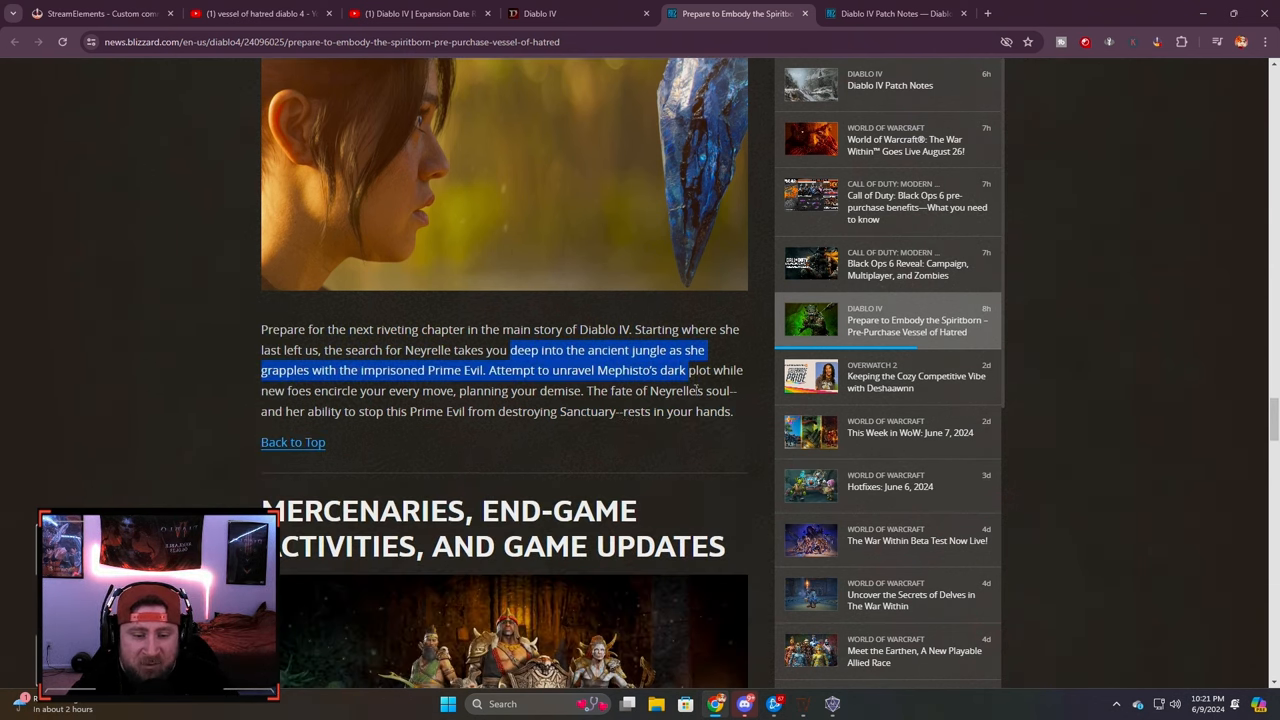
click(673, 412)
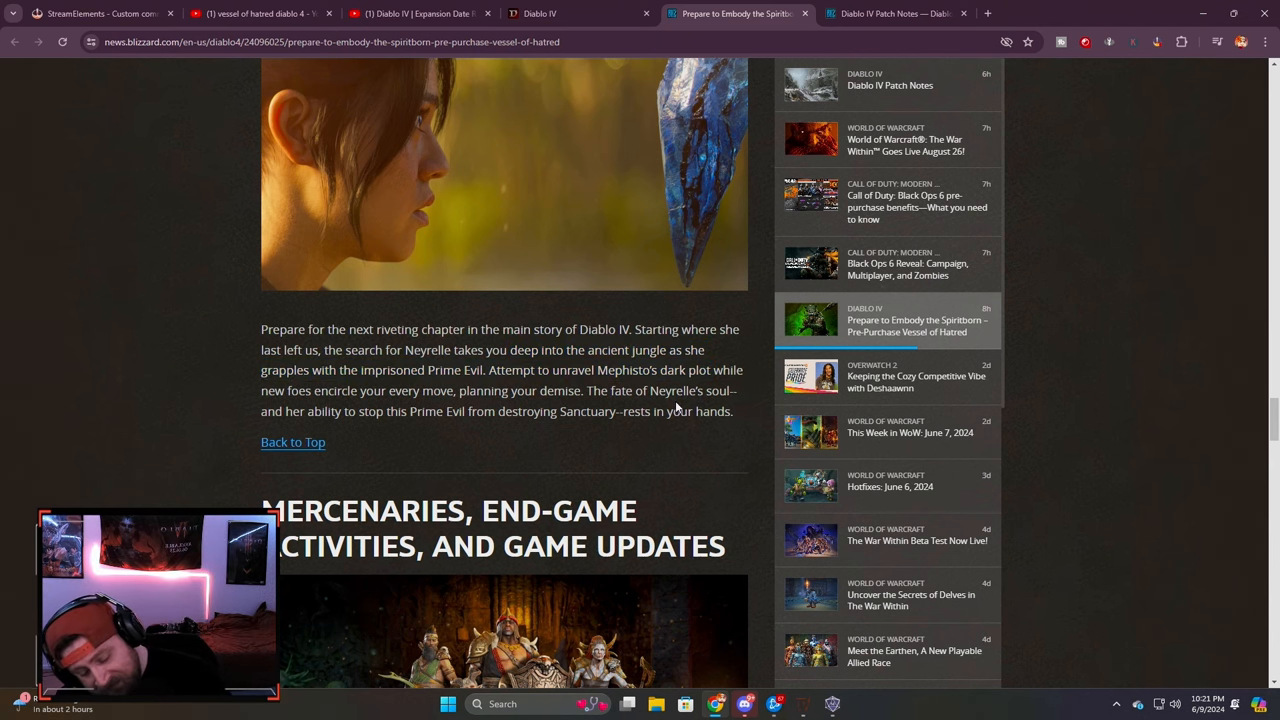
Step: Scroll down to the 'Mercenaries, End-Game Activities, and Game Updates' heading
scroll(down, 3)
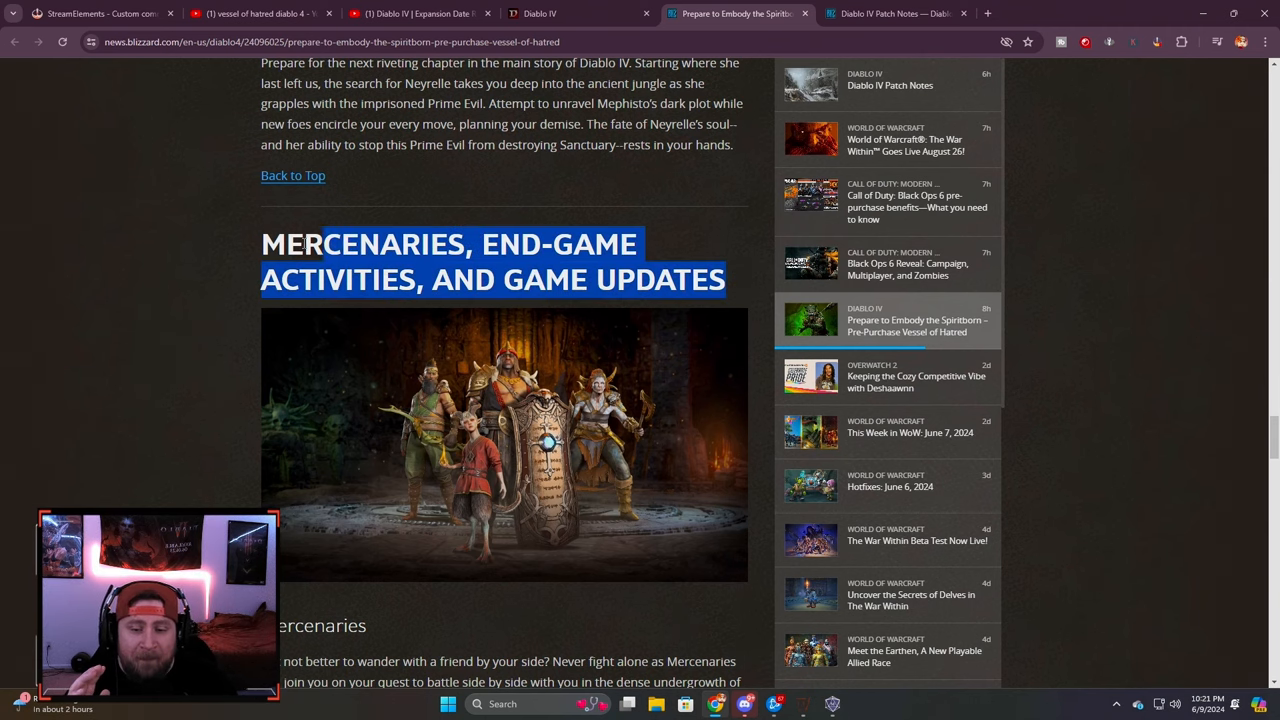
scroll(up, 3)
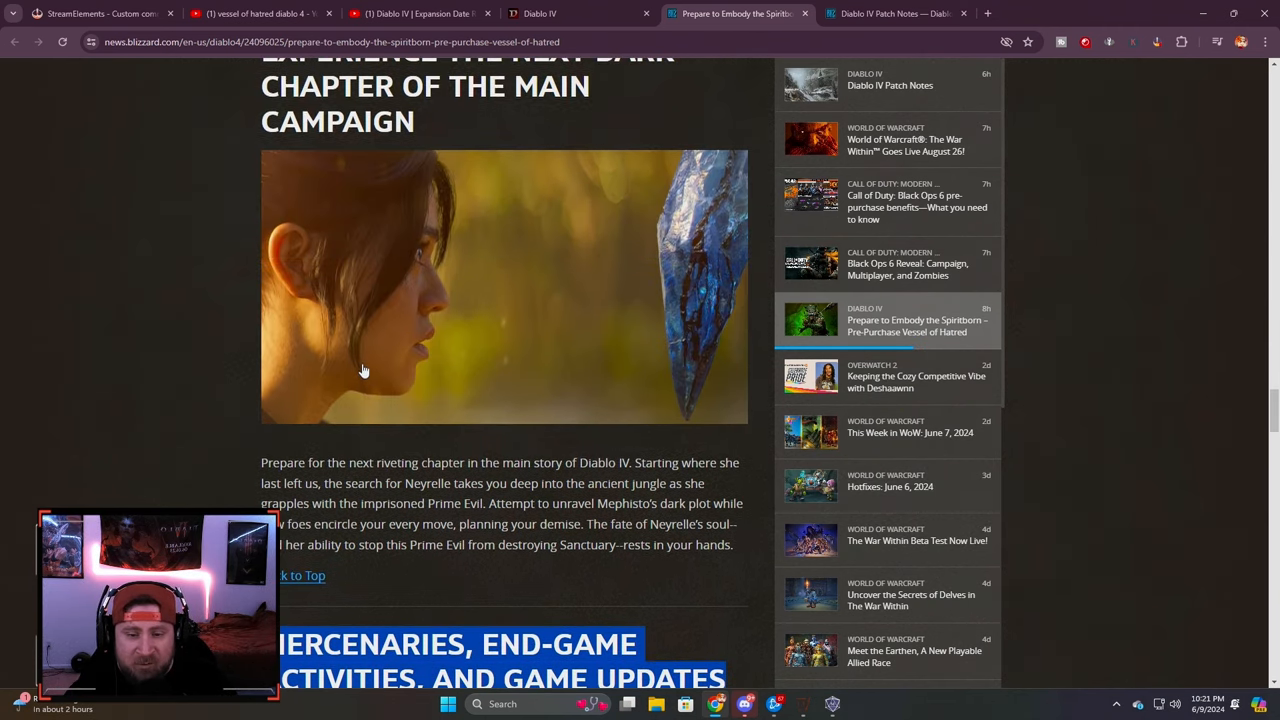
scroll(down, 3)
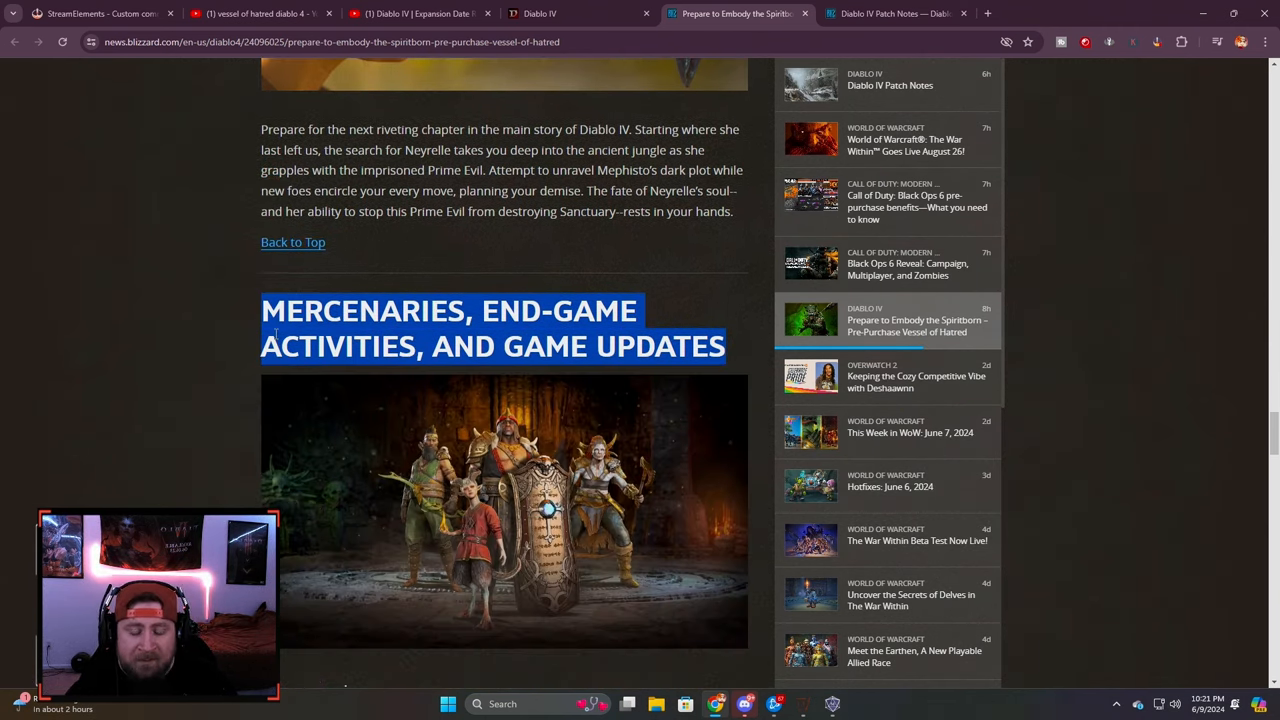
scroll(down, 3)
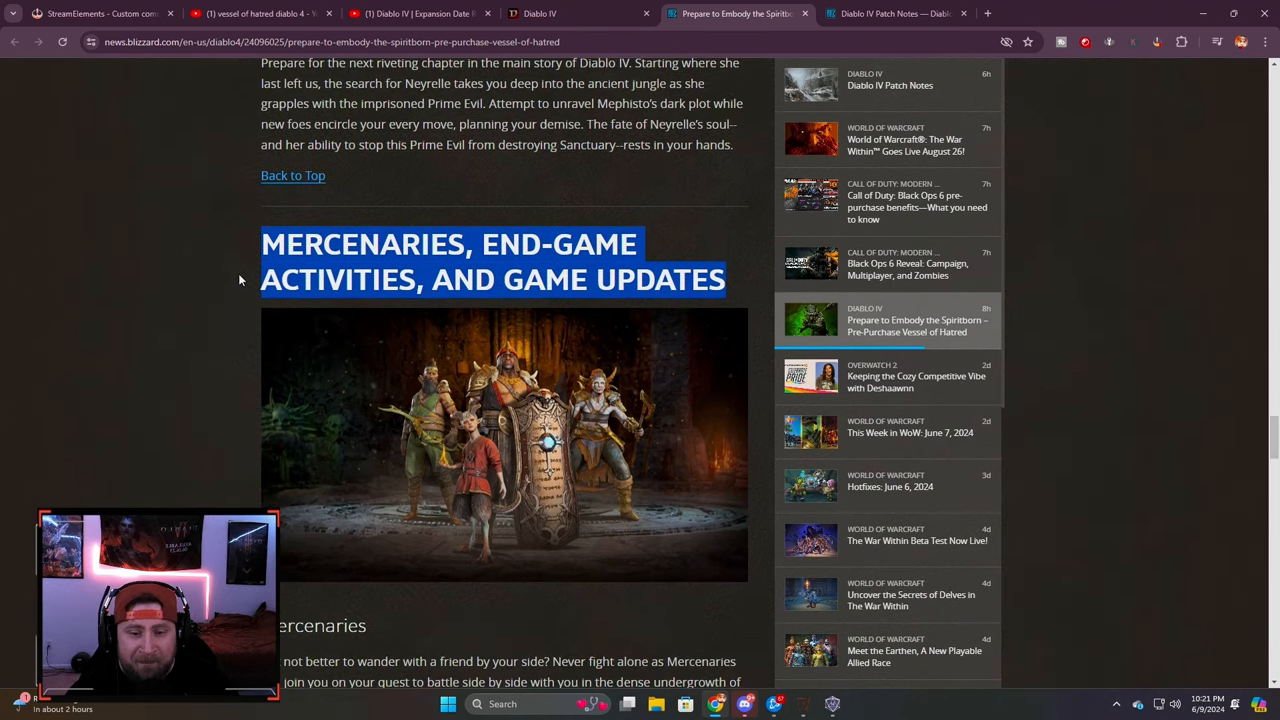
mouse_move(197, 372)
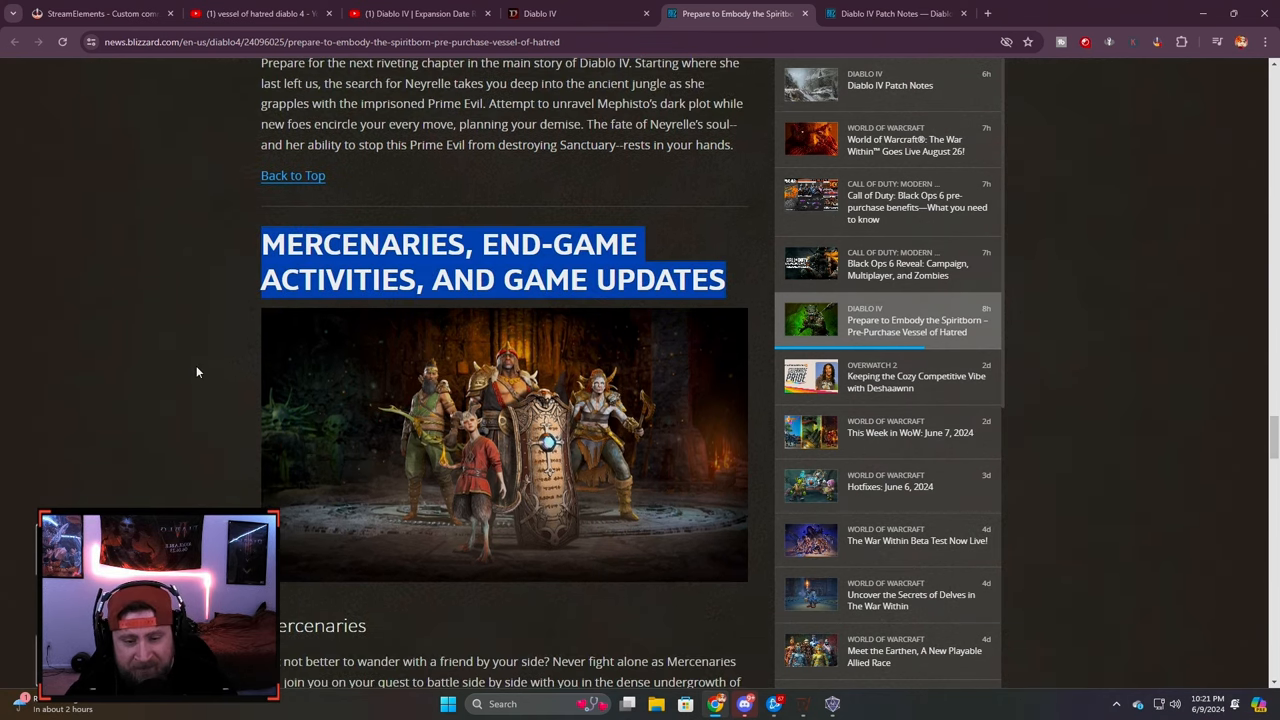
scroll(down, 3)
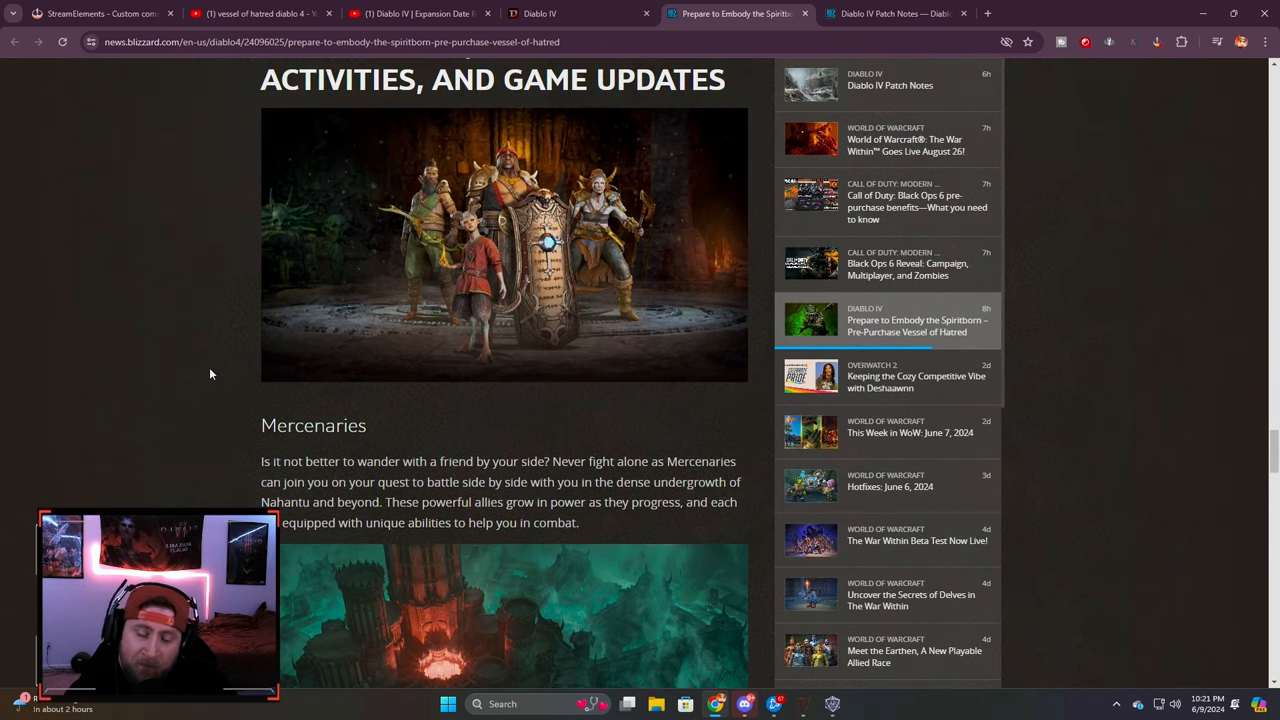
Step: Highlight and clear words in the Mercenaries paragraph while reading on
double_click(313, 425)
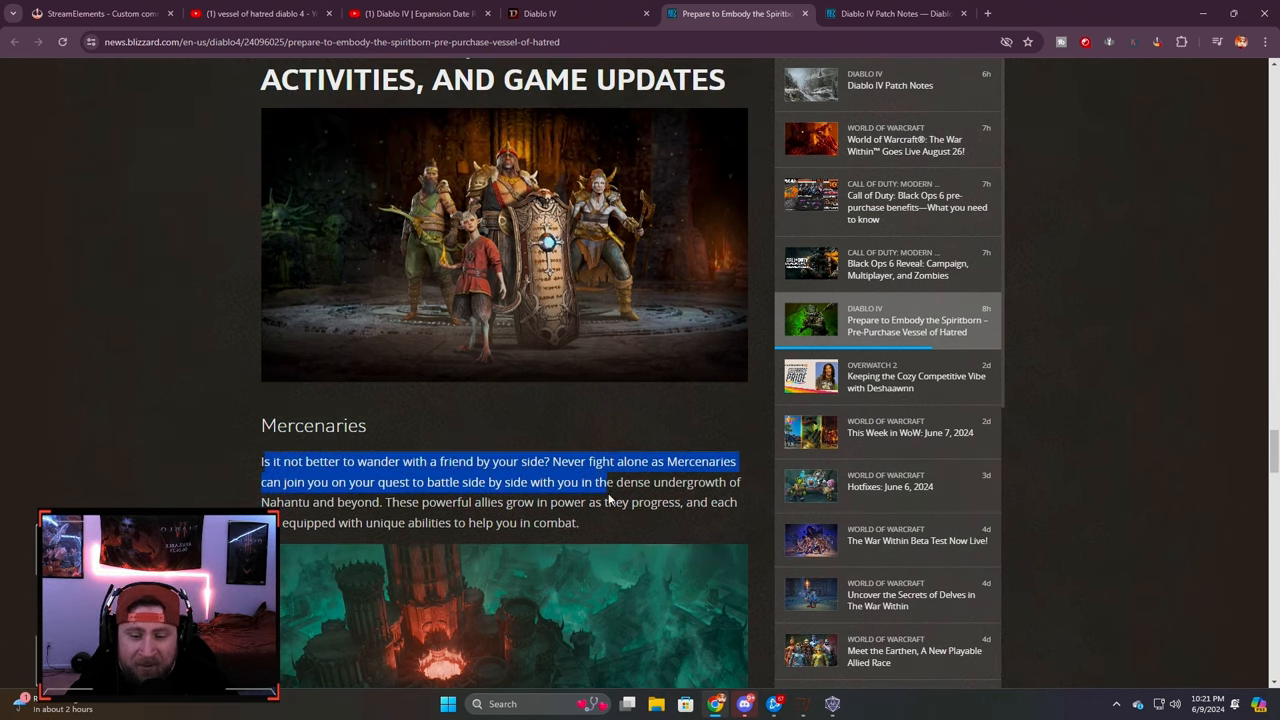
click(610, 491)
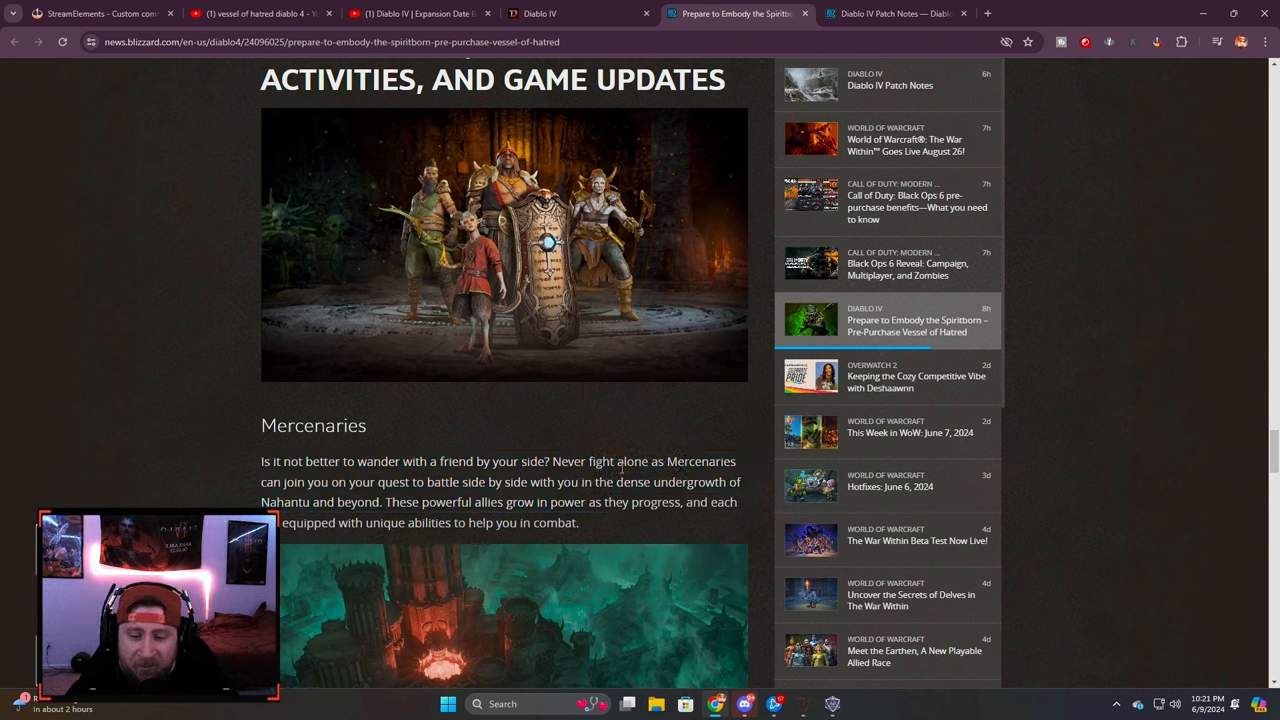
mouse_move(606, 536)
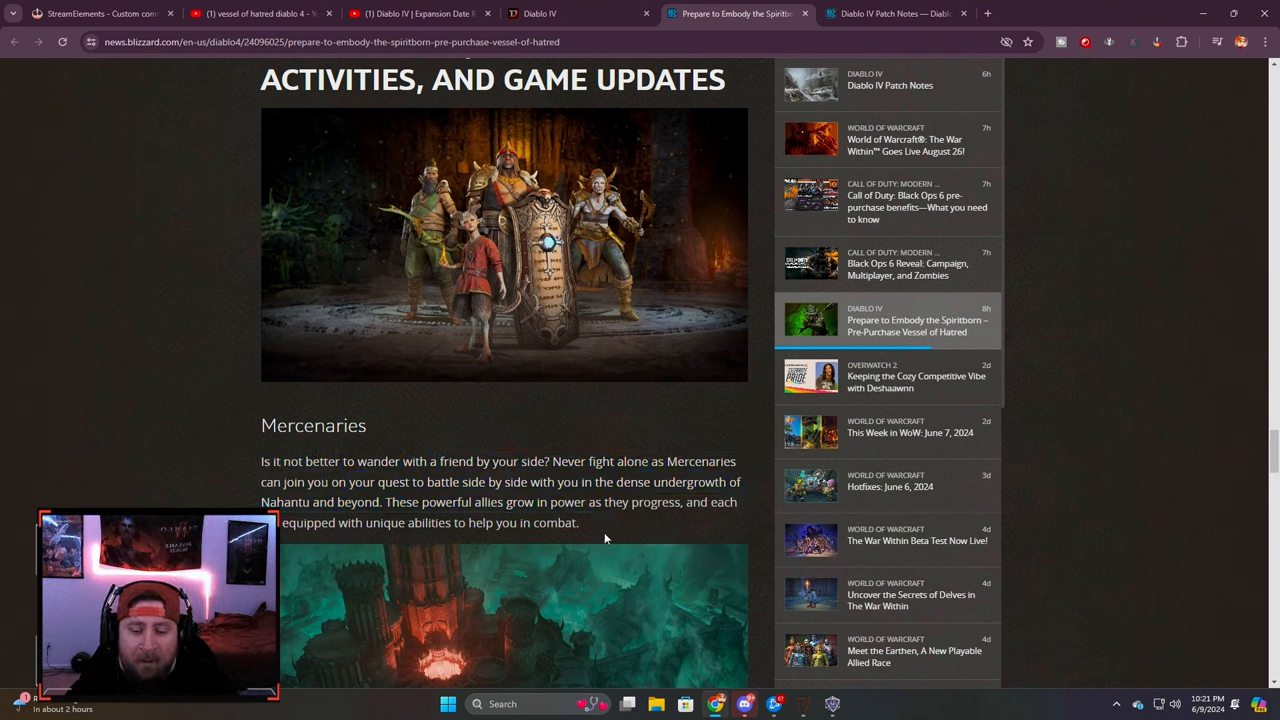
mouse_move(616, 532)
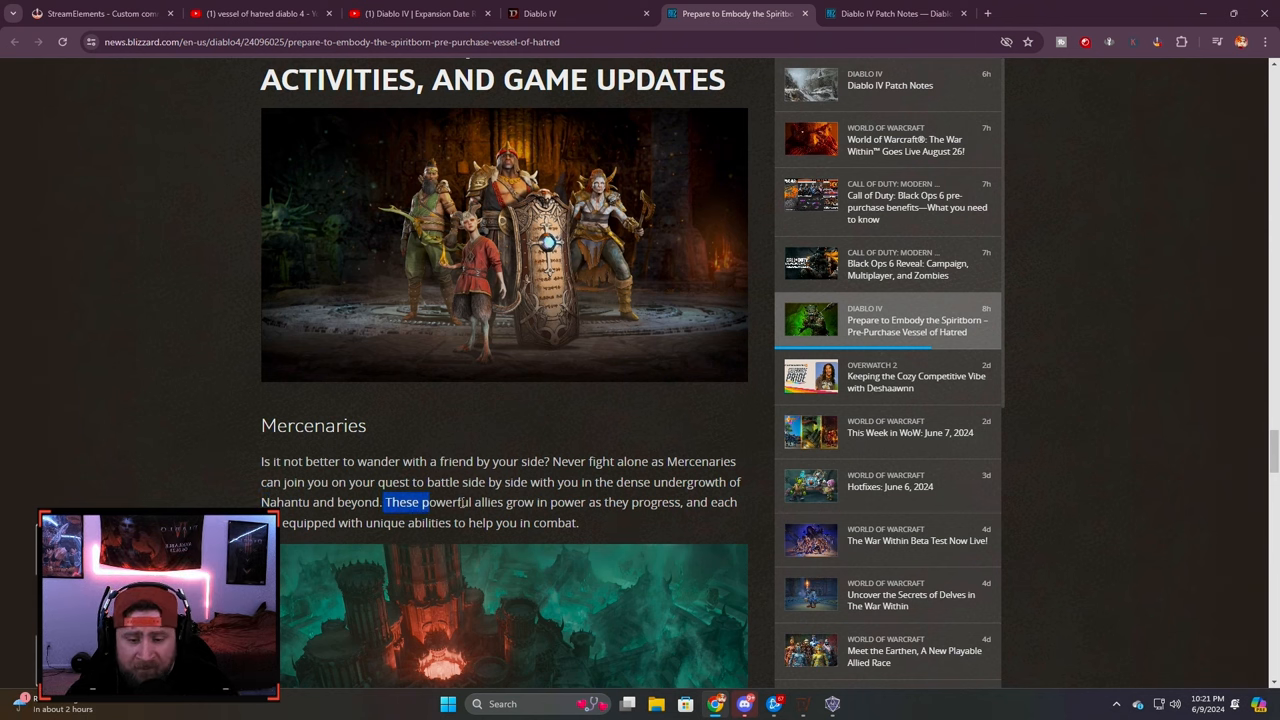
click(600, 525)
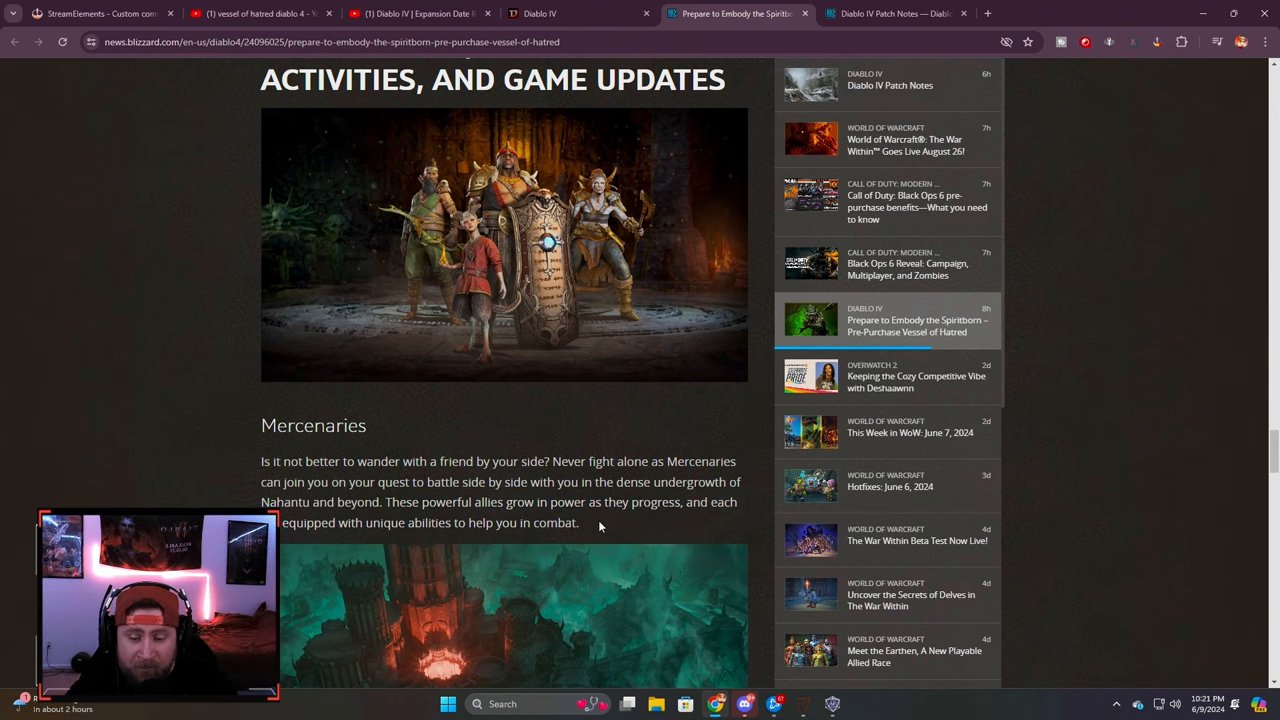
mouse_move(608, 534)
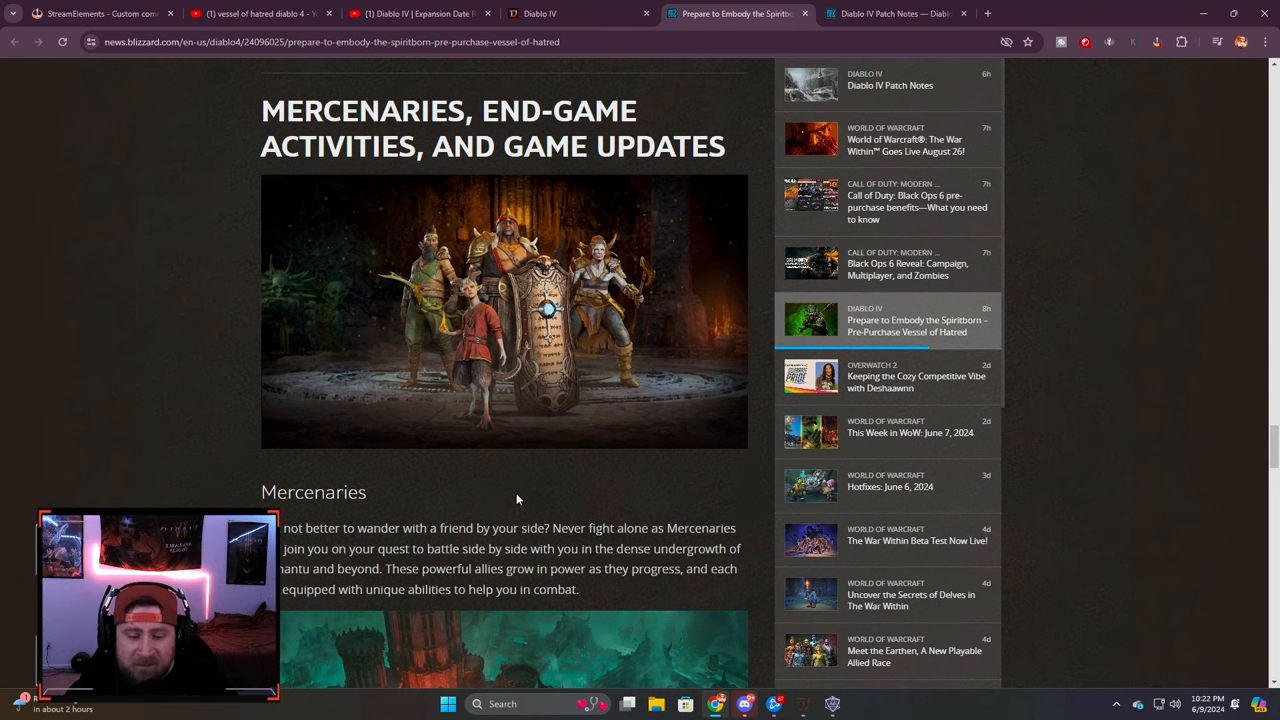
scroll(down, 3)
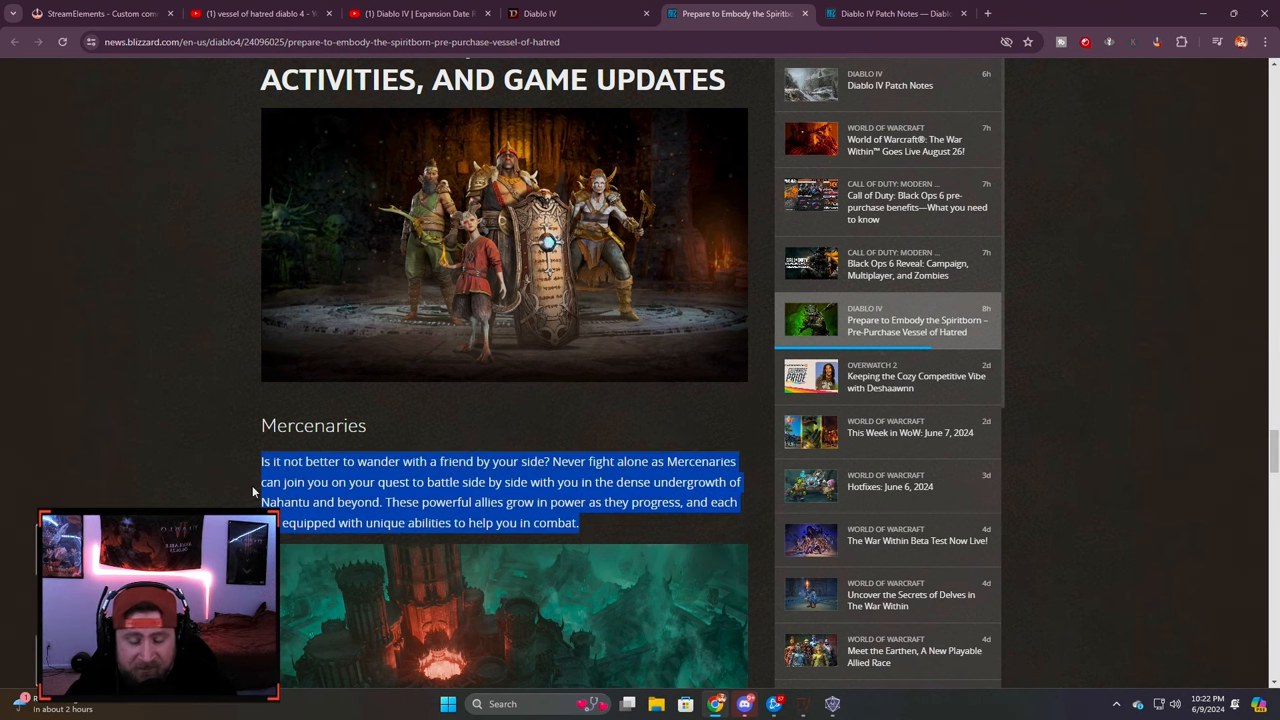
Step: Scroll to the New PvE End-Game Co-Op Activity paragraph and highlight it, then deselect
scroll(down, 3)
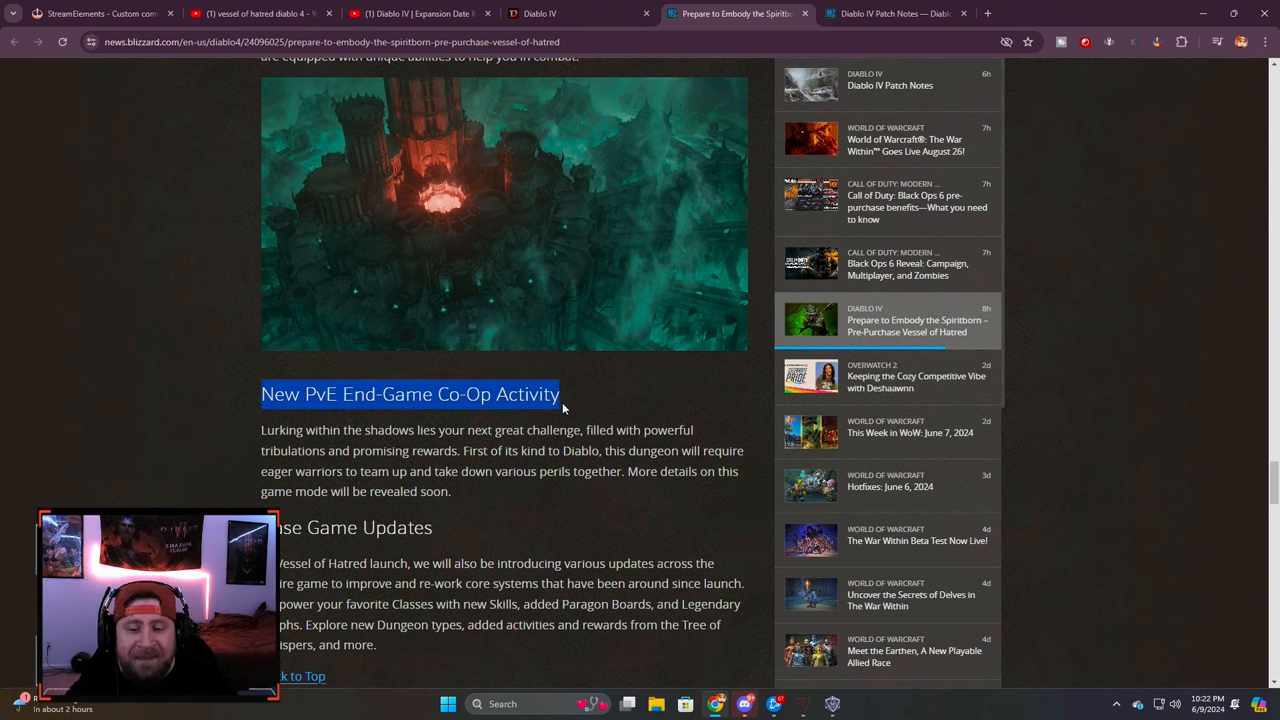
mouse_move(222, 389)
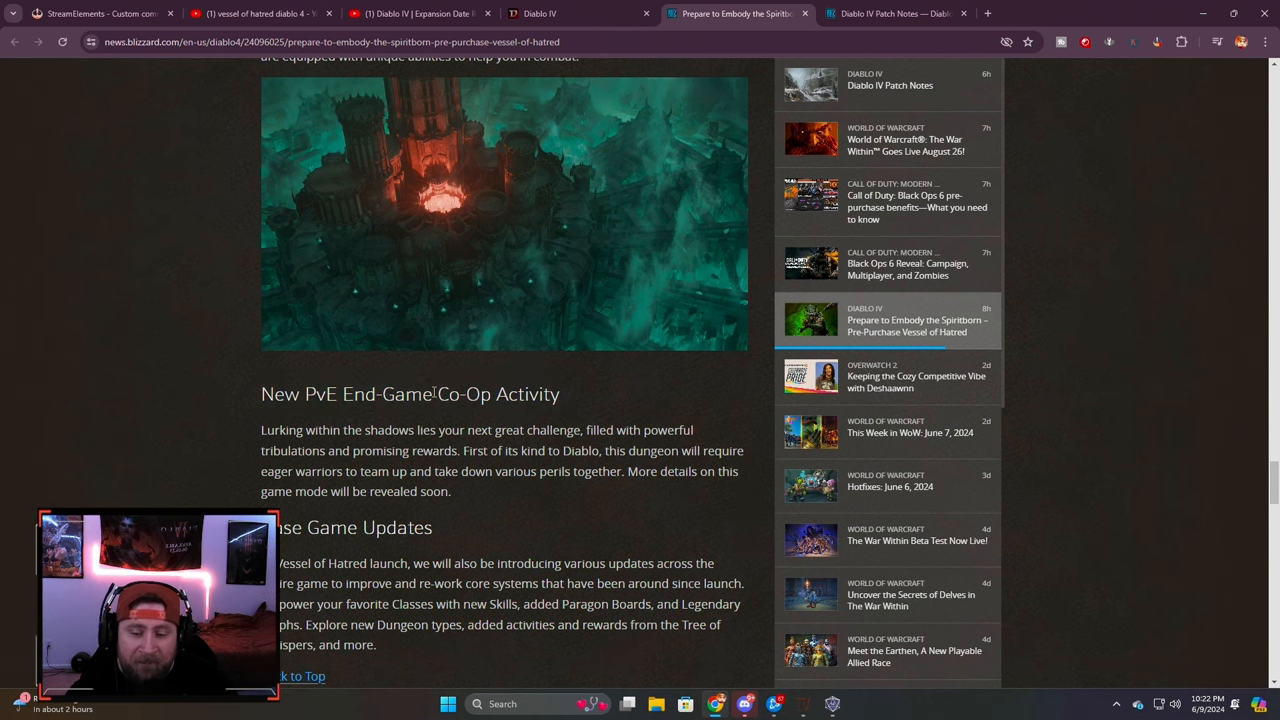
scroll(down, 3)
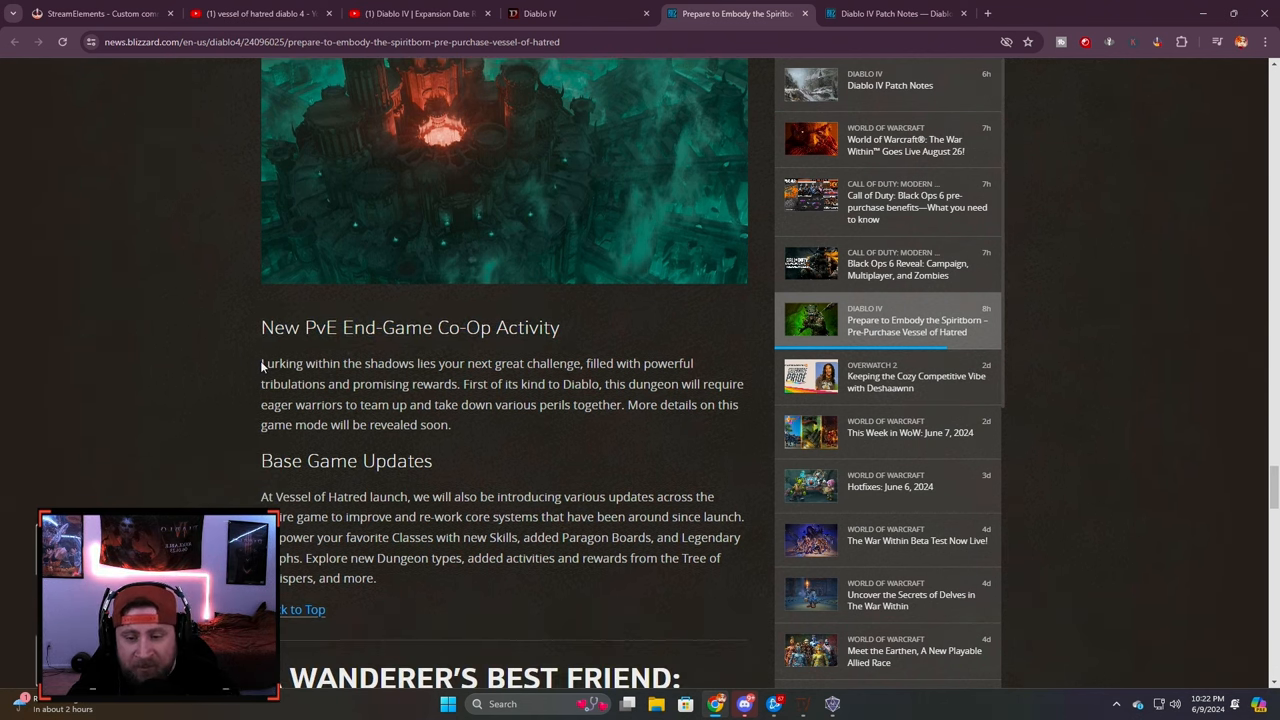
mouse_move(481, 434)
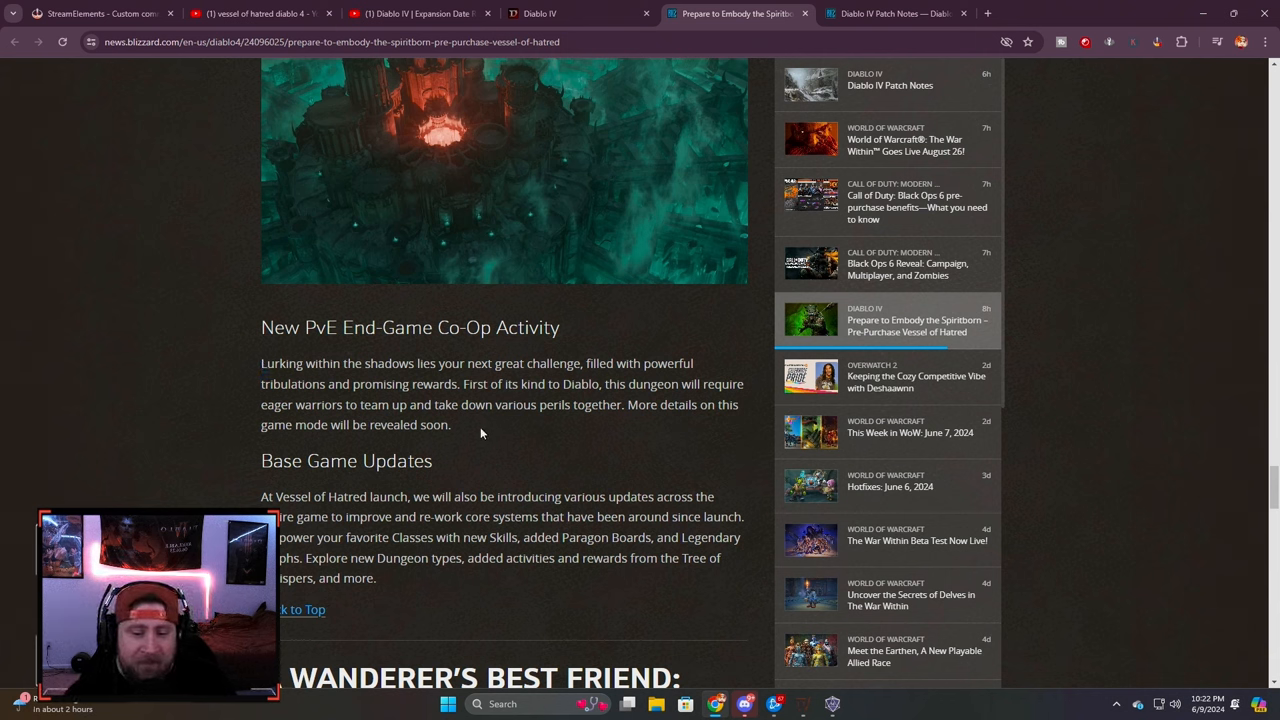
mouse_move(504, 450)
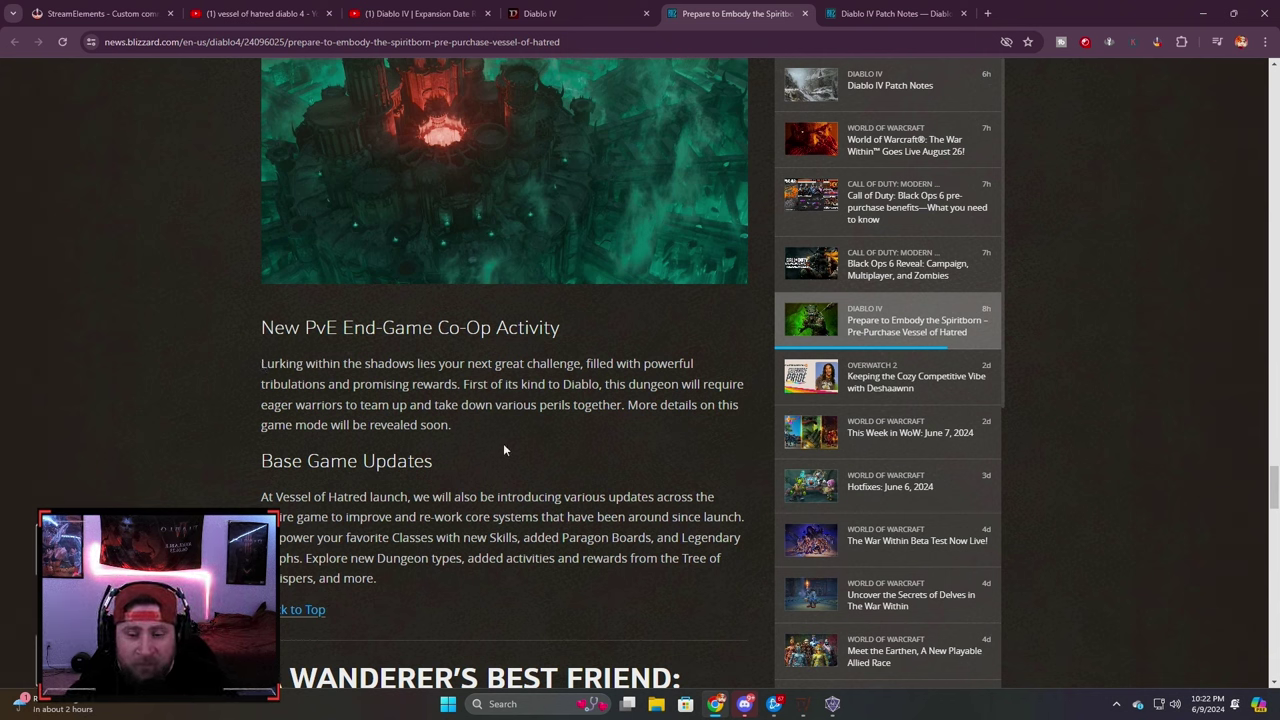
mouse_move(597, 431)
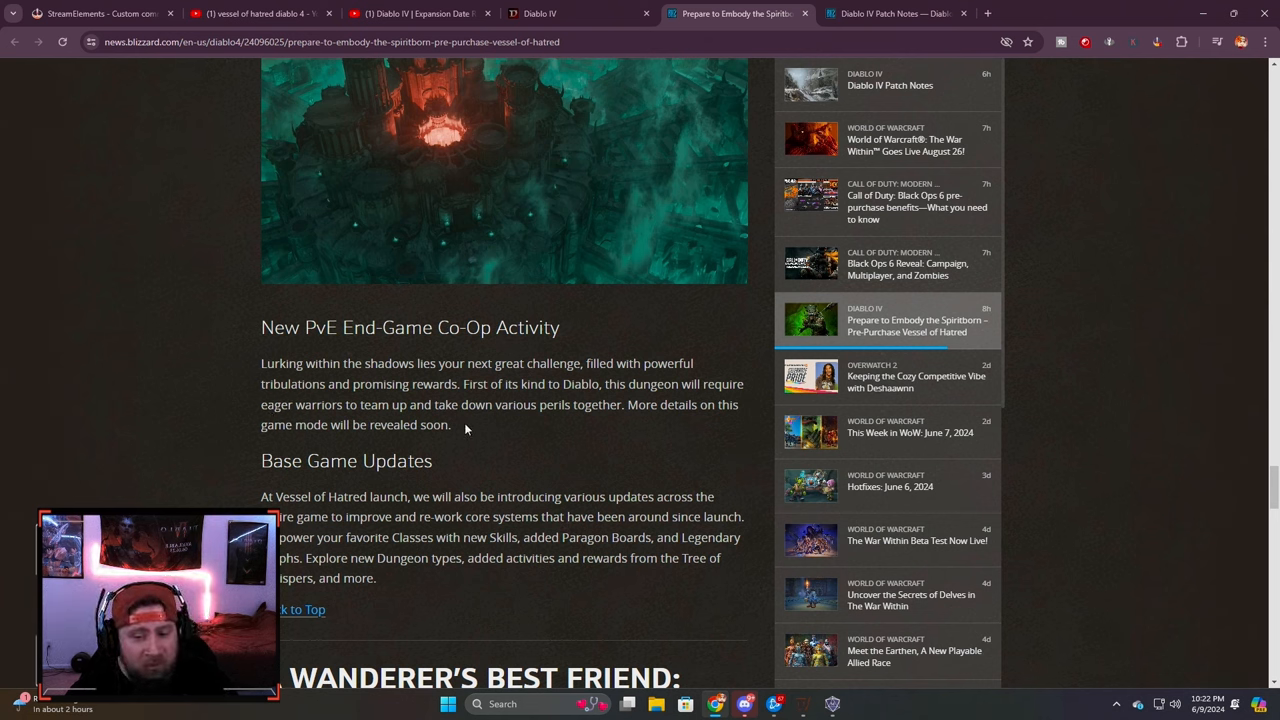
mouse_move(578, 437)
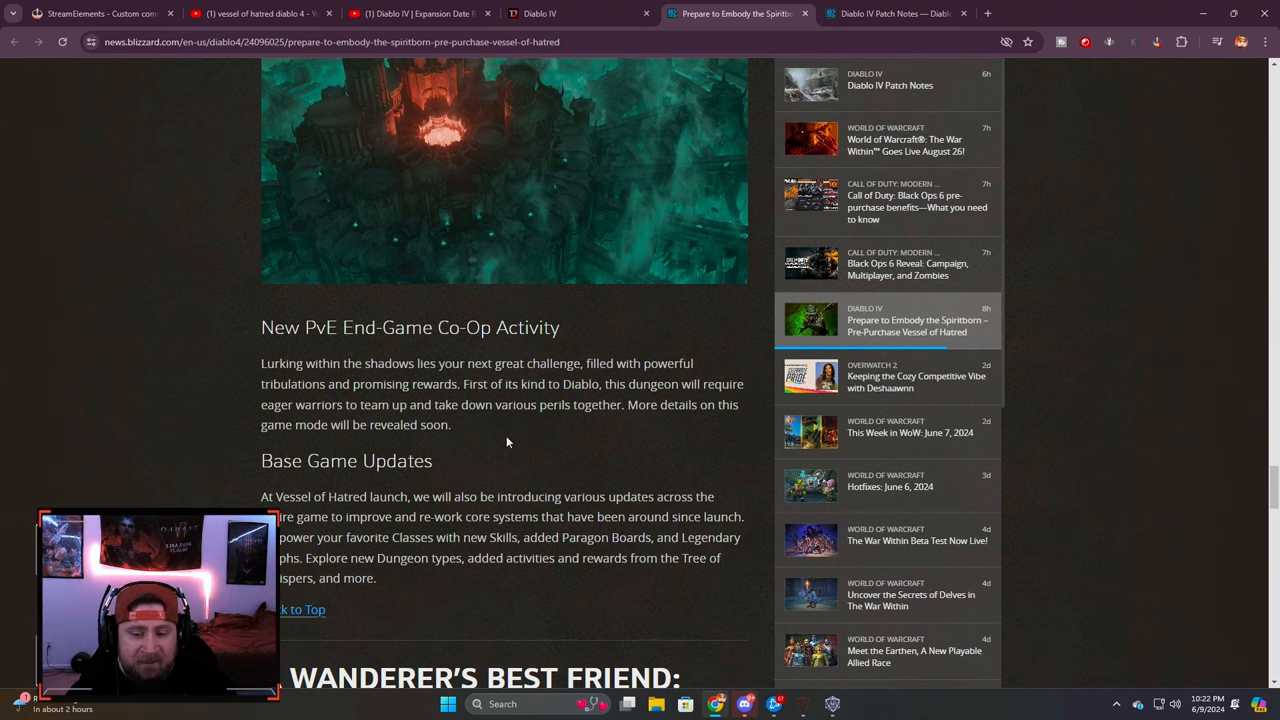
scroll(down, 3)
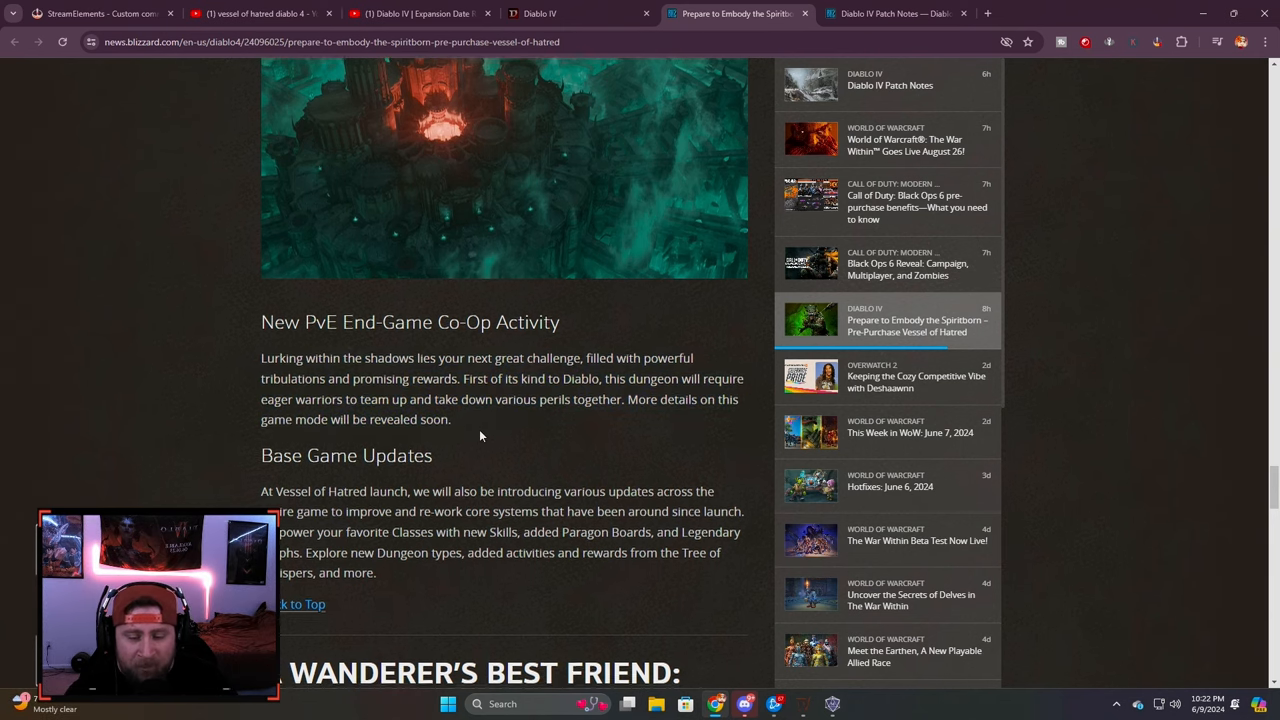
drag(261, 363, 451, 424)
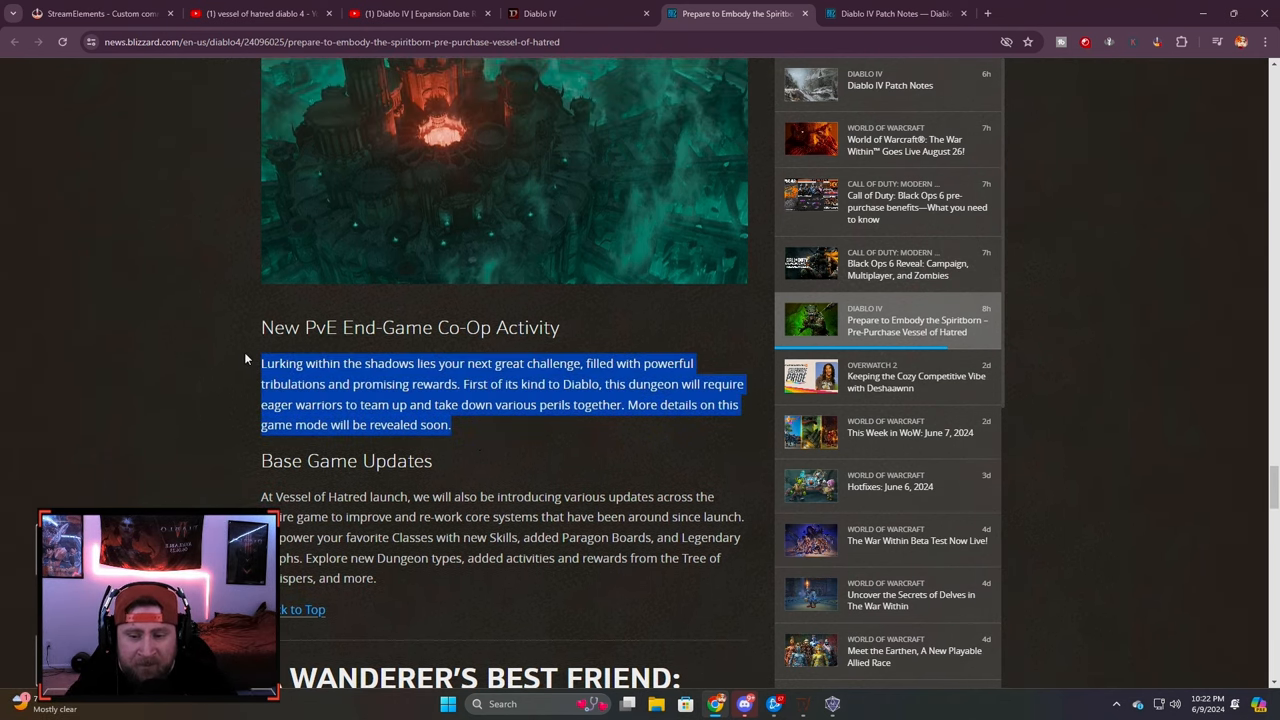
mouse_move(468, 430)
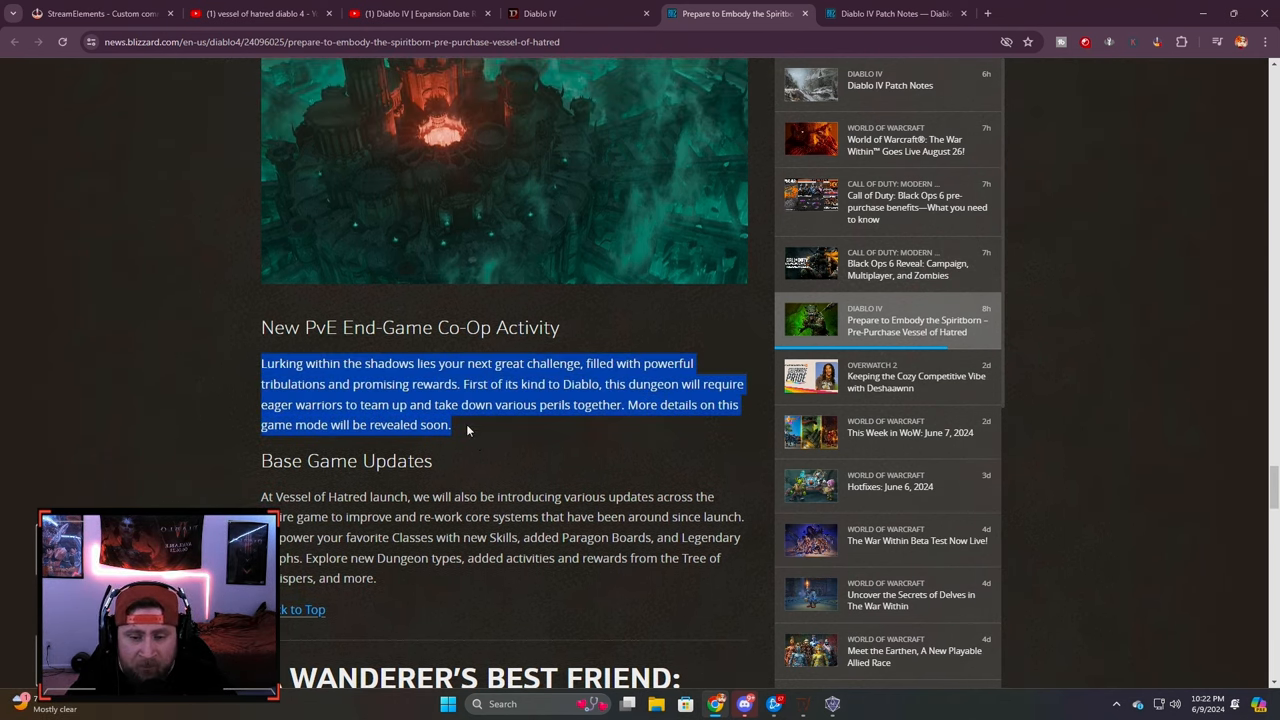
scroll(up, 3)
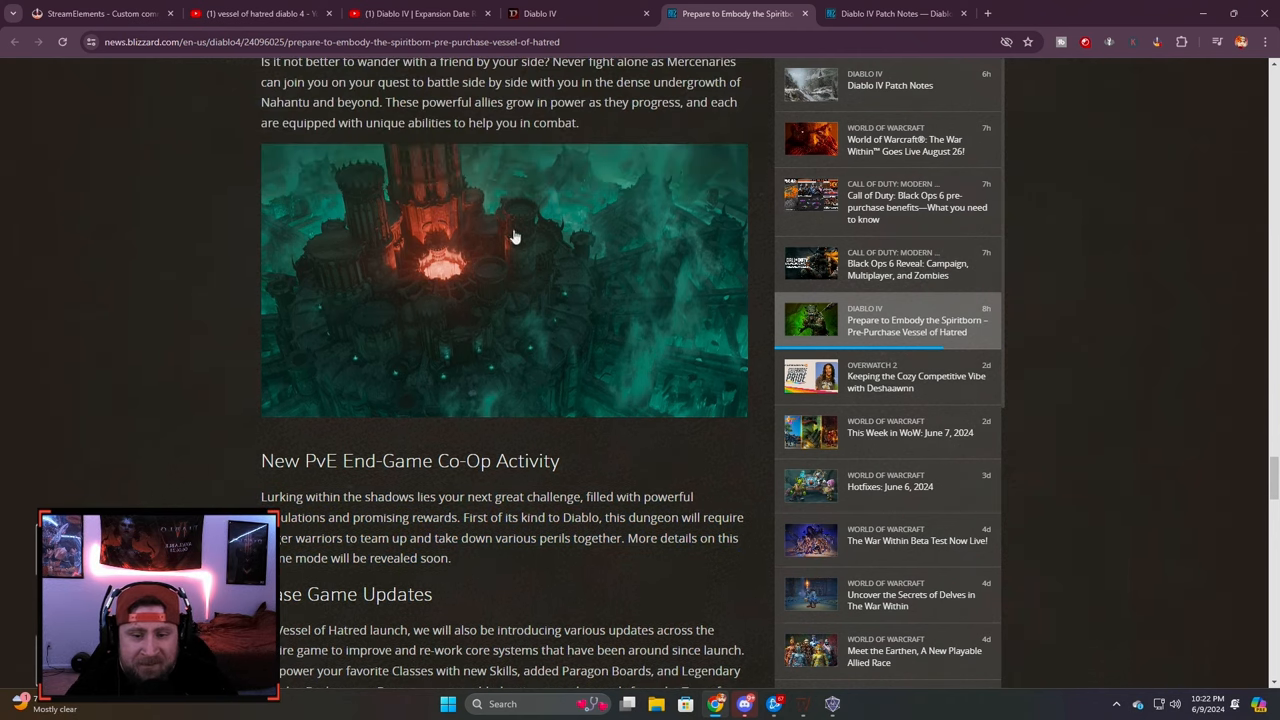
scroll(down, 3)
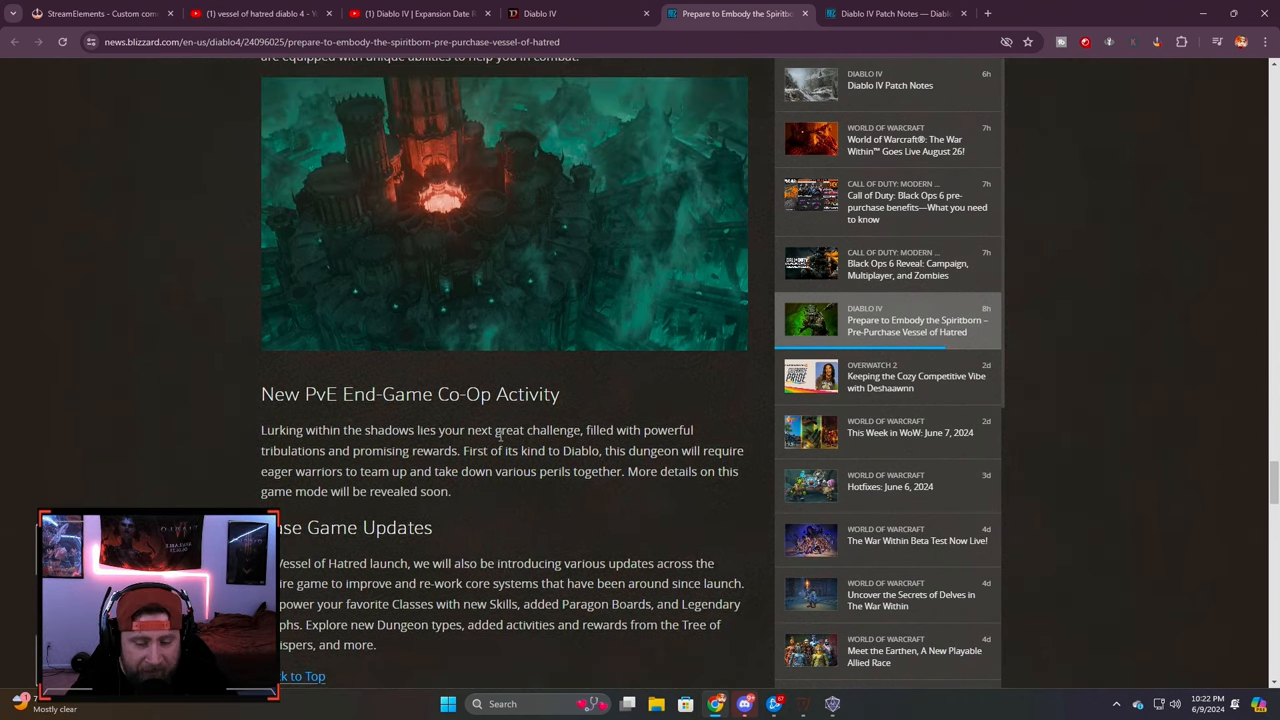
drag(261, 429, 462, 491)
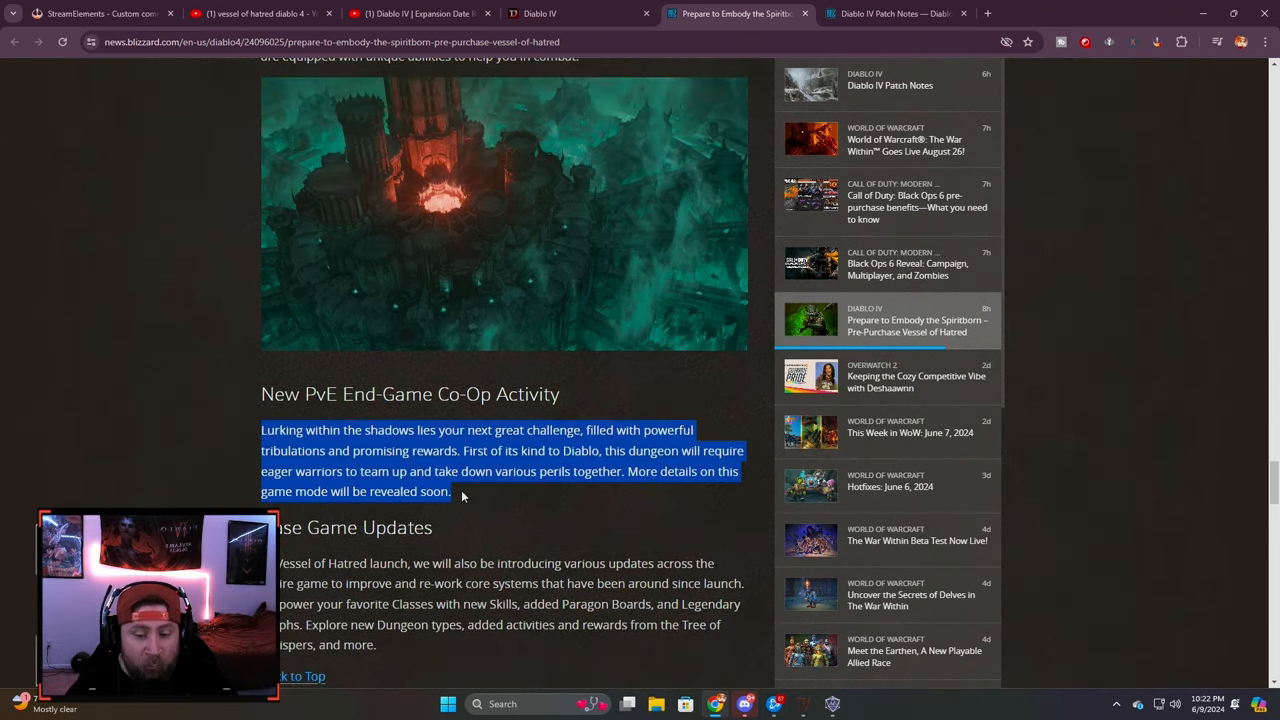
click(476, 498)
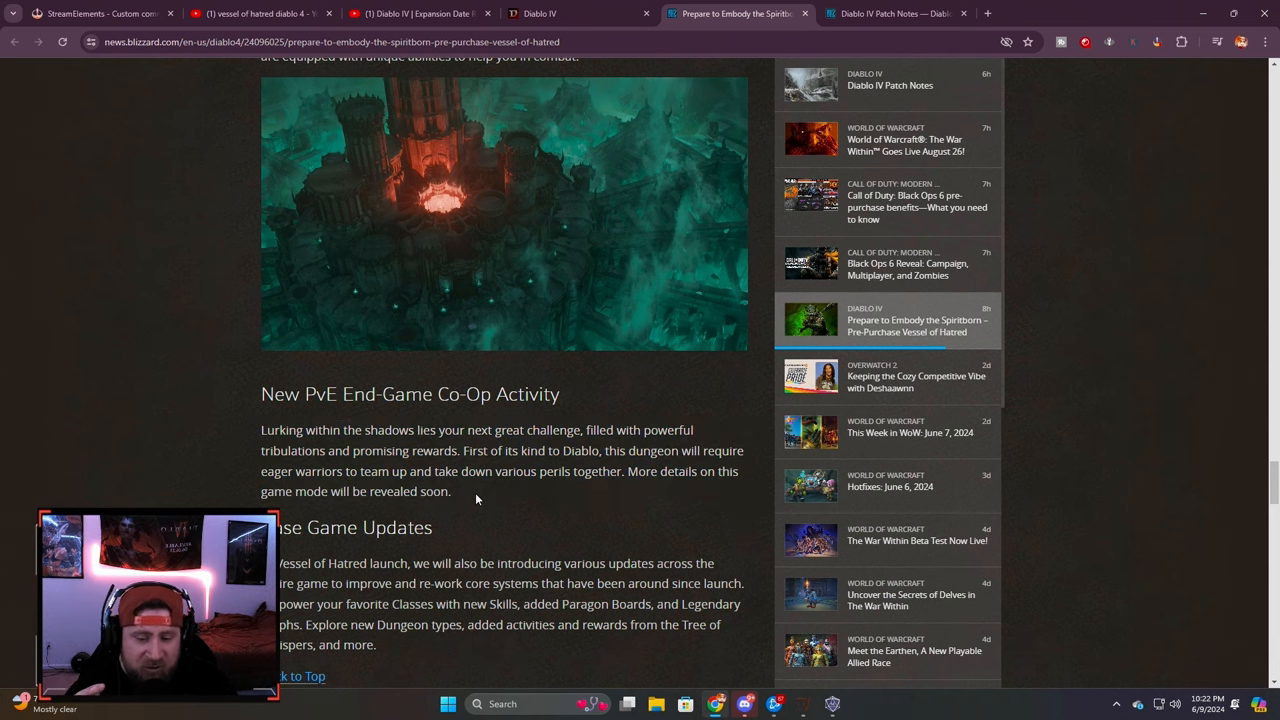
mouse_move(469, 498)
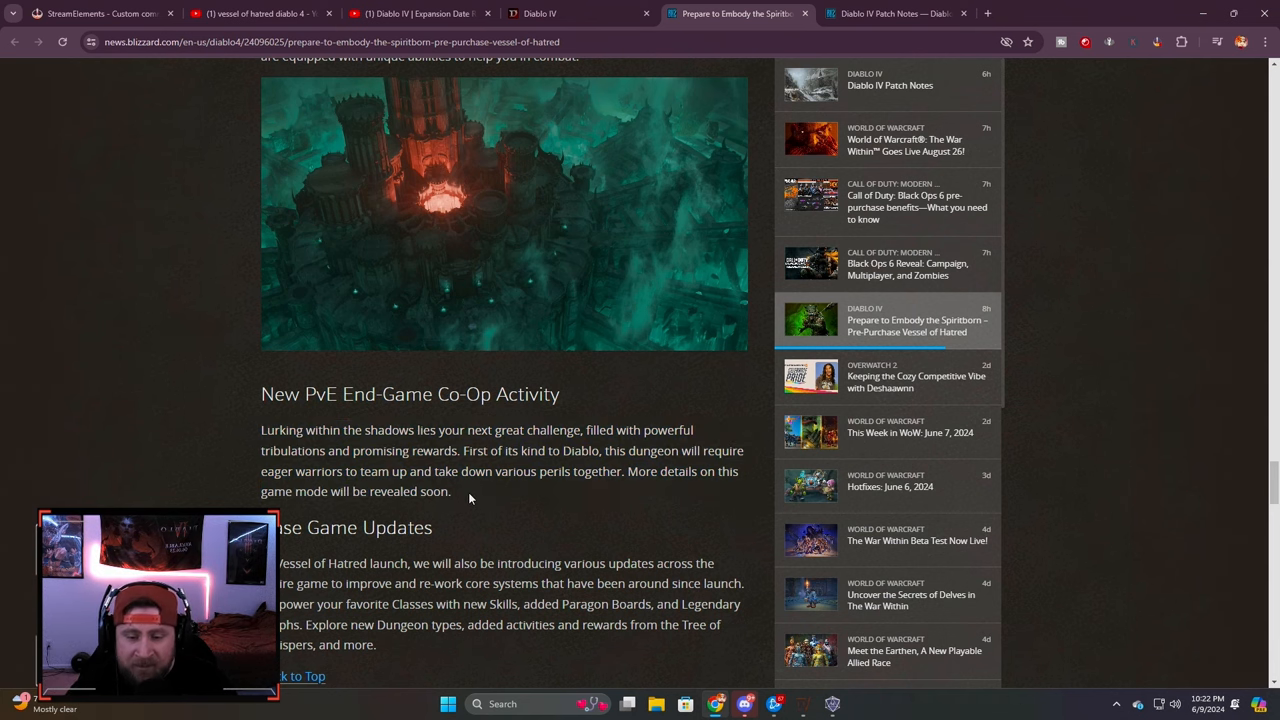
Step: Highlight the Base Game Updates line about introducing various updates
scroll(down, 3)
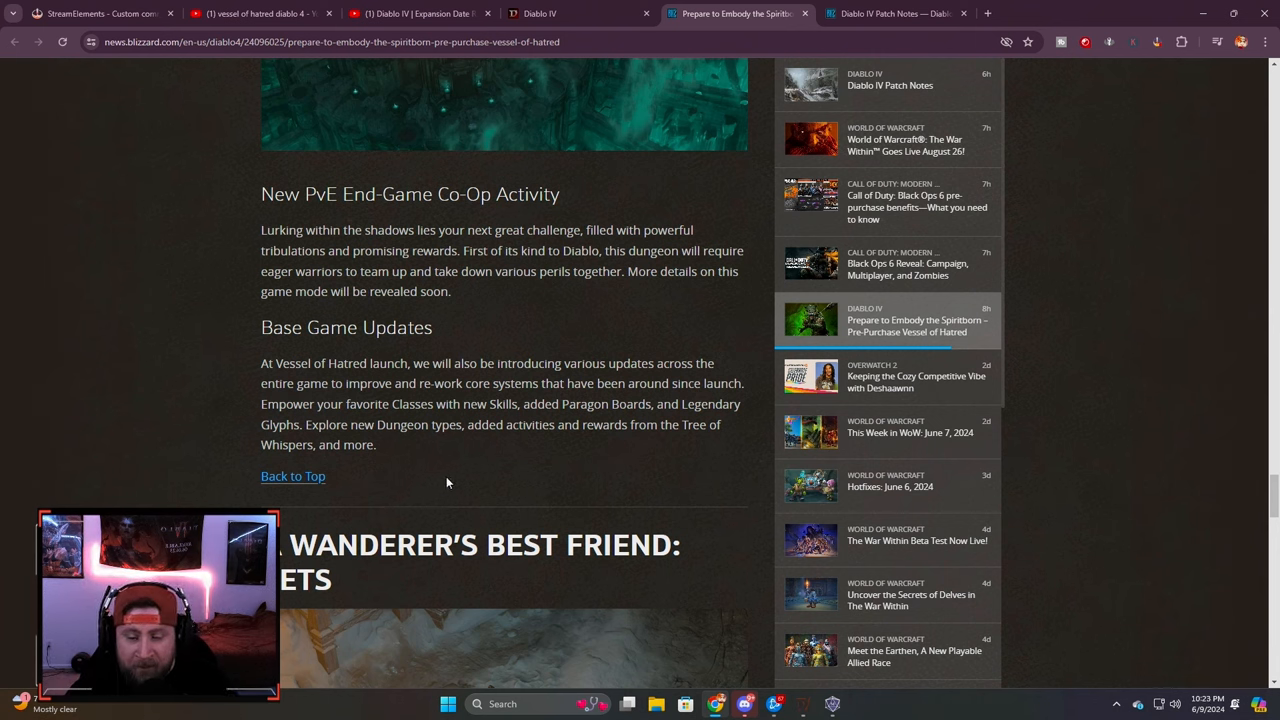
mouse_move(253, 325)
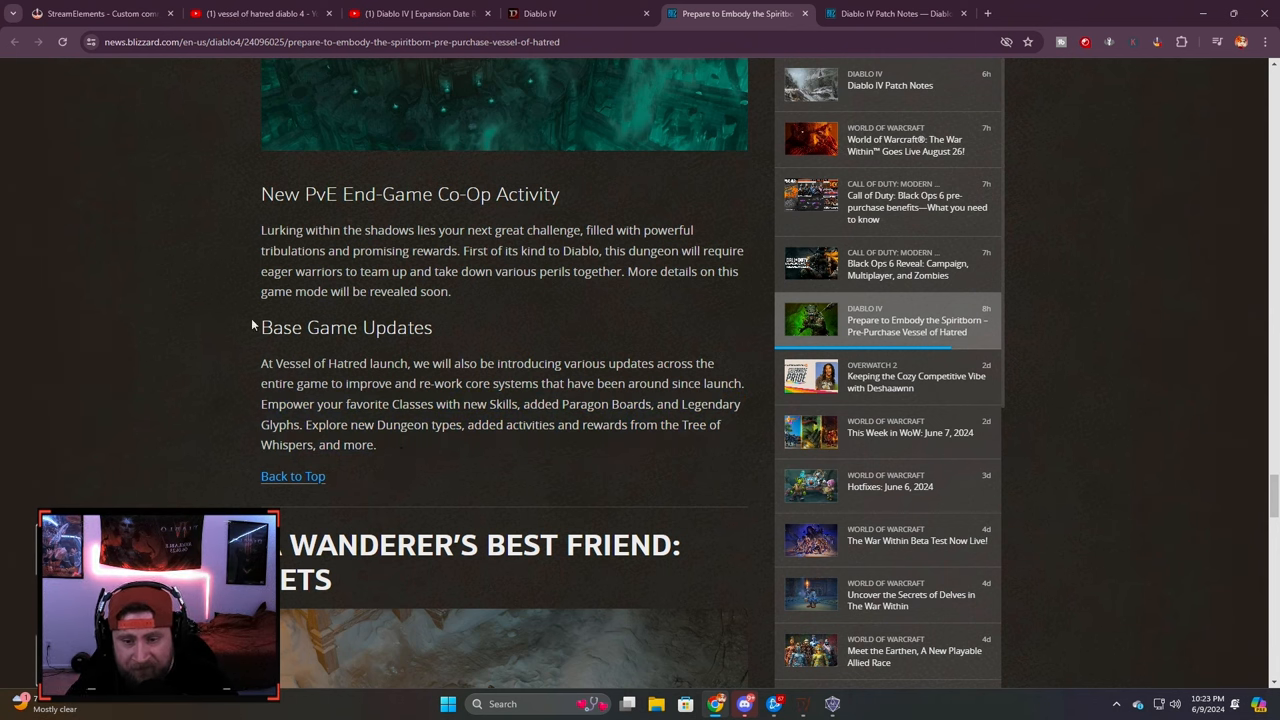
drag(432, 363, 685, 363)
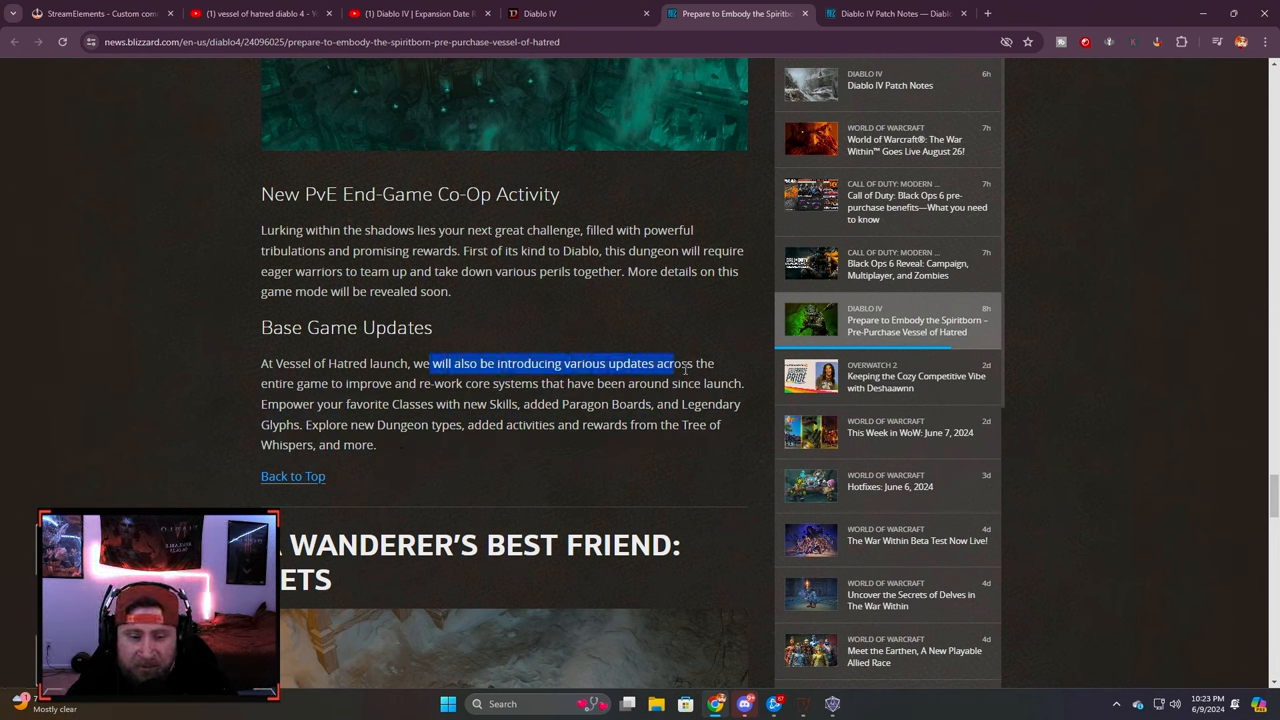
drag(680, 363, 715, 363)
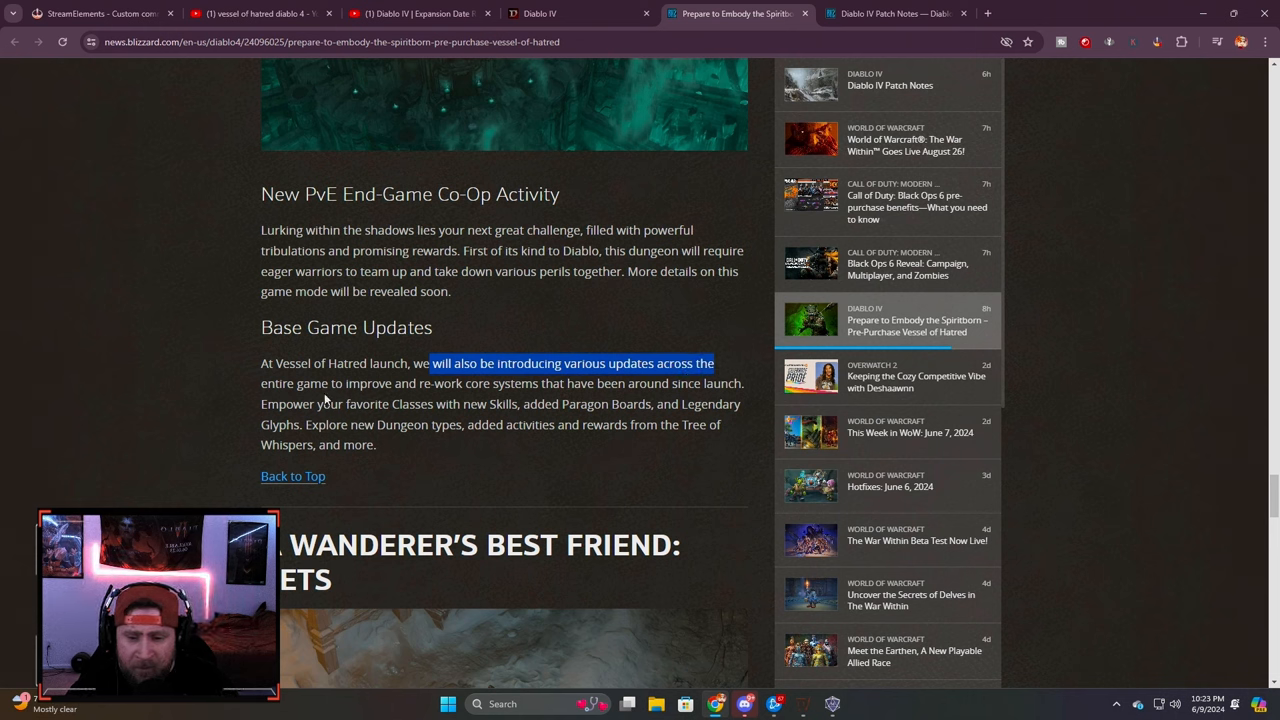
click(391, 382)
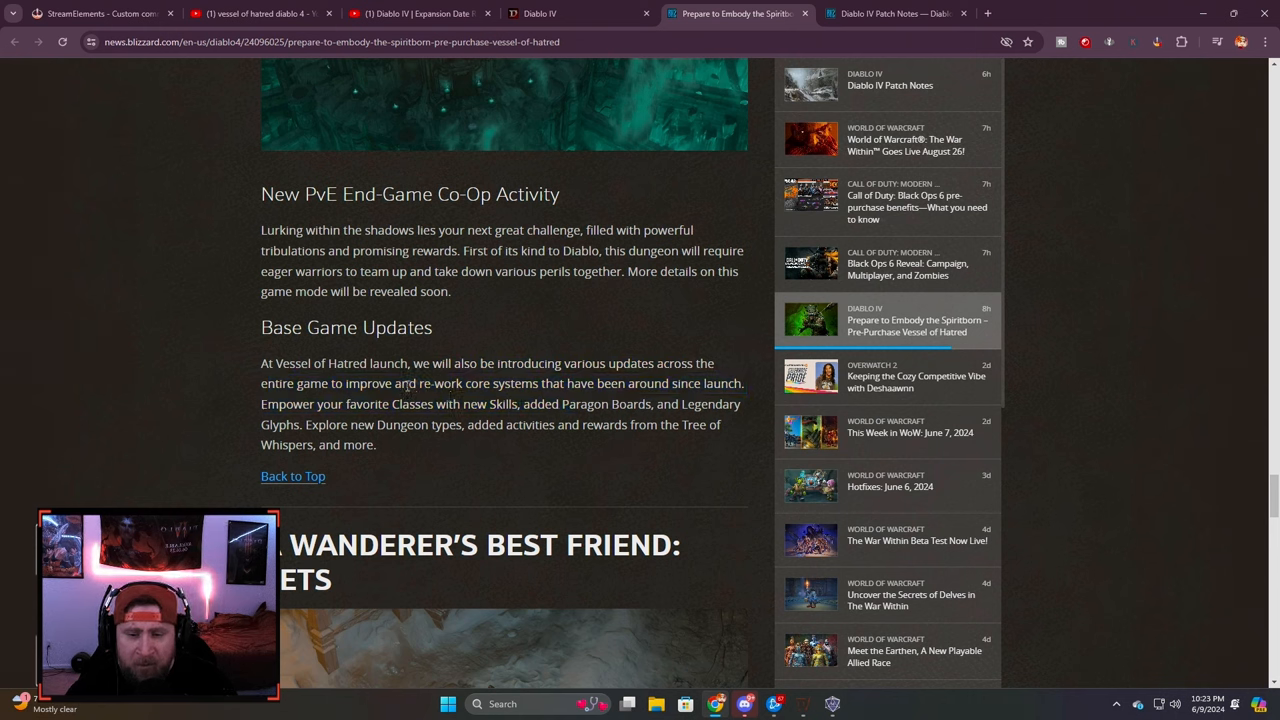
Step: Highlight sentences on Legendary Glyphs, new Skills, Paragon Boards, Dungeon types and Tree of Whispers
drag(401, 383, 725, 404)
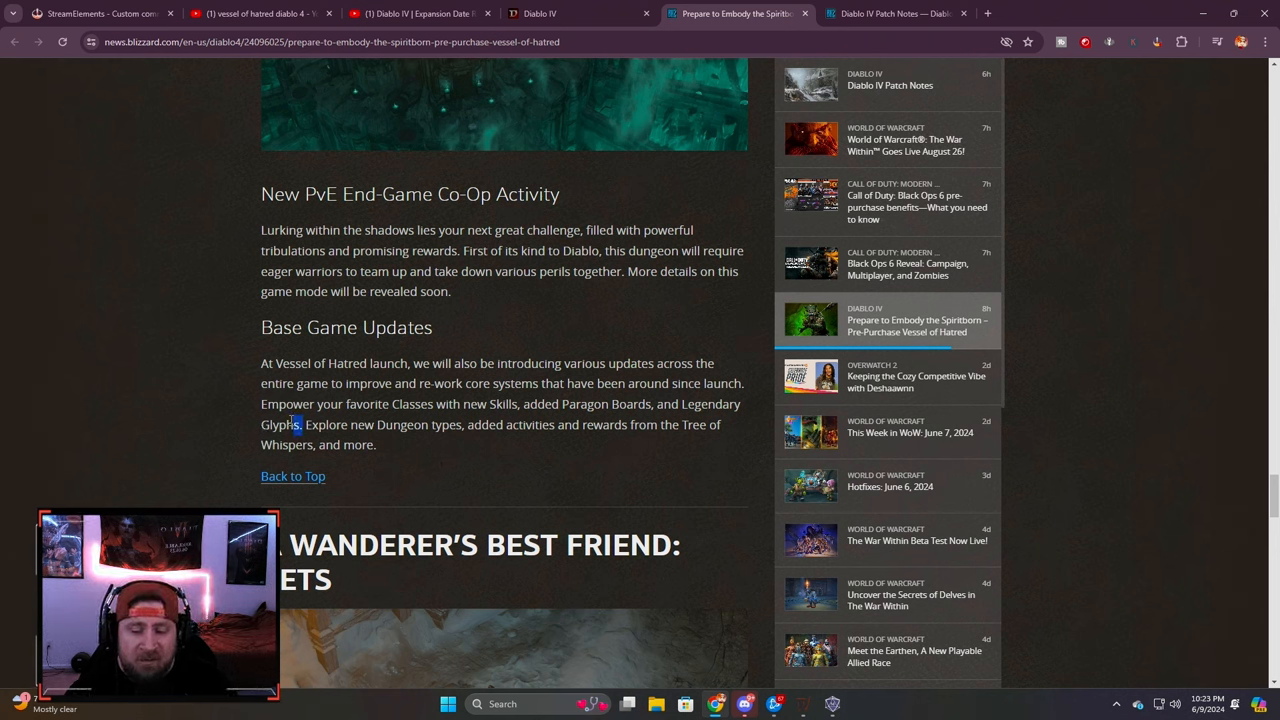
drag(261, 404, 303, 424)
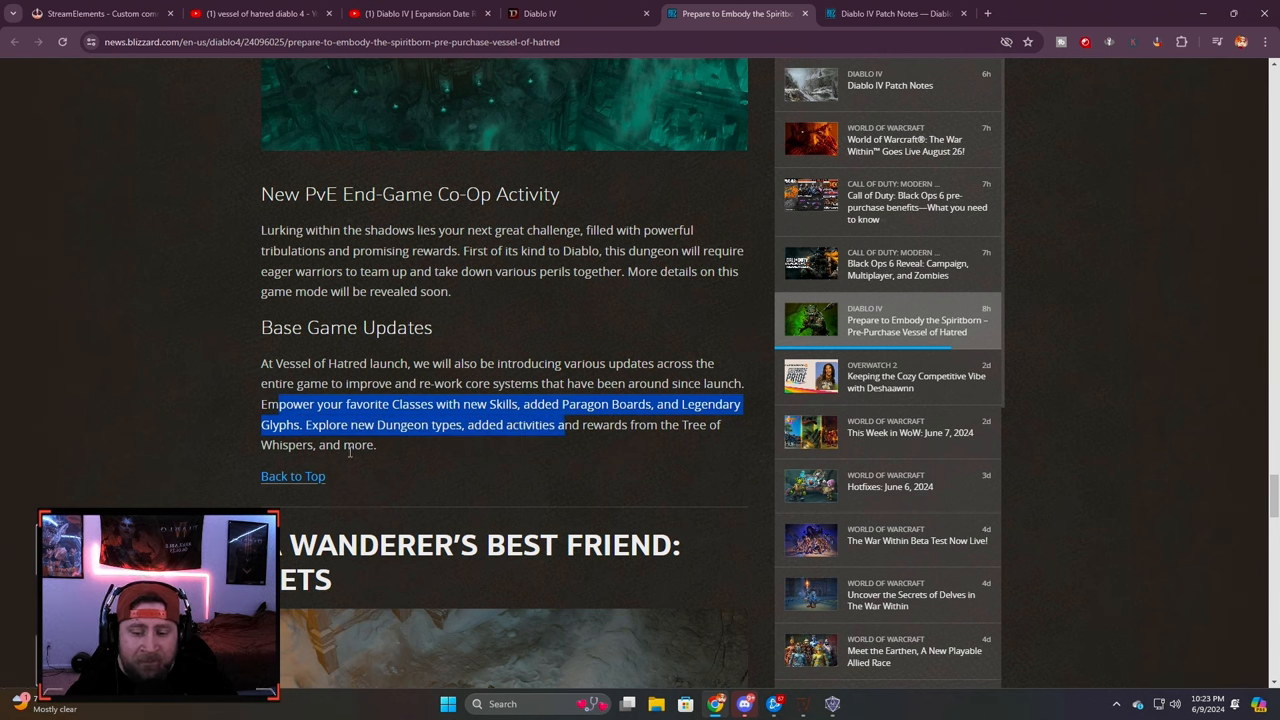
click(350, 445)
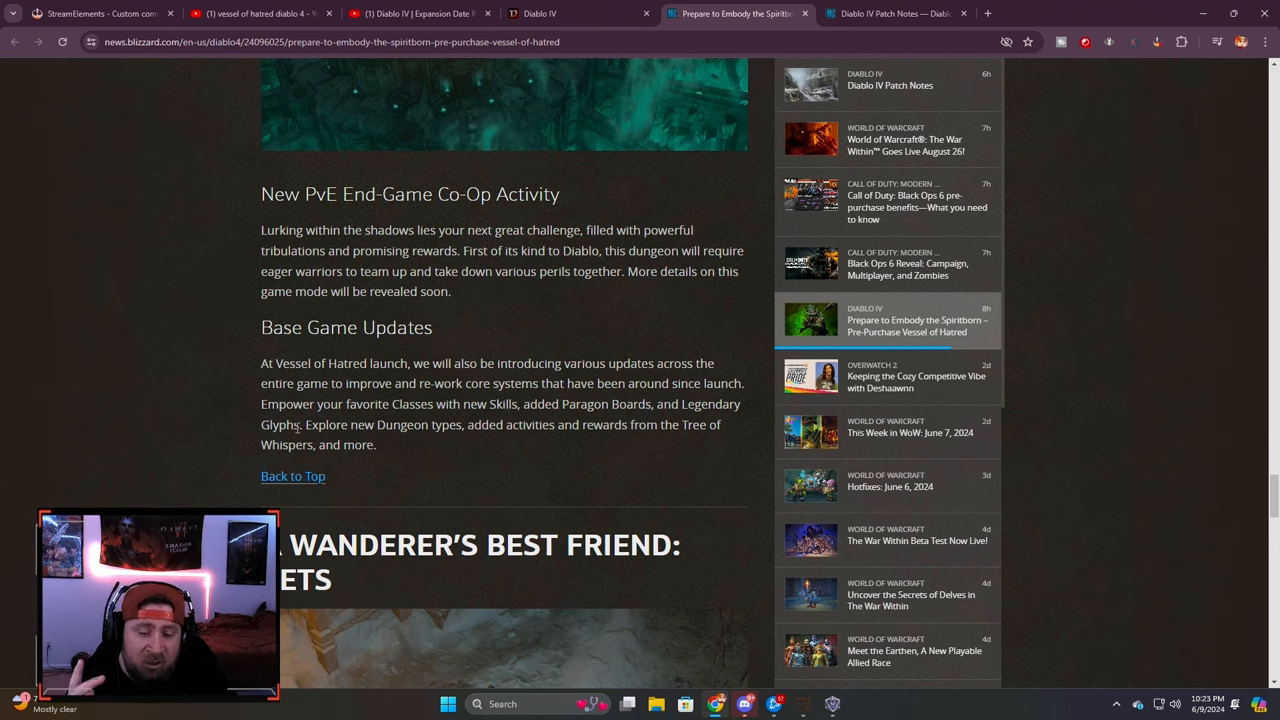
drag(261, 404, 303, 424)
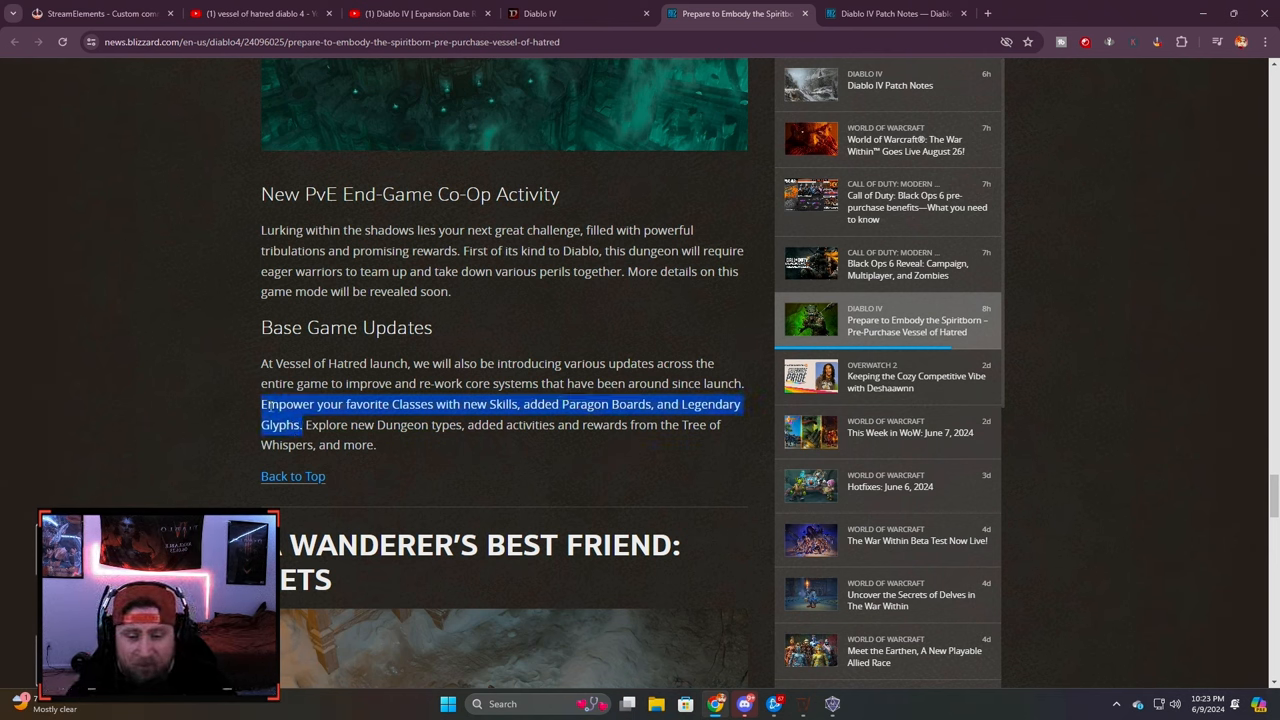
drag(307, 424, 377, 445)
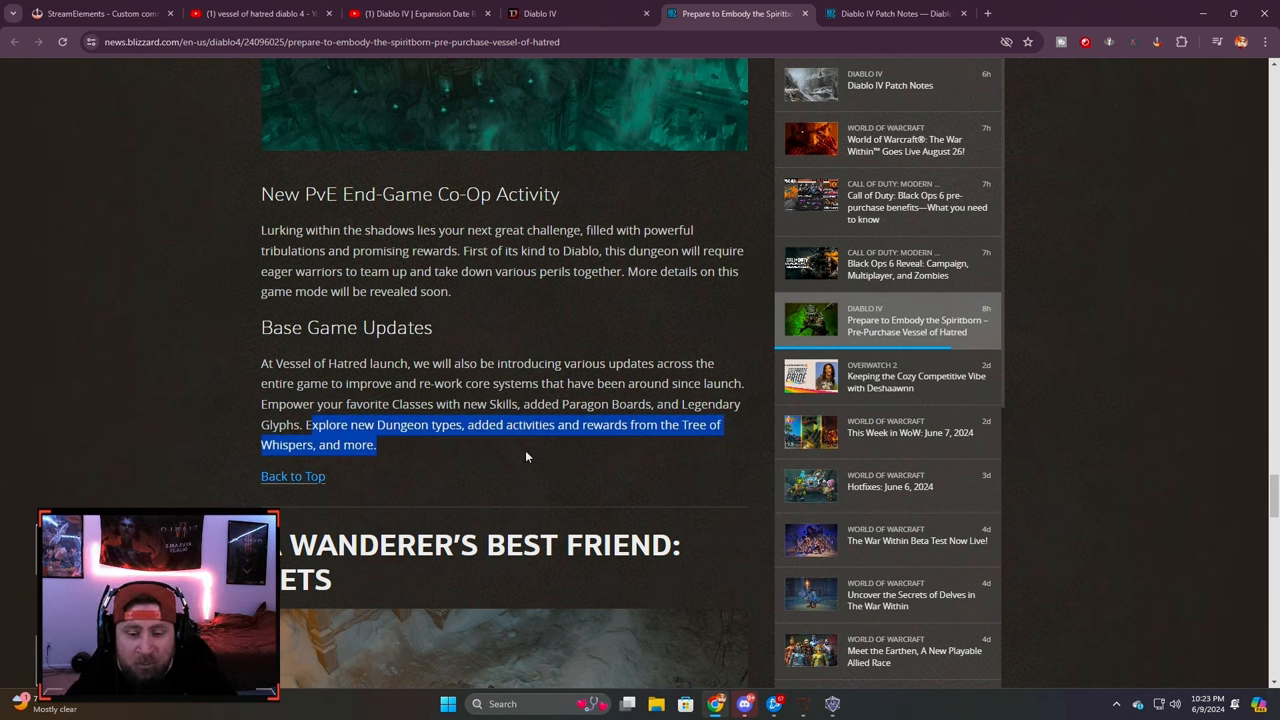
click(528, 456)
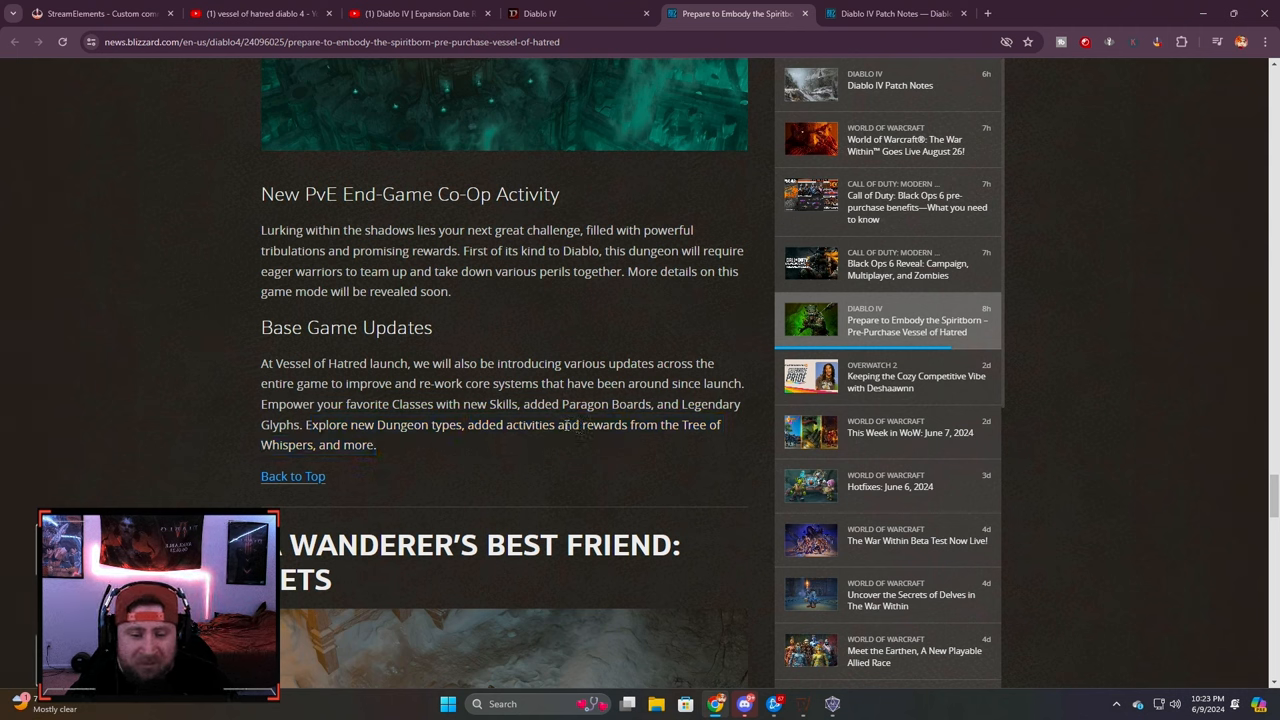
drag(348, 424, 318, 445)
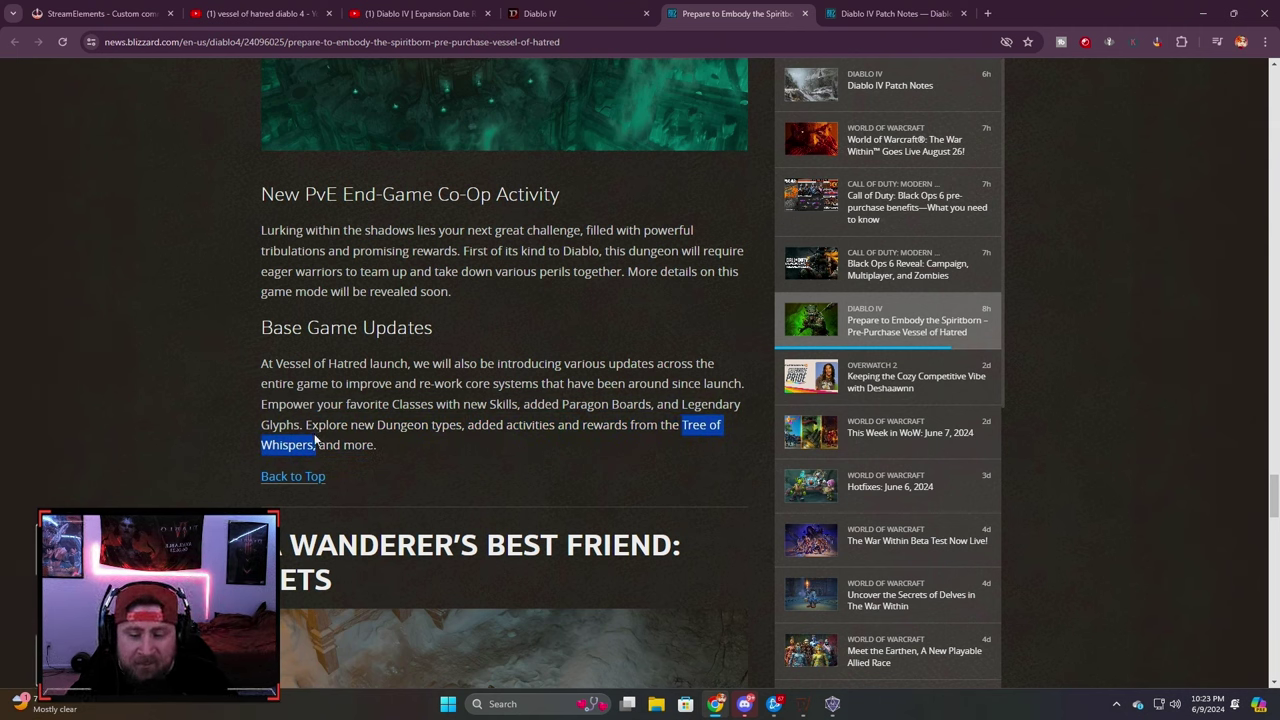
click(675, 444)
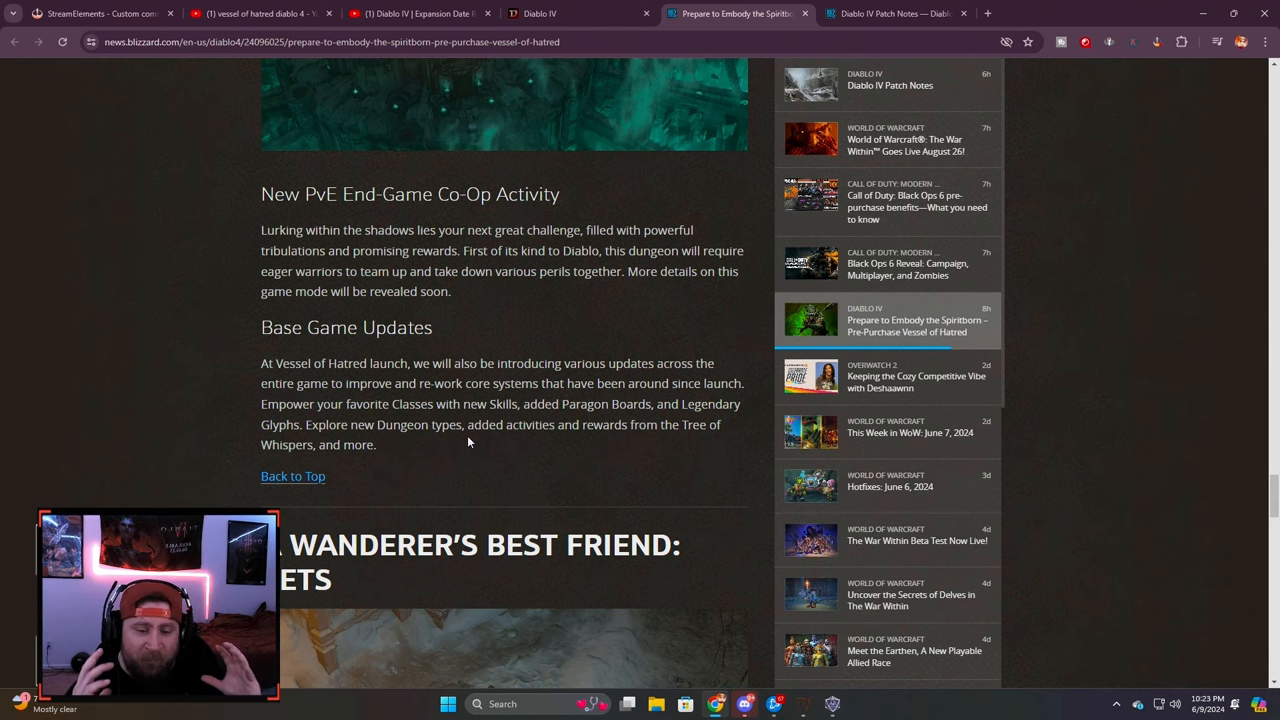
Step: Scroll down to the Pets section and highlight both paragraphs about Asheara the Canine Pet
scroll(down, 3)
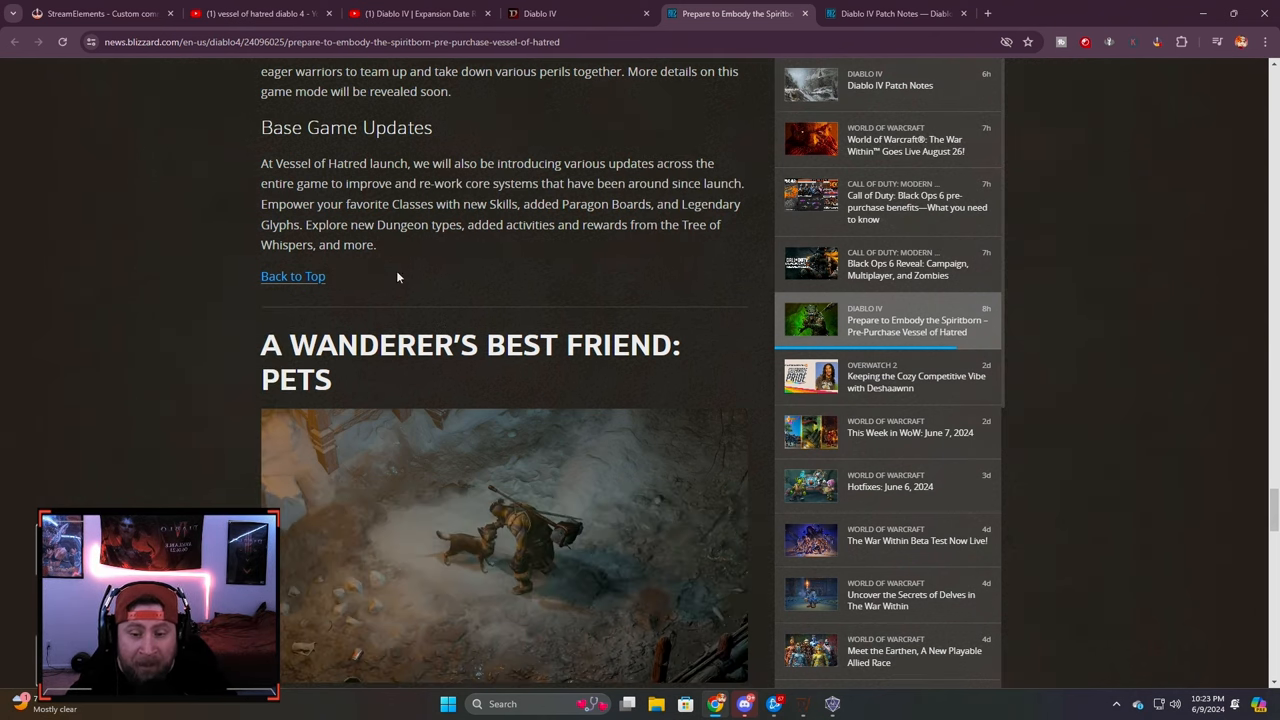
scroll(down, 3)
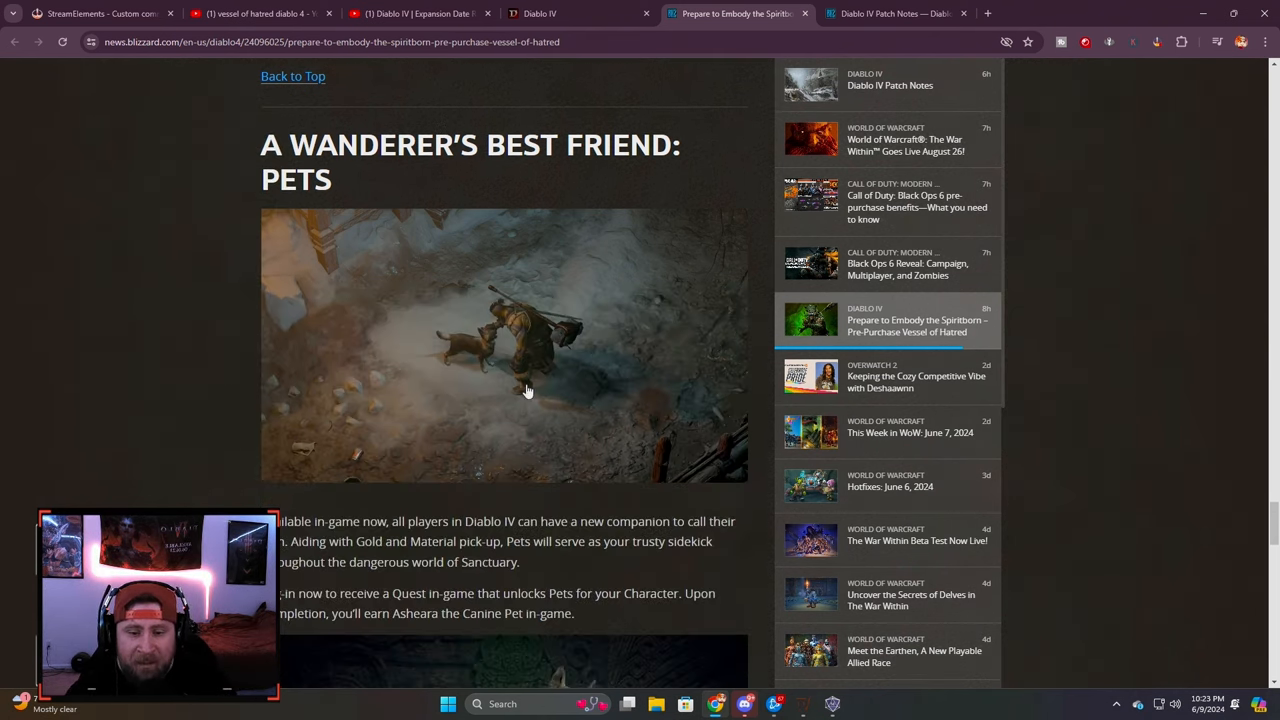
scroll(down, 3)
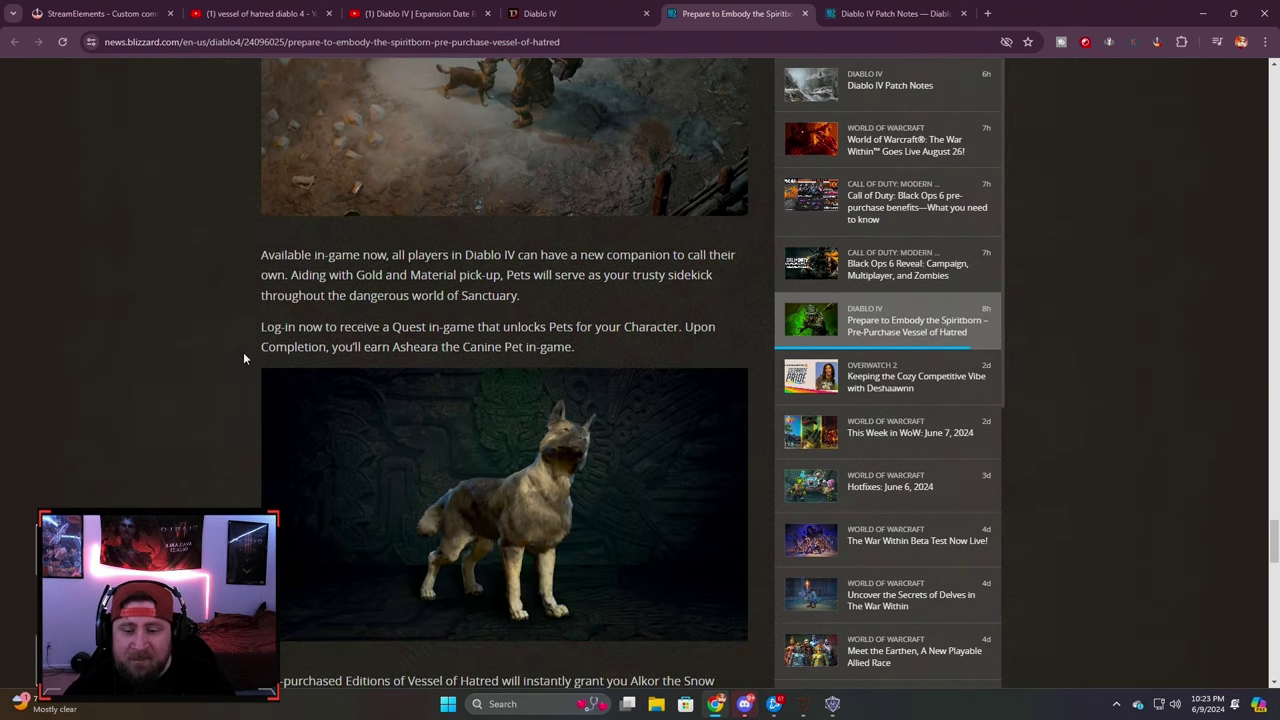
mouse_move(534, 312)
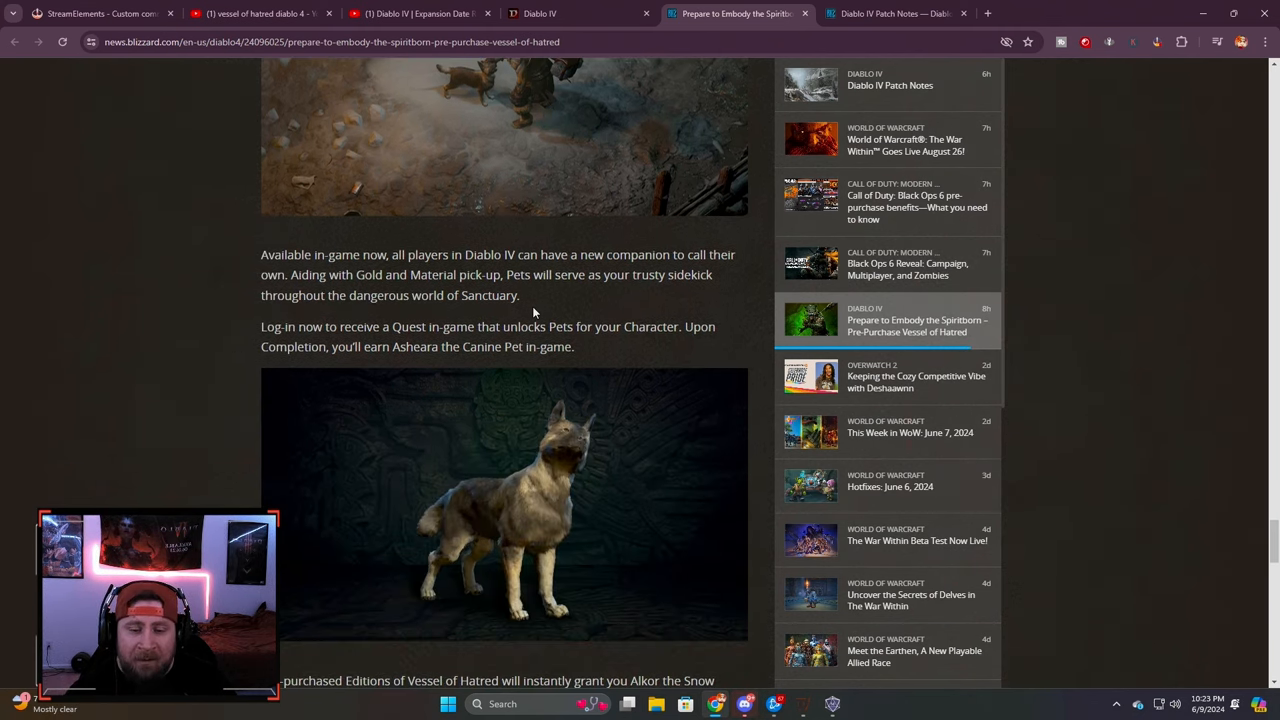
mouse_move(598, 348)
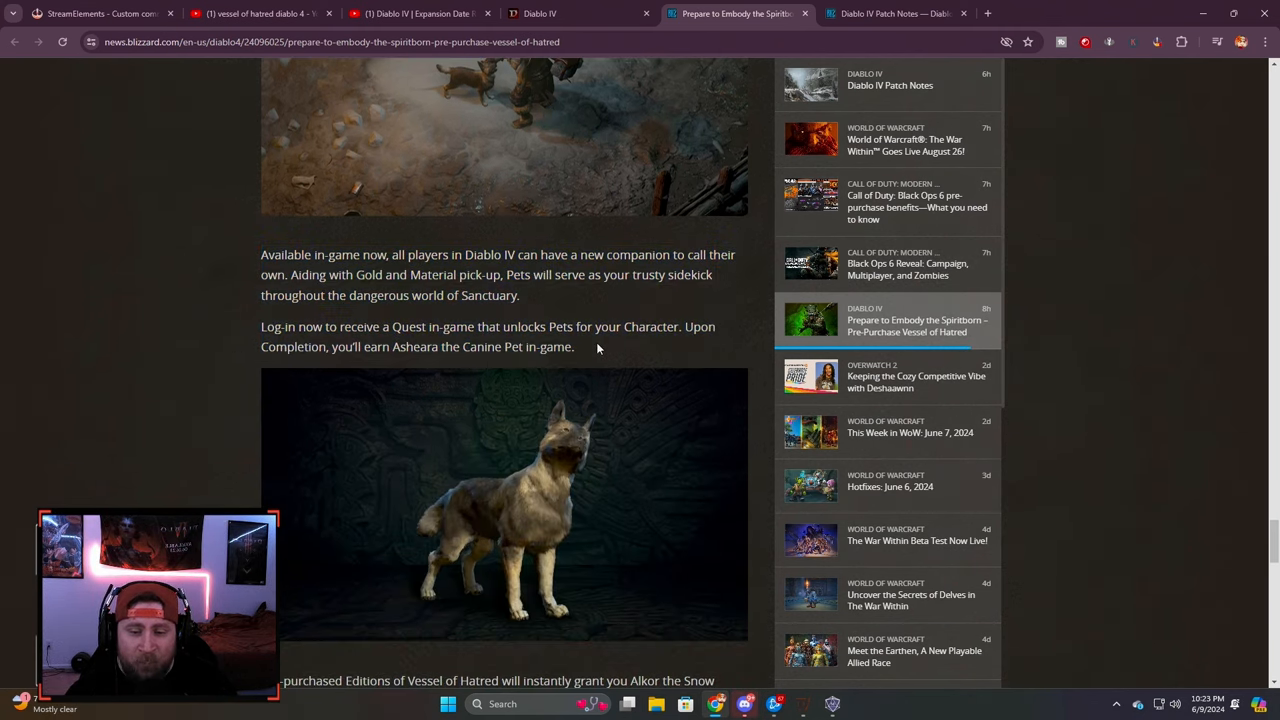
drag(282, 326, 574, 347)
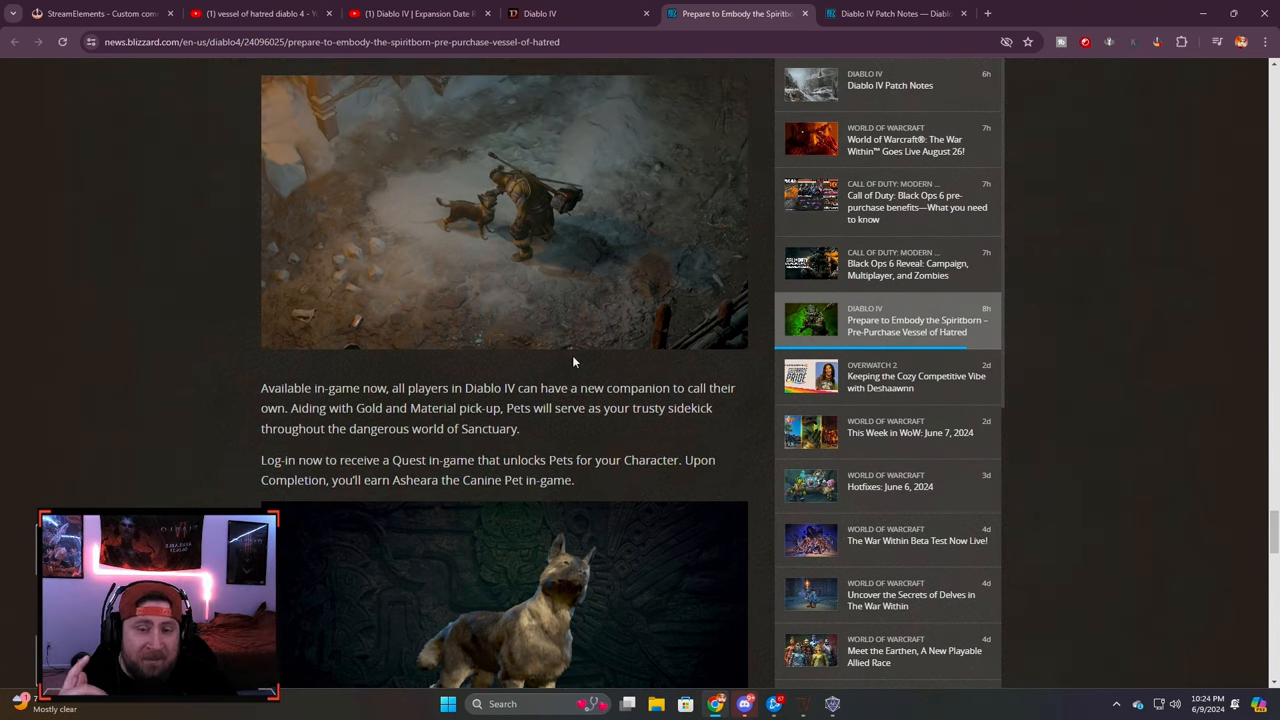
scroll(down, 3)
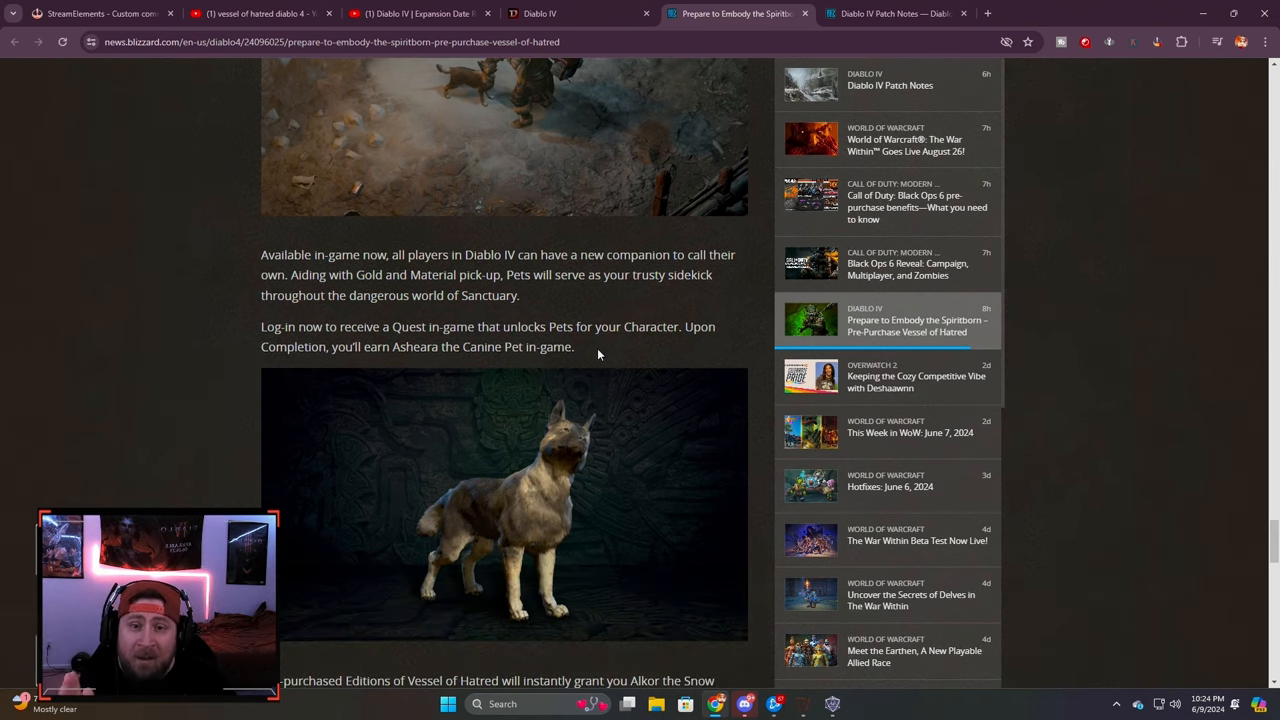
drag(260, 254, 574, 347)
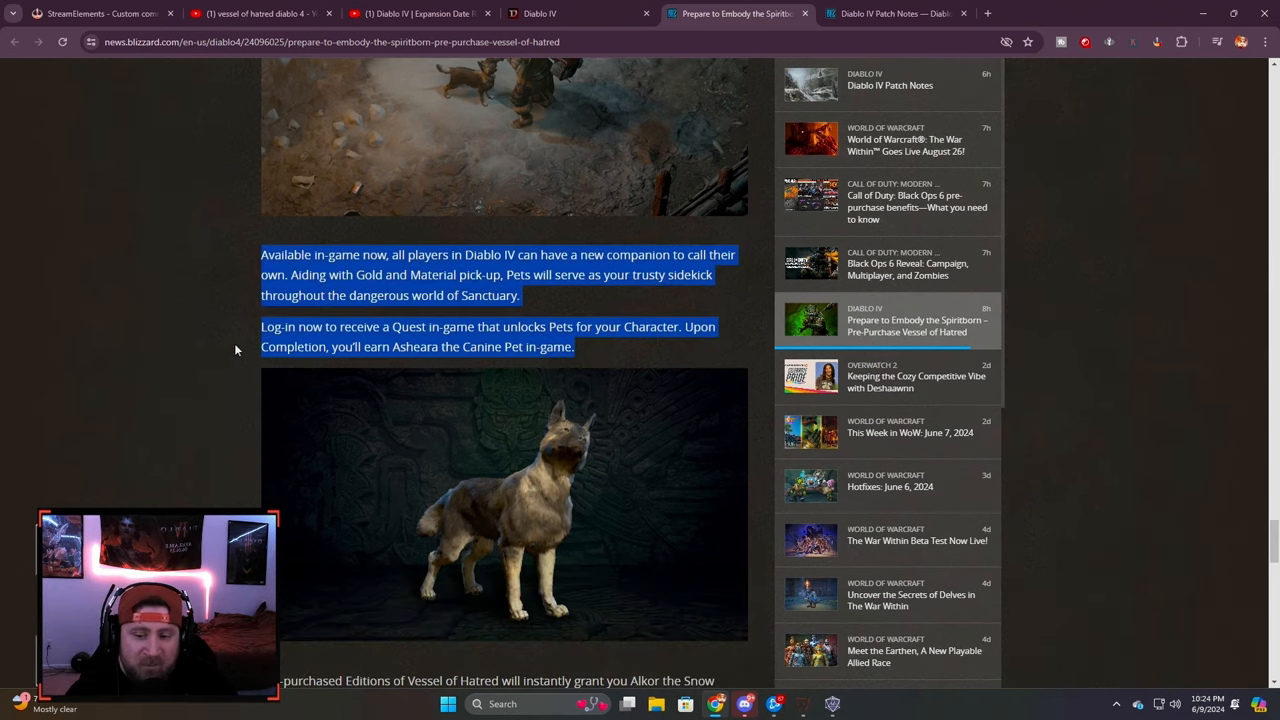
Step: Scroll to Diablo Anniversary Celebrations and highlight the celebrations sentence and 25% Experience bonus
scroll(down, 3)
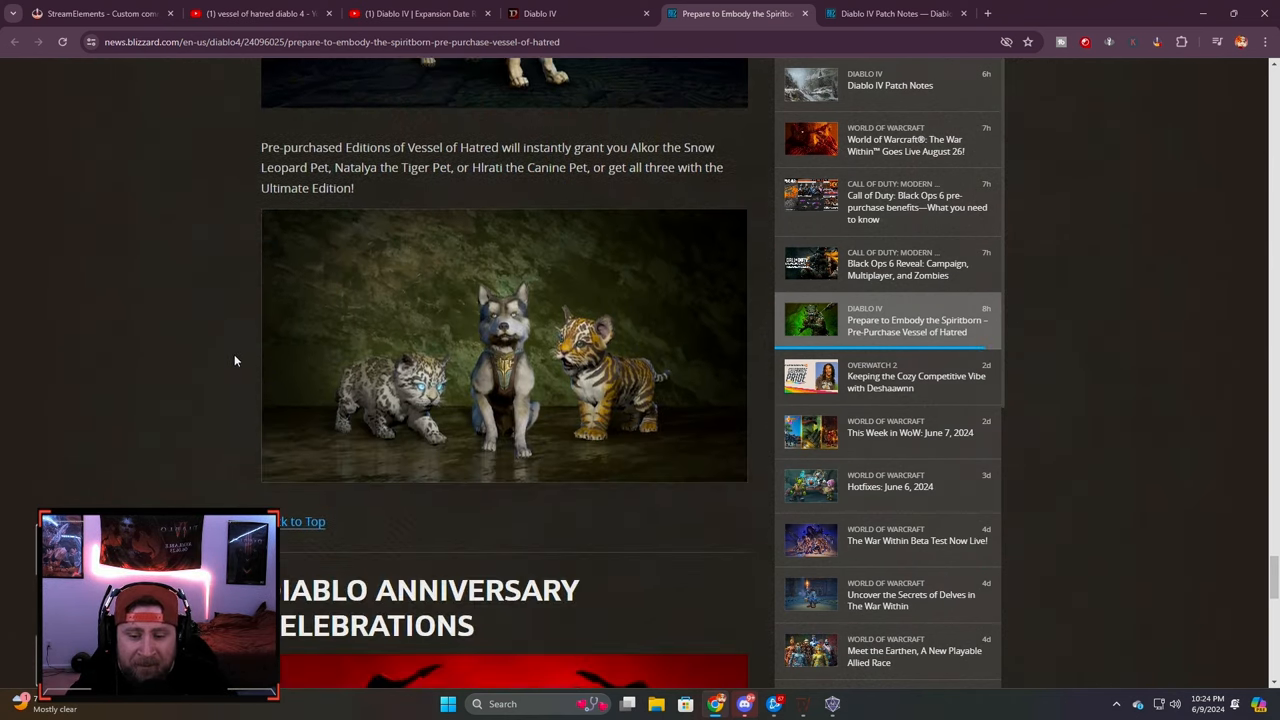
scroll(down, 3)
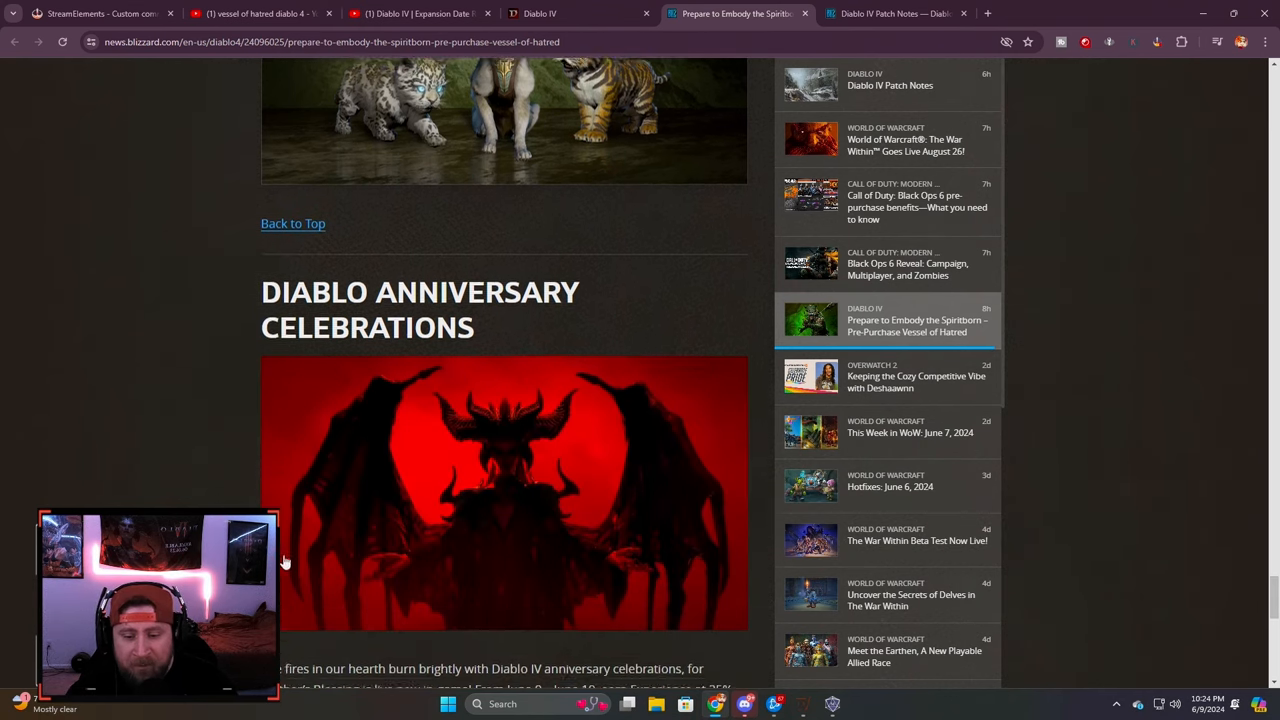
scroll(down, 3)
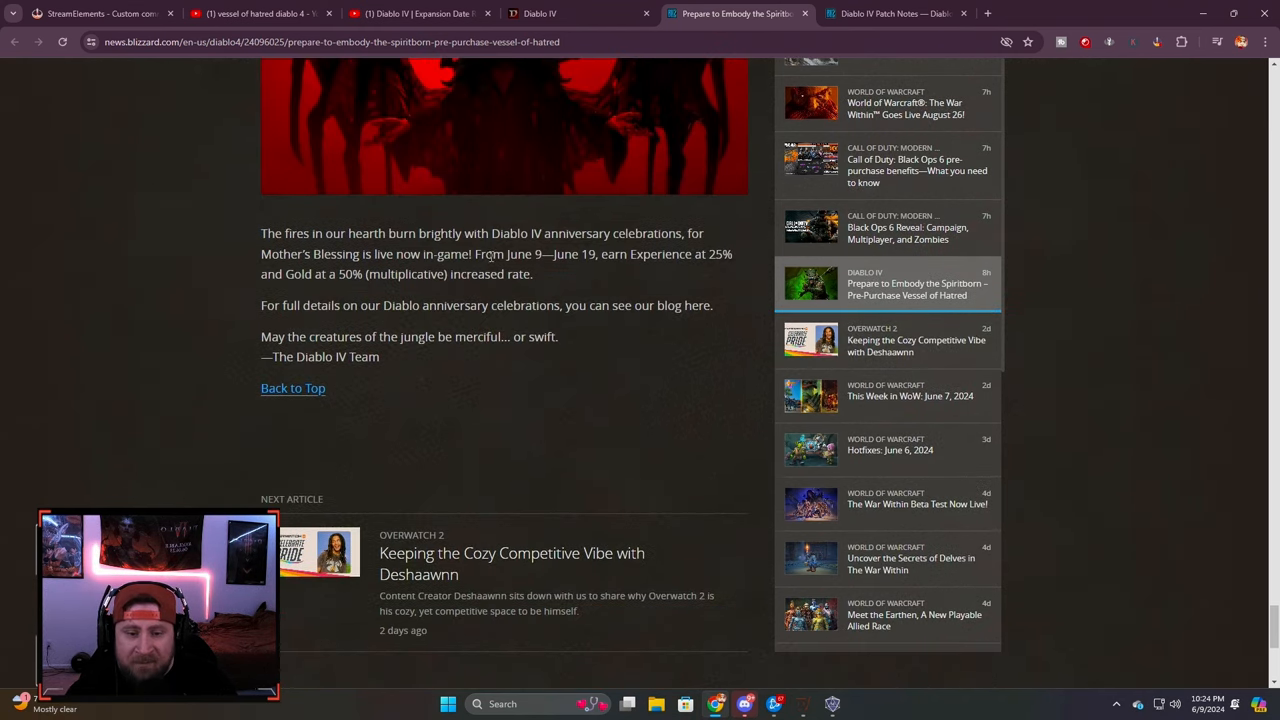
drag(262, 233, 591, 233)
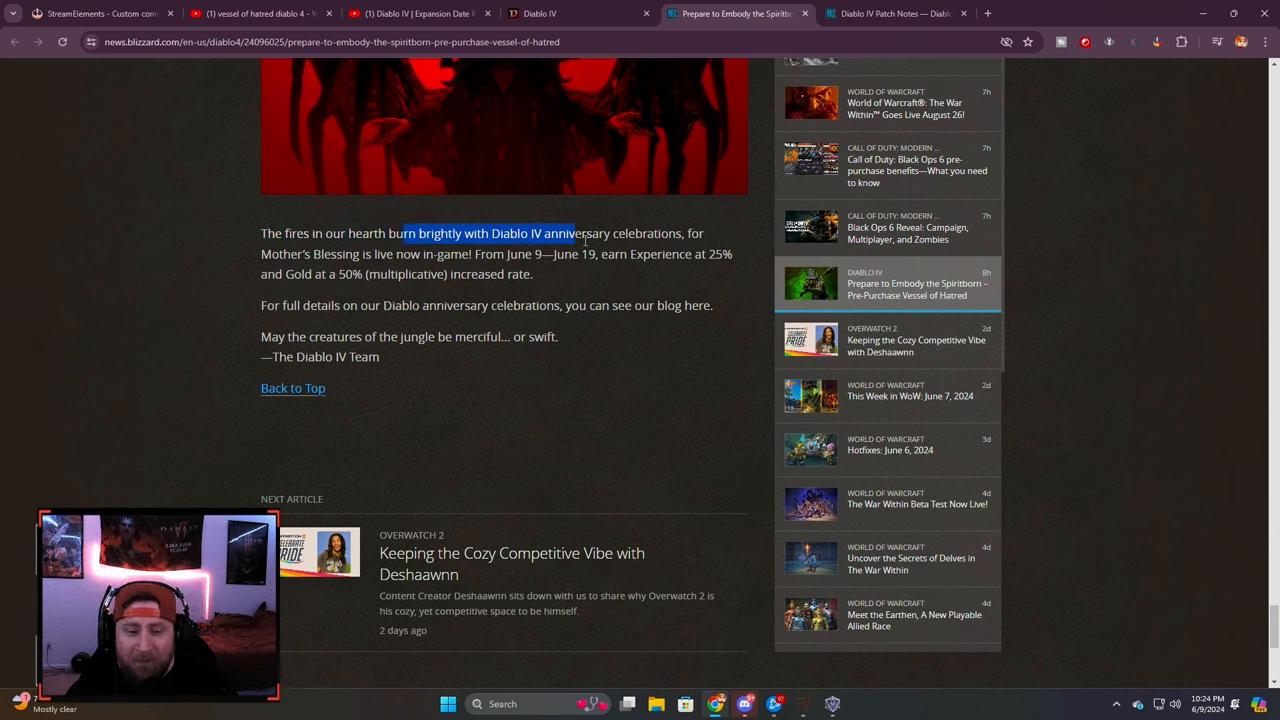
click(623, 320)
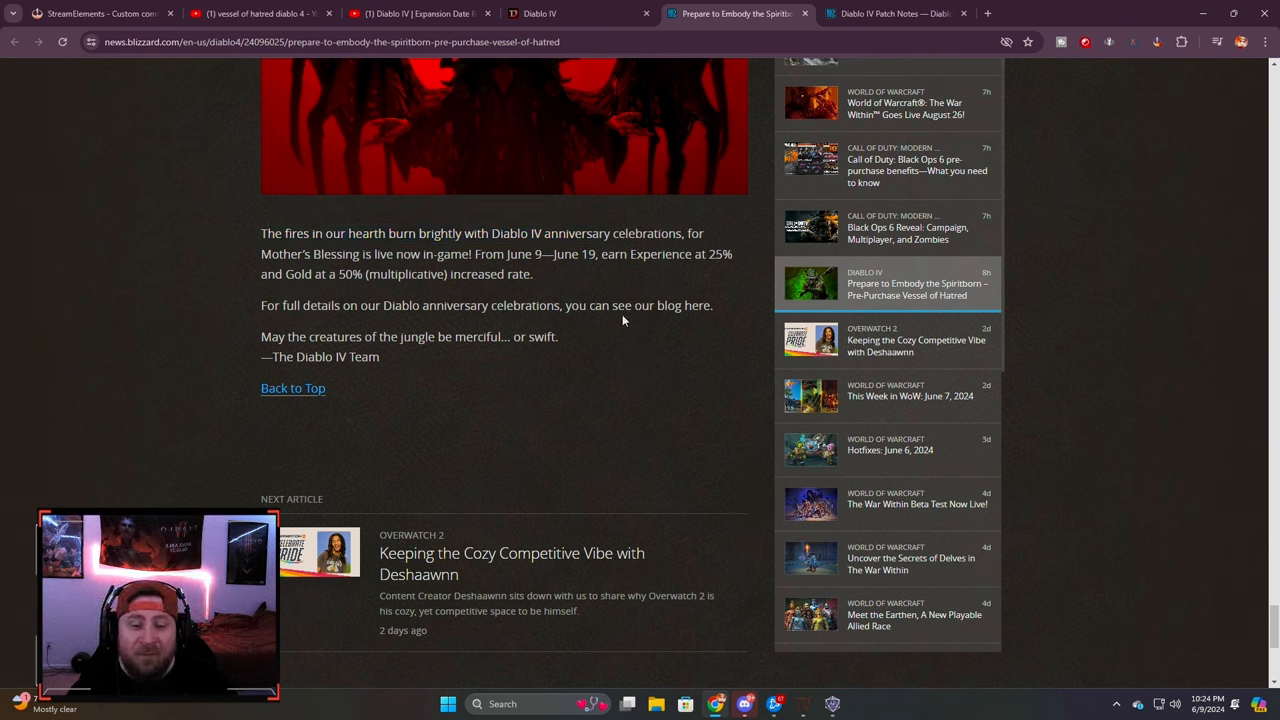
drag(260, 253, 533, 274)
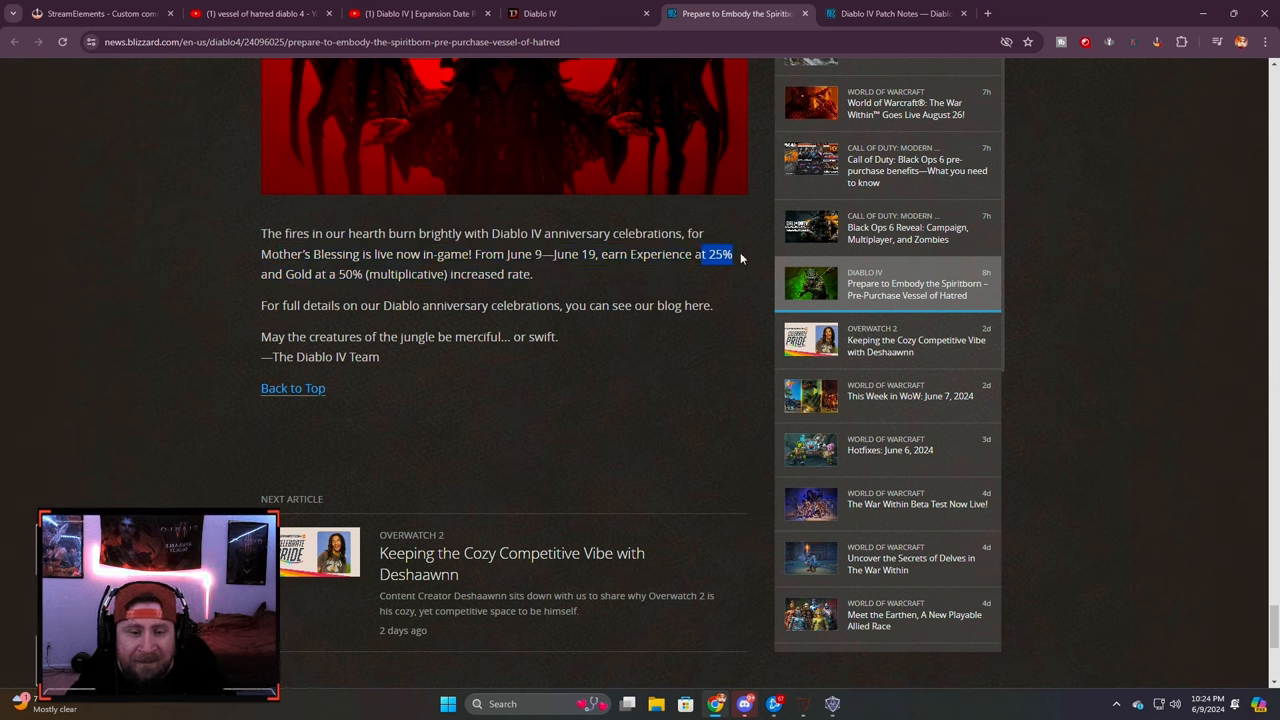
click(620, 328)
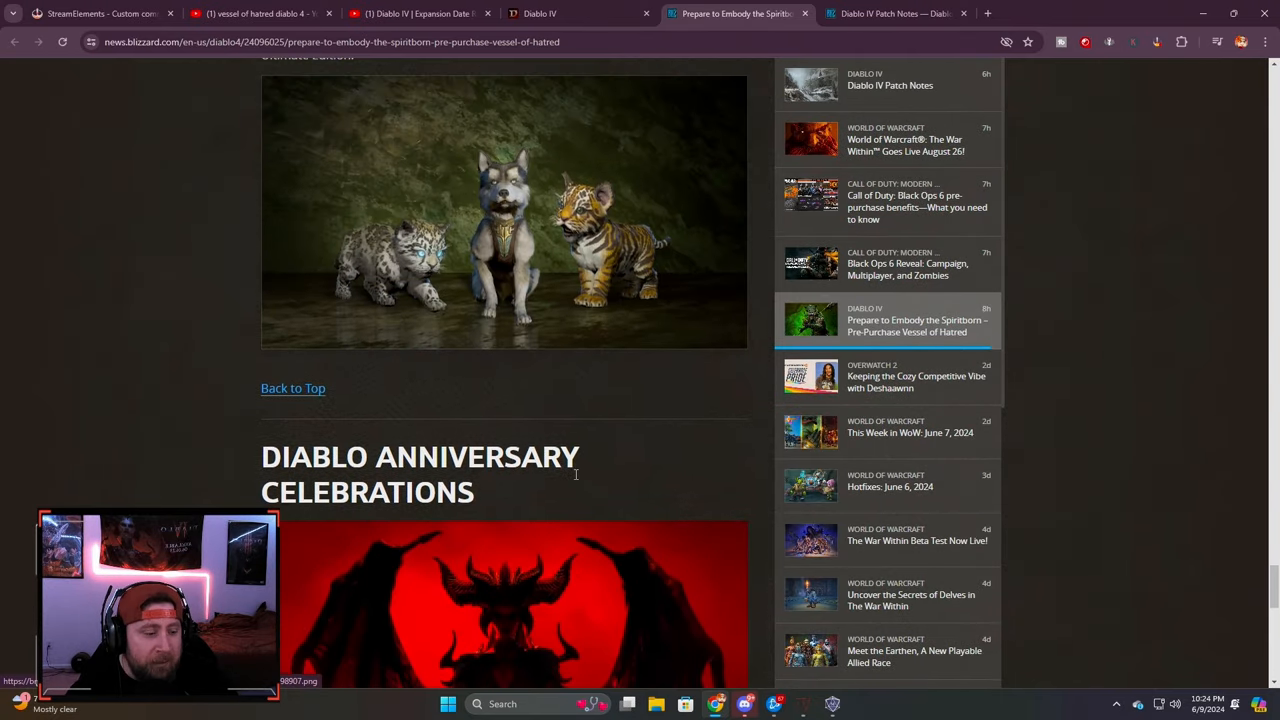
Step: Scroll the article back toward its title
scroll(up, 3)
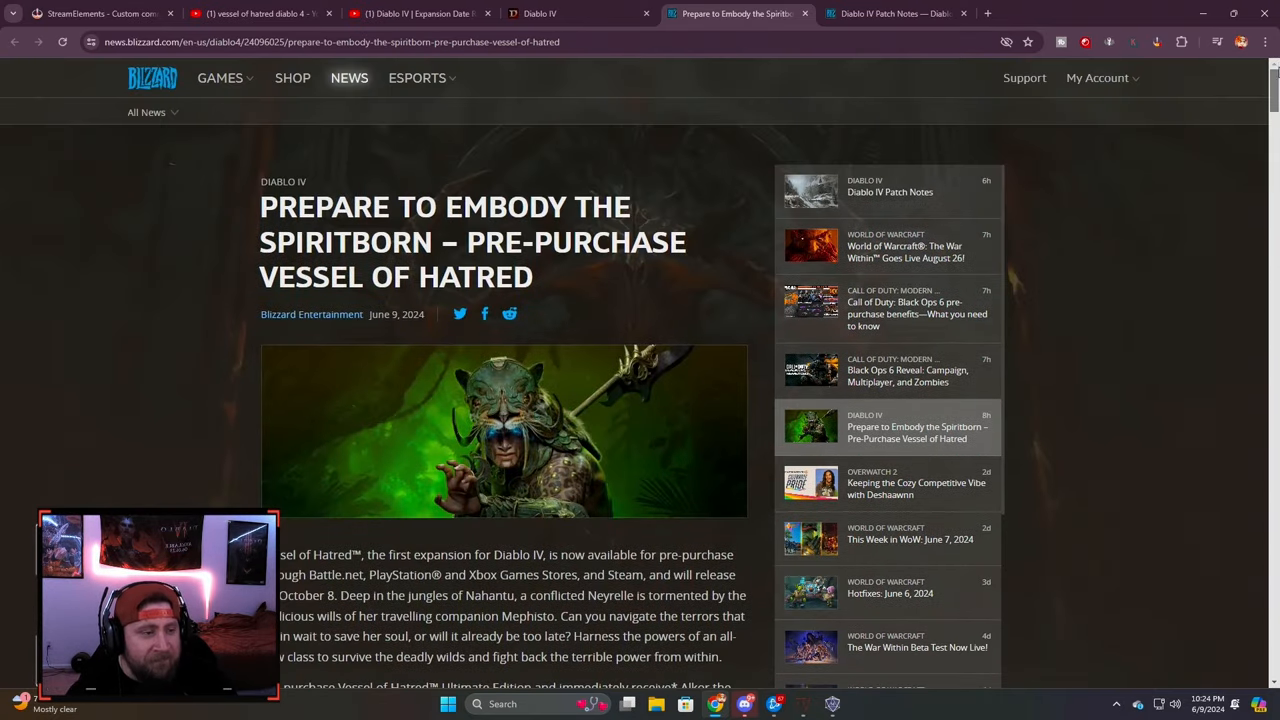
scroll(down, 3)
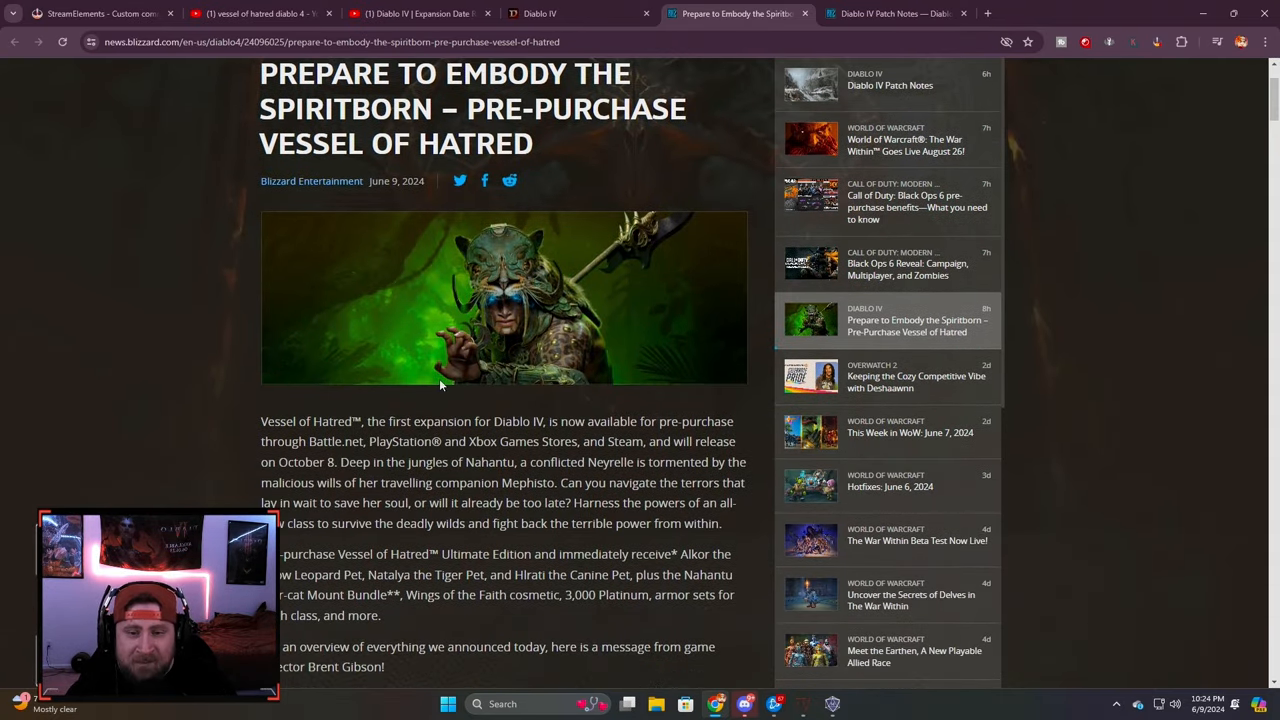
mouse_move(568, 502)
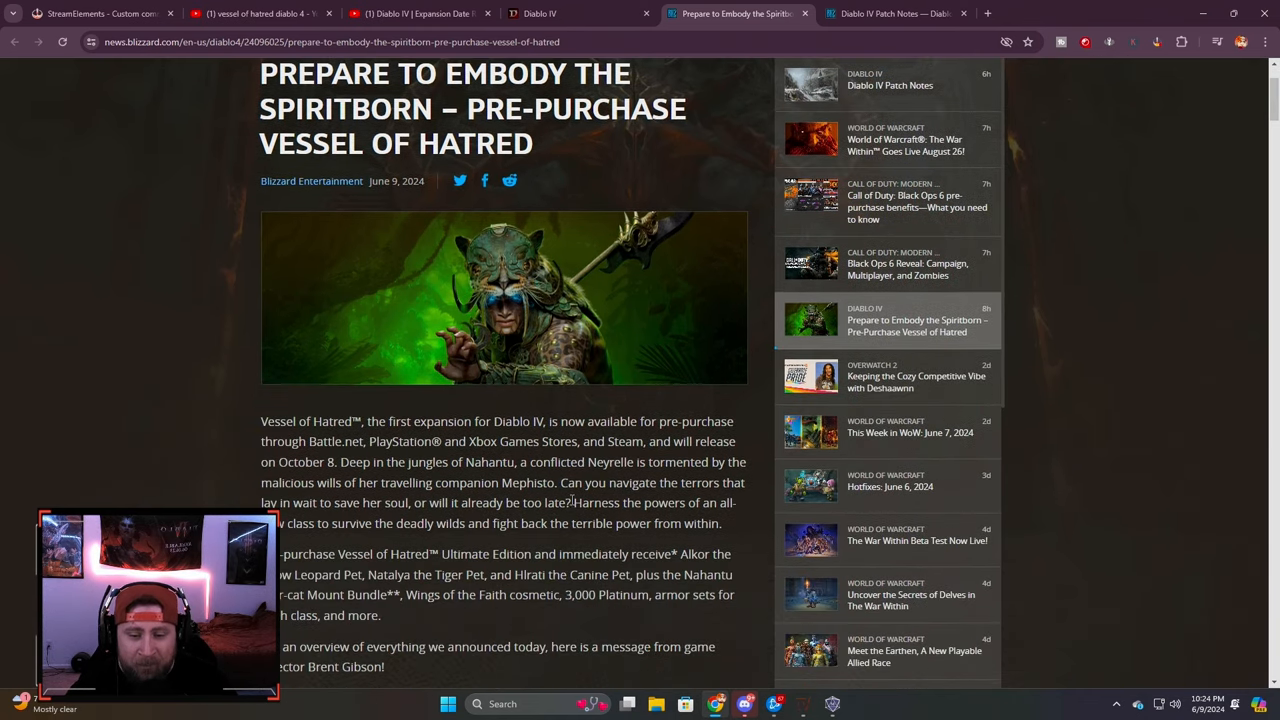
scroll(down, 3)
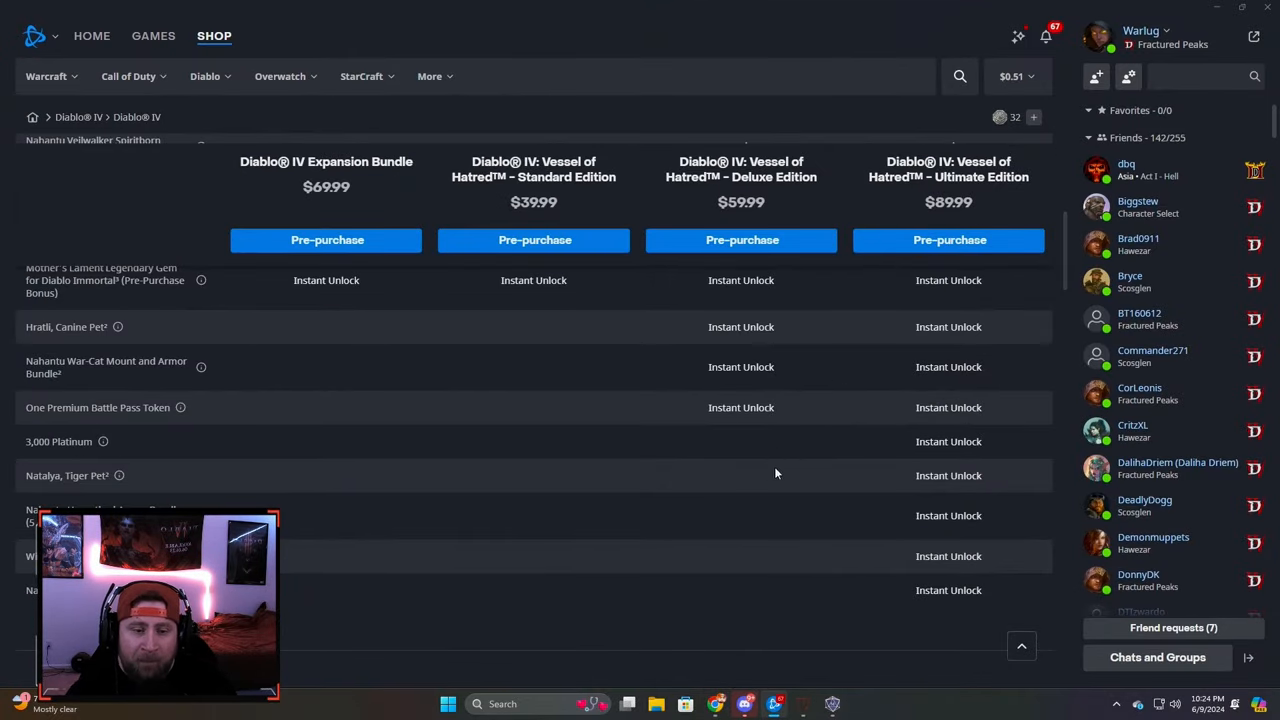
Step: Highlight the Ultimate Edition's $89.99 price and scroll through the editions comparison table
double_click(741, 202)
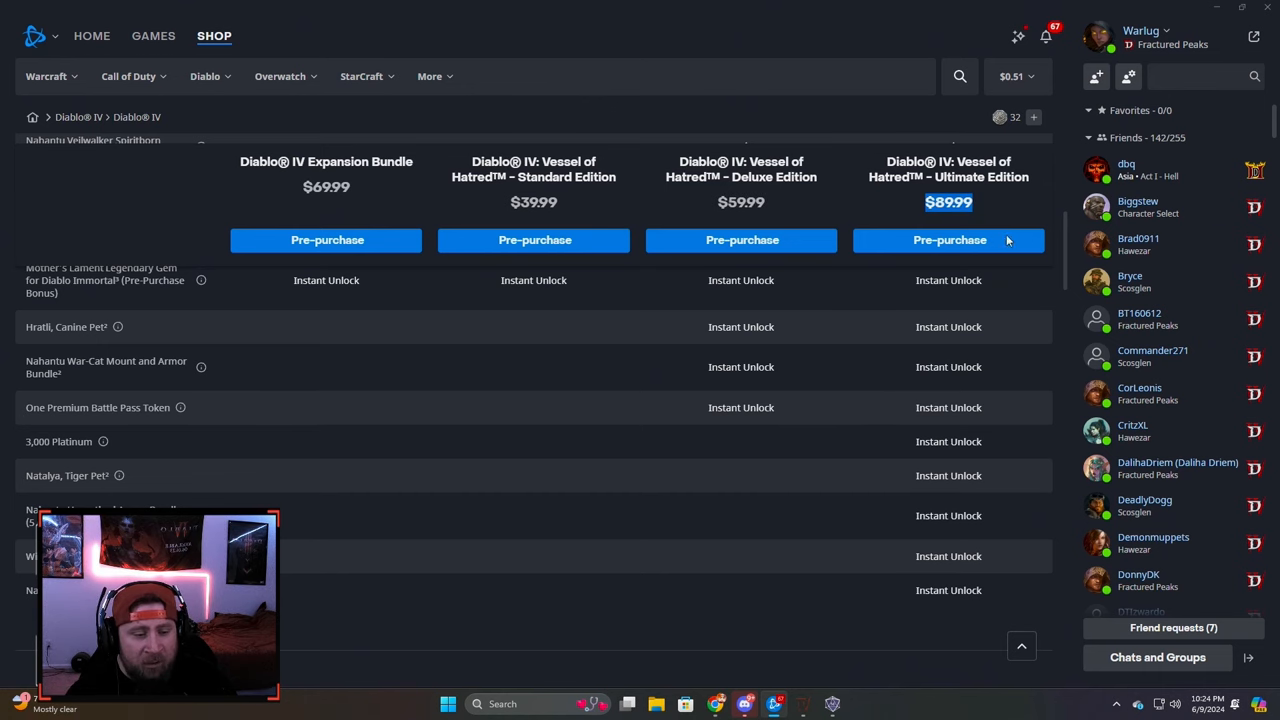
scroll(down, 3)
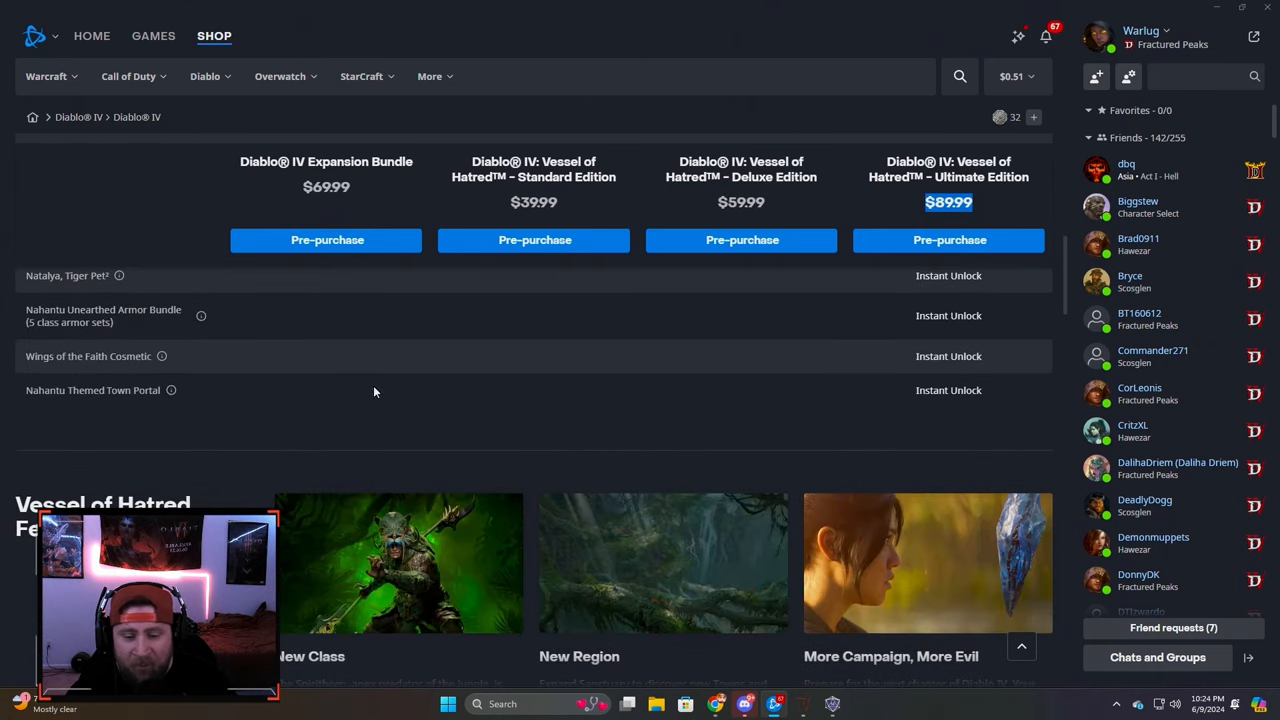
scroll(up, 3)
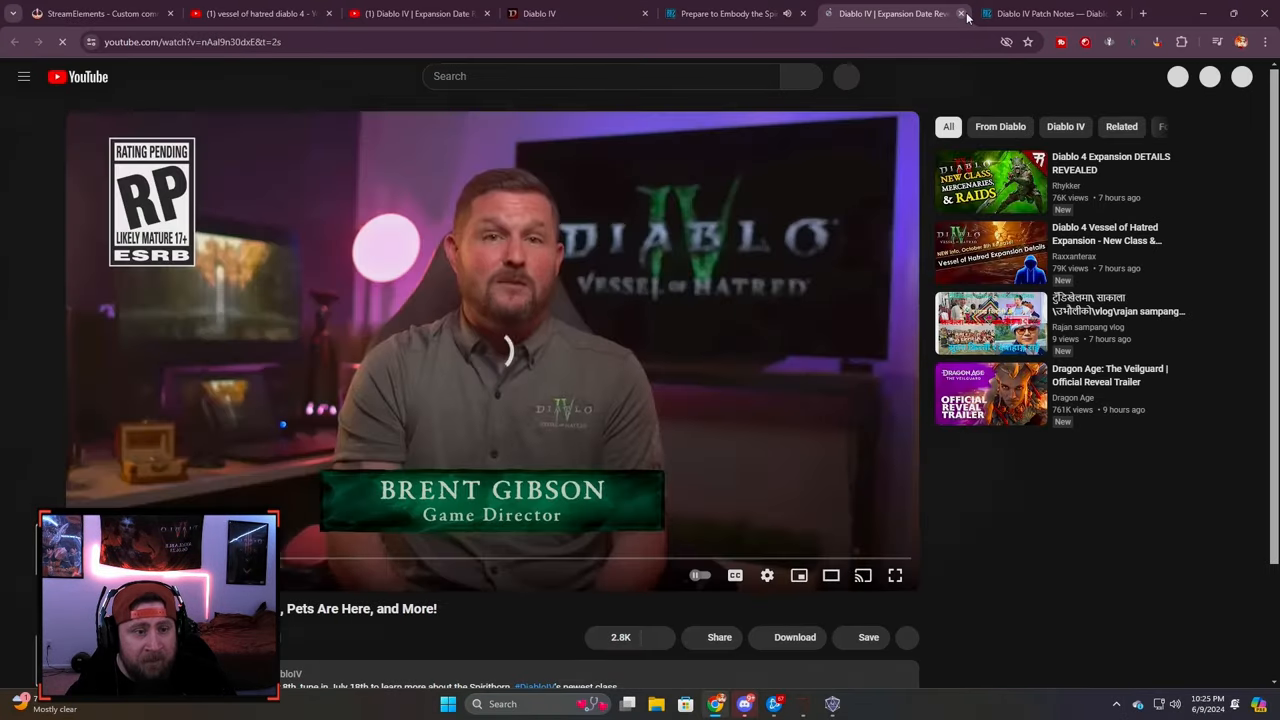
Step: Close the YouTube Vessel of Hatred expansion video tab after watching it
click(895, 575)
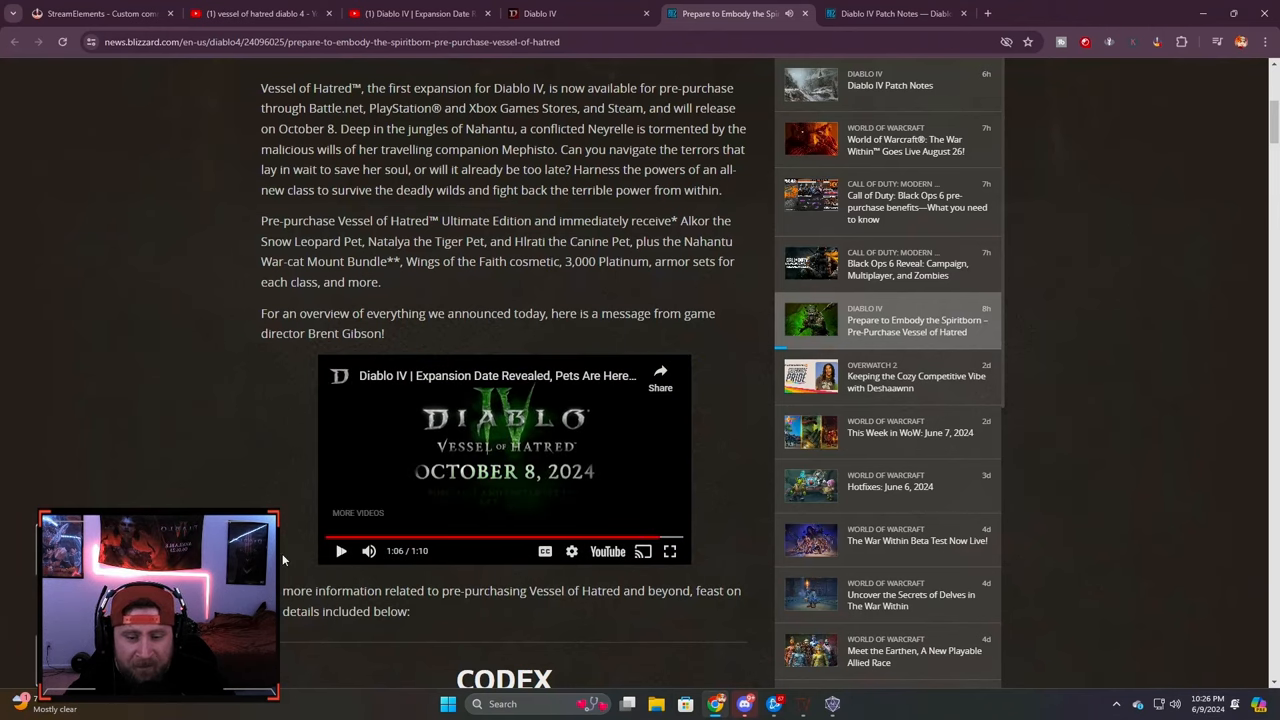
scroll(up, 3)
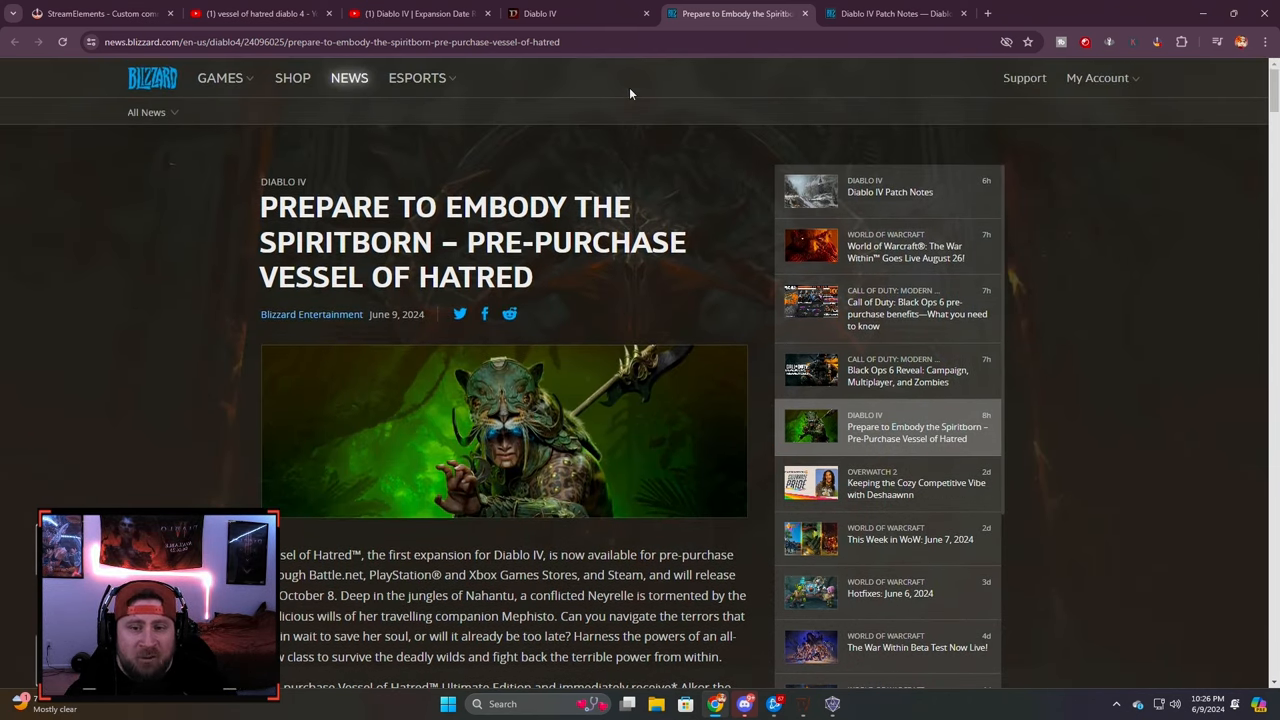
click(885, 13)
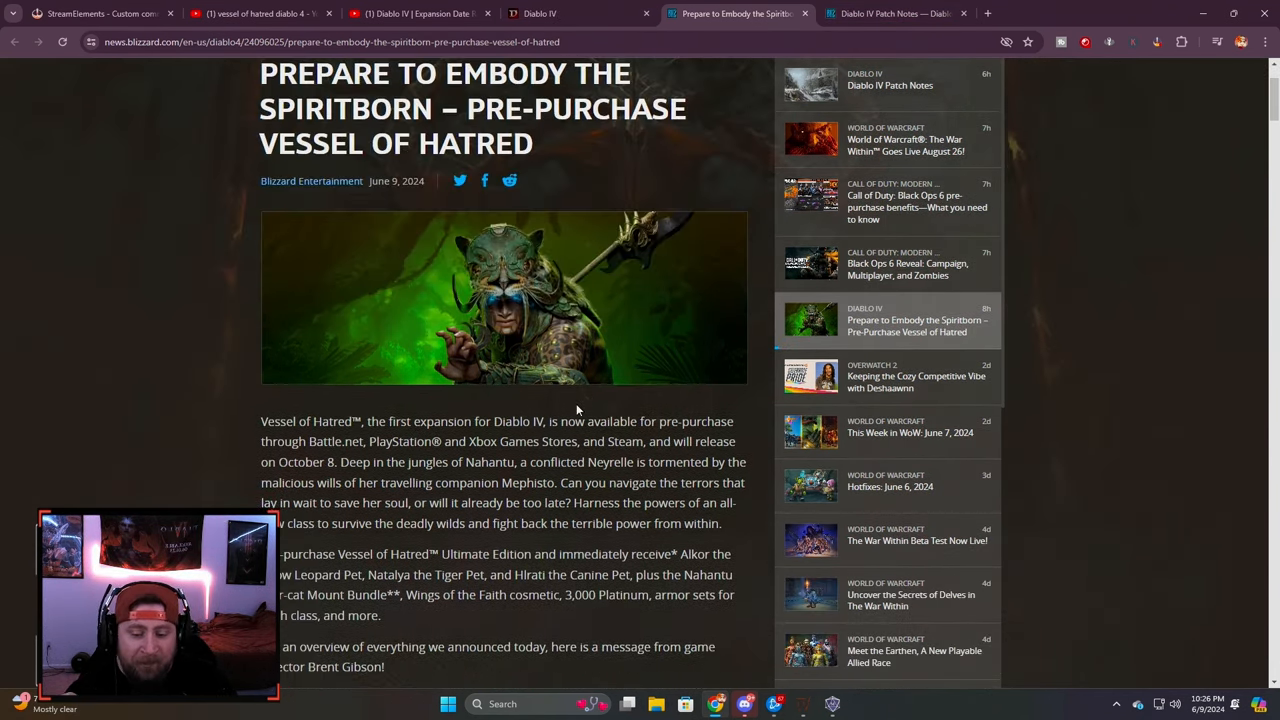
click(1199, 696)
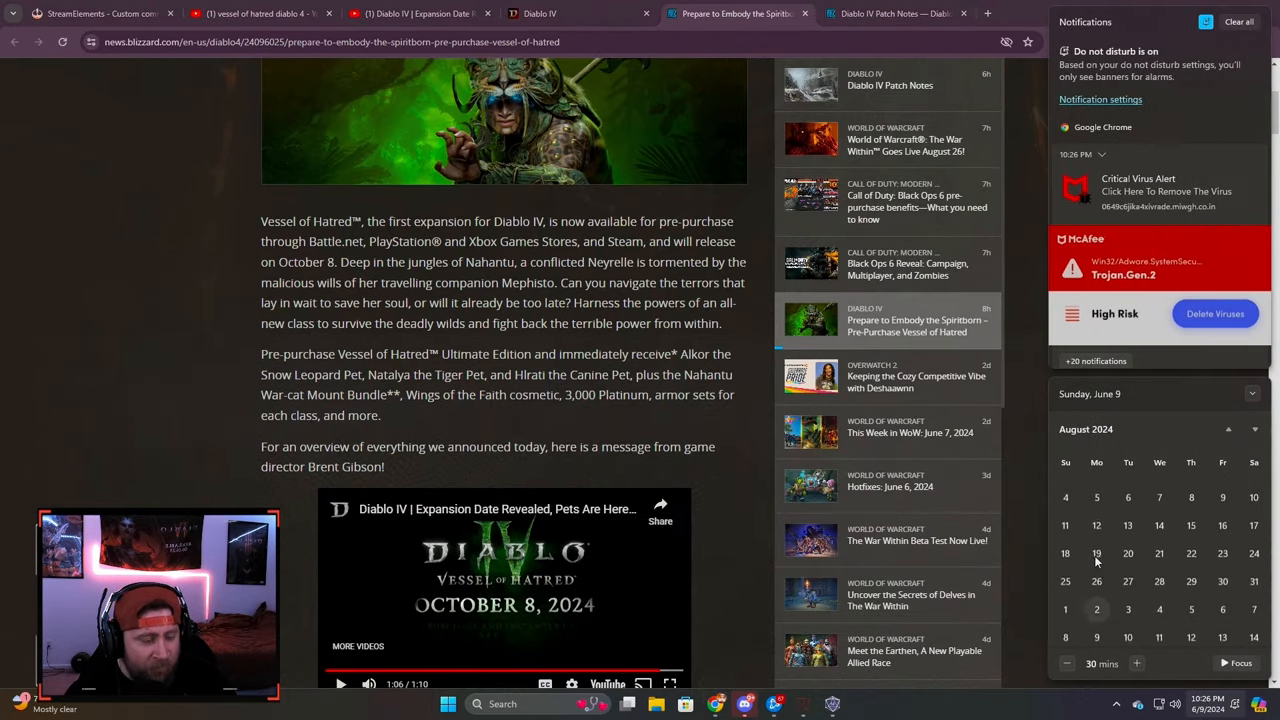
click(1226, 429)
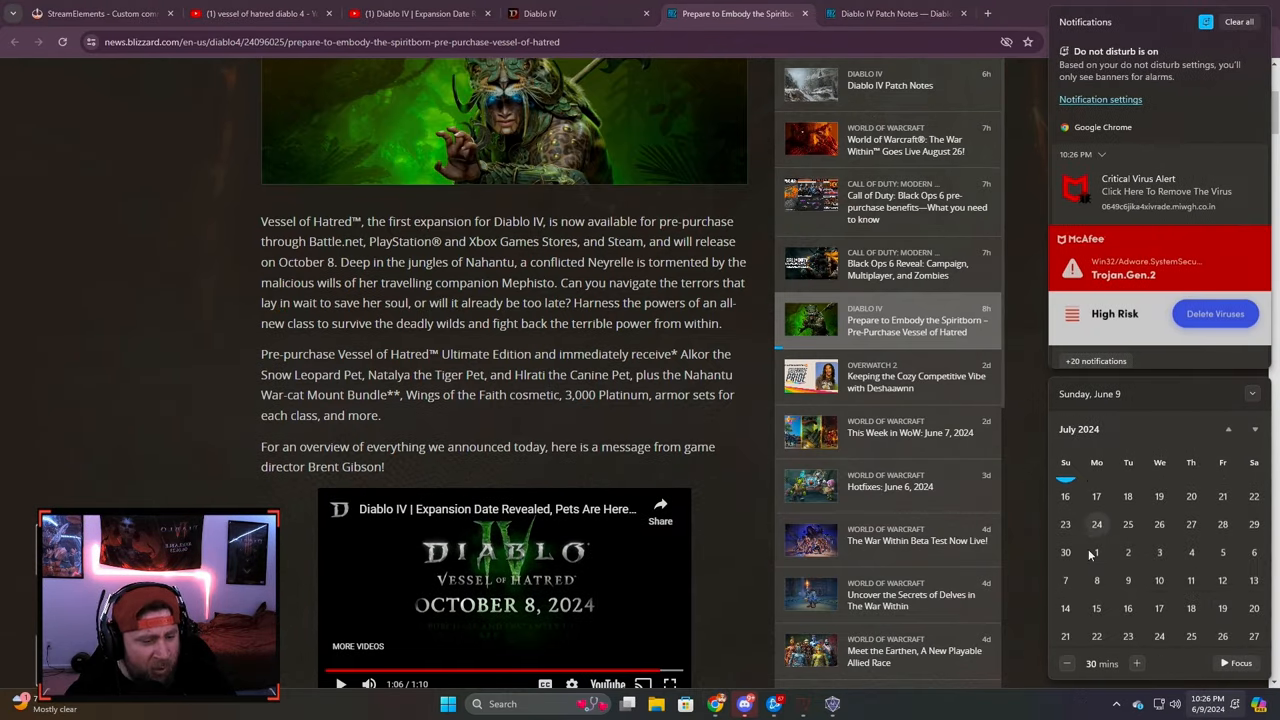
click(1250, 429)
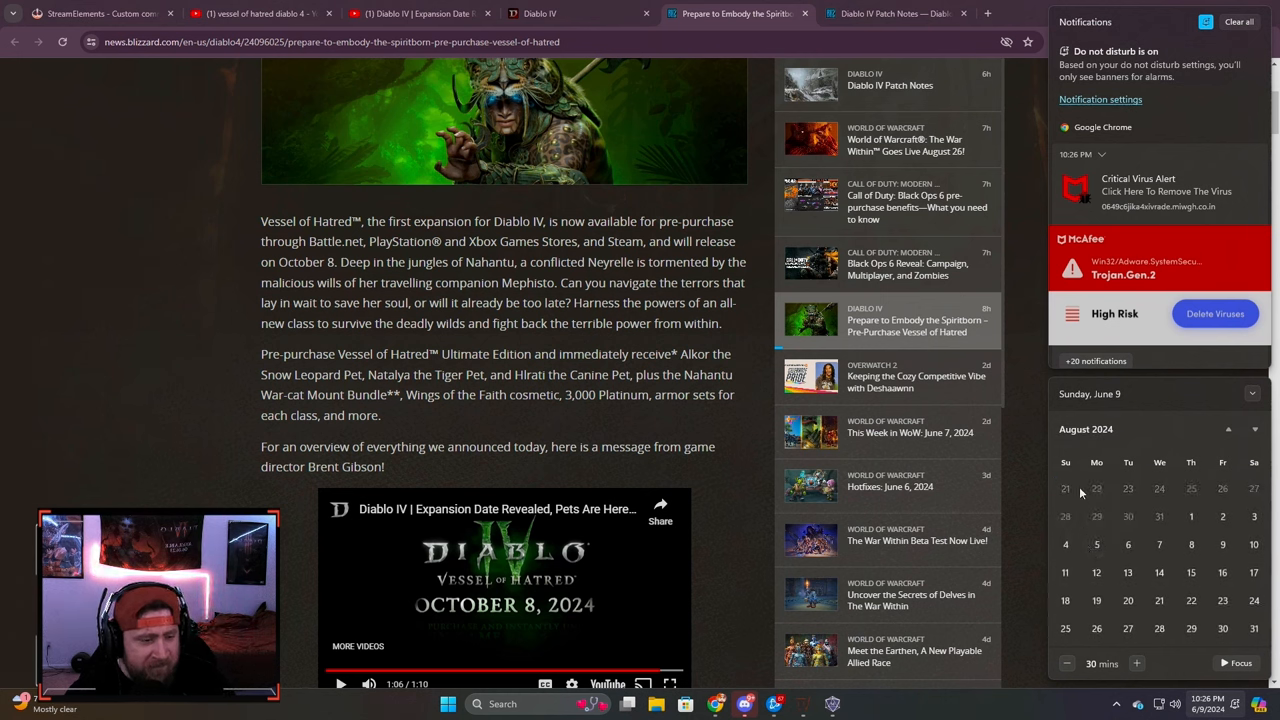
click(1256, 430)
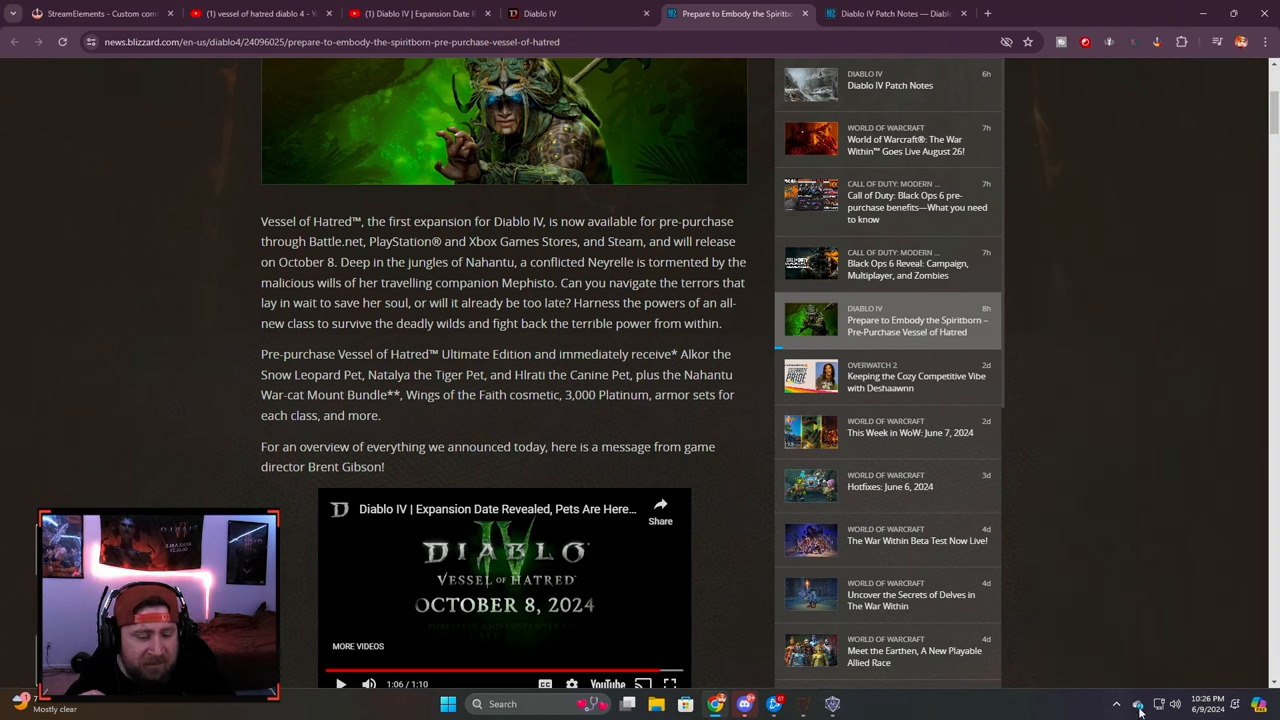
click(1207, 705)
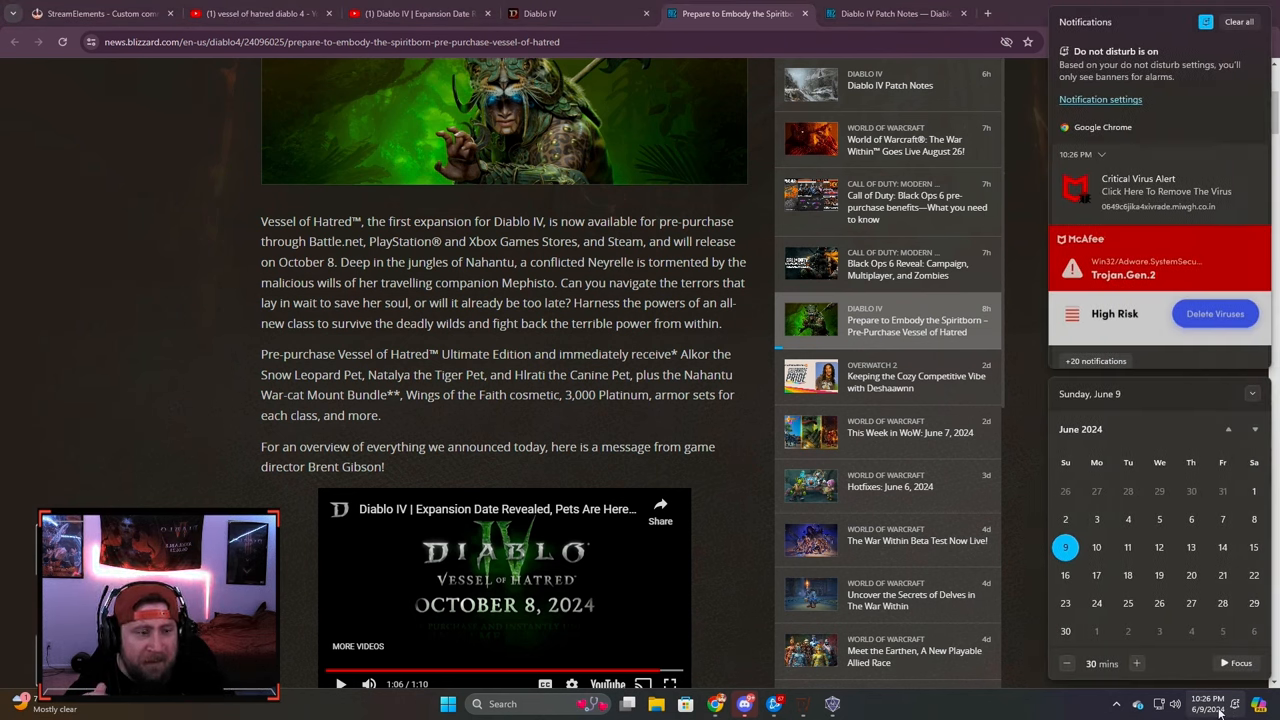
click(118, 475)
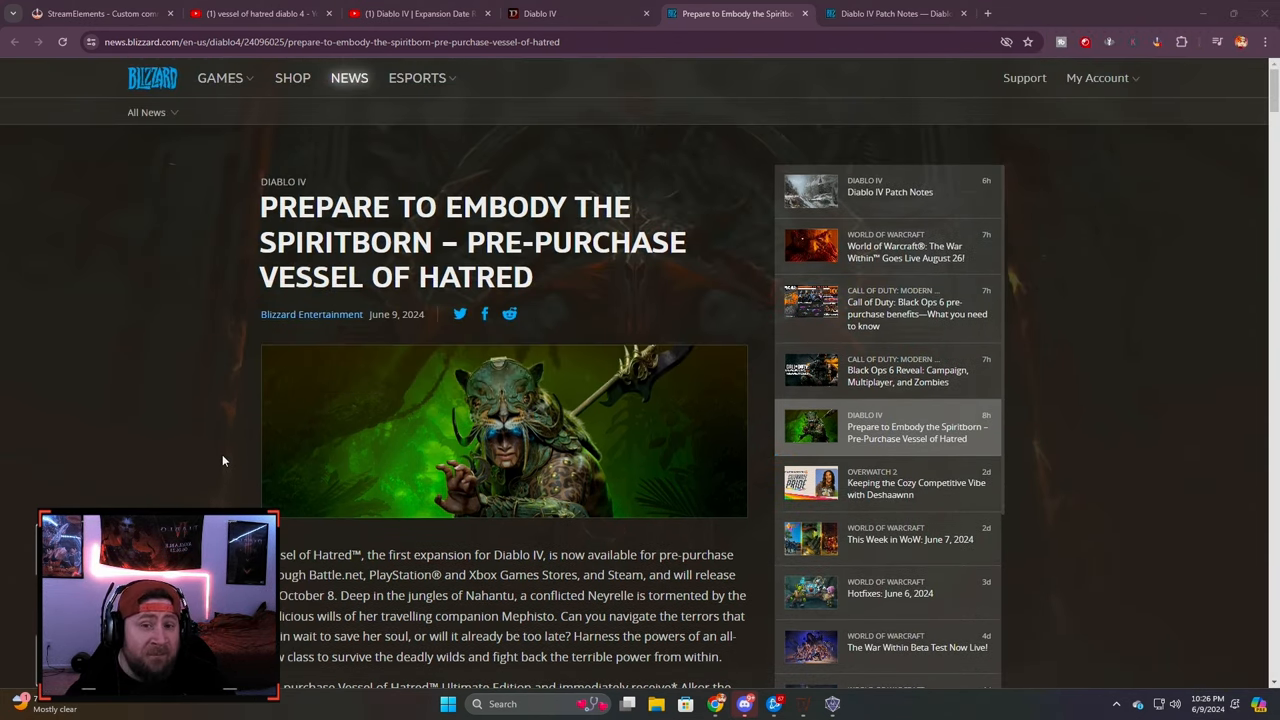
scroll(down, 3)
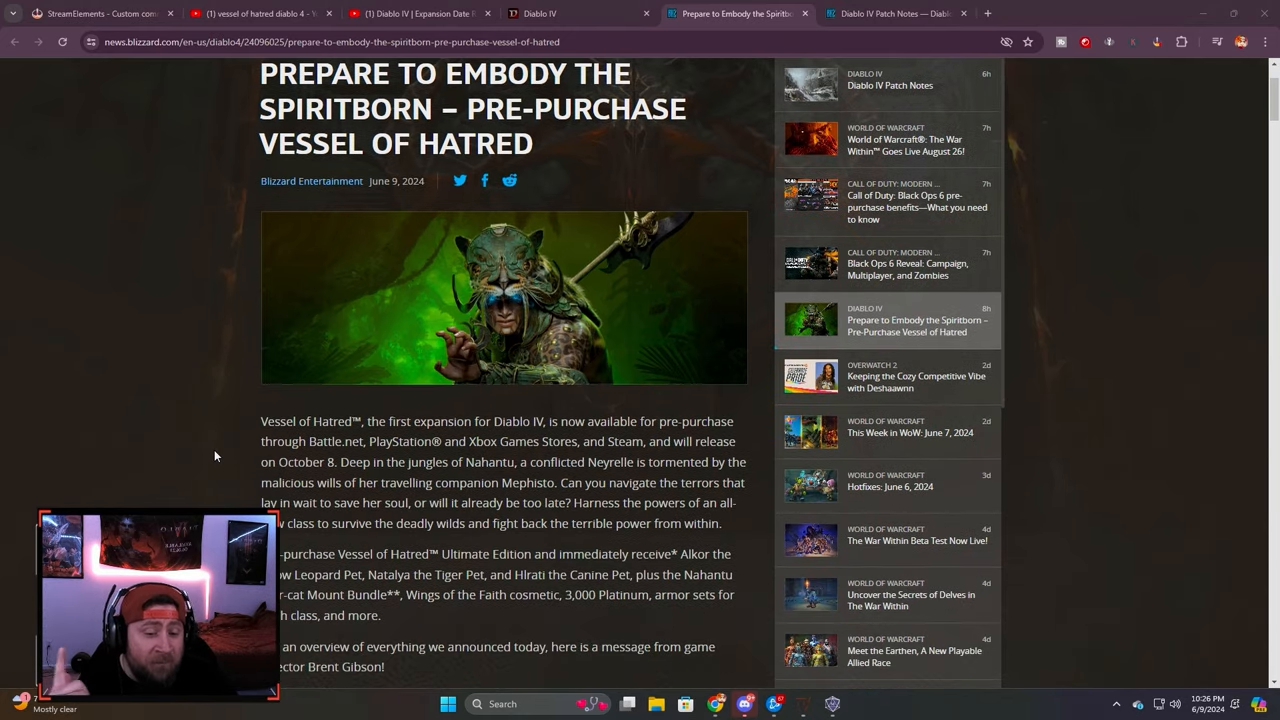
mouse_move(673, 248)
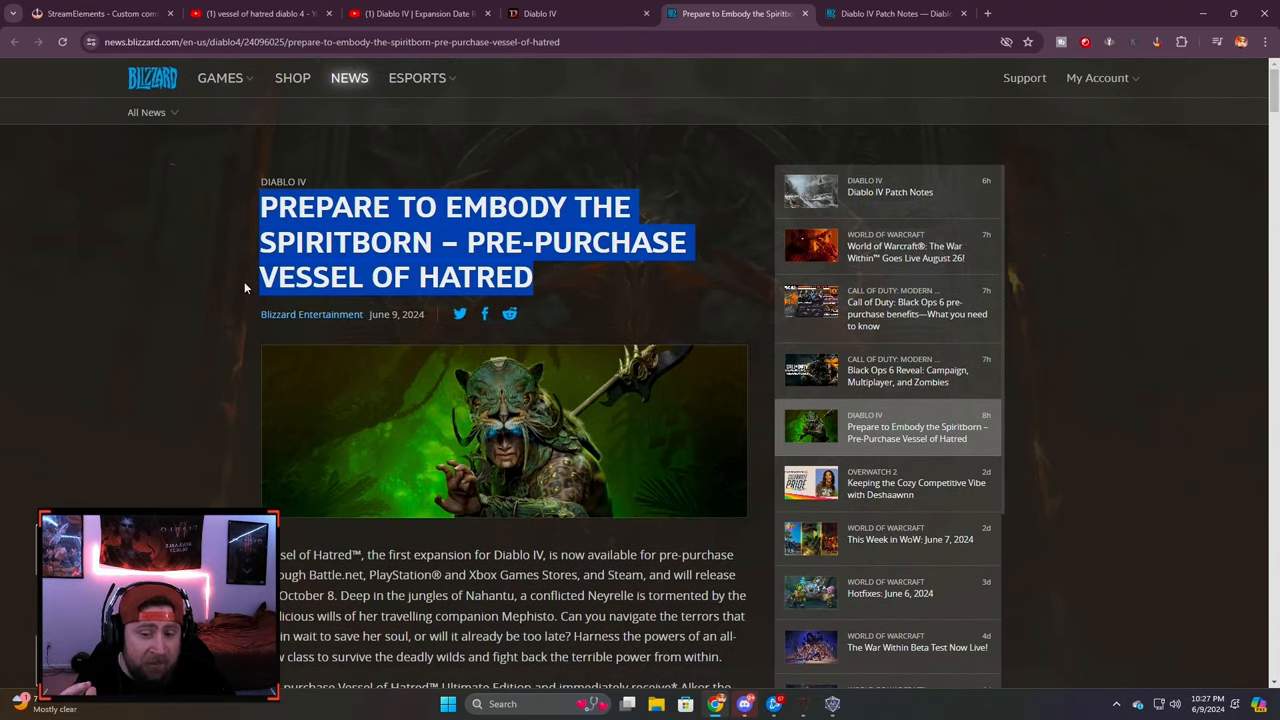
mouse_move(213, 281)
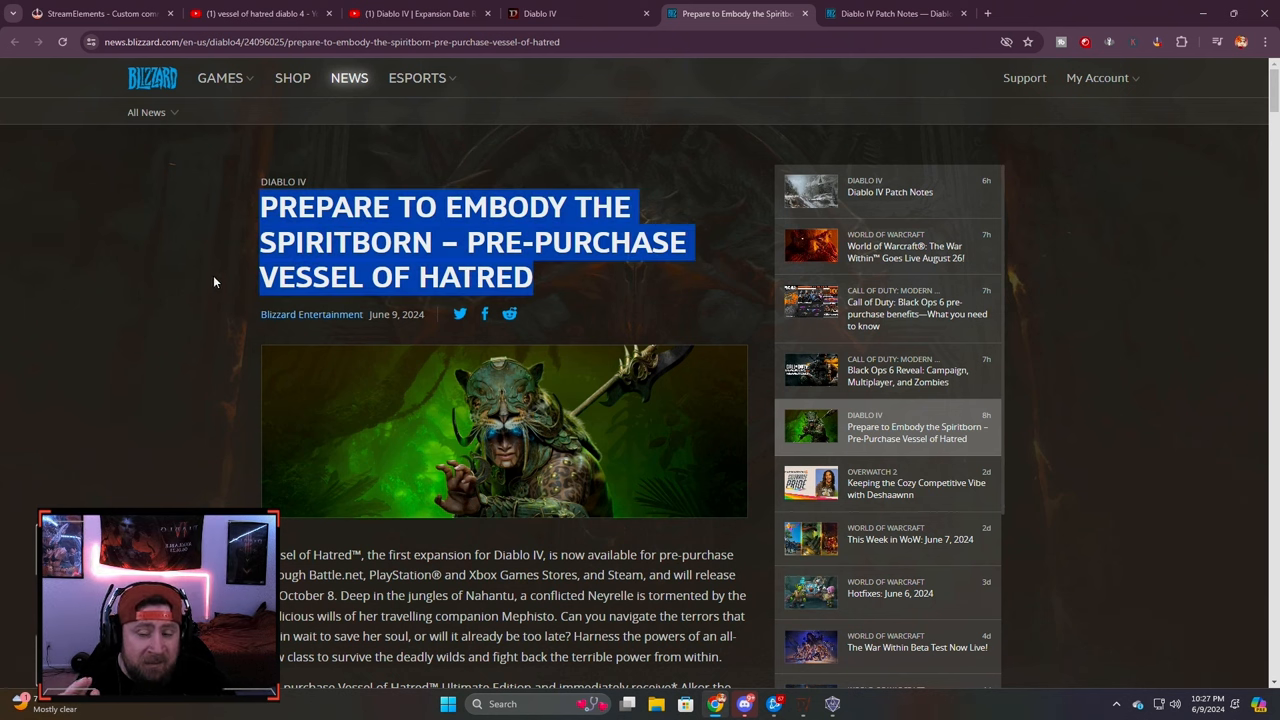
click(535, 278)
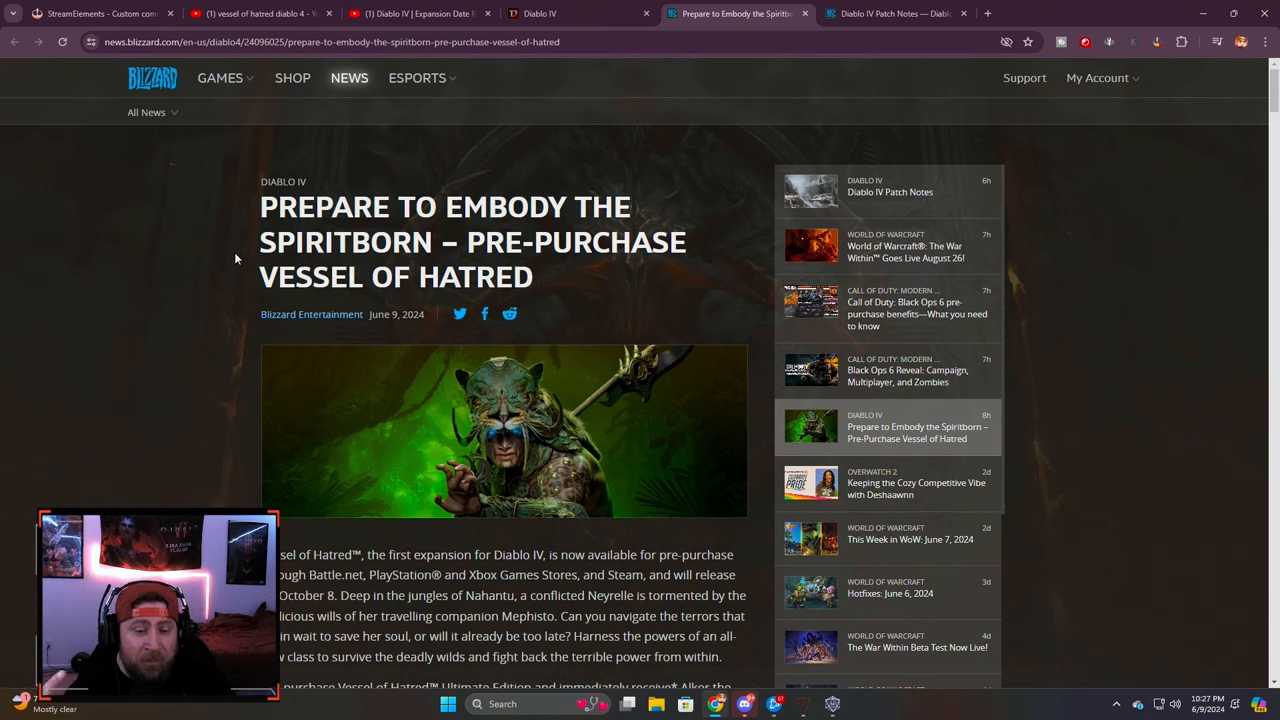
mouse_move(349, 264)
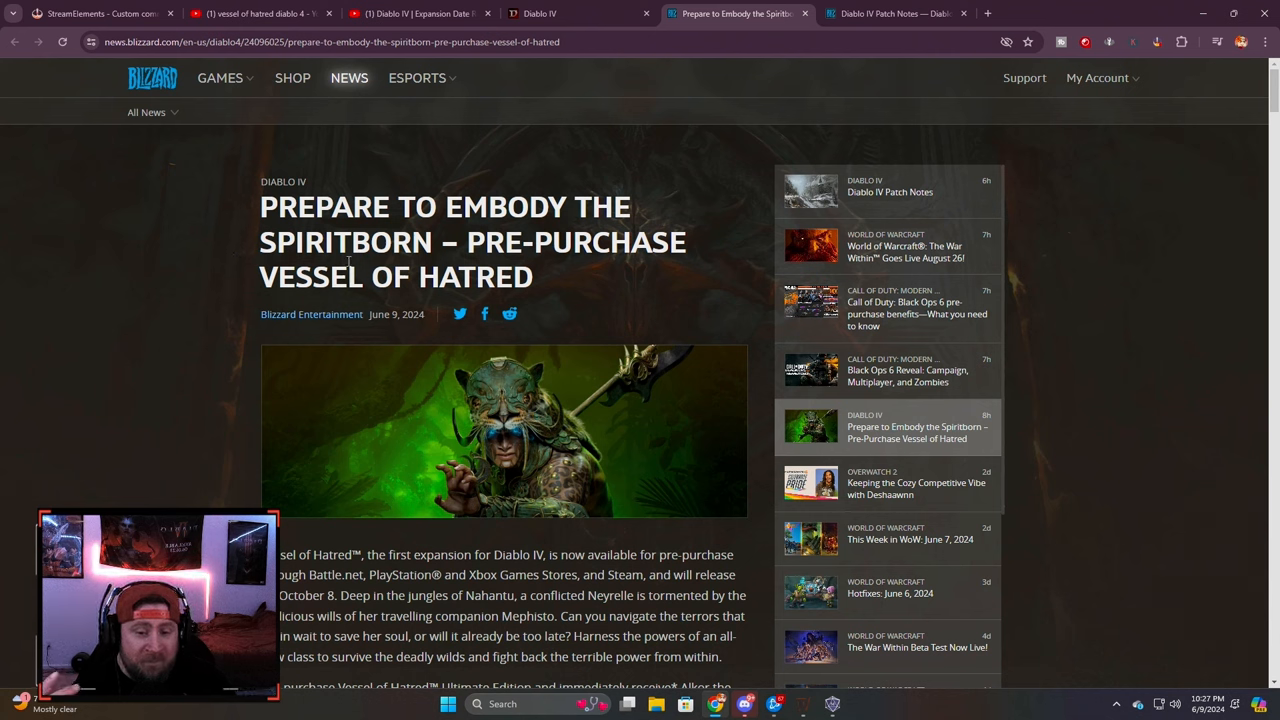
mouse_move(167, 413)
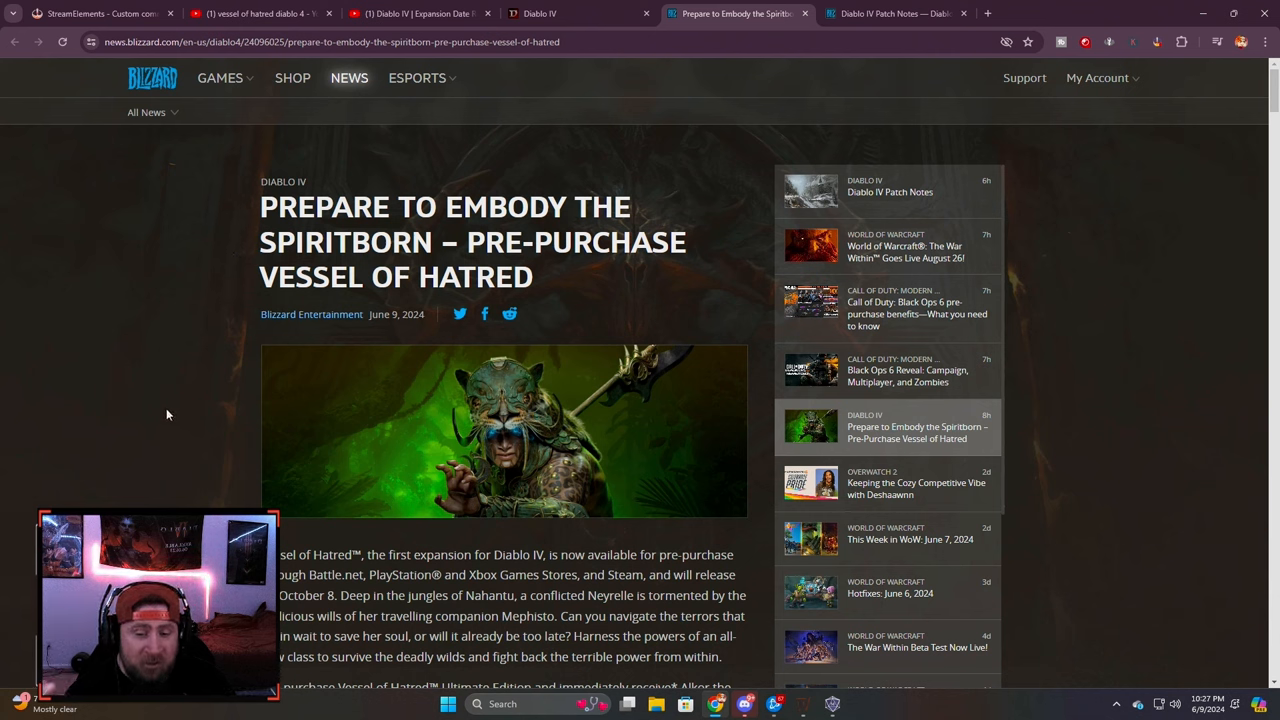
double_click(515, 277)
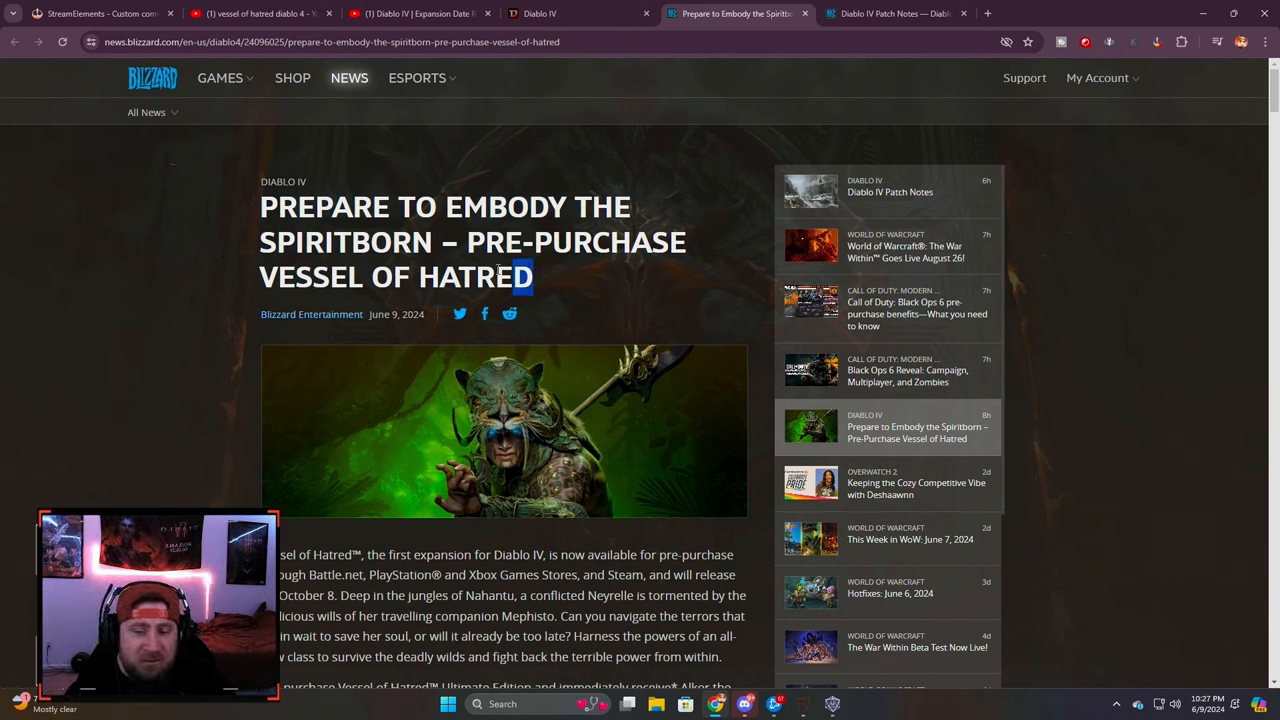
scroll(down, 3)
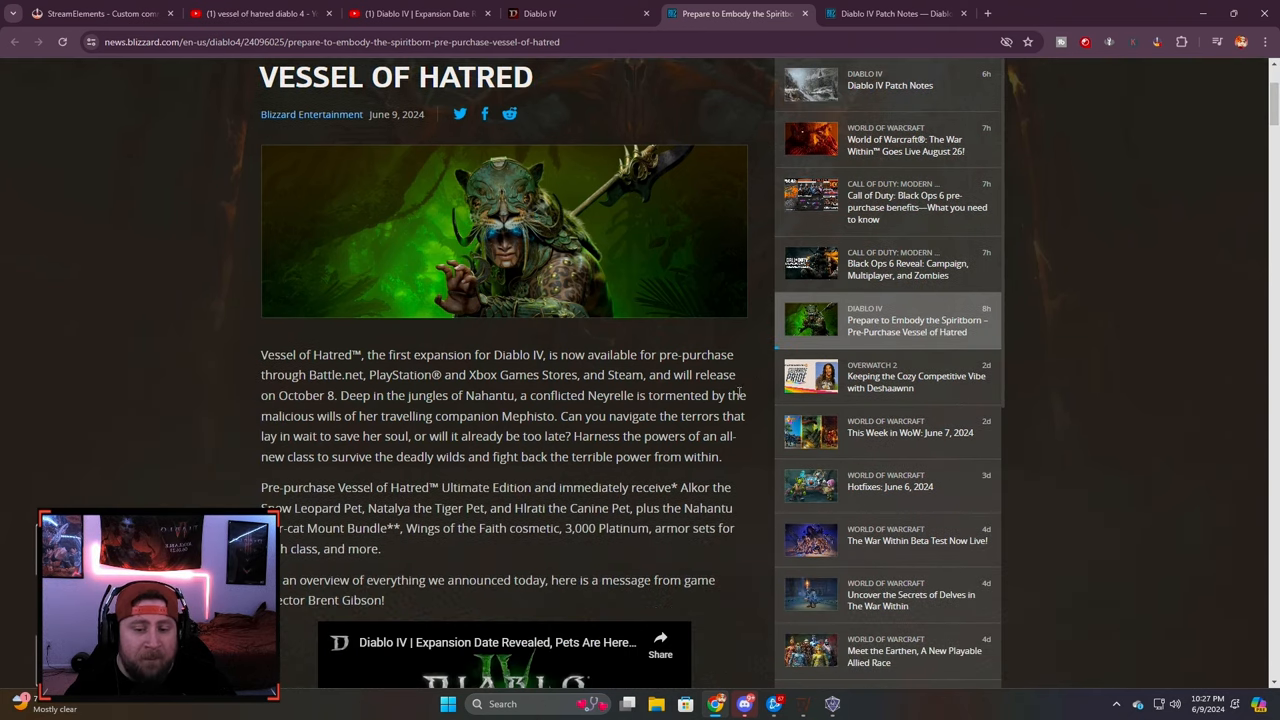
scroll(down, 3)
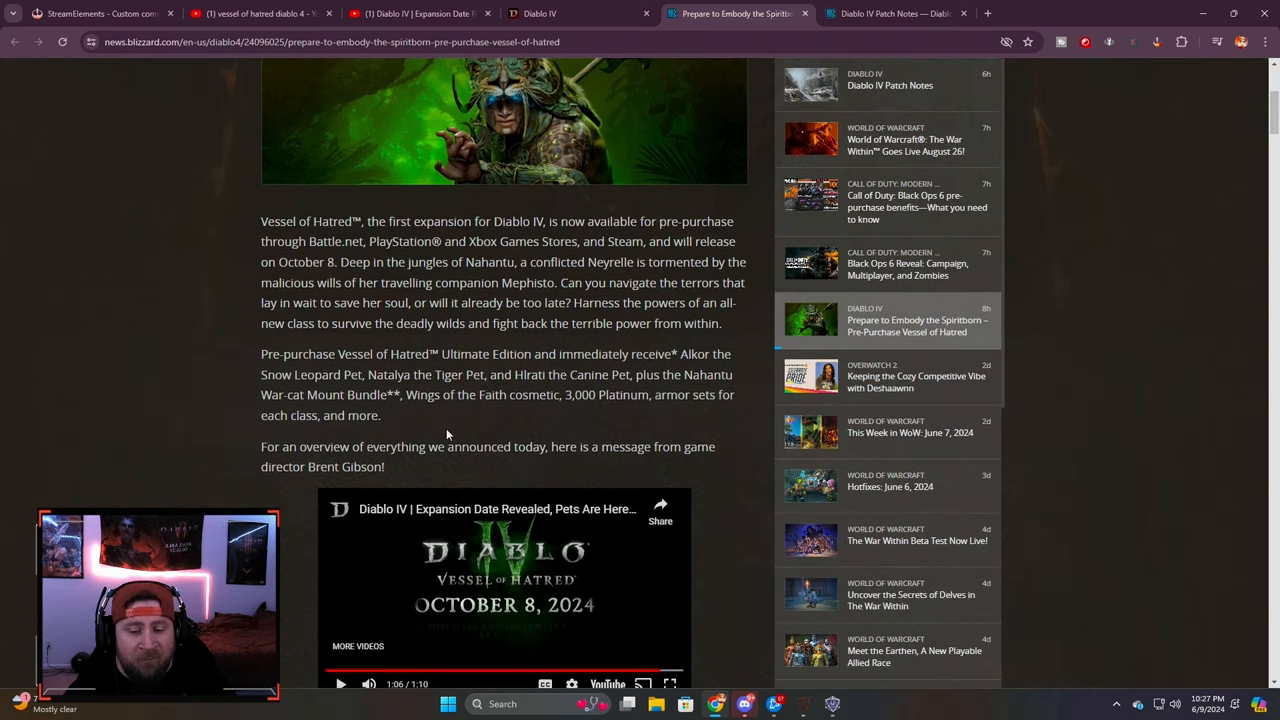
mouse_move(428, 423)
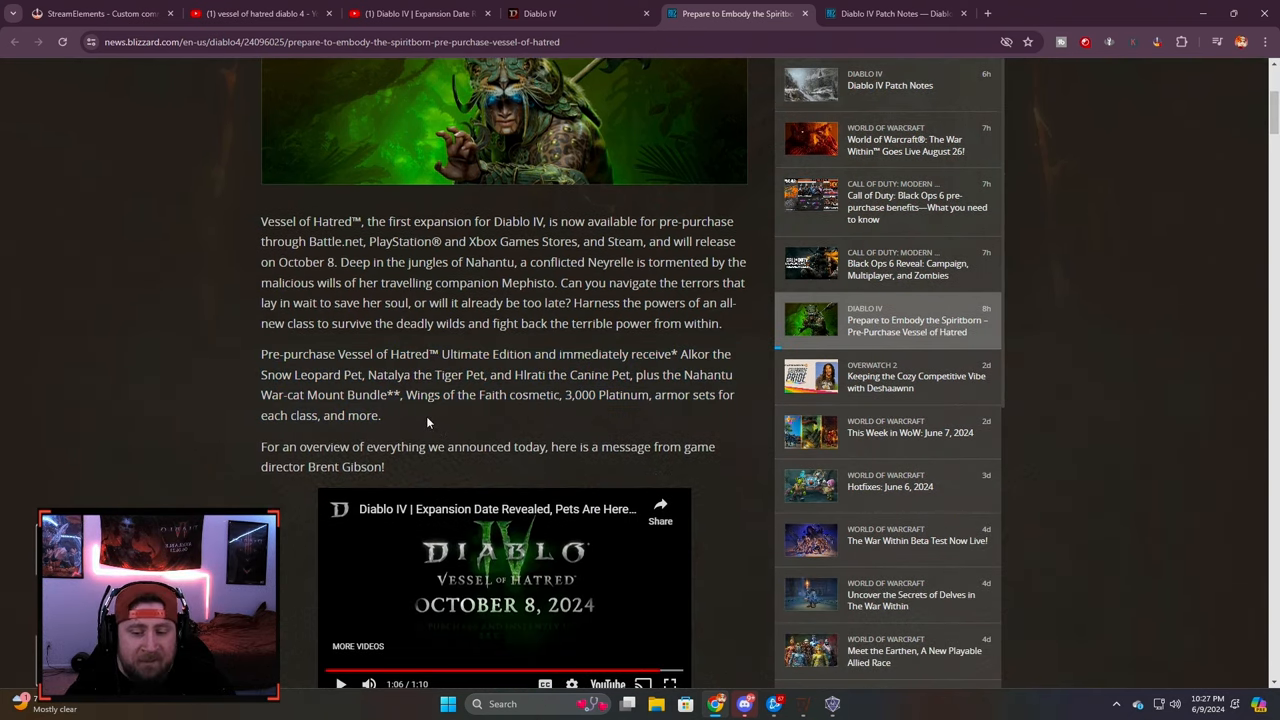
drag(261, 221, 738, 353)
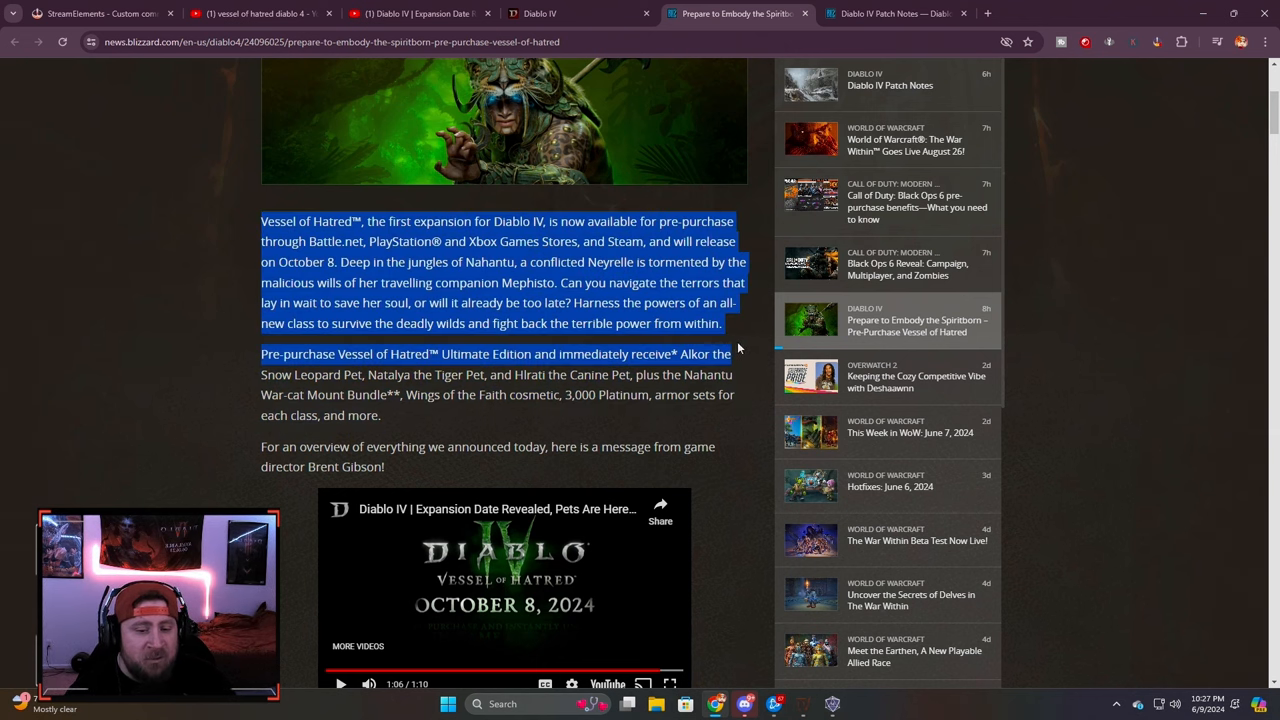
click(424, 418)
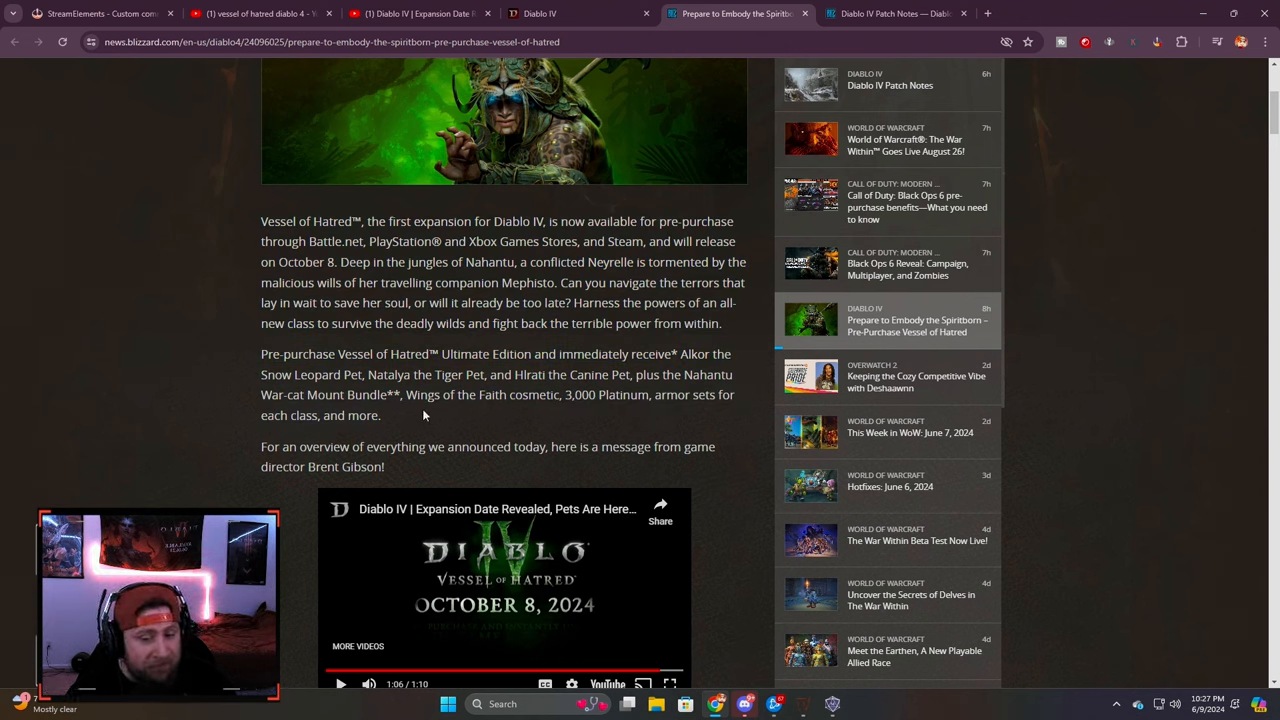
mouse_move(682, 429)
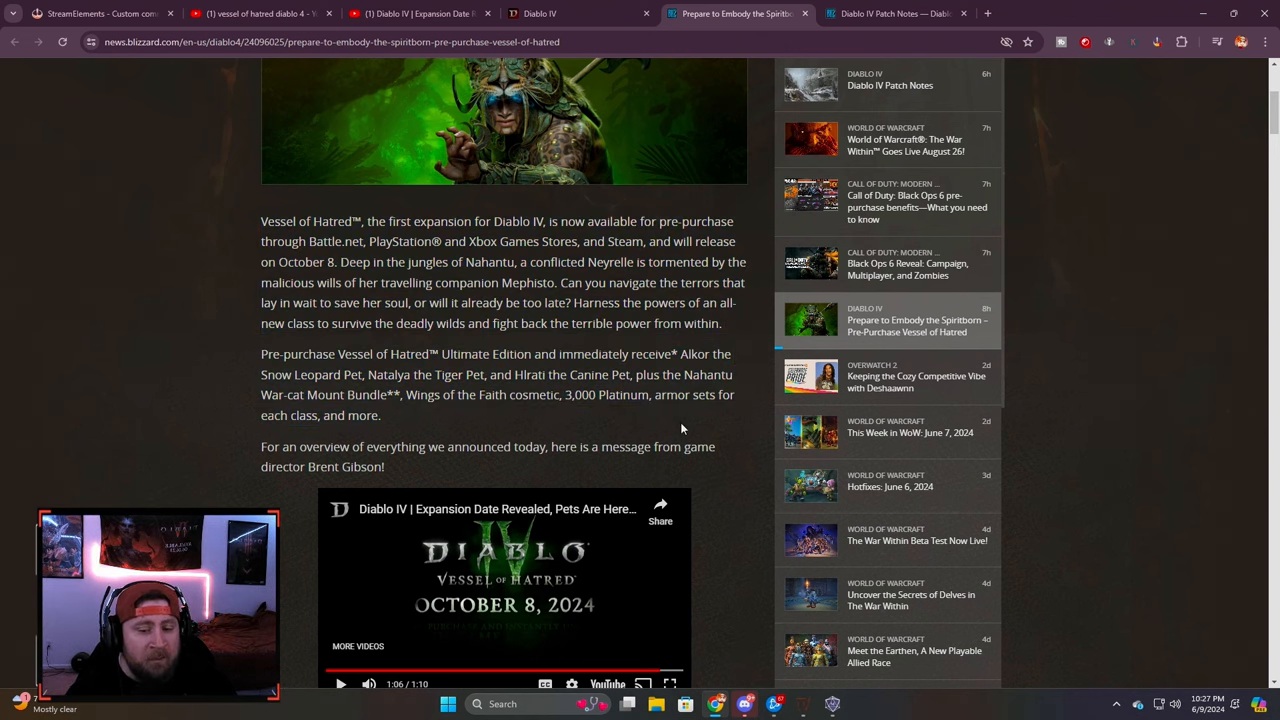
scroll(up, 3)
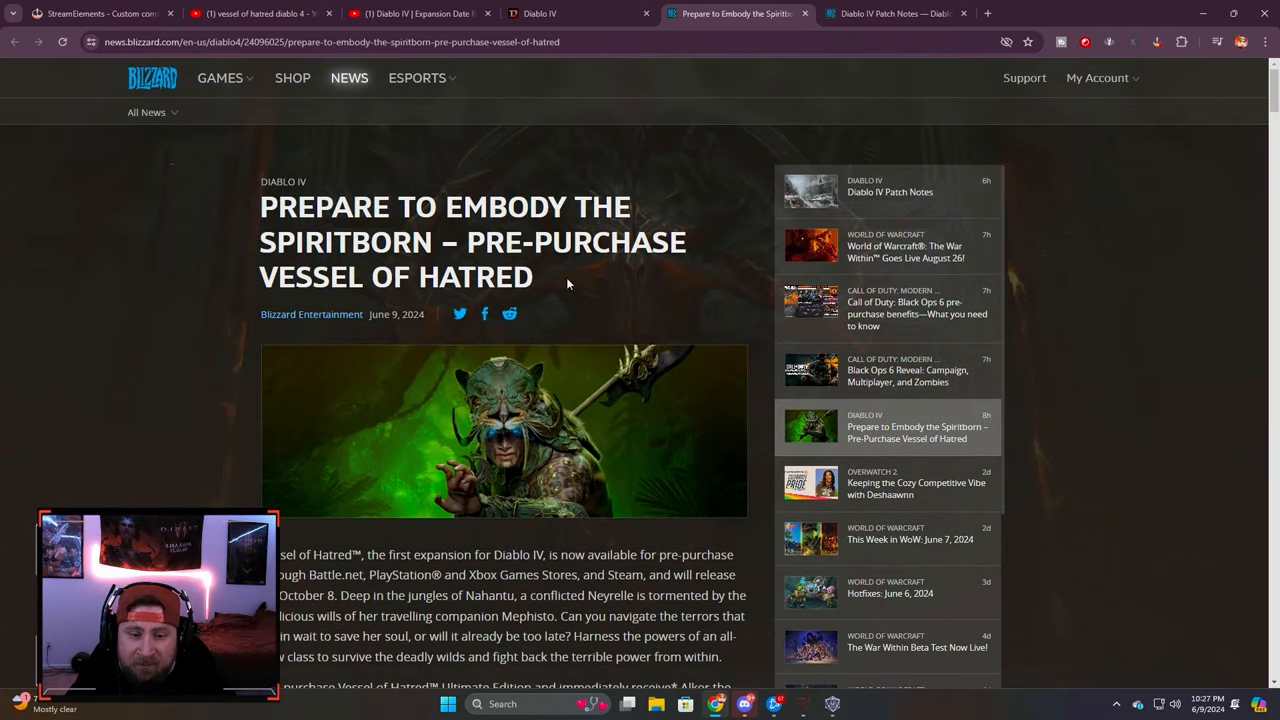